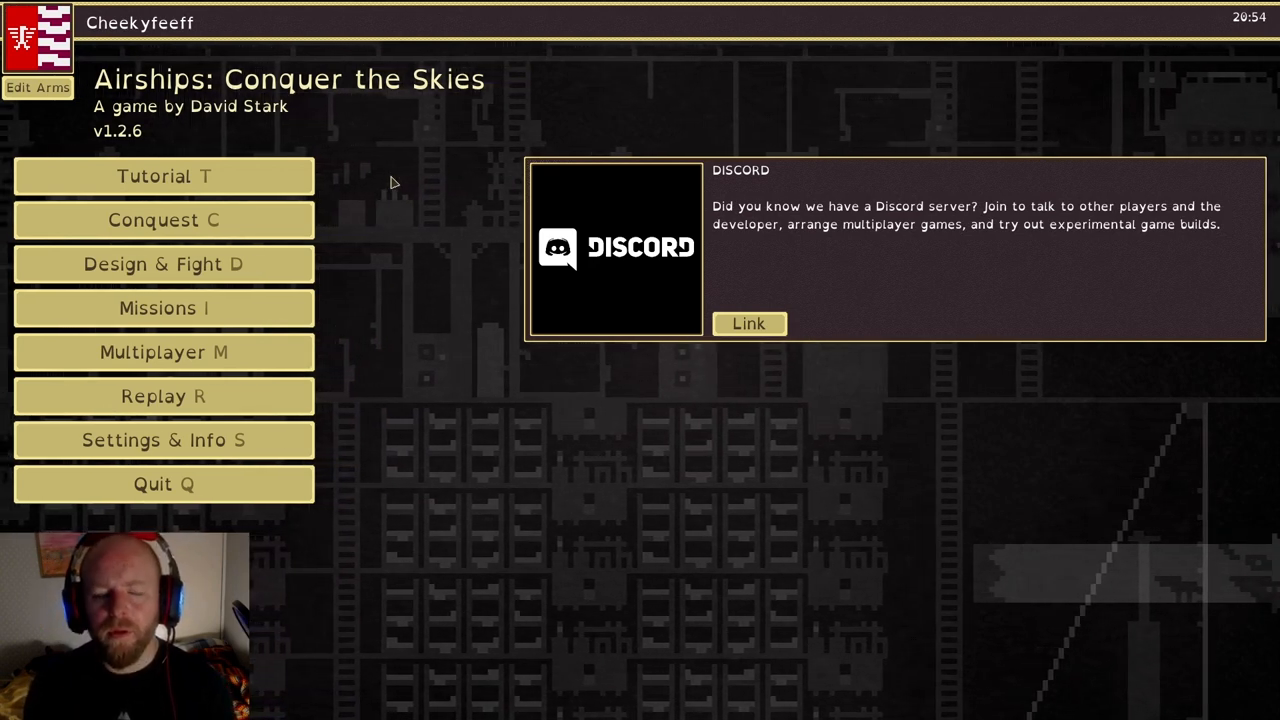
mouse_move(163, 219)
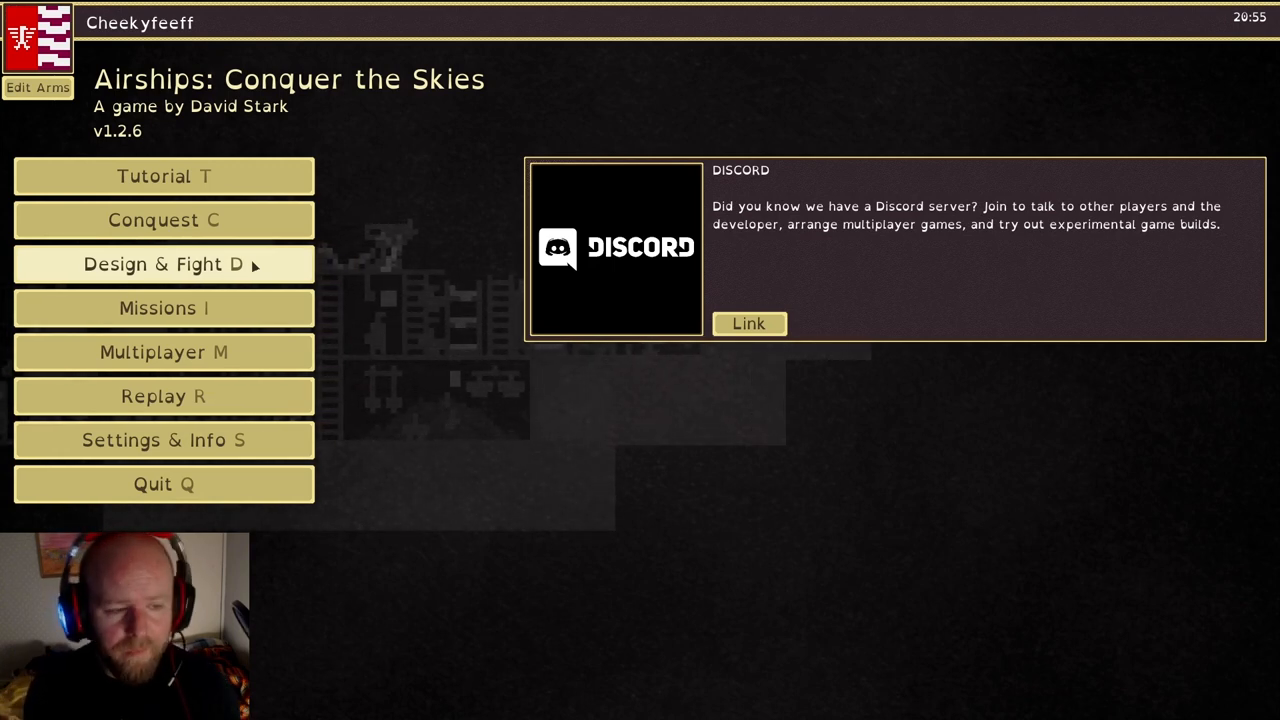
mouse_move(163, 351)
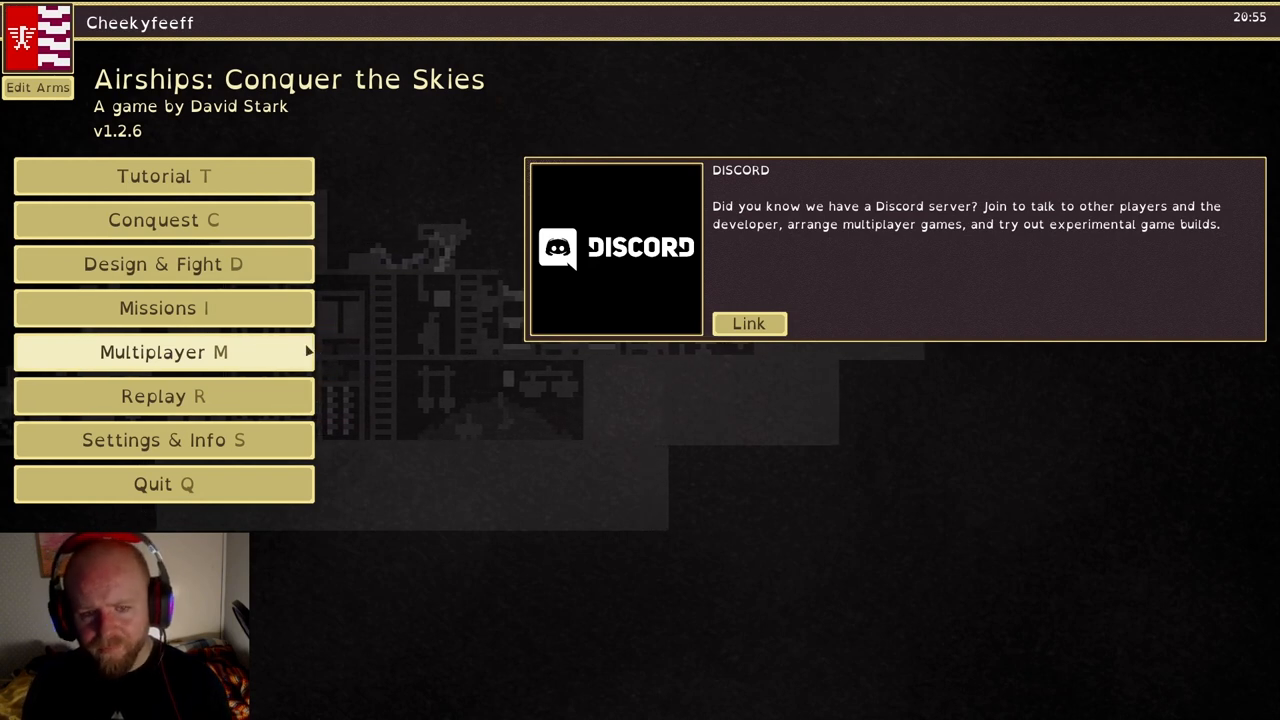
mouse_move(340, 440)
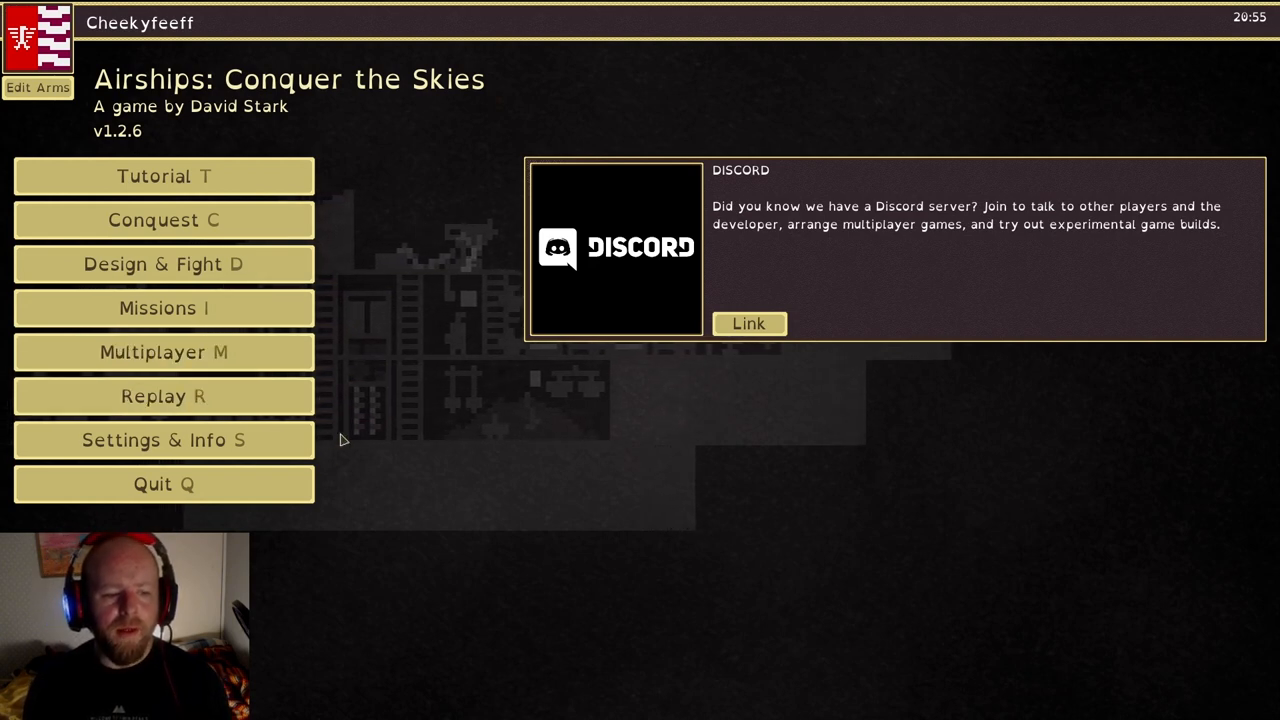
Scroll through the credits under Settings & Info, then open the AI Fleet Creator
click(163, 440)
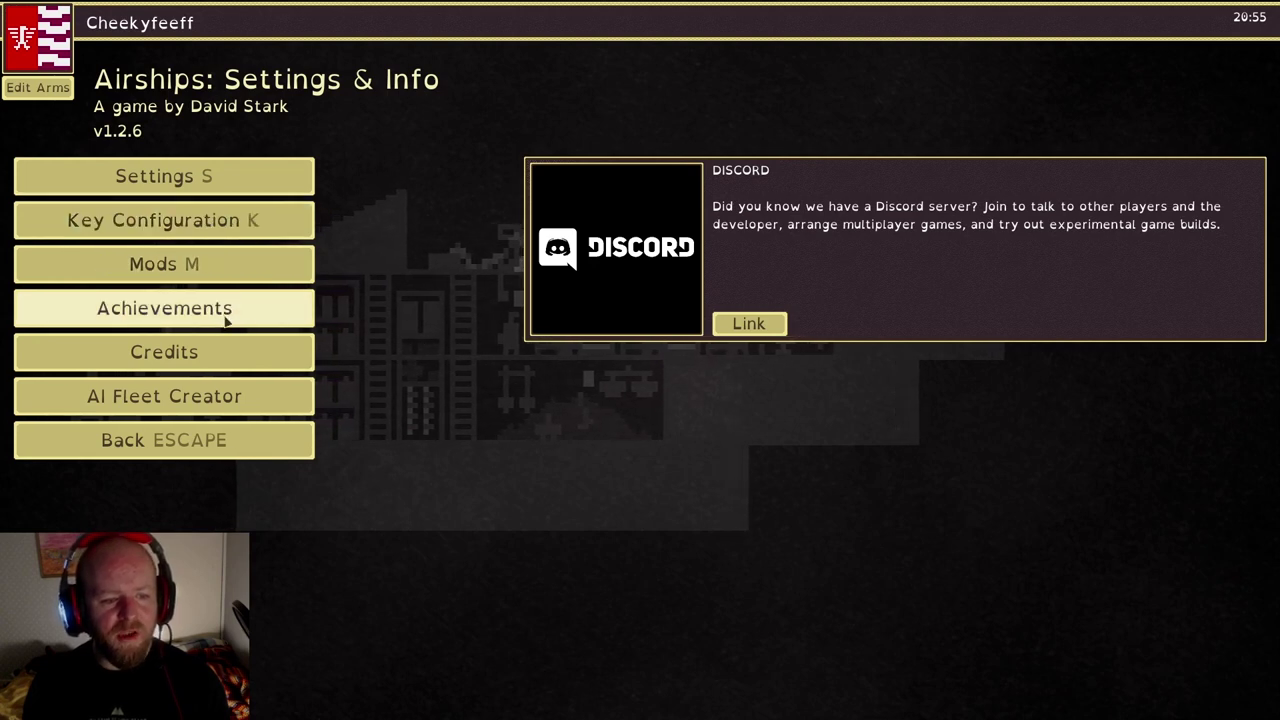
click(163, 352)
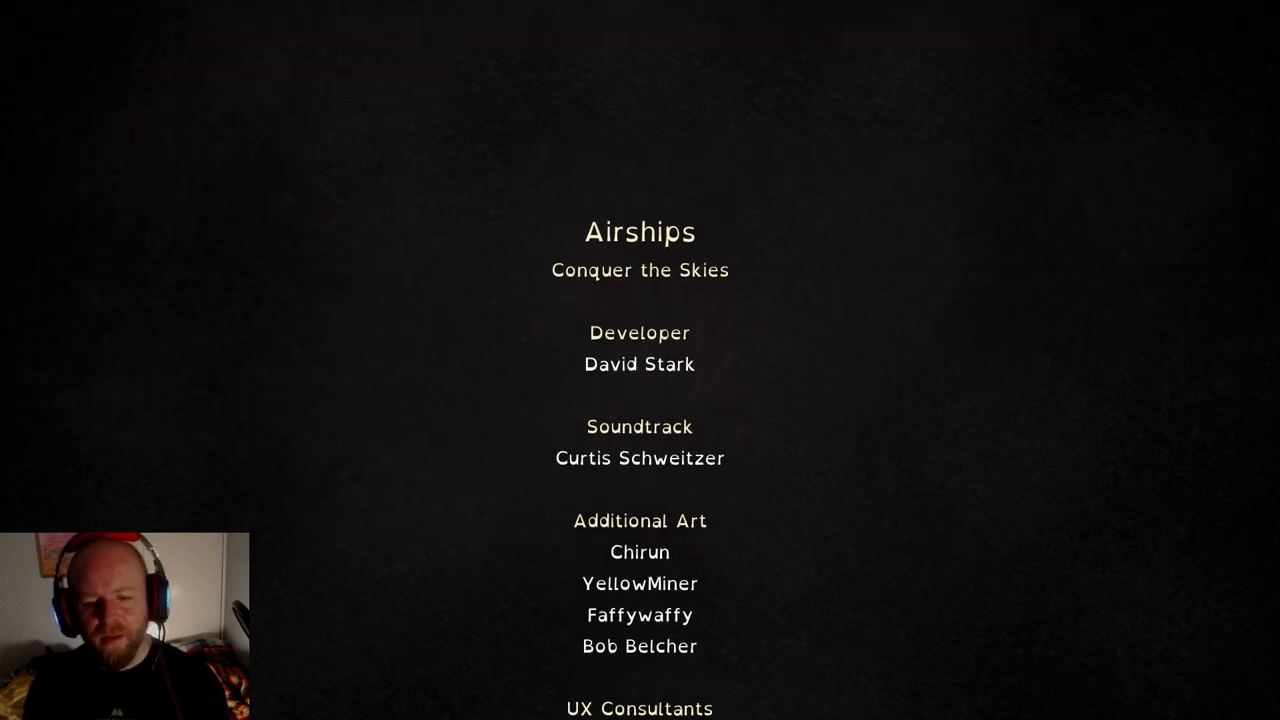
scroll(down, 3)
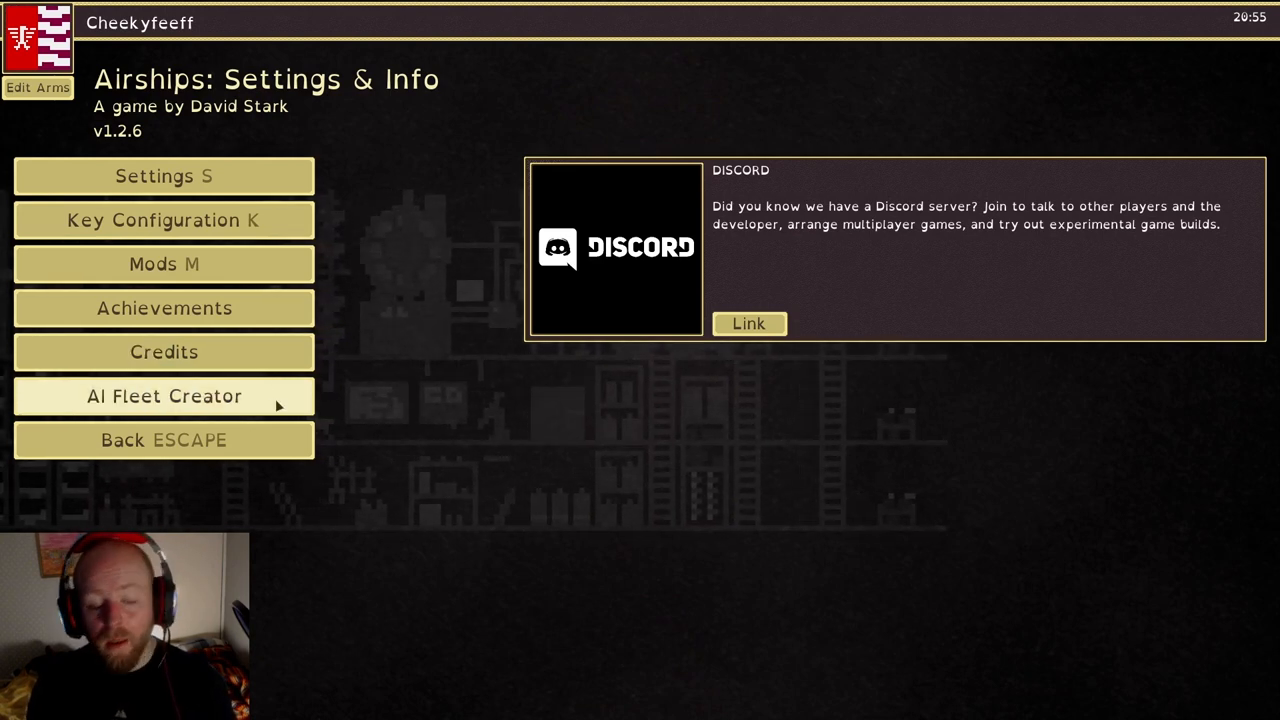
click(163, 396)
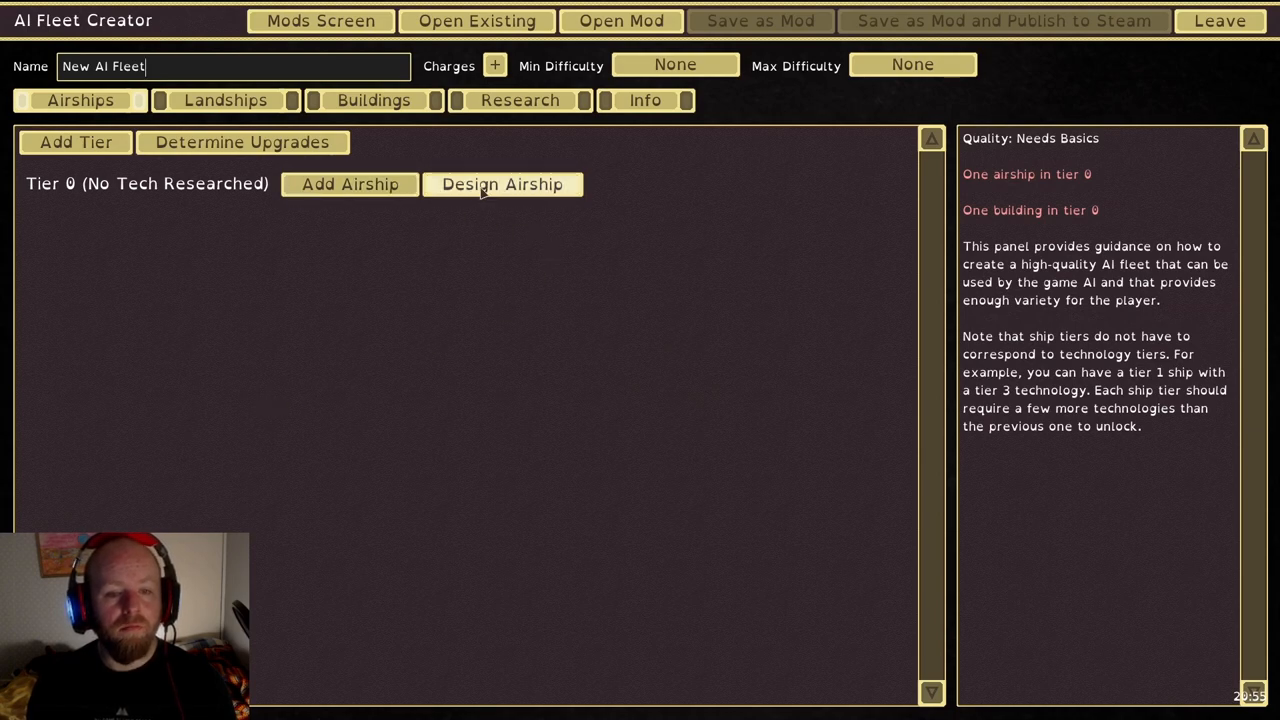
Open the tier 0 airship designer and exit it with the blueprint still empty
click(503, 184)
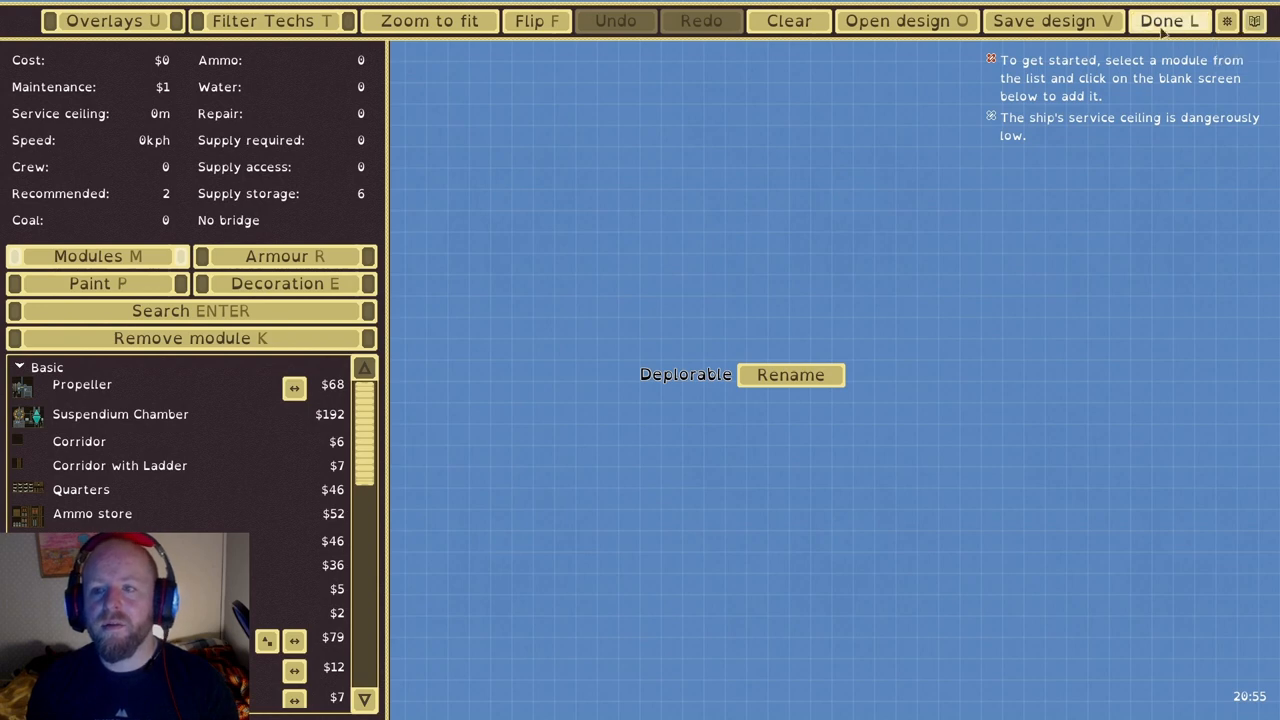
click(1168, 20)
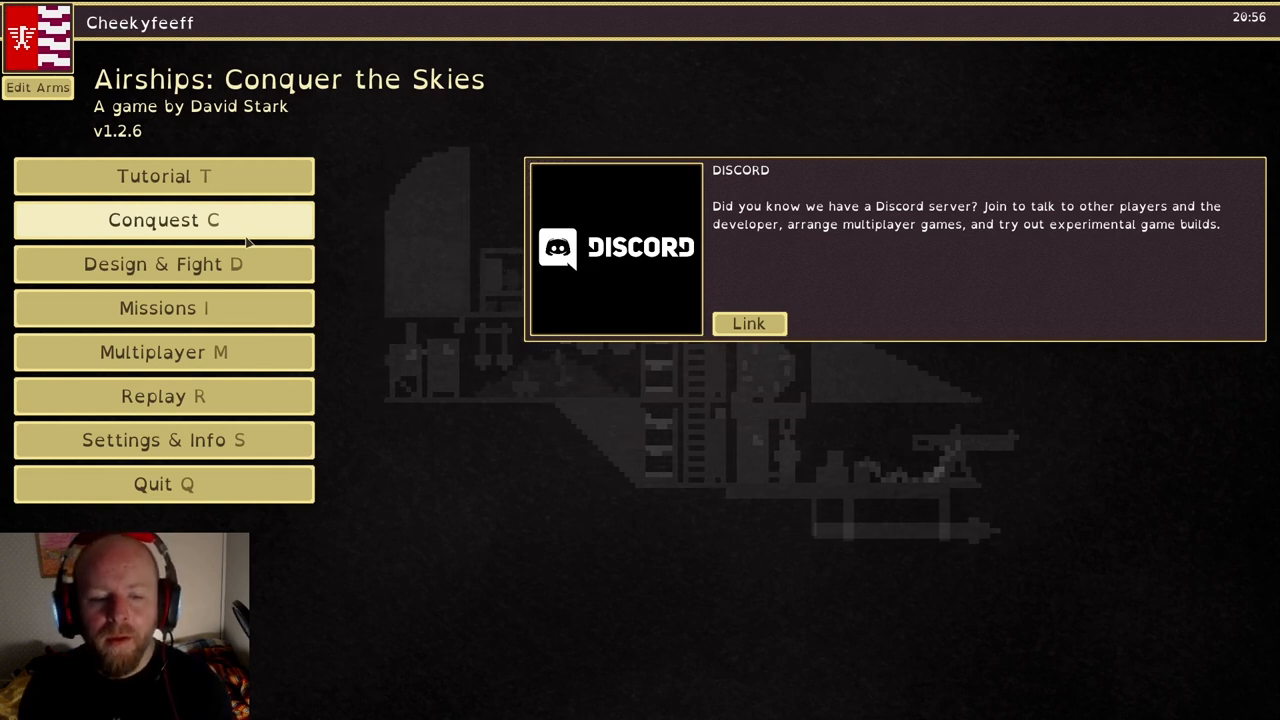
mouse_move(617, 670)
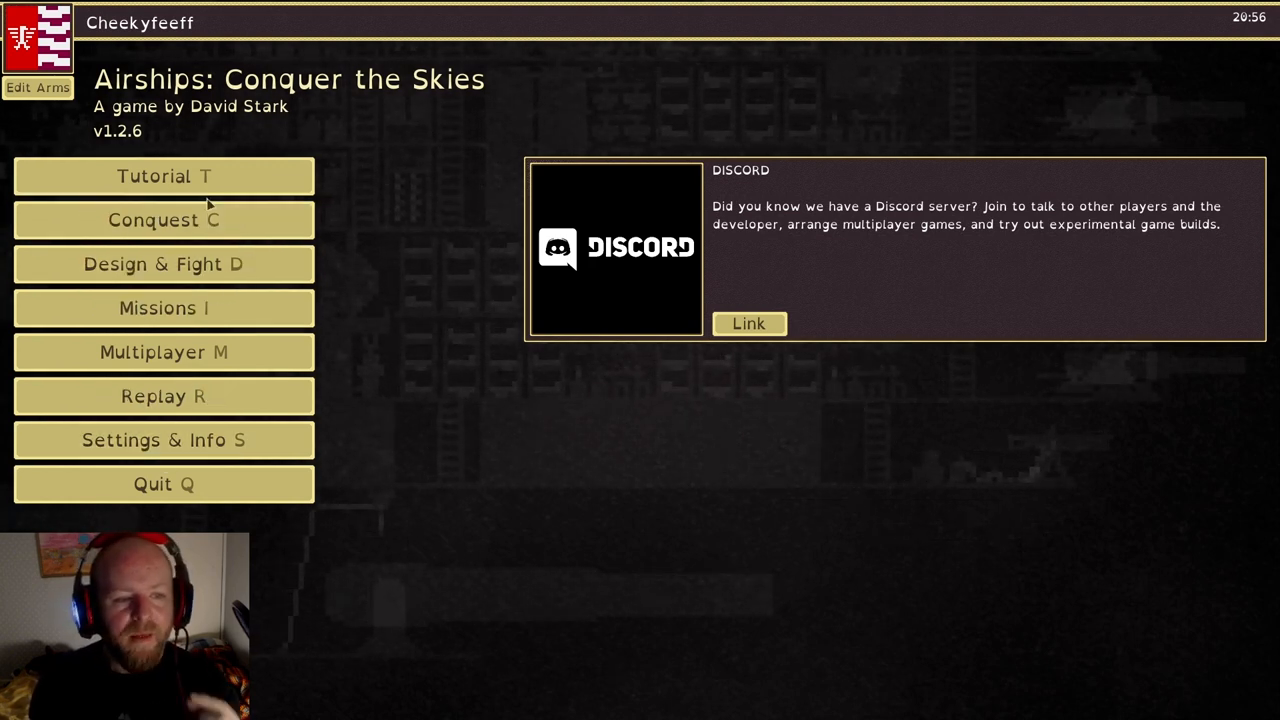
Begin a Conquest game and name the nation 'CHEEKSTER EMPIRE'
click(163, 219)
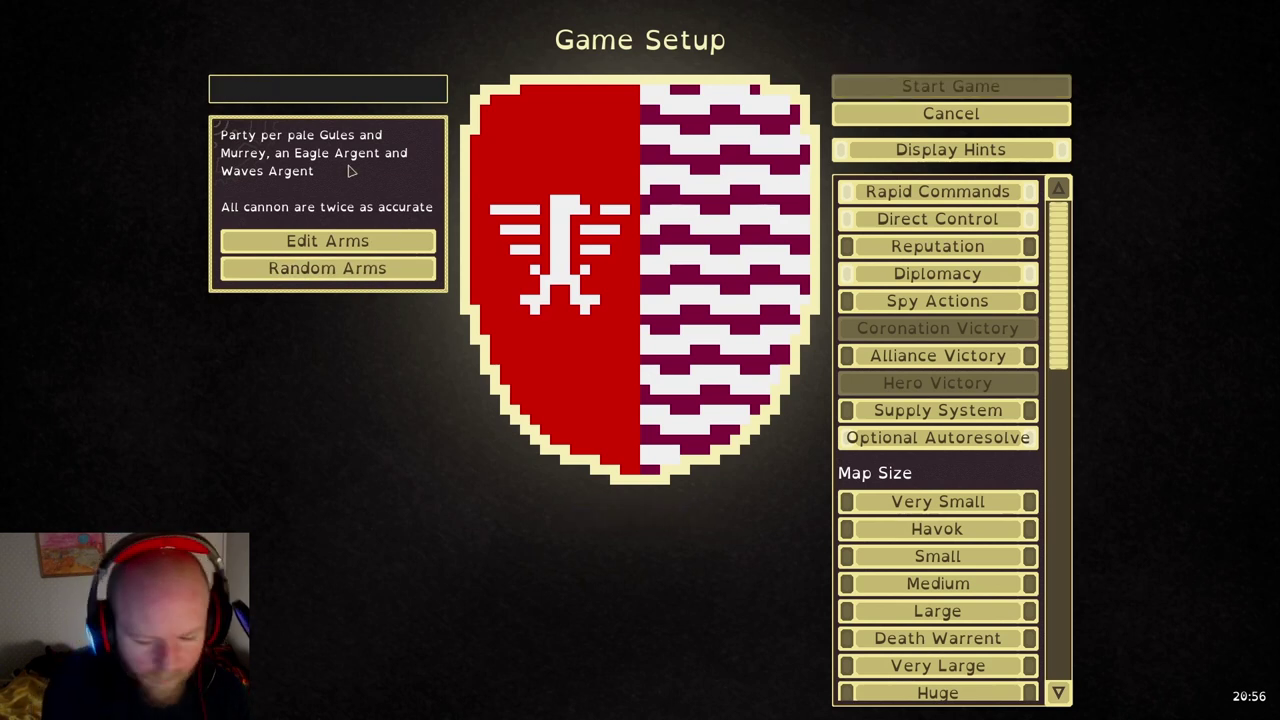
text(c)
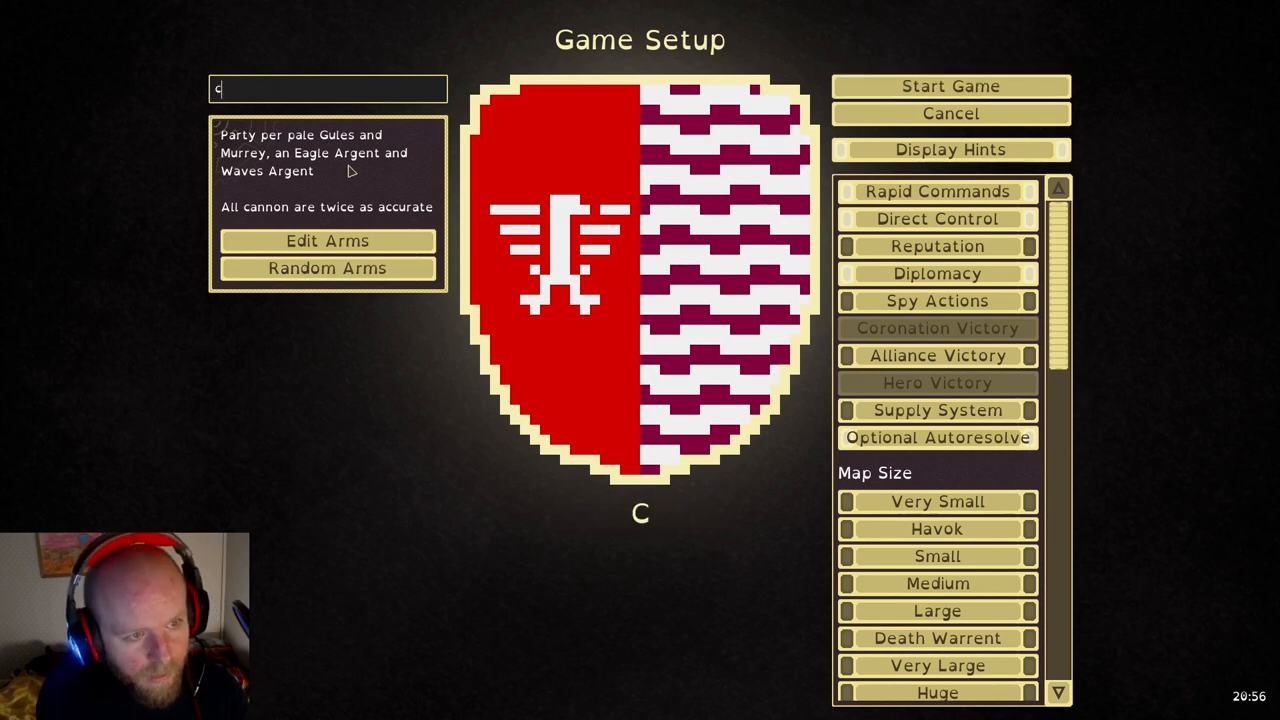
text(HEE)
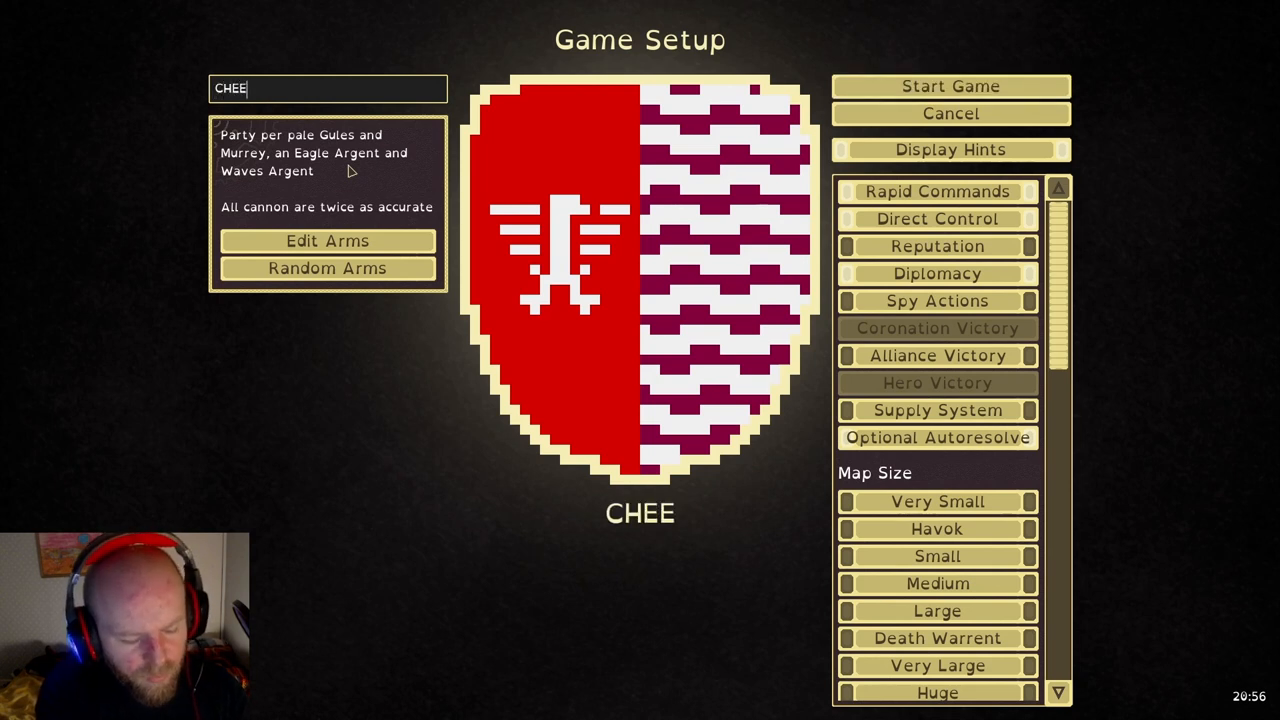
text(KSTER)
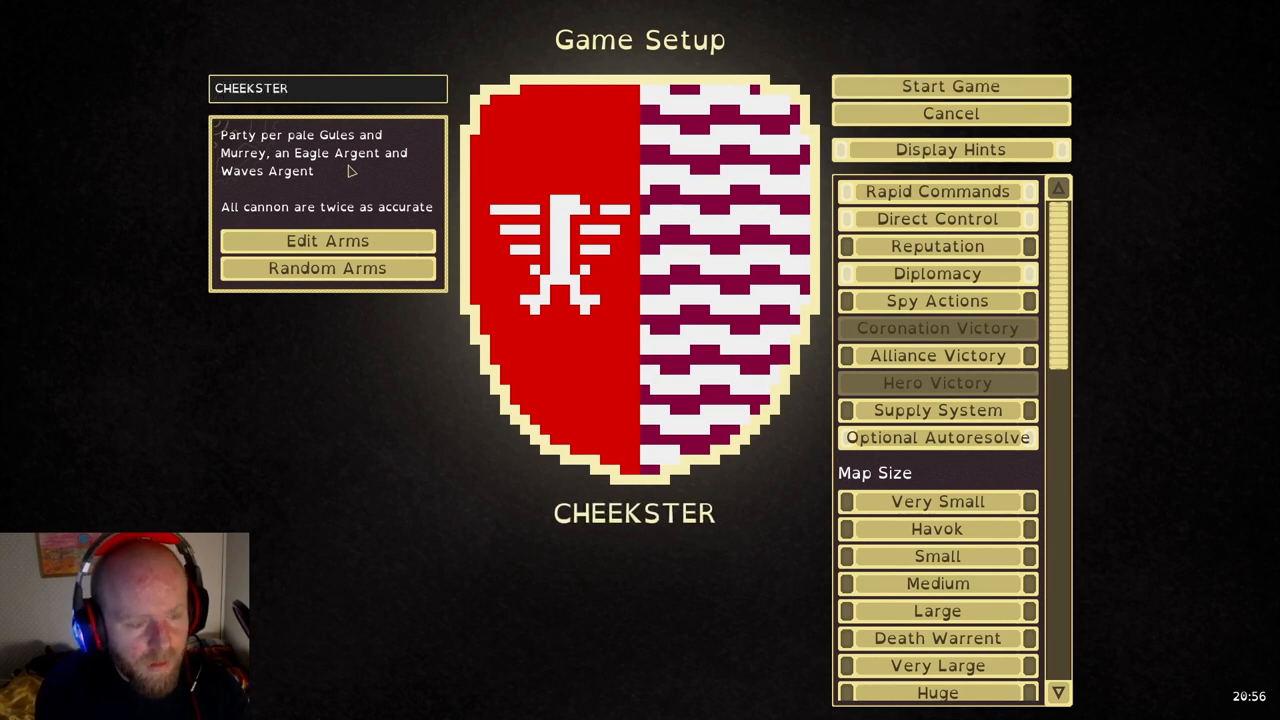
text(EM)
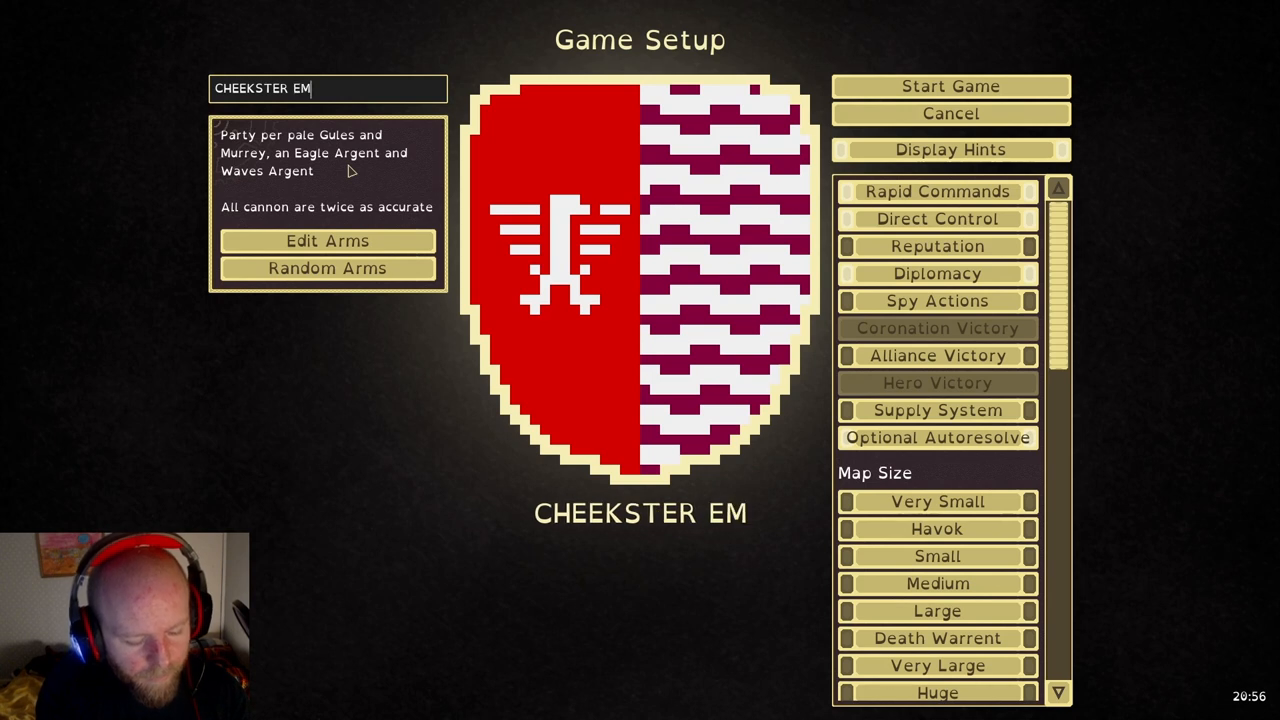
text(PIRE)
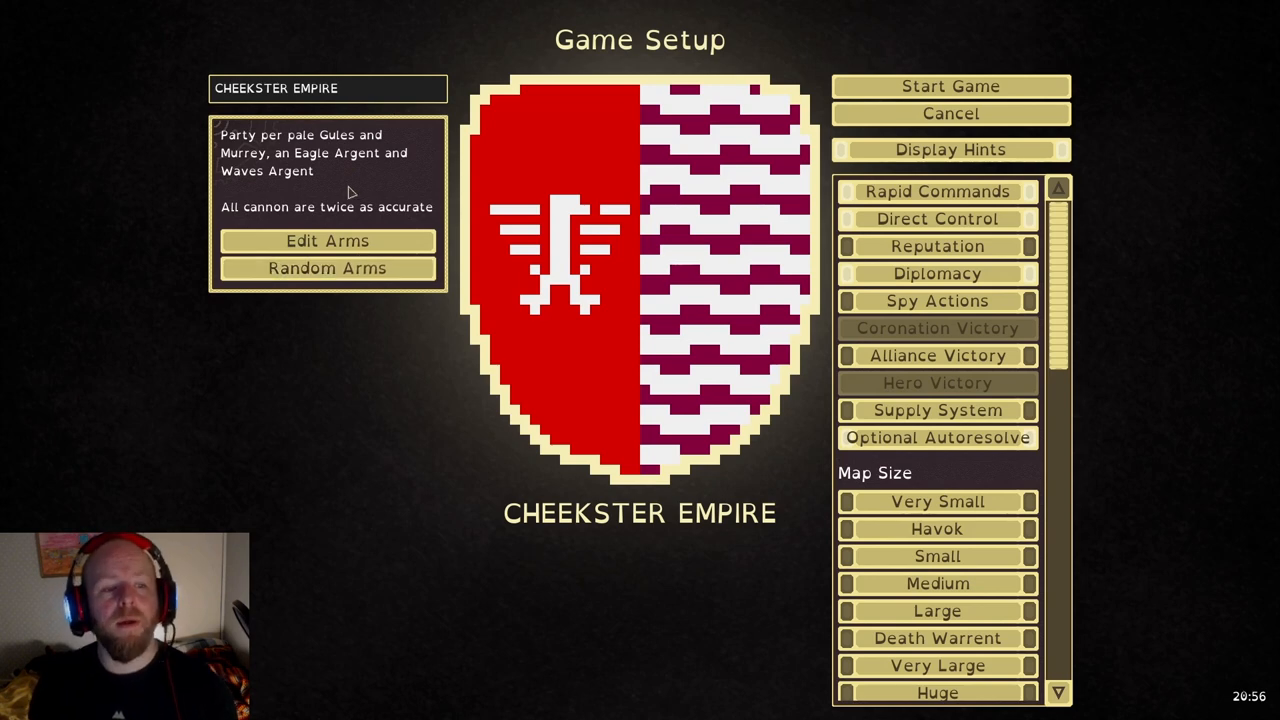
mouse_move(557, 225)
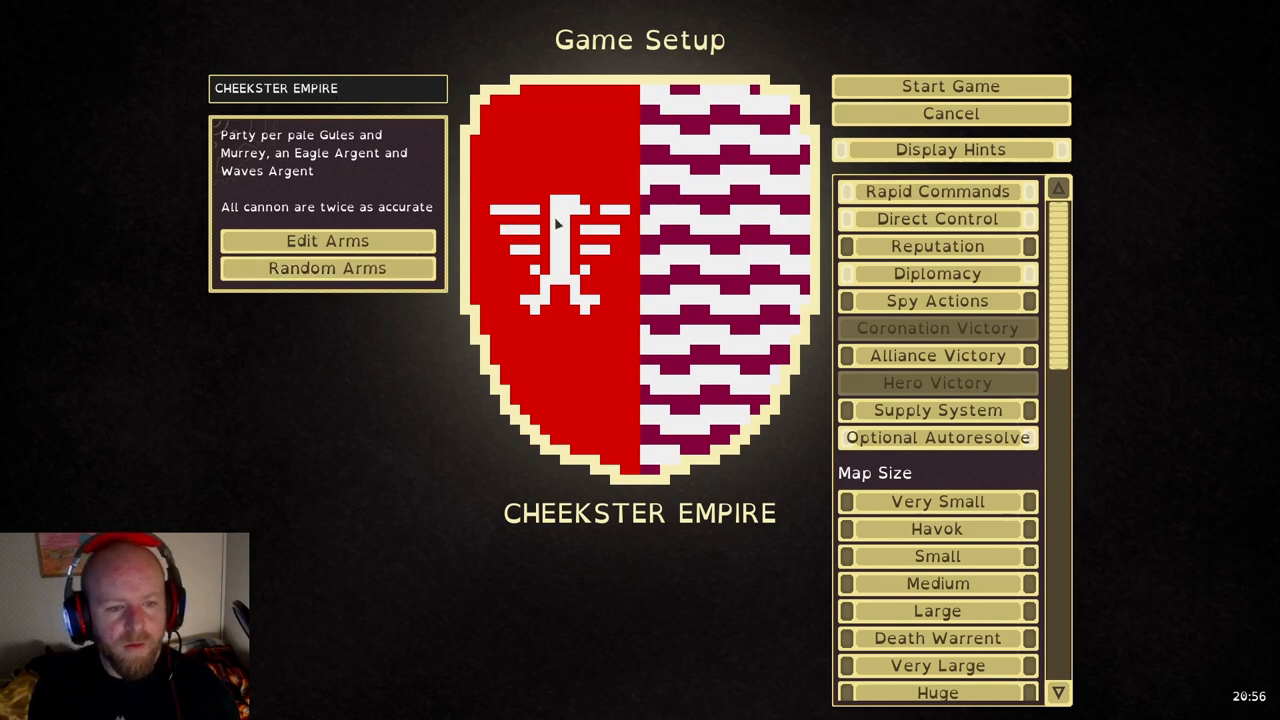
Open the coat of arms editor and try an Anvil charge
click(327, 240)
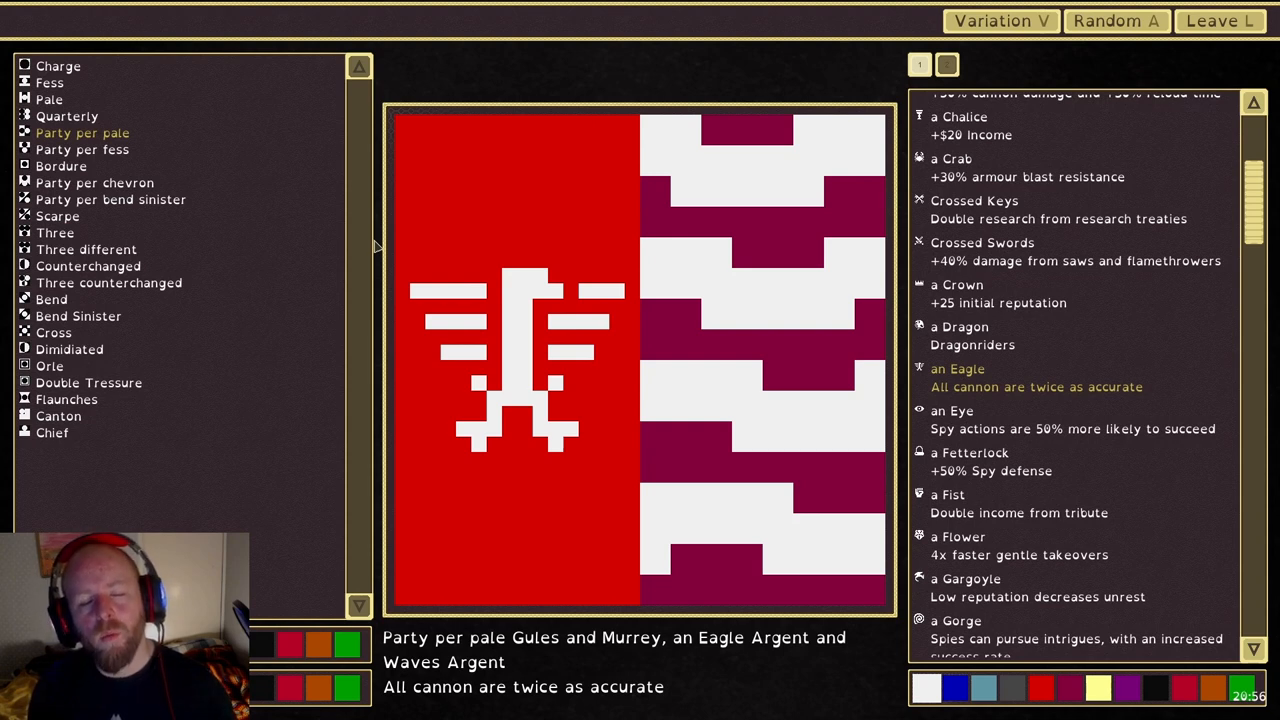
mouse_move(213, 182)
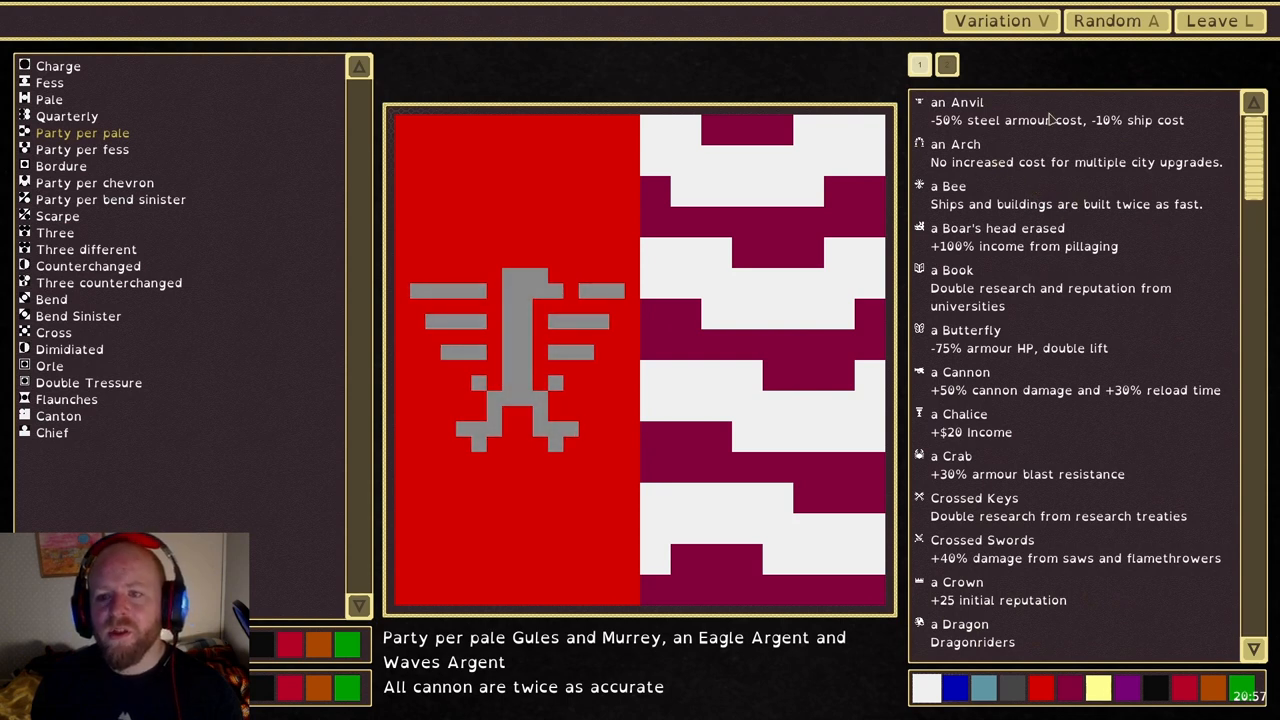
mouse_move(1018, 120)
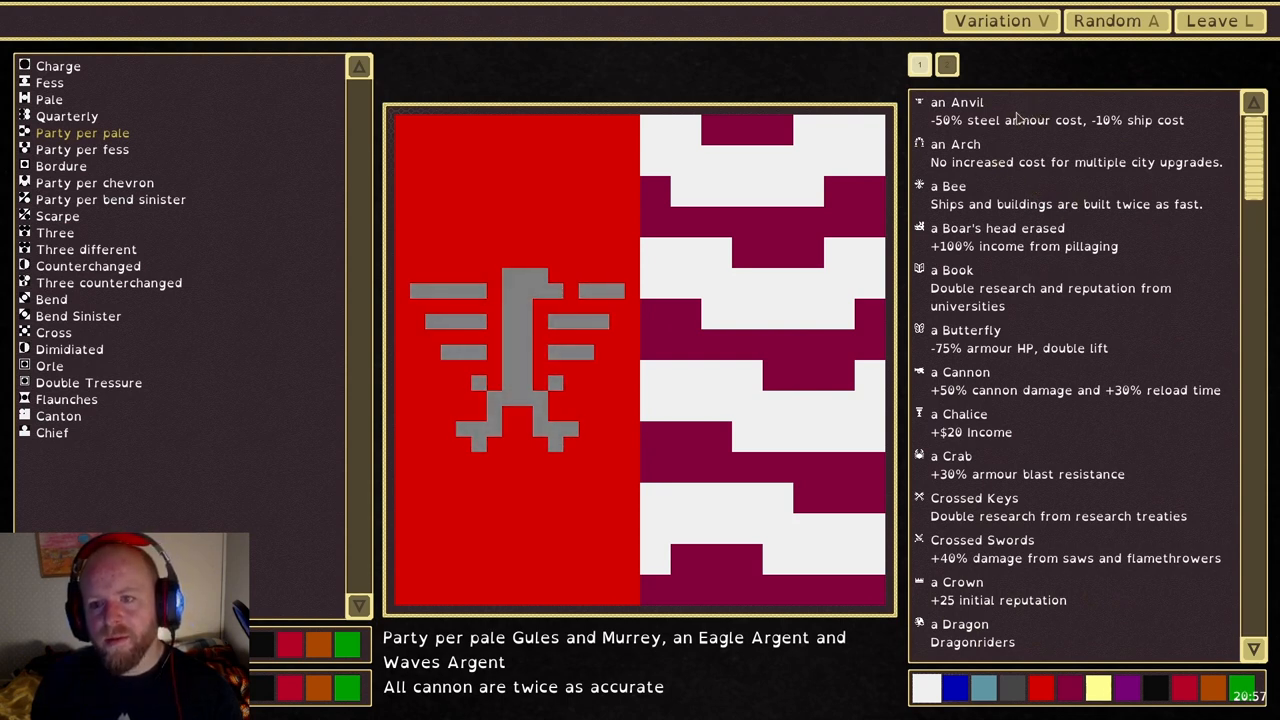
click(957, 103)
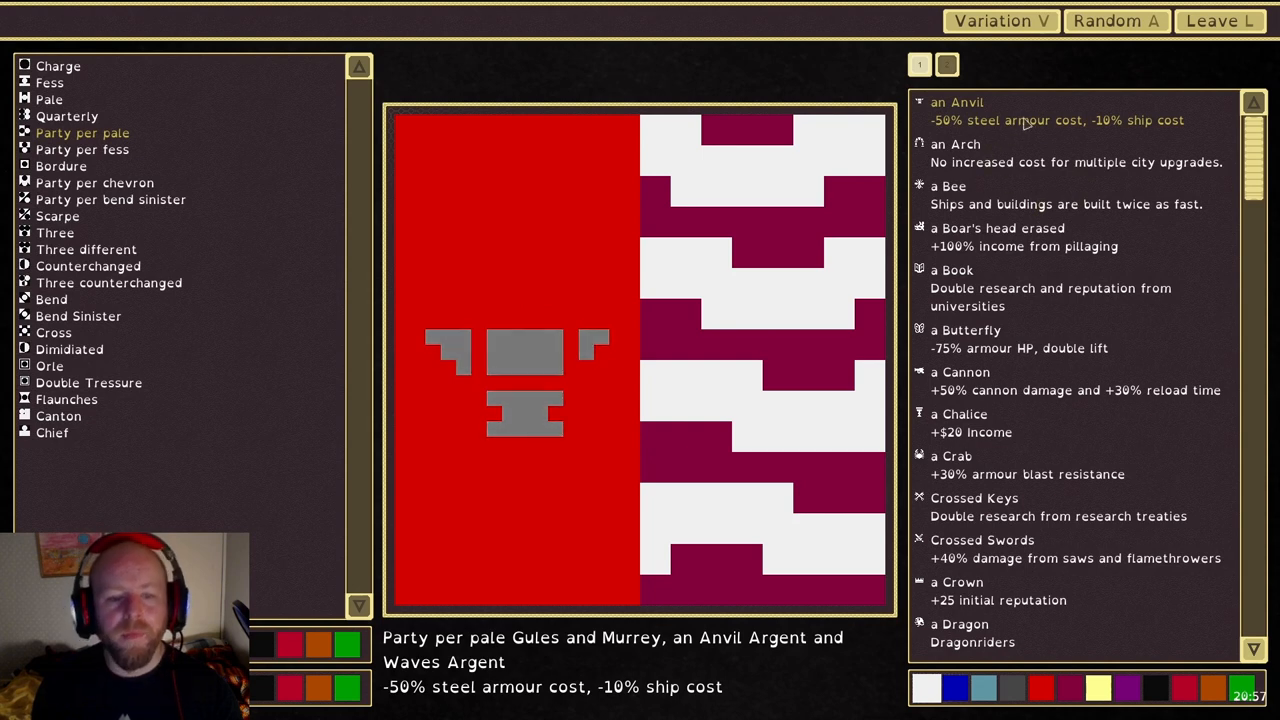
scroll(down, 3)
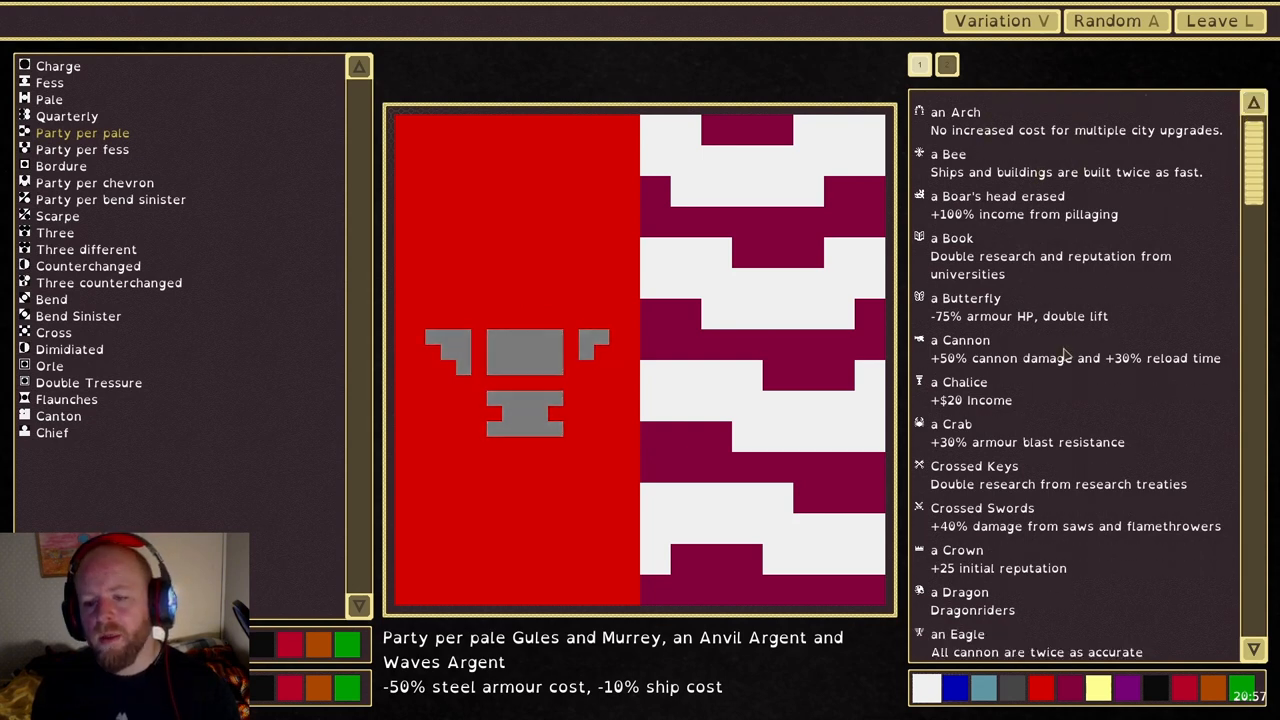
scroll(down, 3)
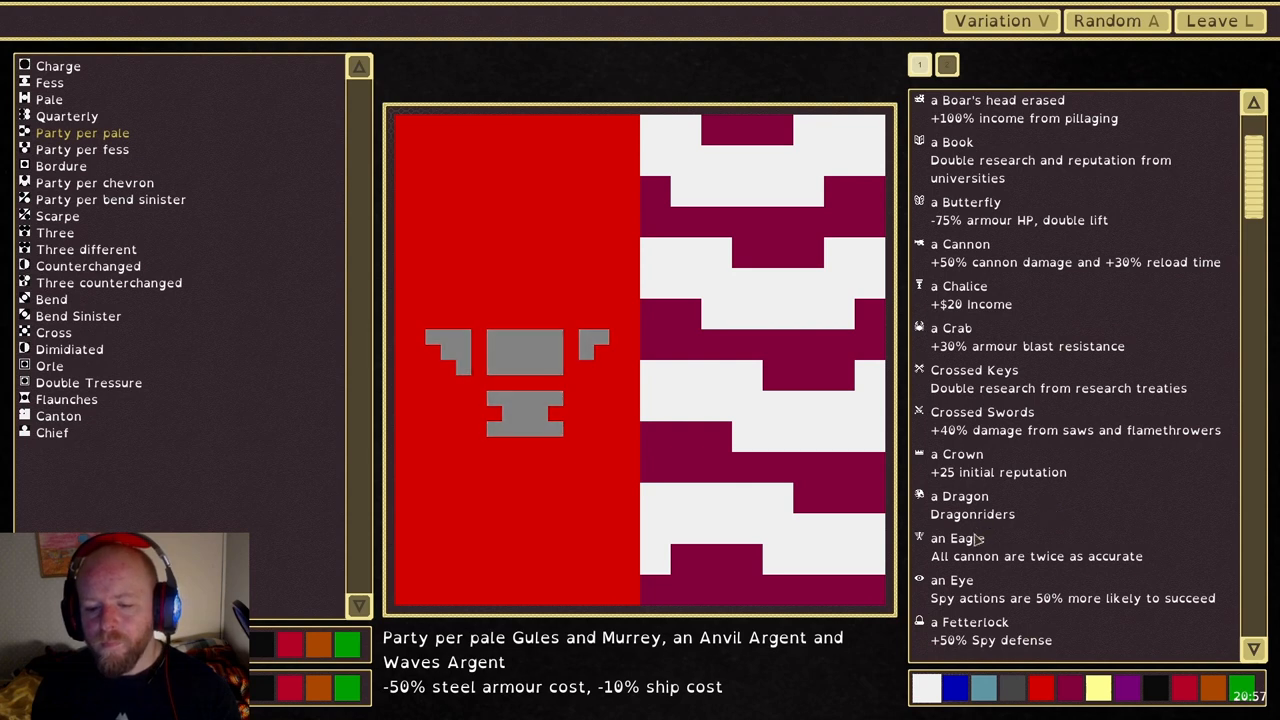
Switch the charge back to the Eagle and scroll through the bonus list
click(956, 538)
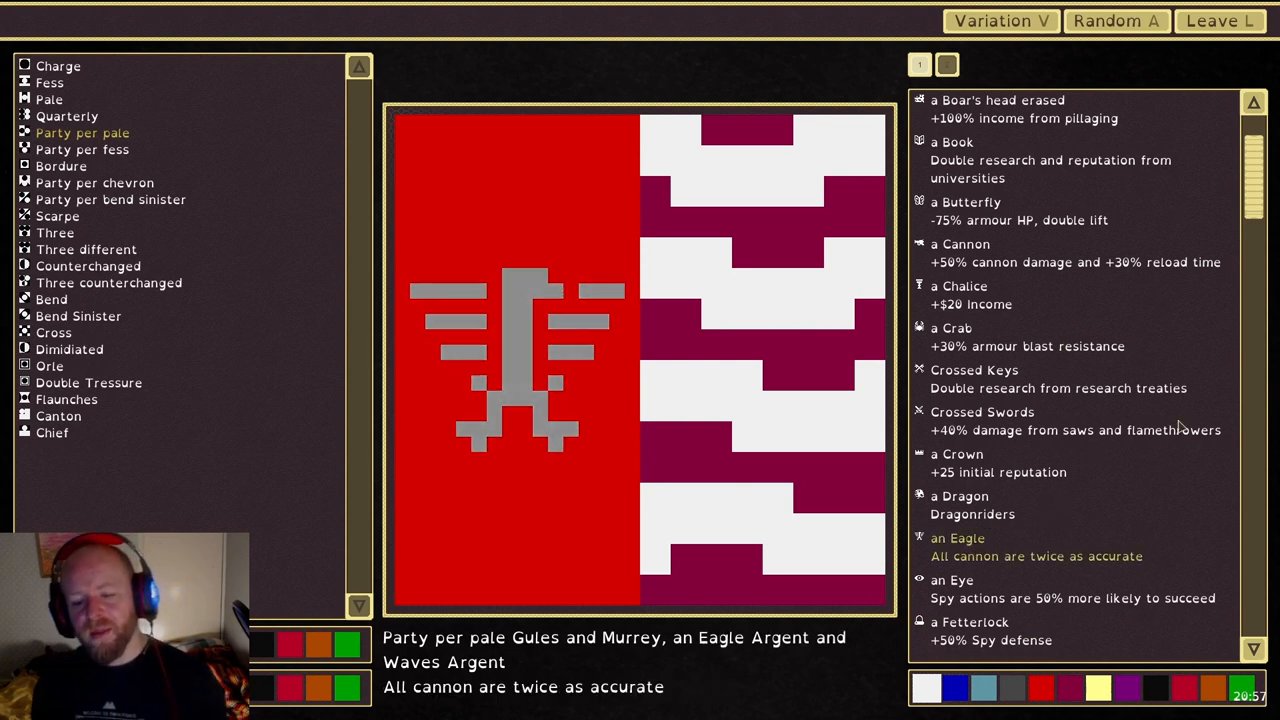
scroll(down, 3)
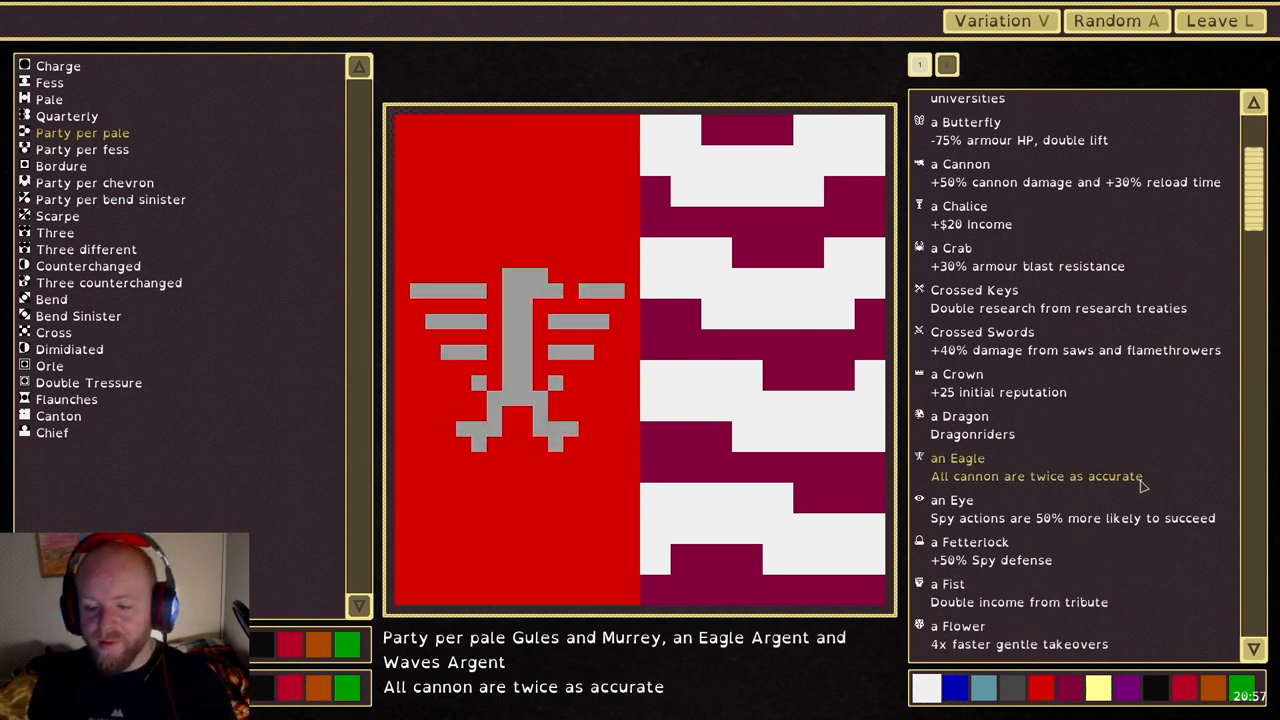
scroll(down, 3)
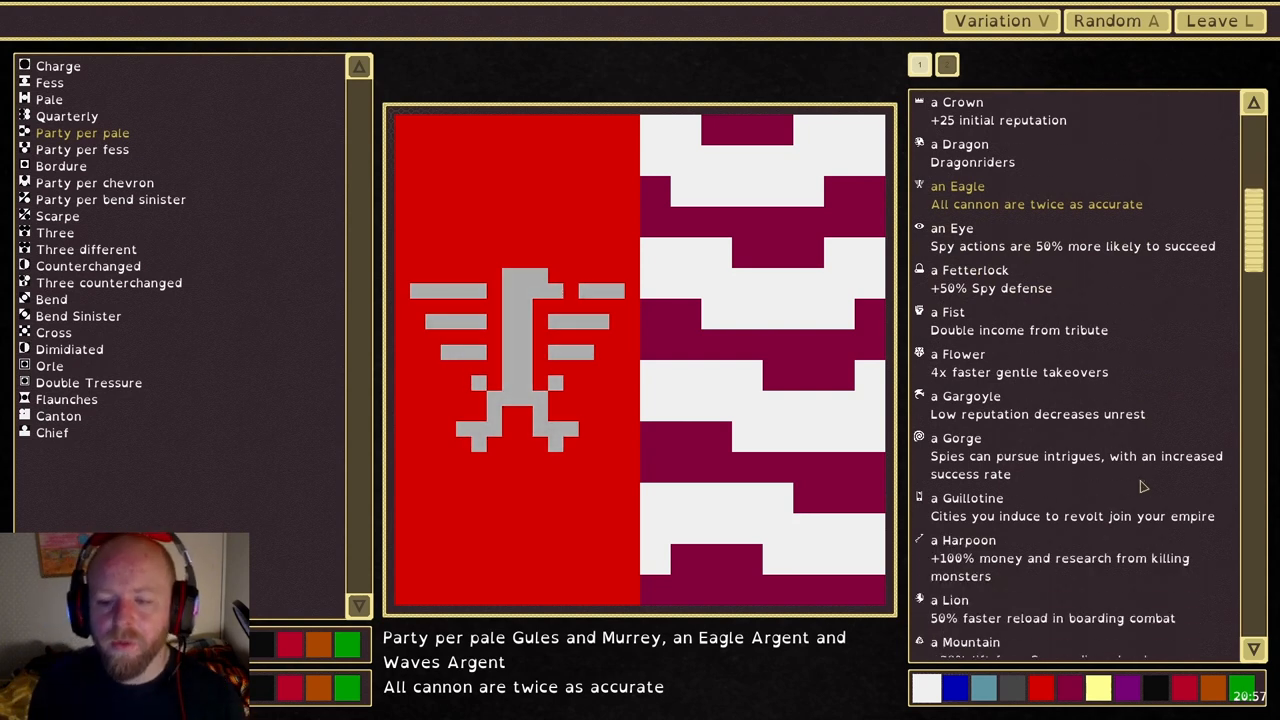
scroll(down, 3)
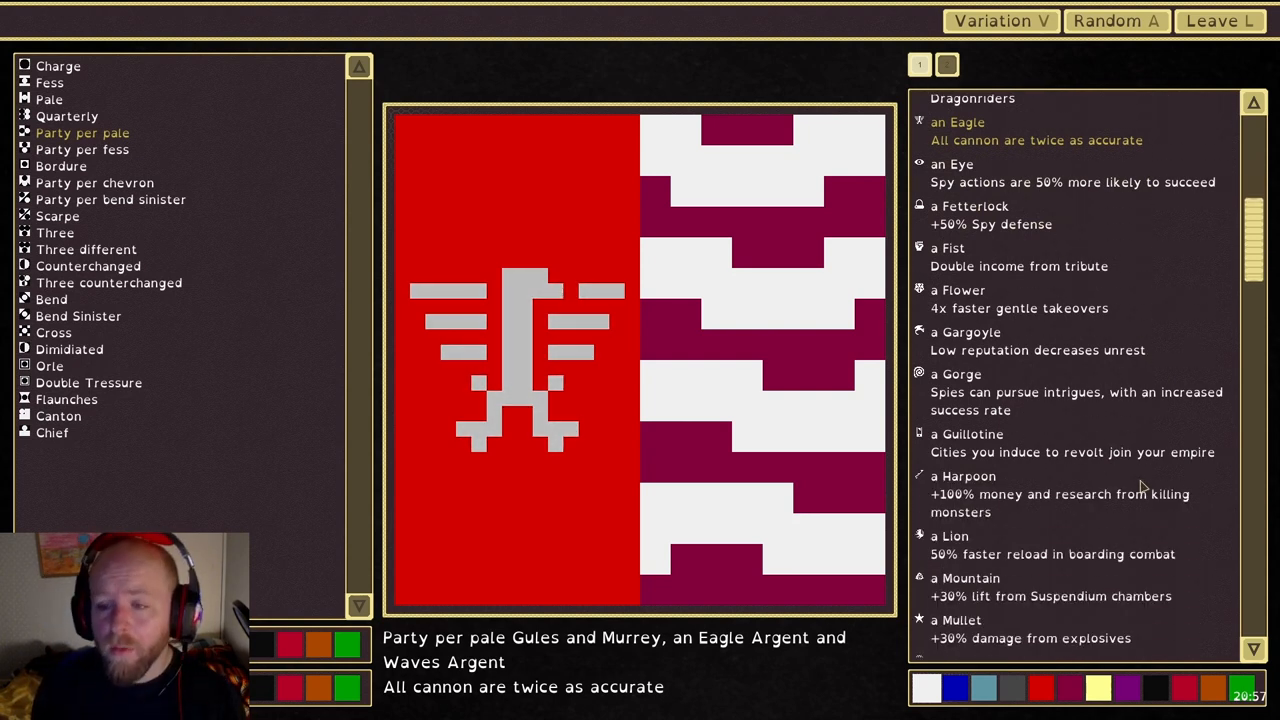
scroll(down, 3)
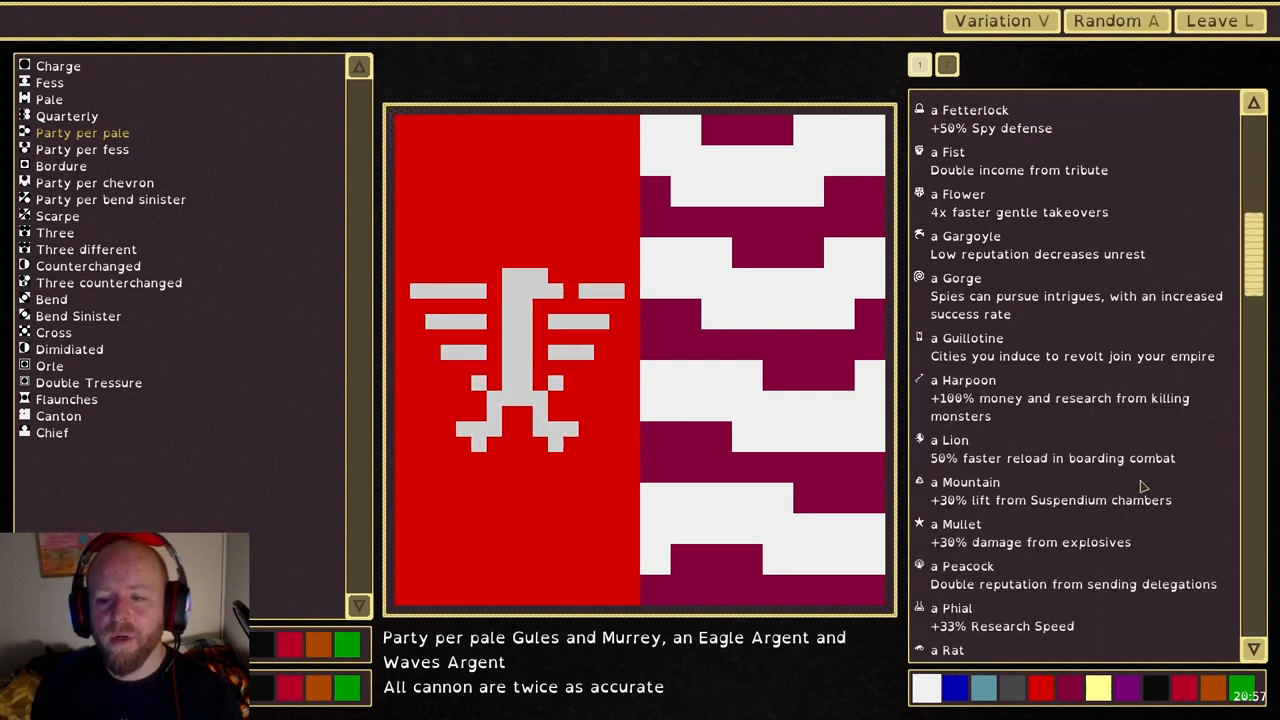
scroll(down, 3)
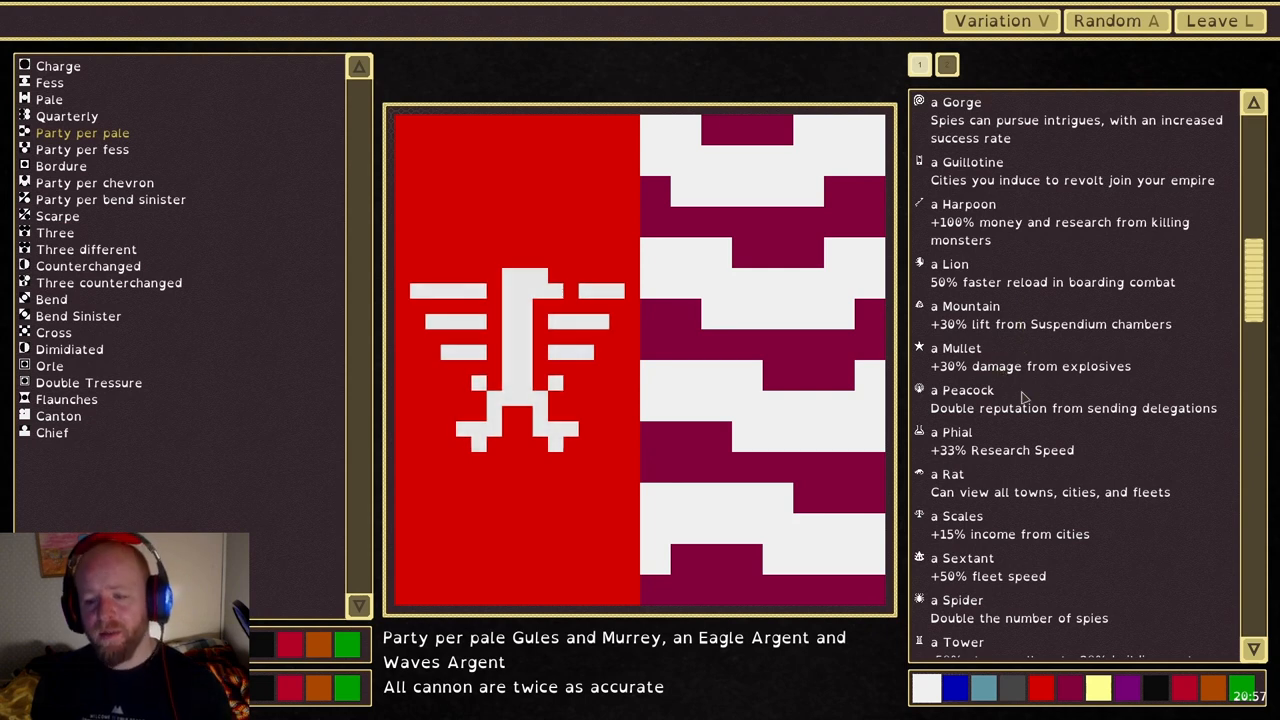
scroll(down, 3)
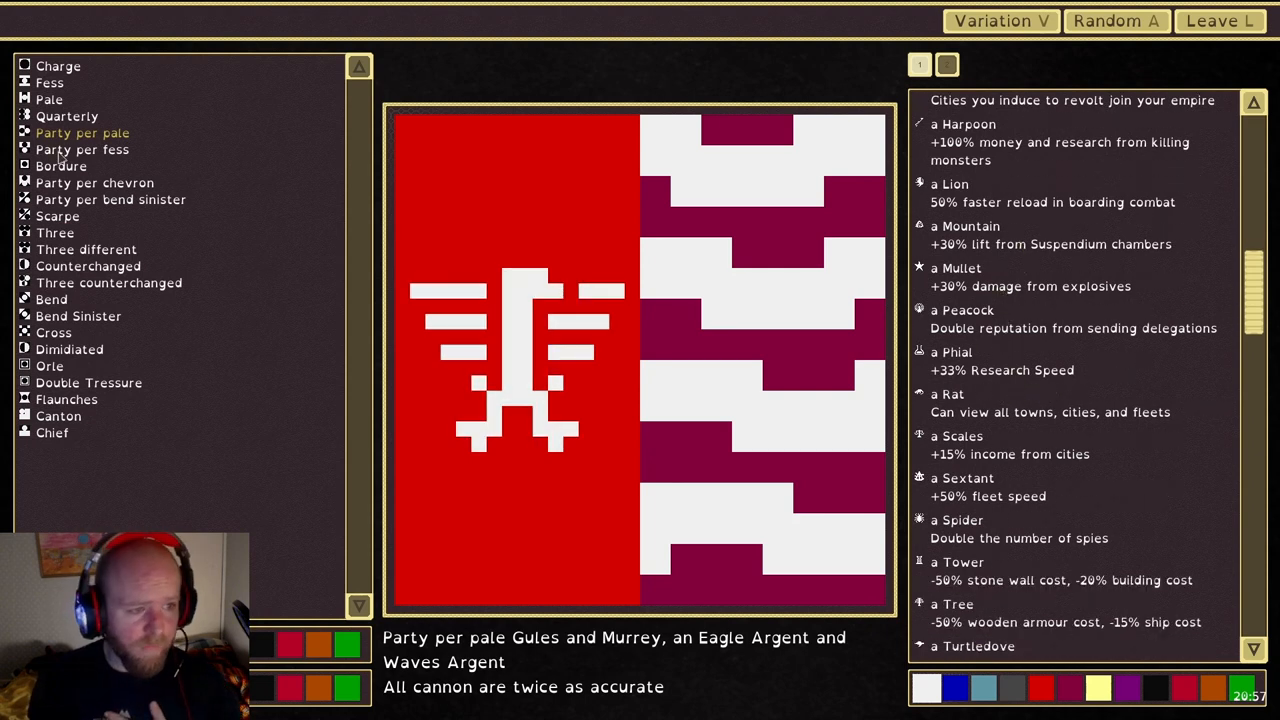
Choose Quarterly division and place a Mullet in the first quarter
click(66, 116)
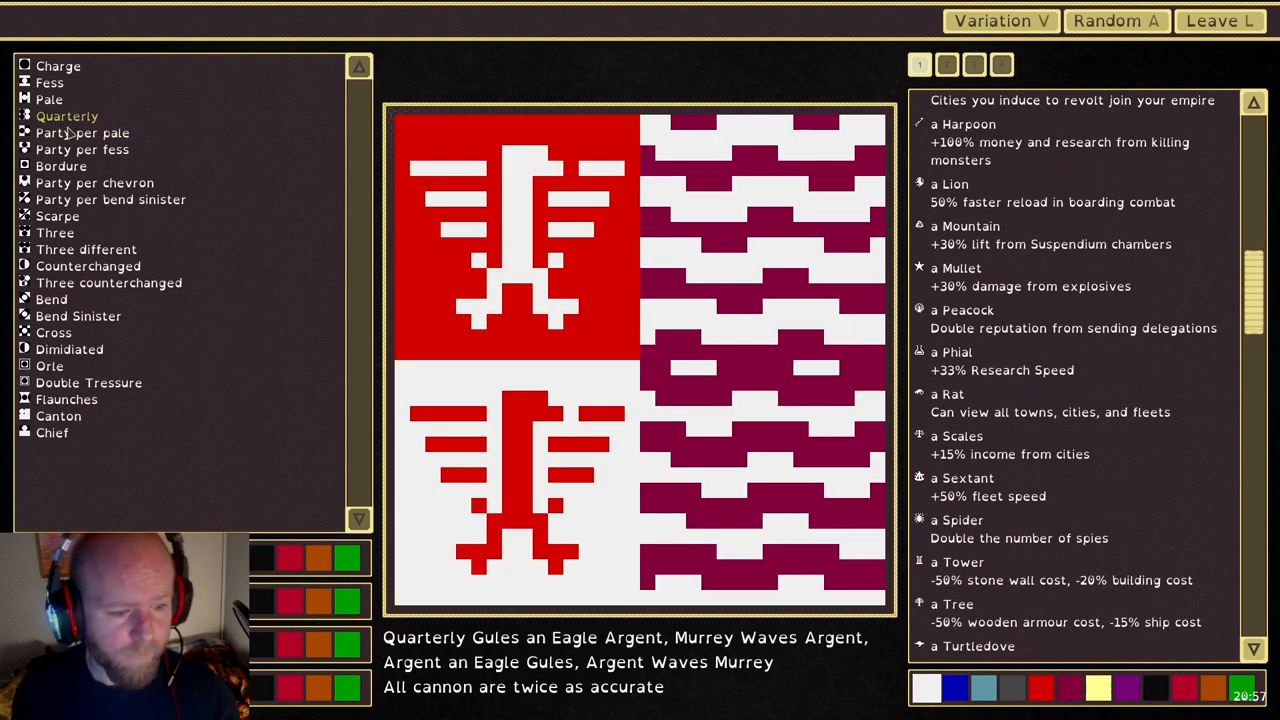
mouse_move(172, 143)
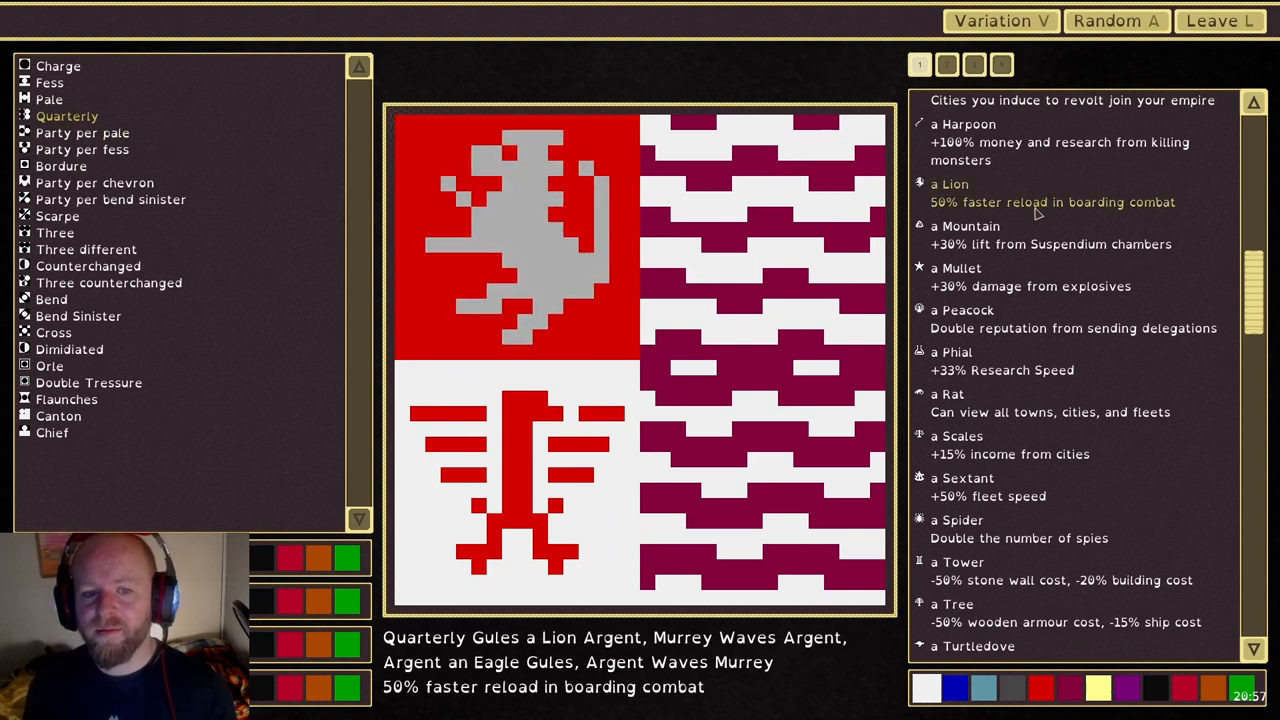
click(955, 268)
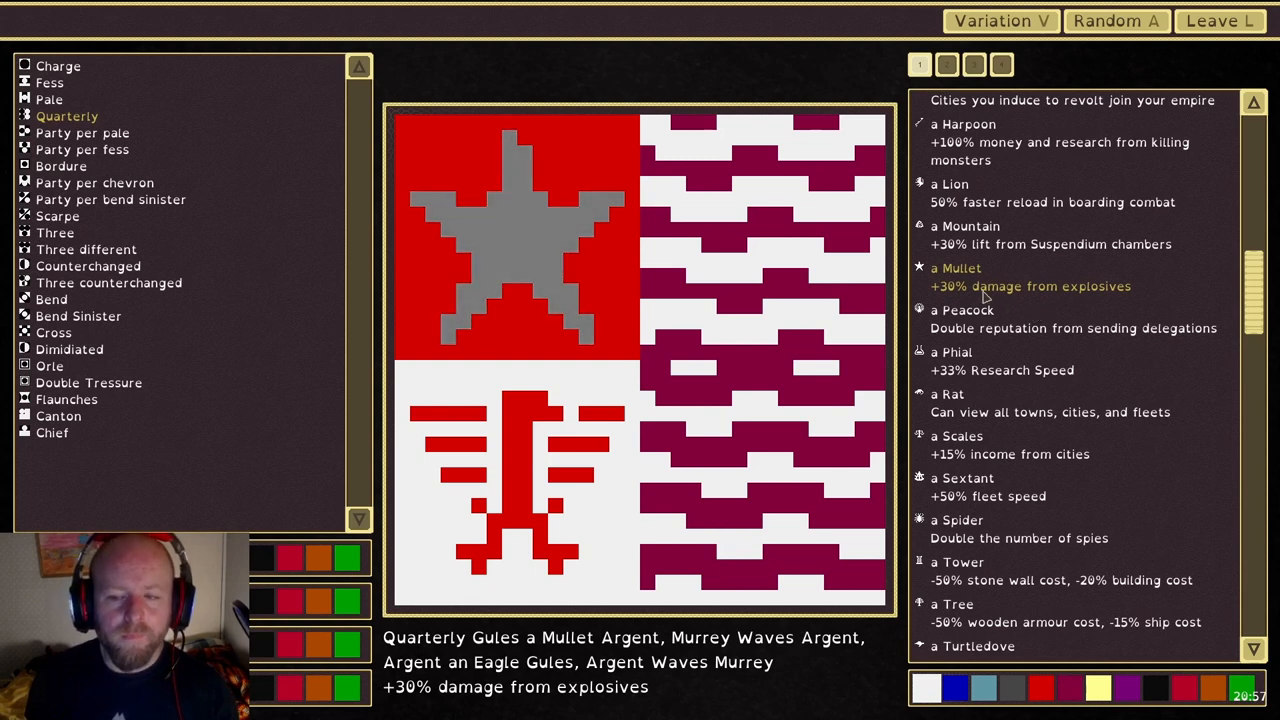
mouse_move(1005, 327)
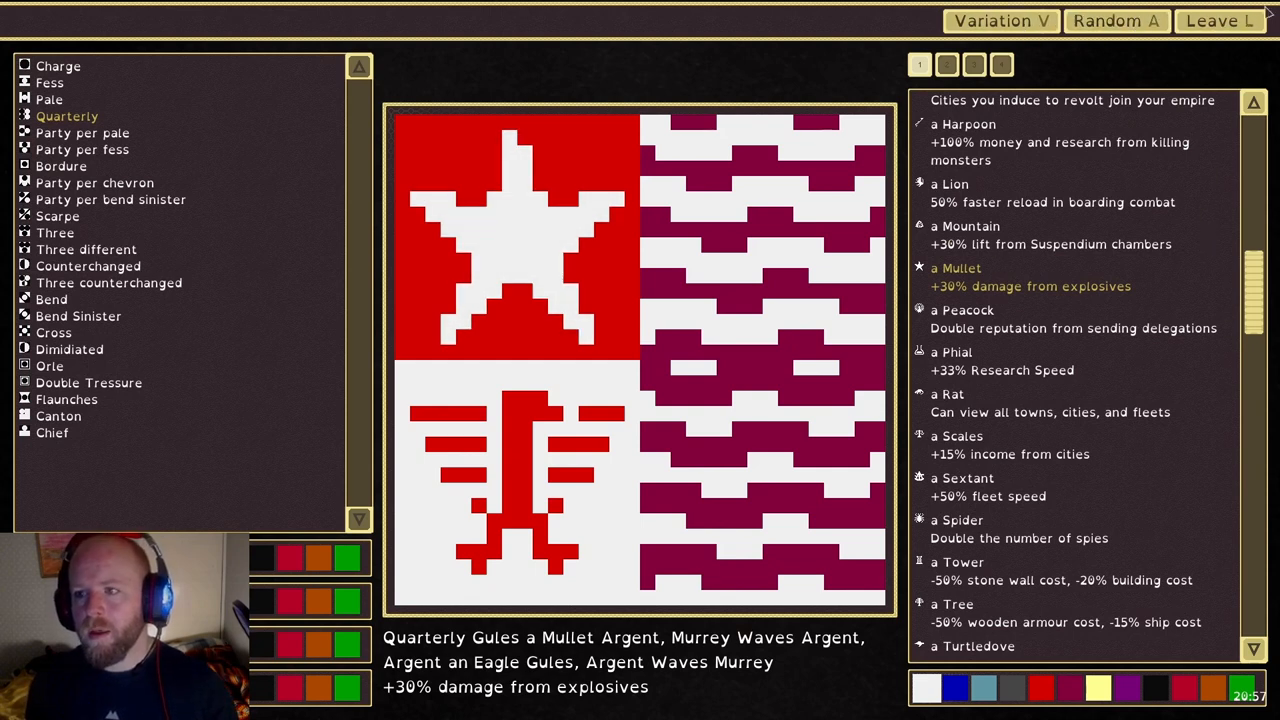
Leave the arms editor and browse the Game Setup difficulty, land, monster and research options
click(1219, 20)
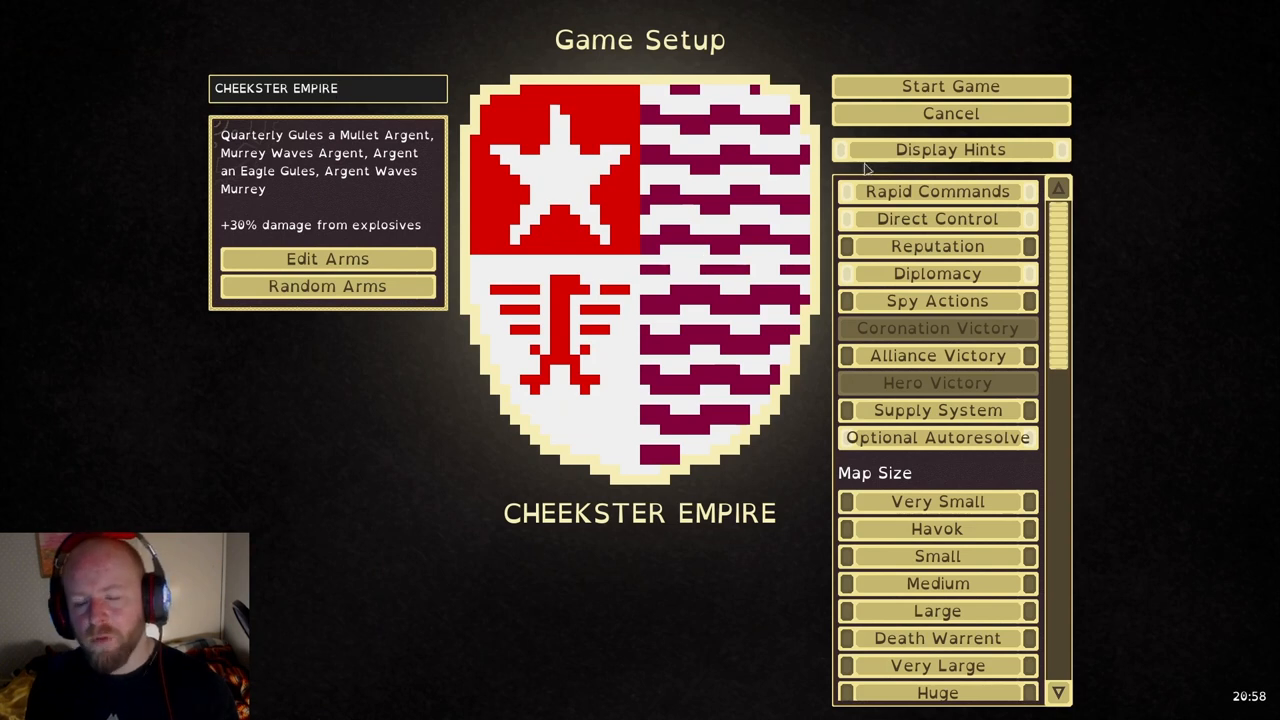
mouse_move(937, 218)
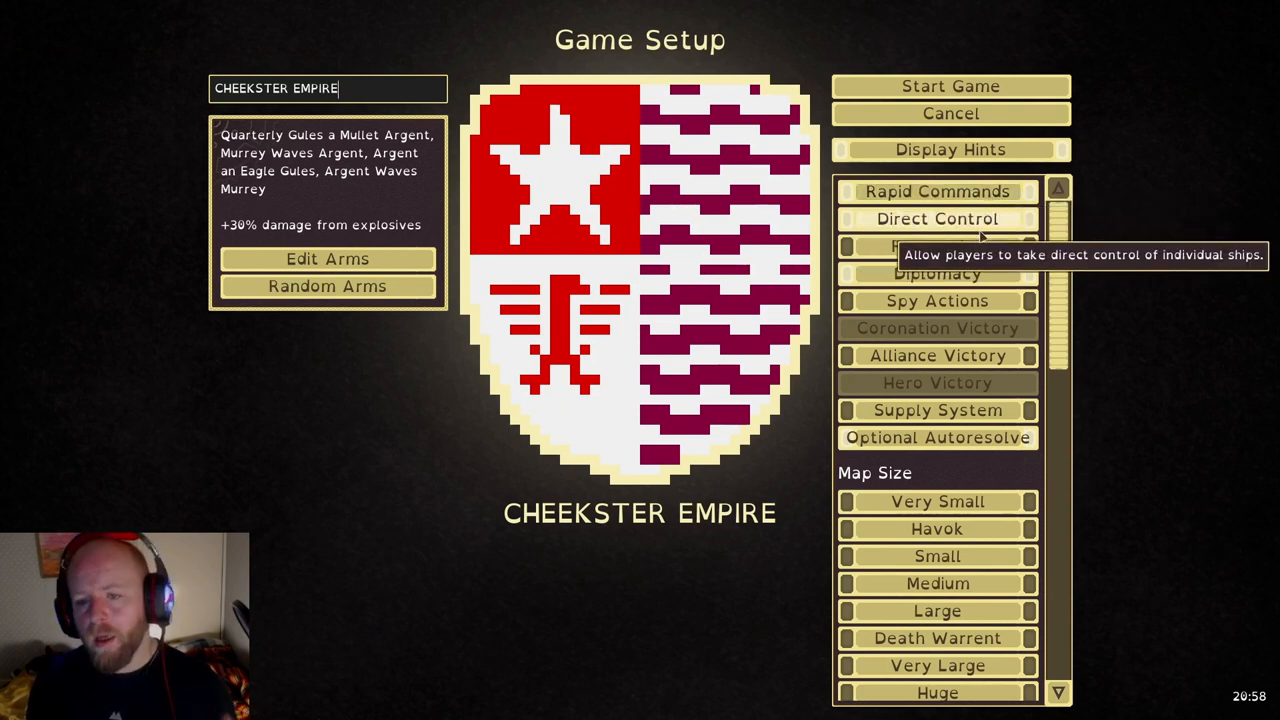
mouse_move(937, 246)
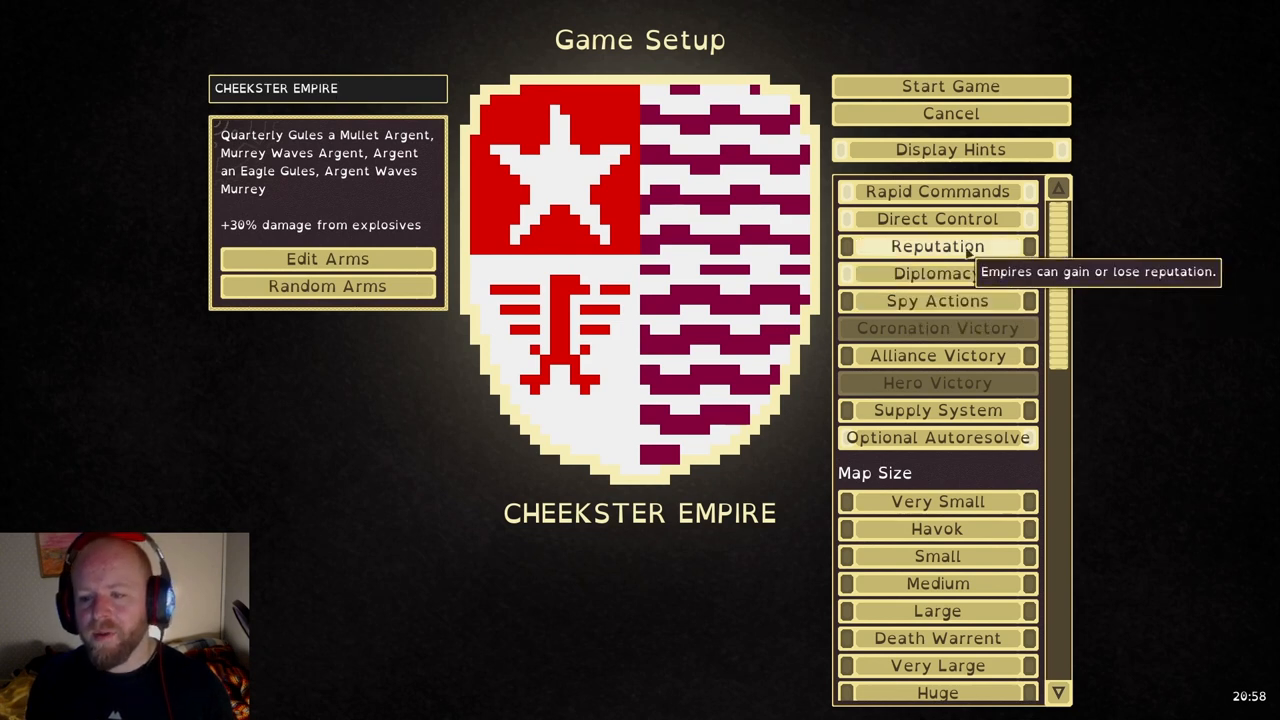
mouse_move(937, 273)
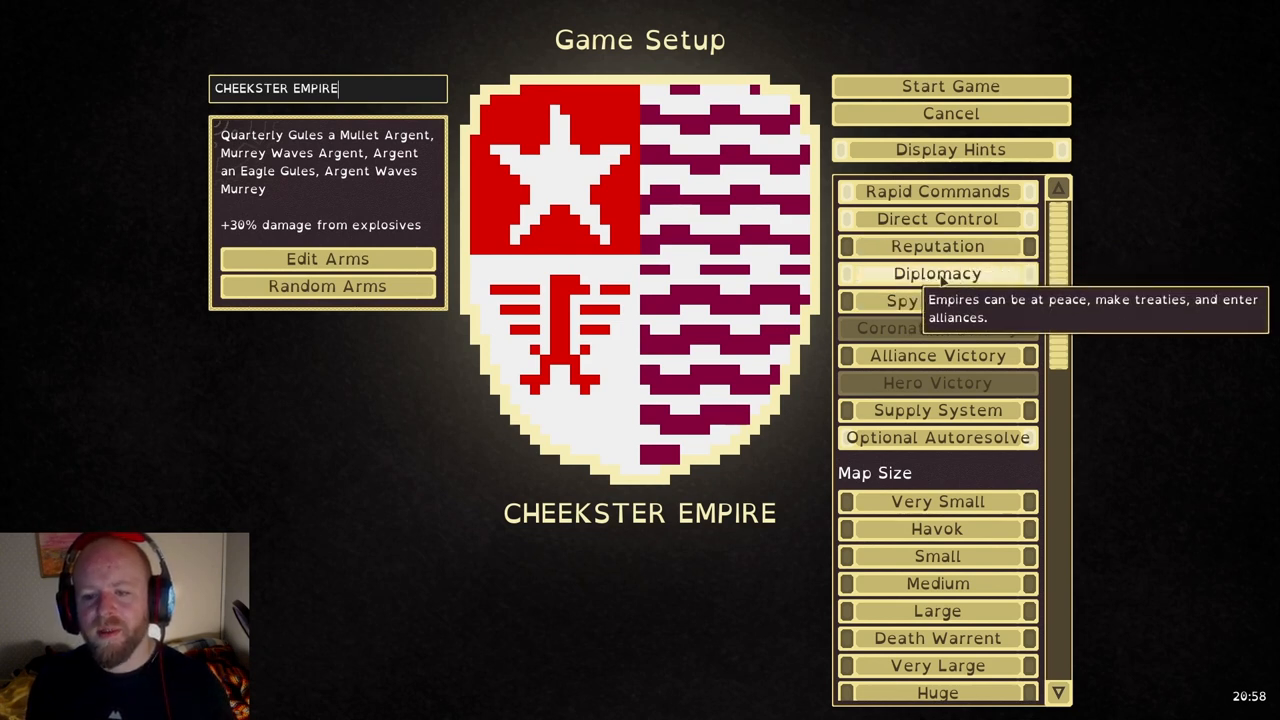
mouse_move(937, 191)
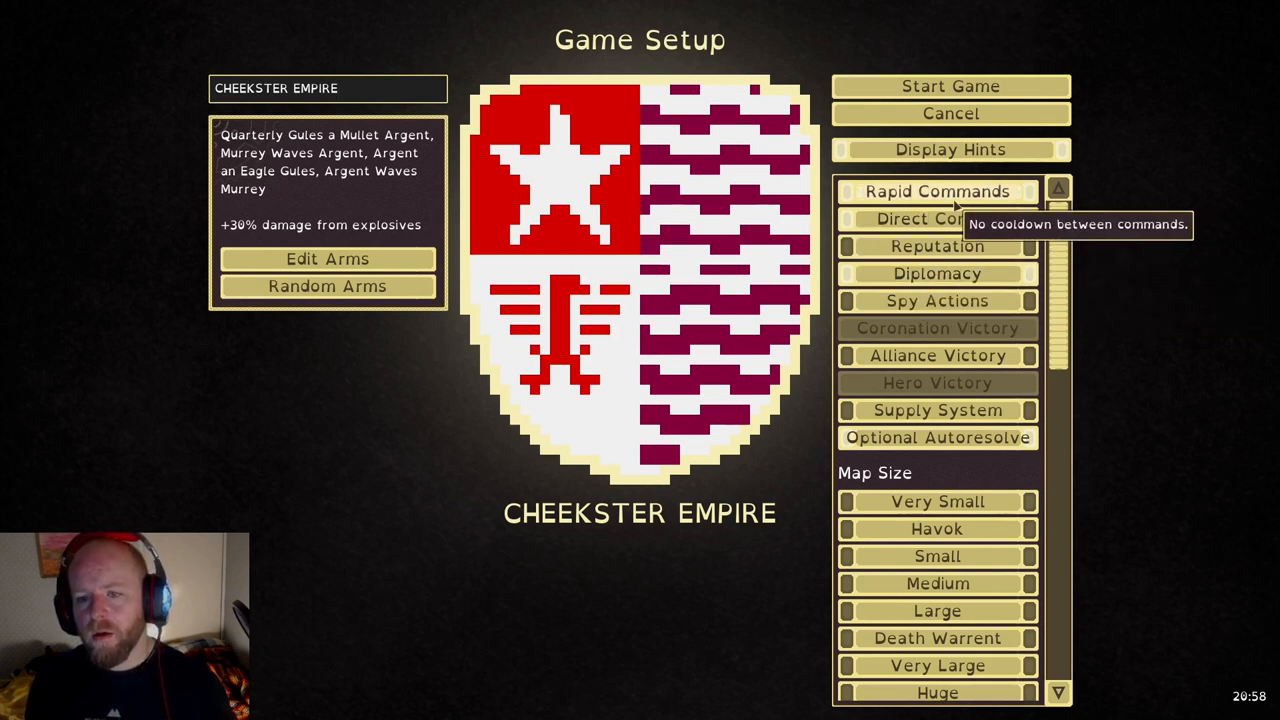
scroll(down, 3)
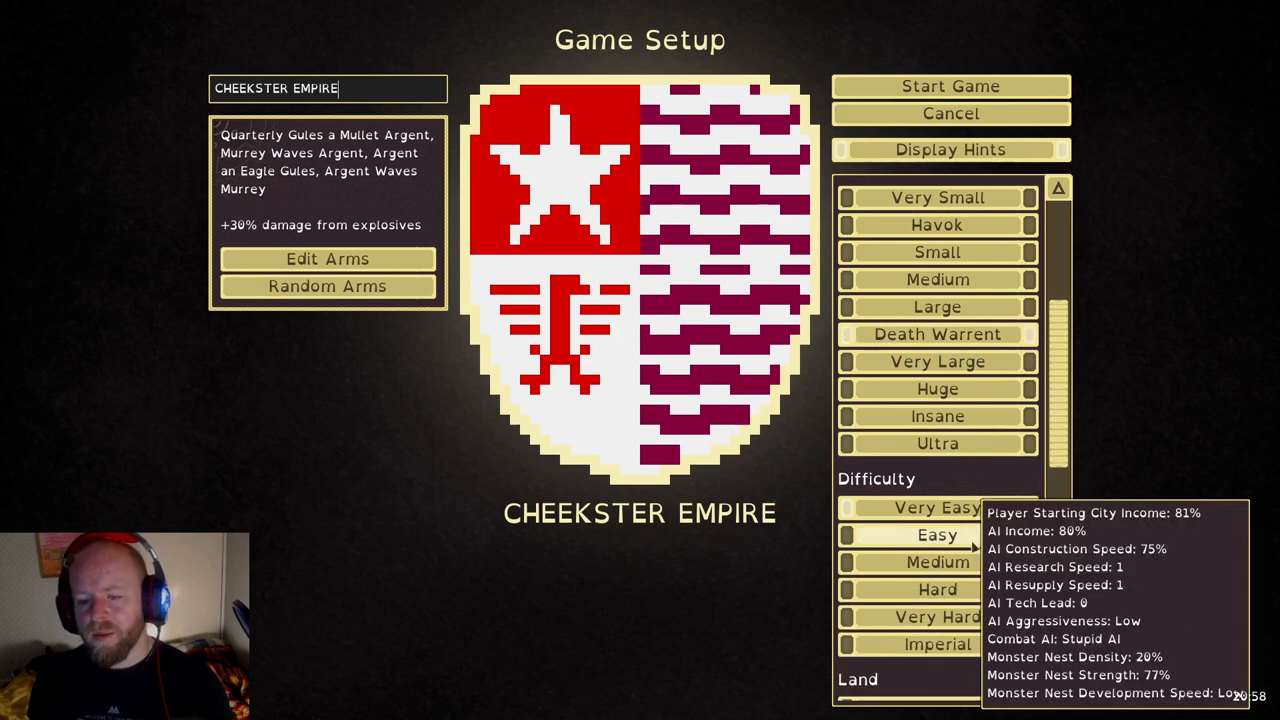
scroll(down, 3)
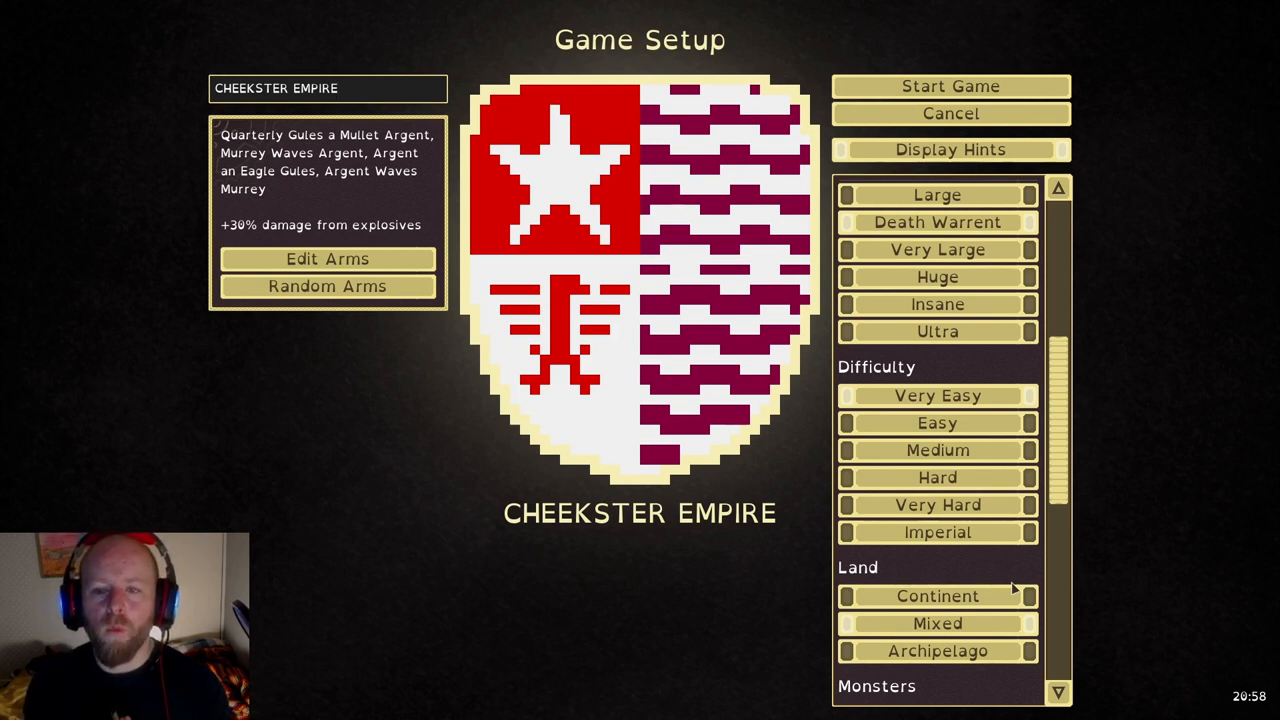
click(330, 89)
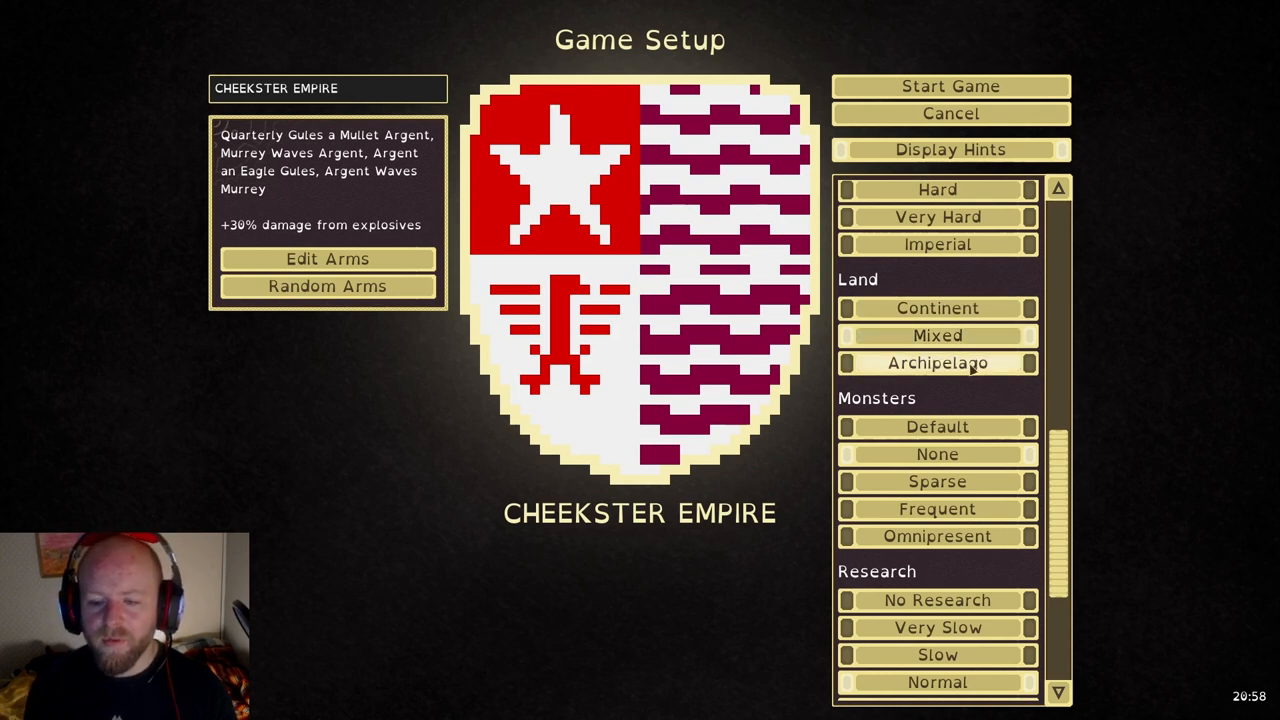
click(328, 89)
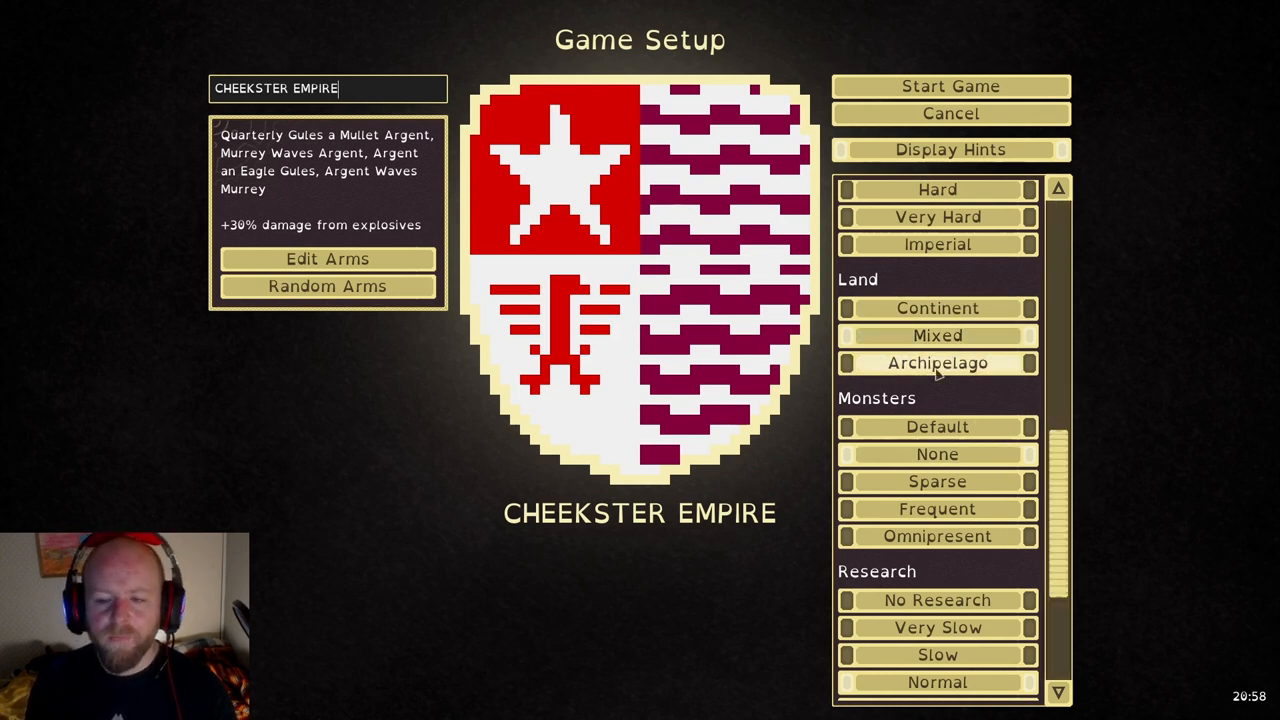
scroll(down, 3)
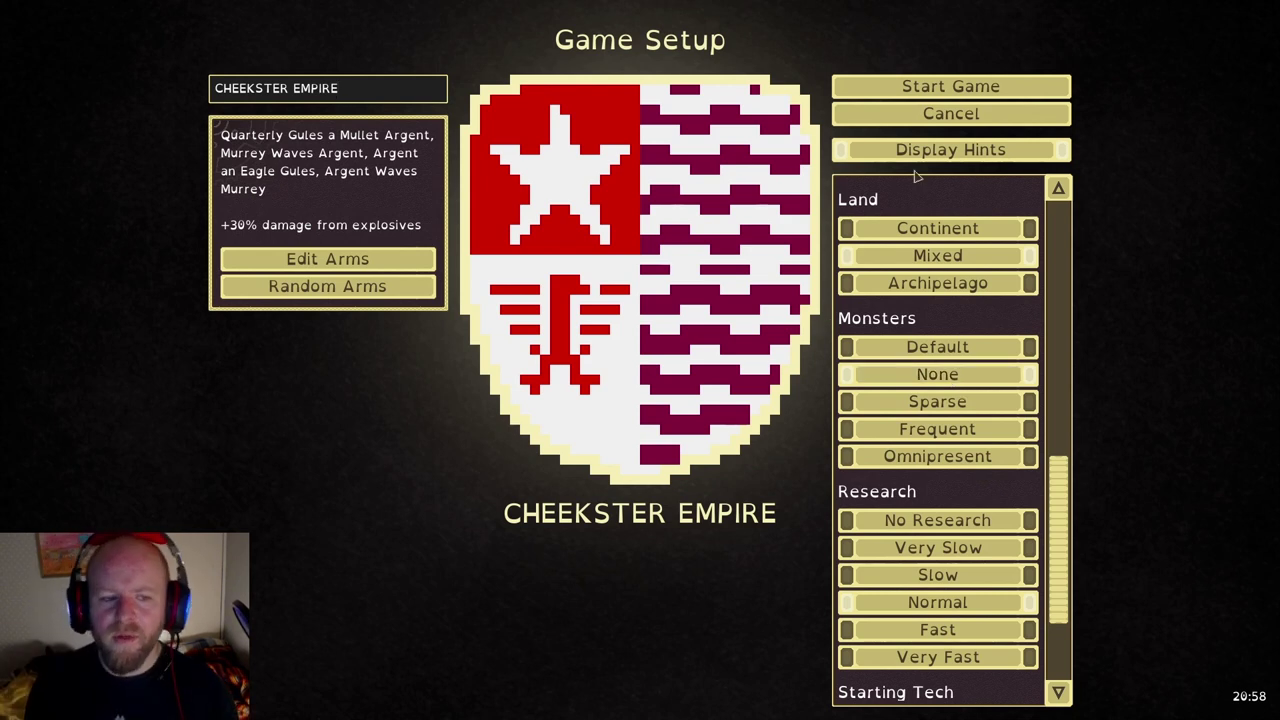
scroll(down, 3)
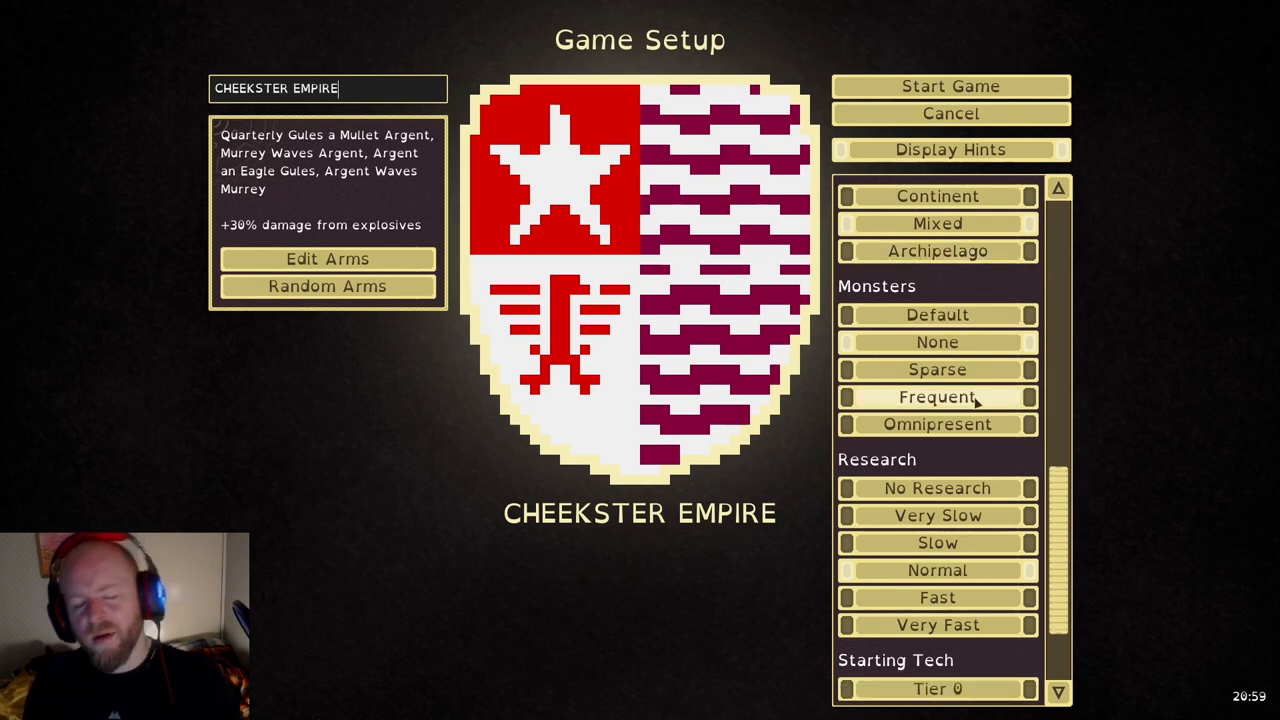
mouse_move(676, 230)
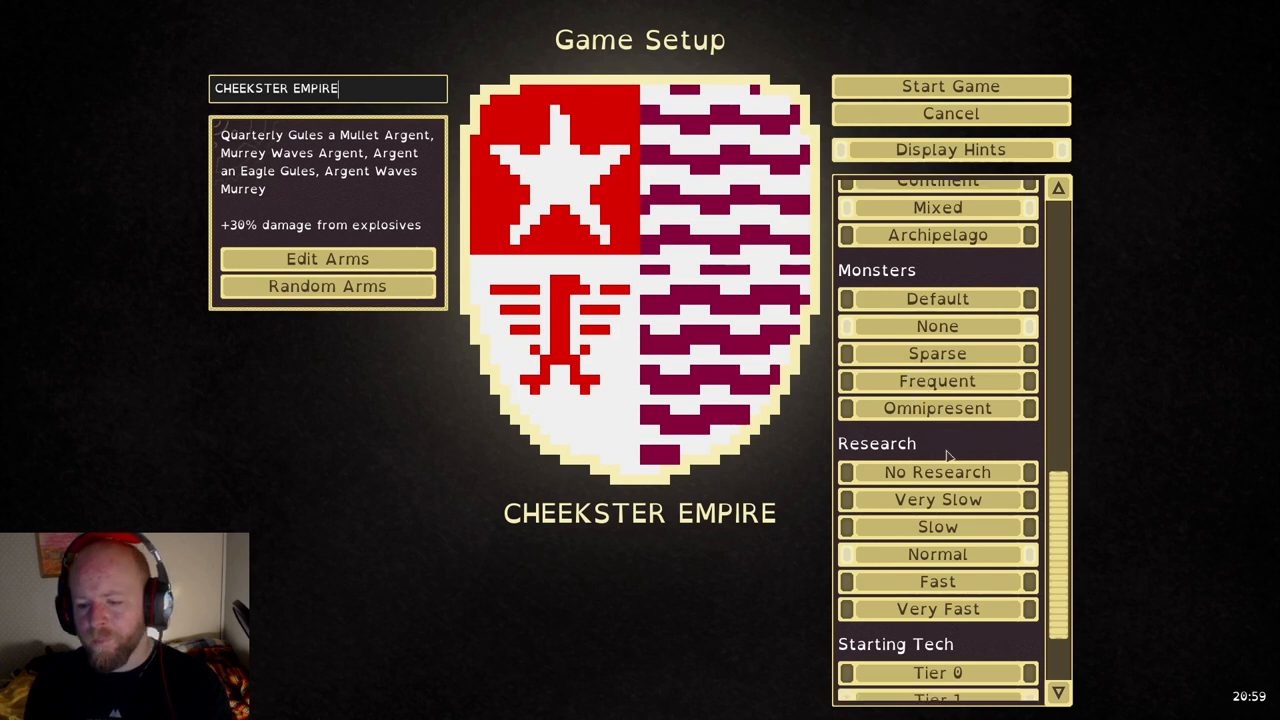
scroll(down, 3)
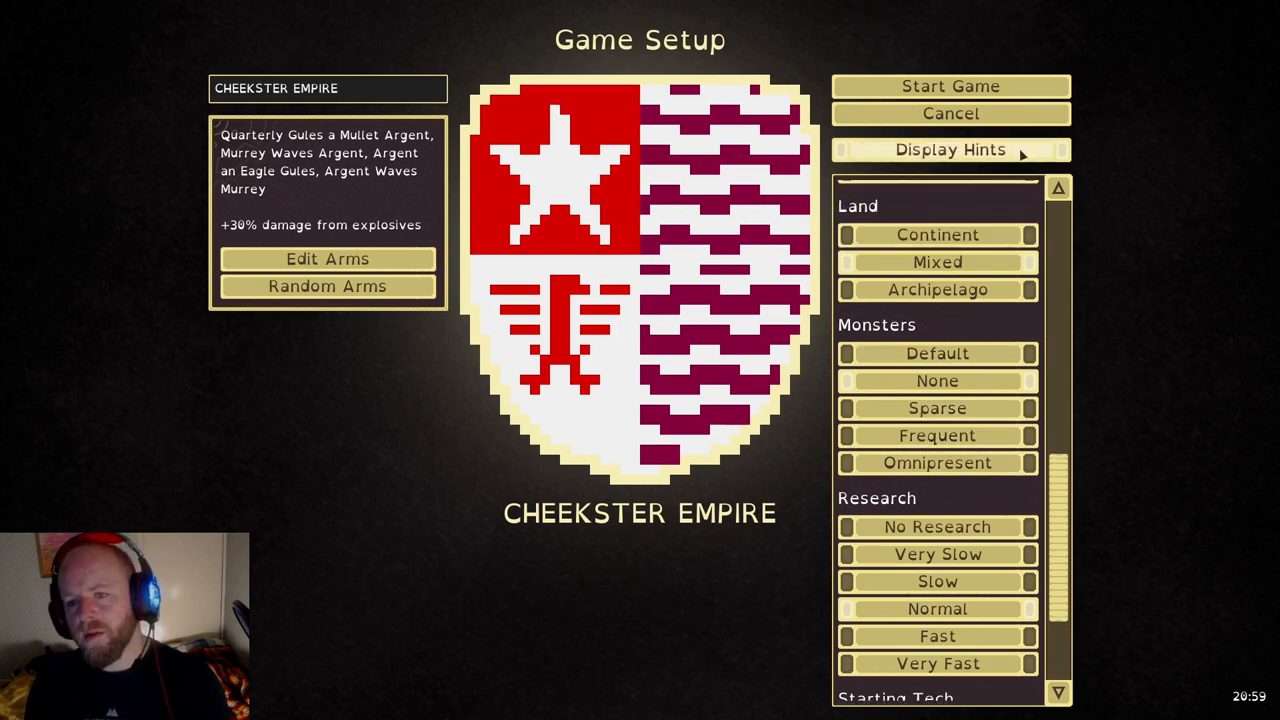
Start the campaign and dismiss the opening notification on the world map
click(953, 86)
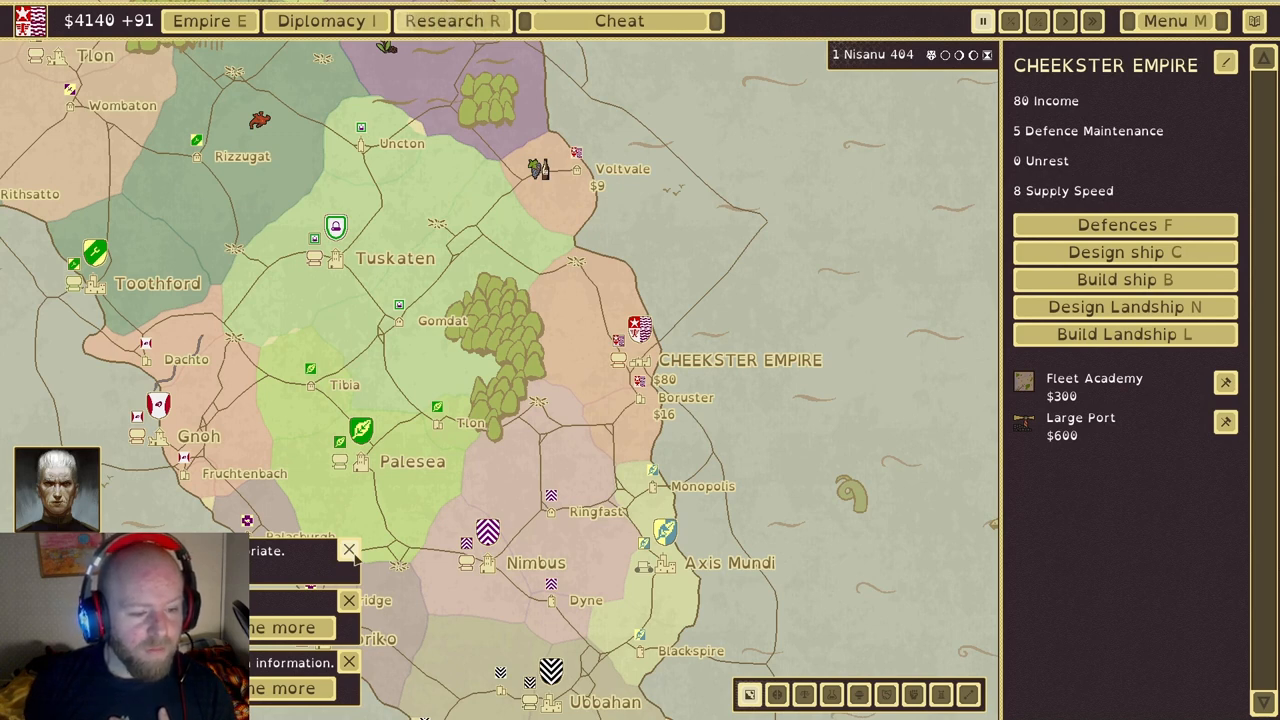
click(347, 548)
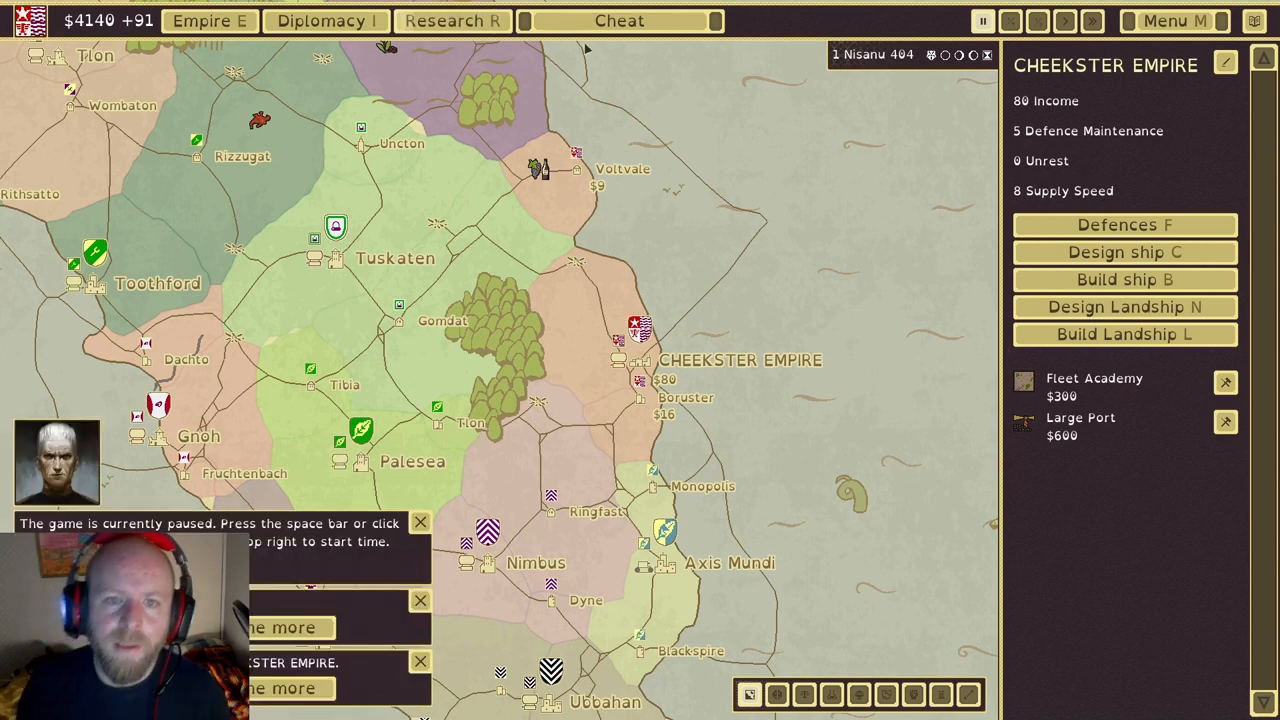
Use the Money and All Tech cheats from the Cheat menu
click(619, 20)
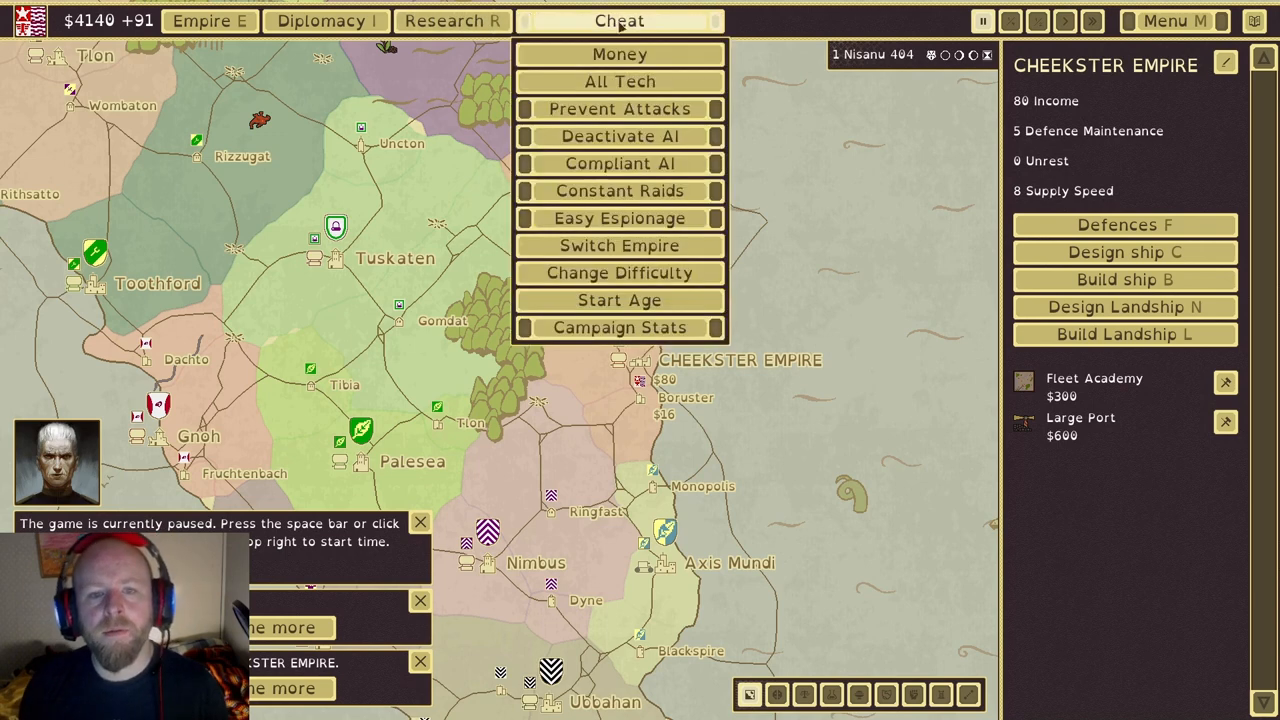
click(619, 54)
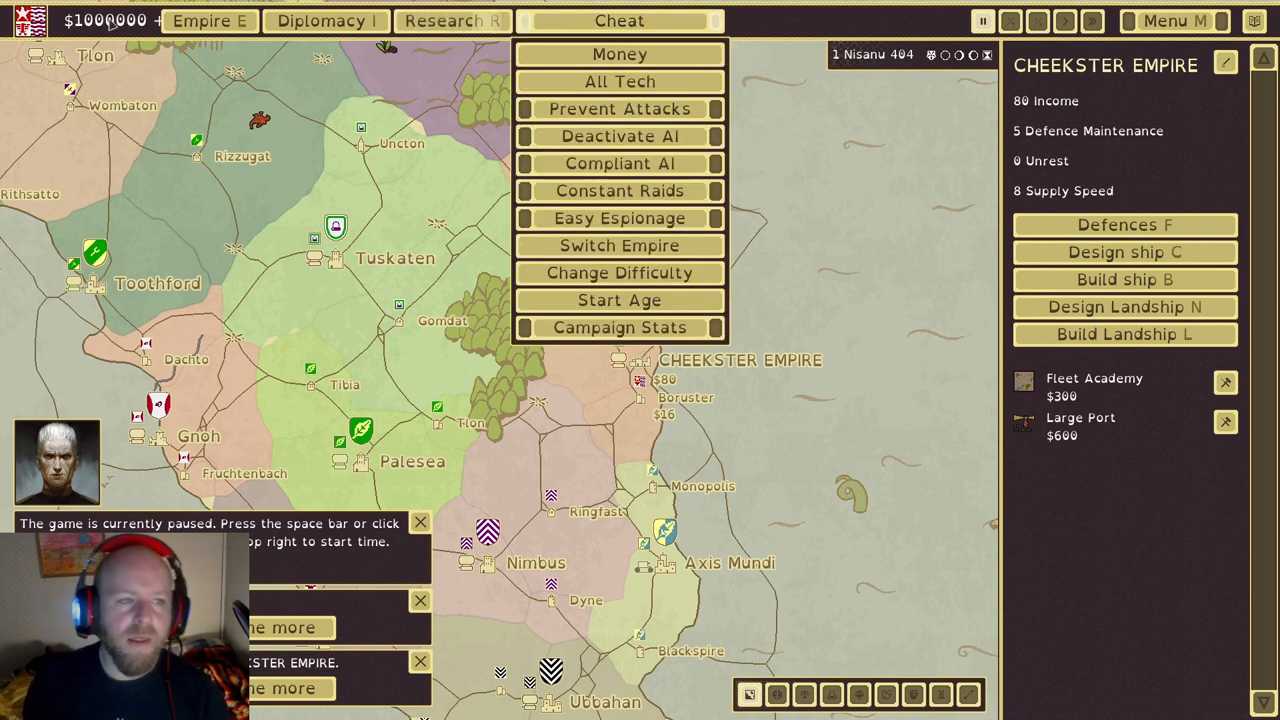
click(619, 81)
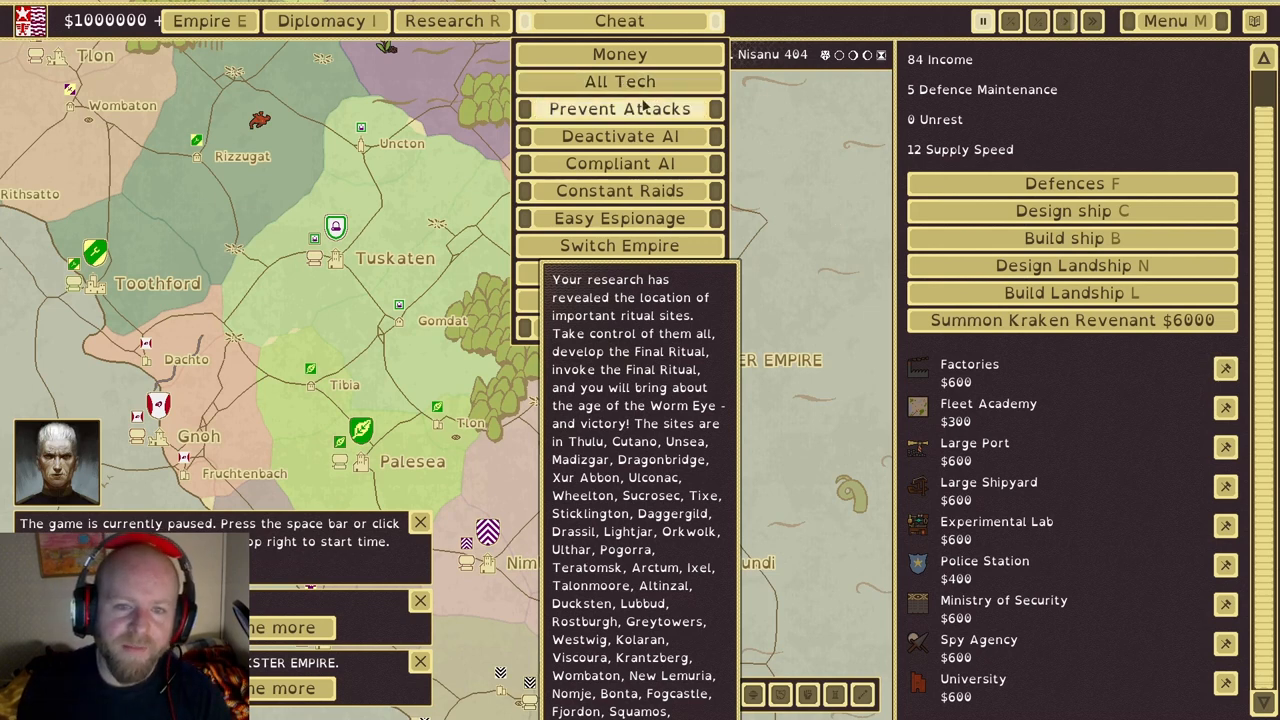
mouse_move(619, 136)
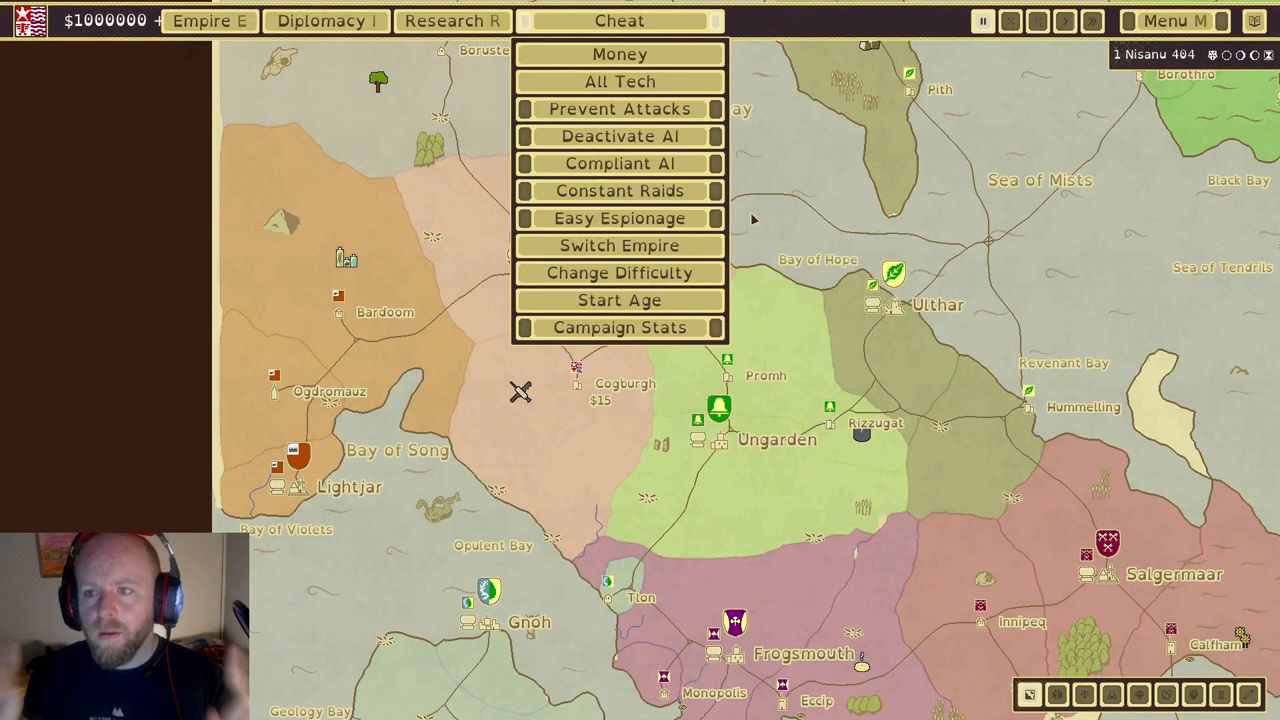
mouse_move(782, 232)
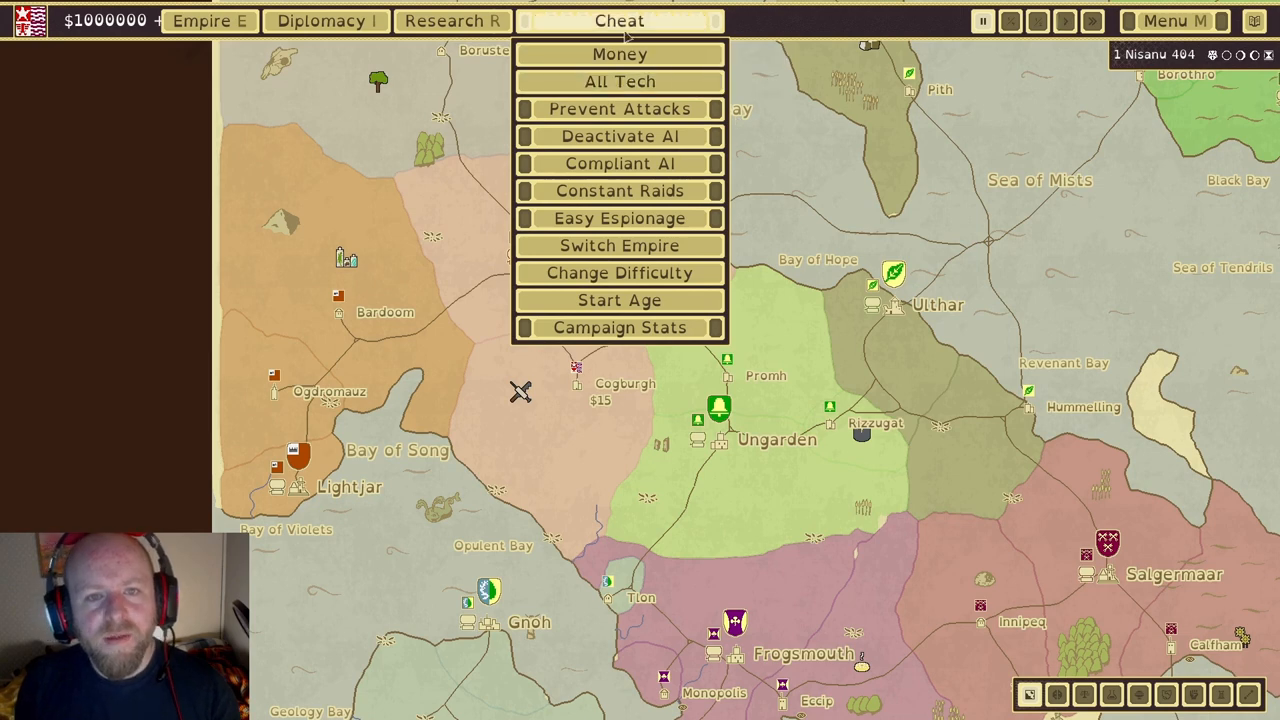
mouse_move(620, 81)
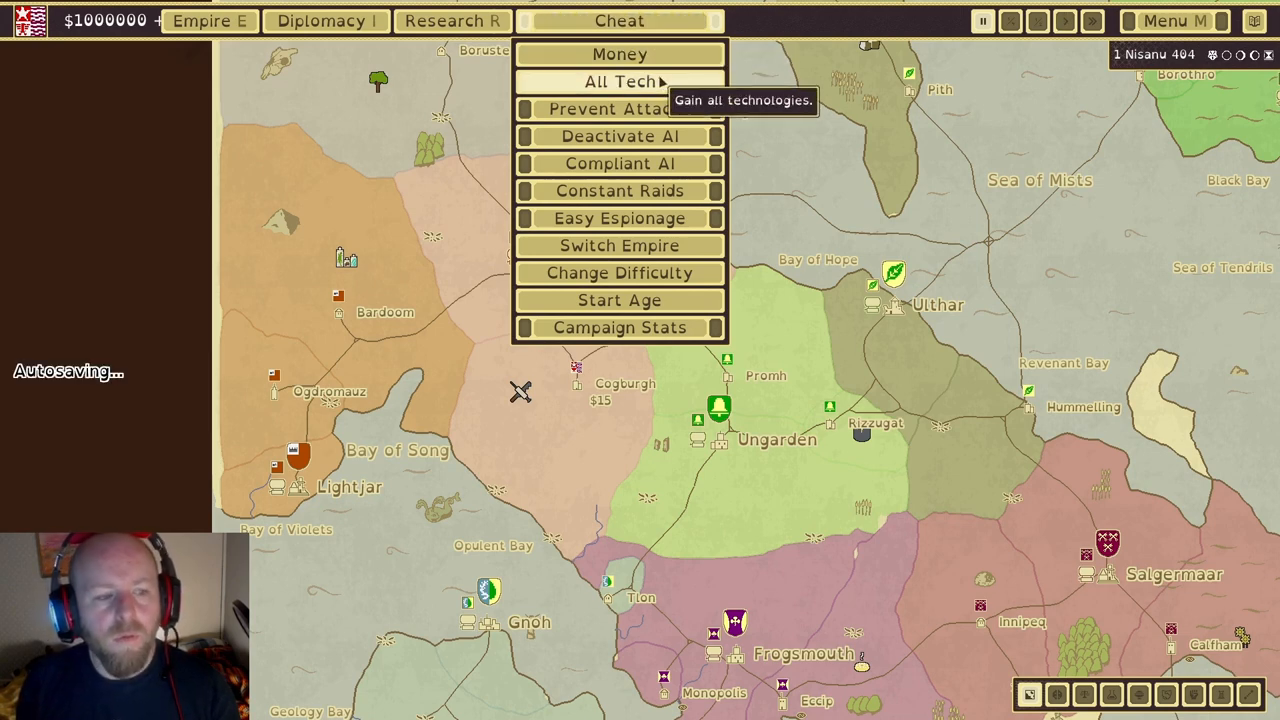
mouse_move(619, 54)
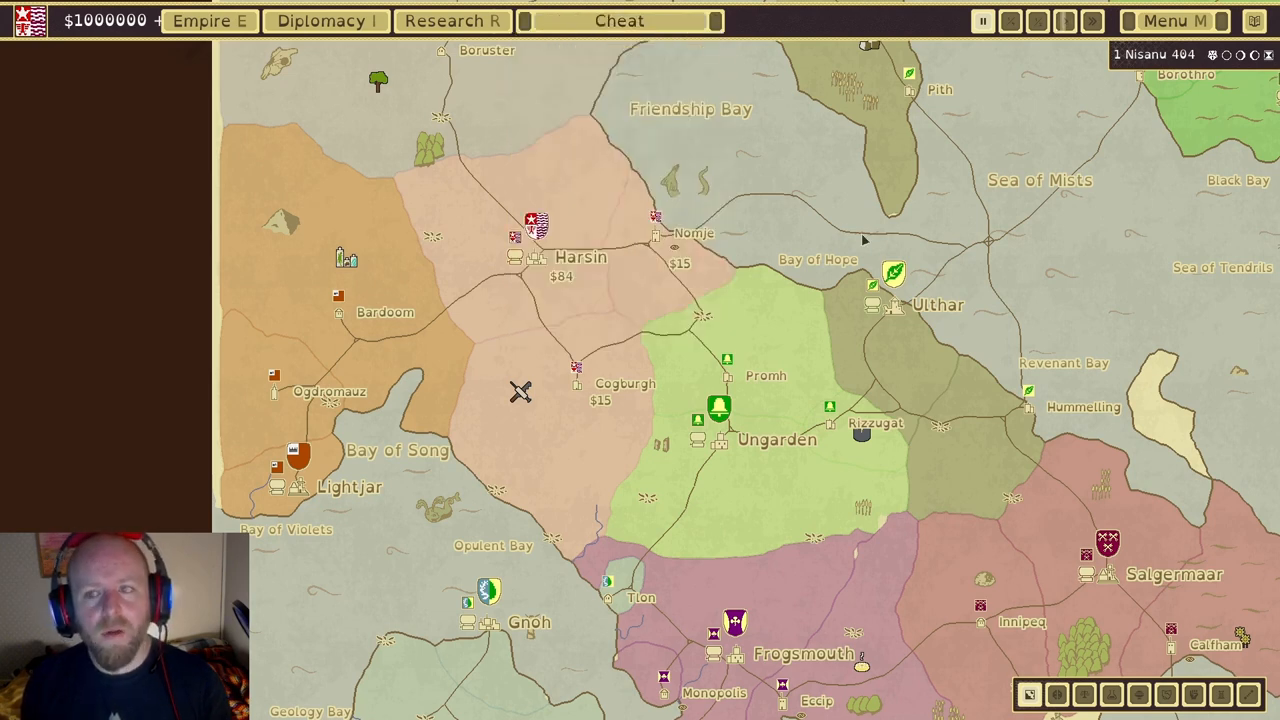
mouse_move(902, 212)
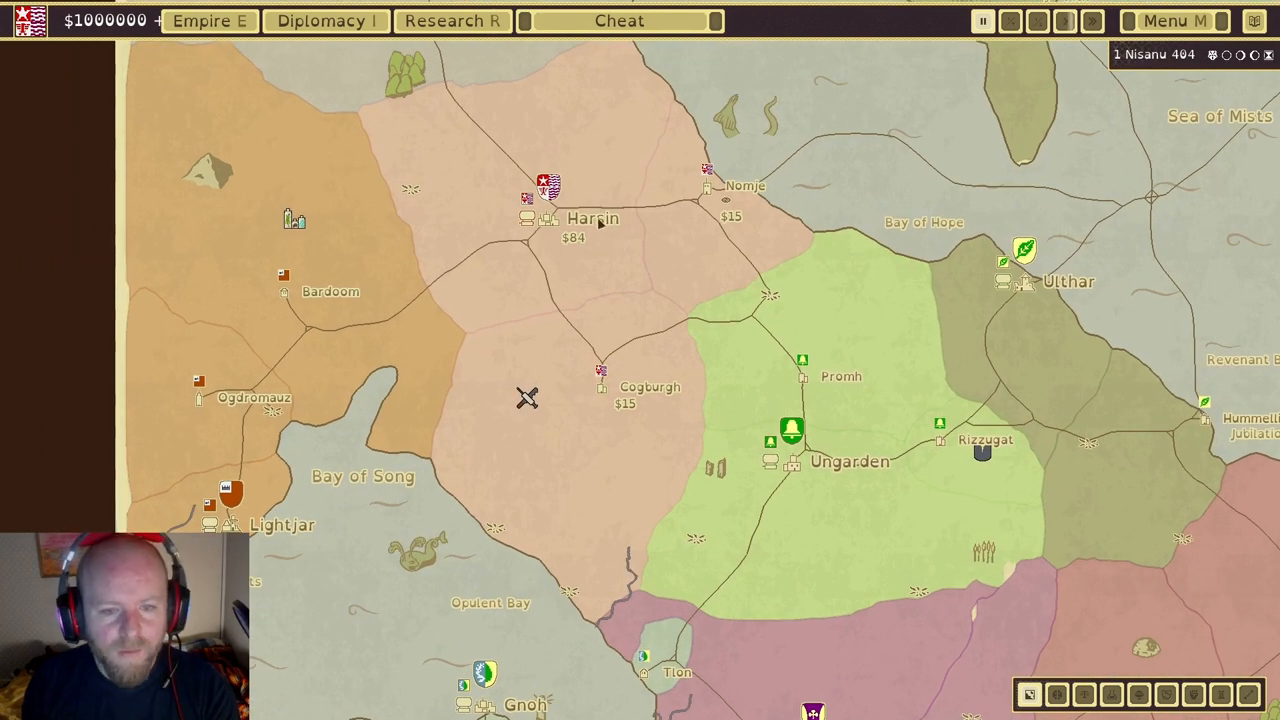
Select Harsin and rename it 'CADIA PRIME'
click(558, 218)
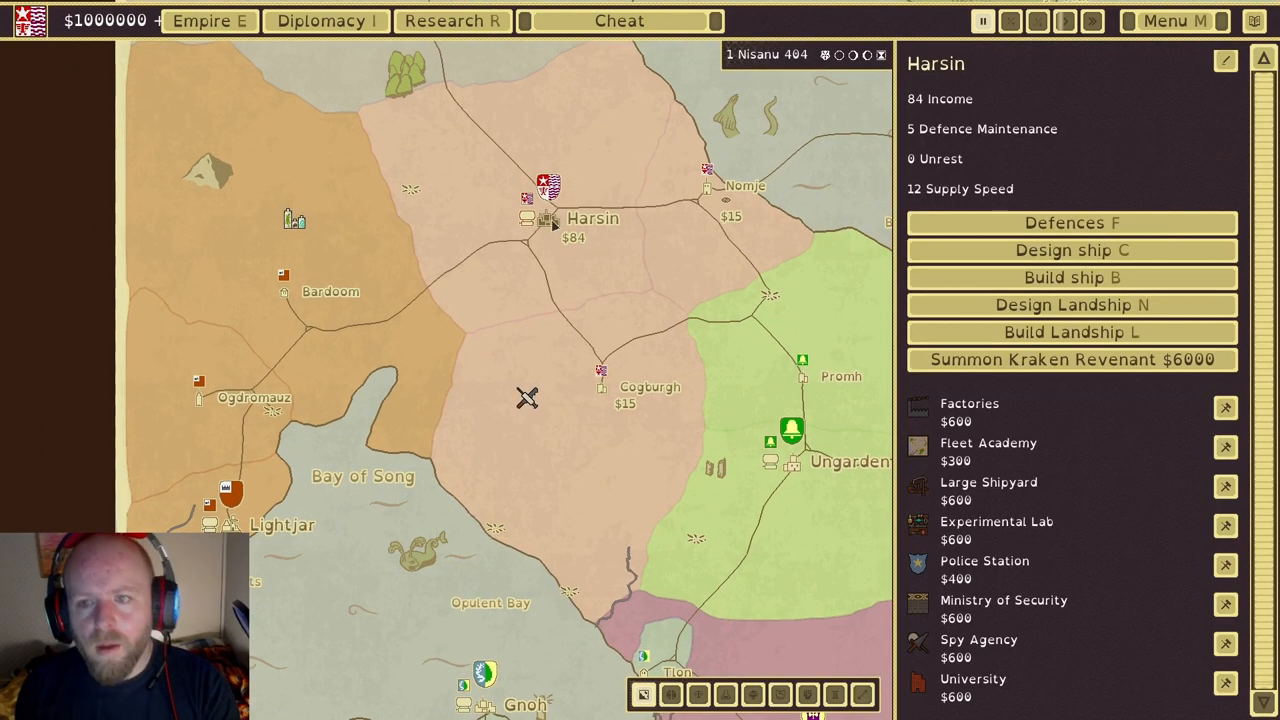
mouse_move(1224, 57)
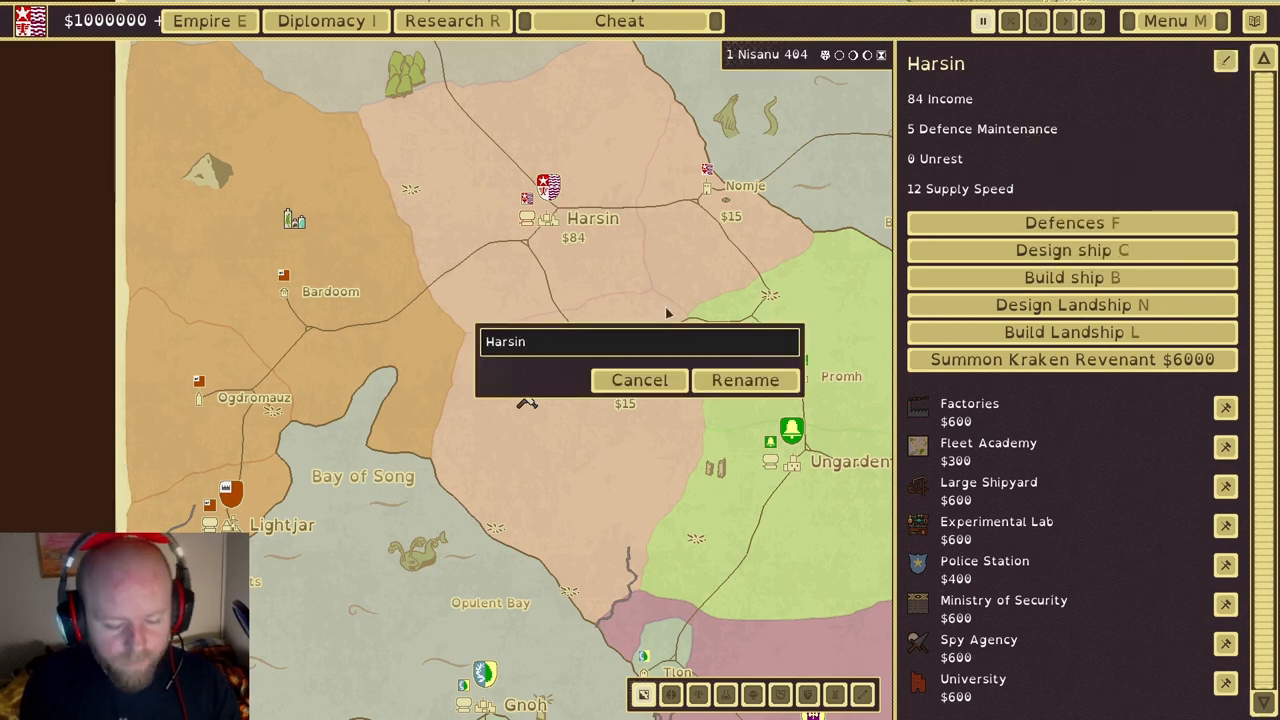
text(CADIA PRIM)
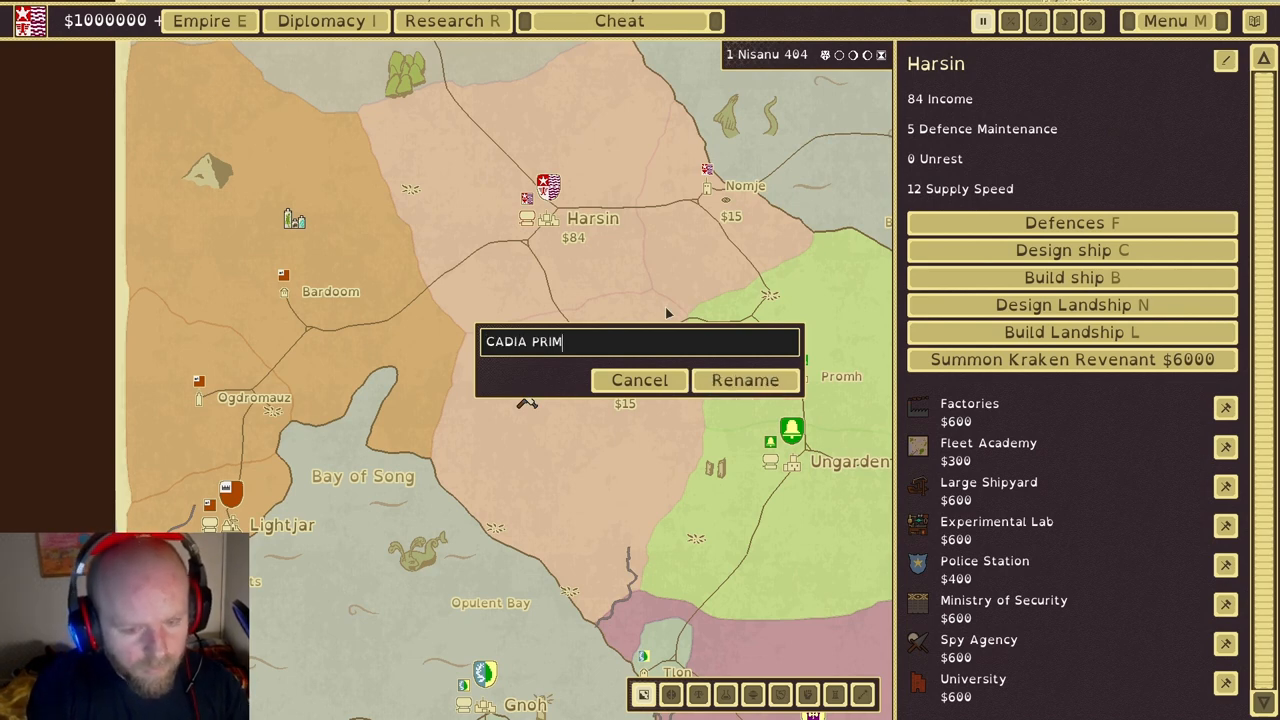
text(E)
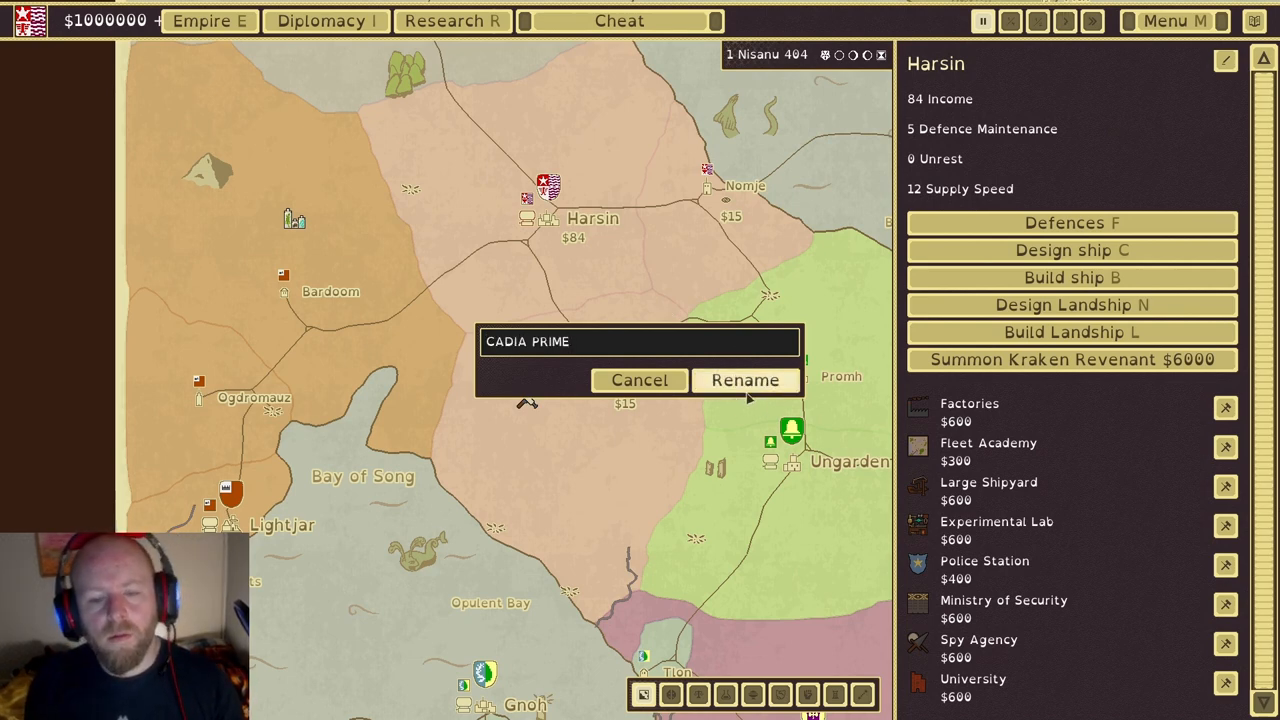
click(746, 380)
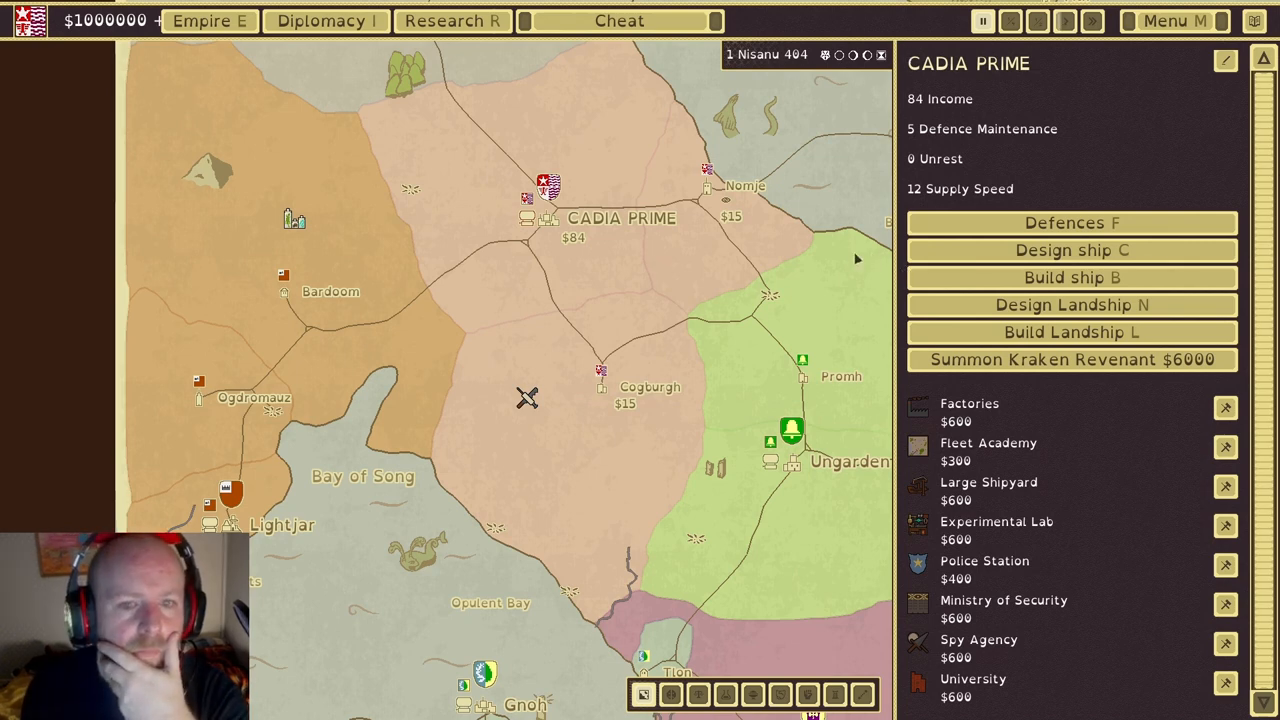
mouse_move(773, 297)
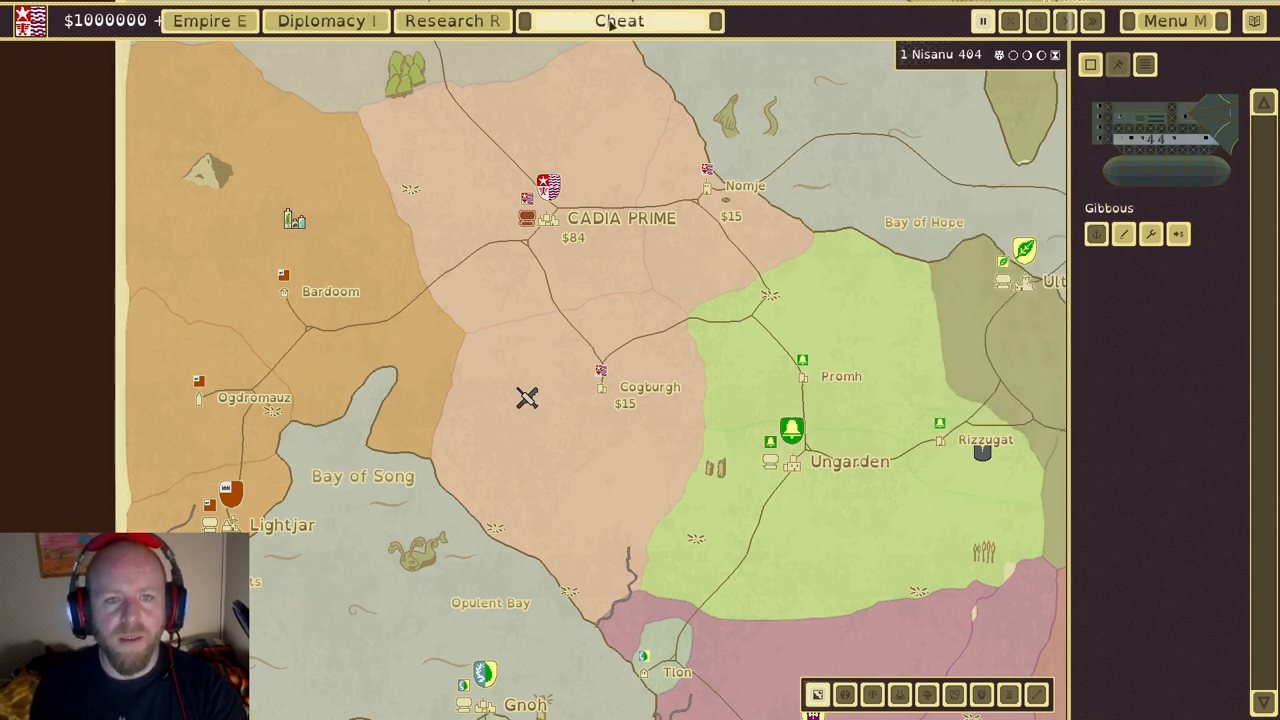
Click in the top bar while the Gibbous fleet details are open
click(619, 20)
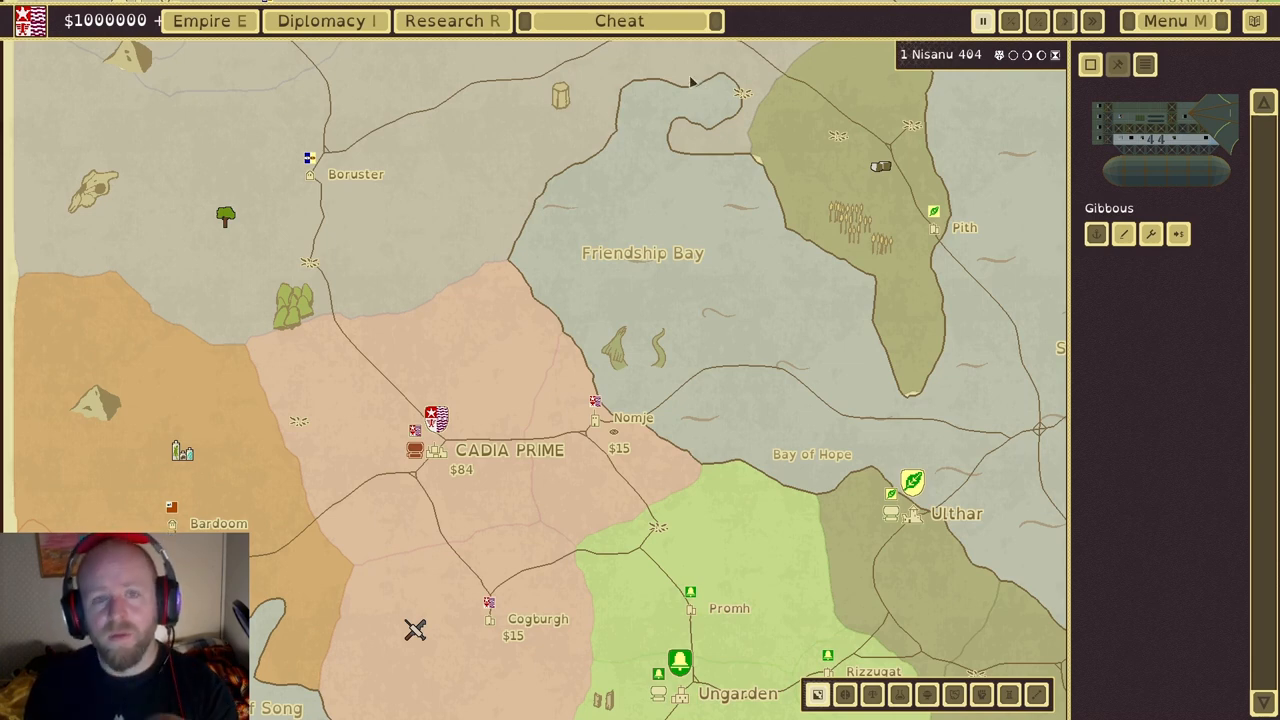
mouse_move(712, 90)
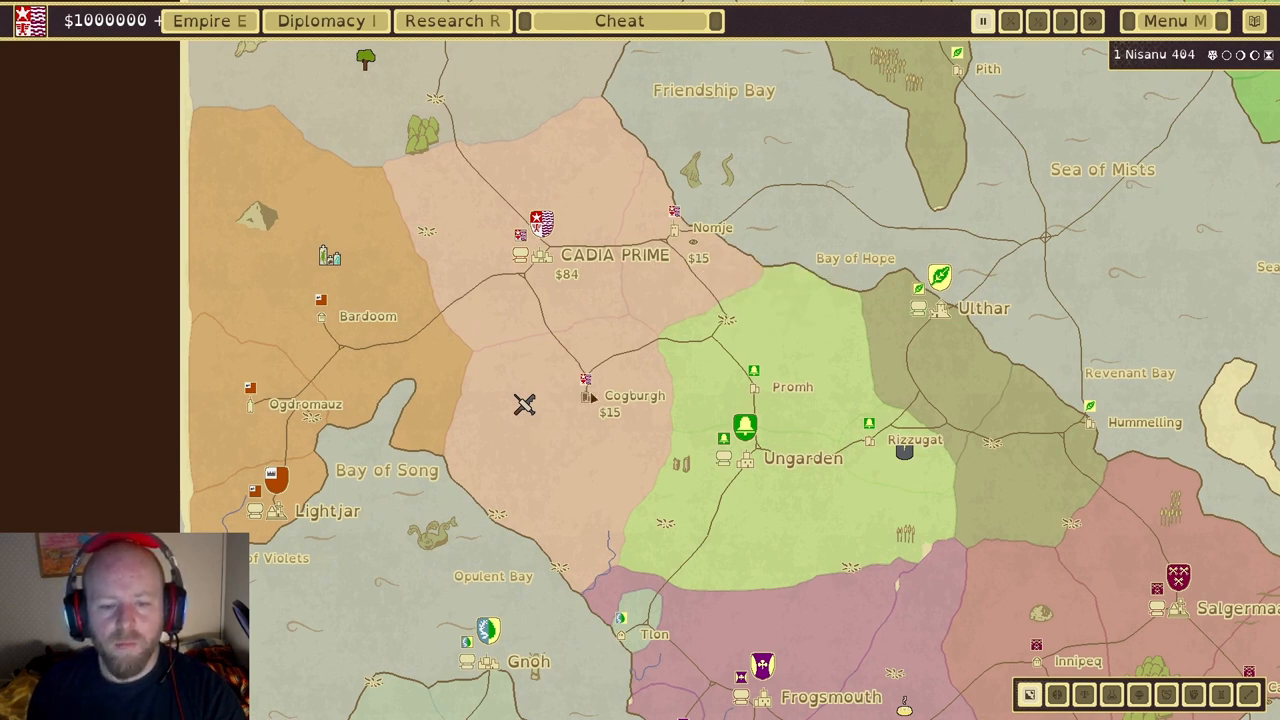
Queue a field station, garrison, market and small shipyard in Cogburgh and instant-build them
click(588, 389)
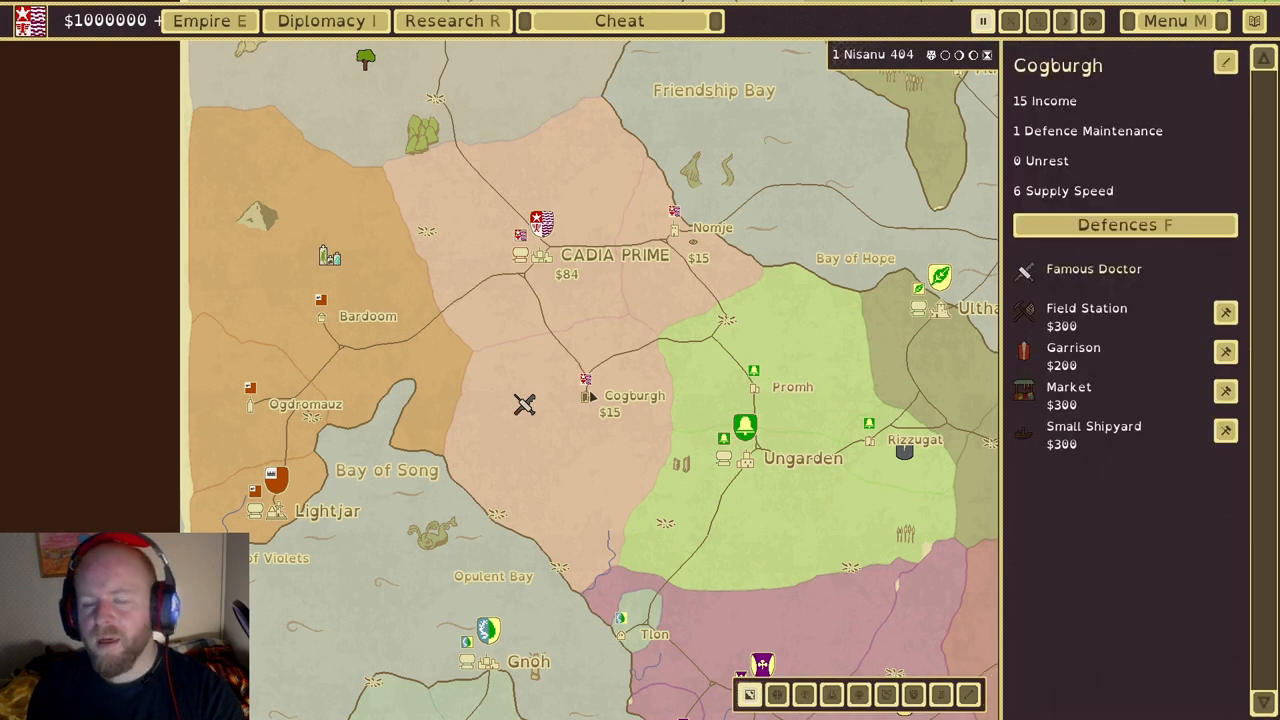
mouse_move(1195, 240)
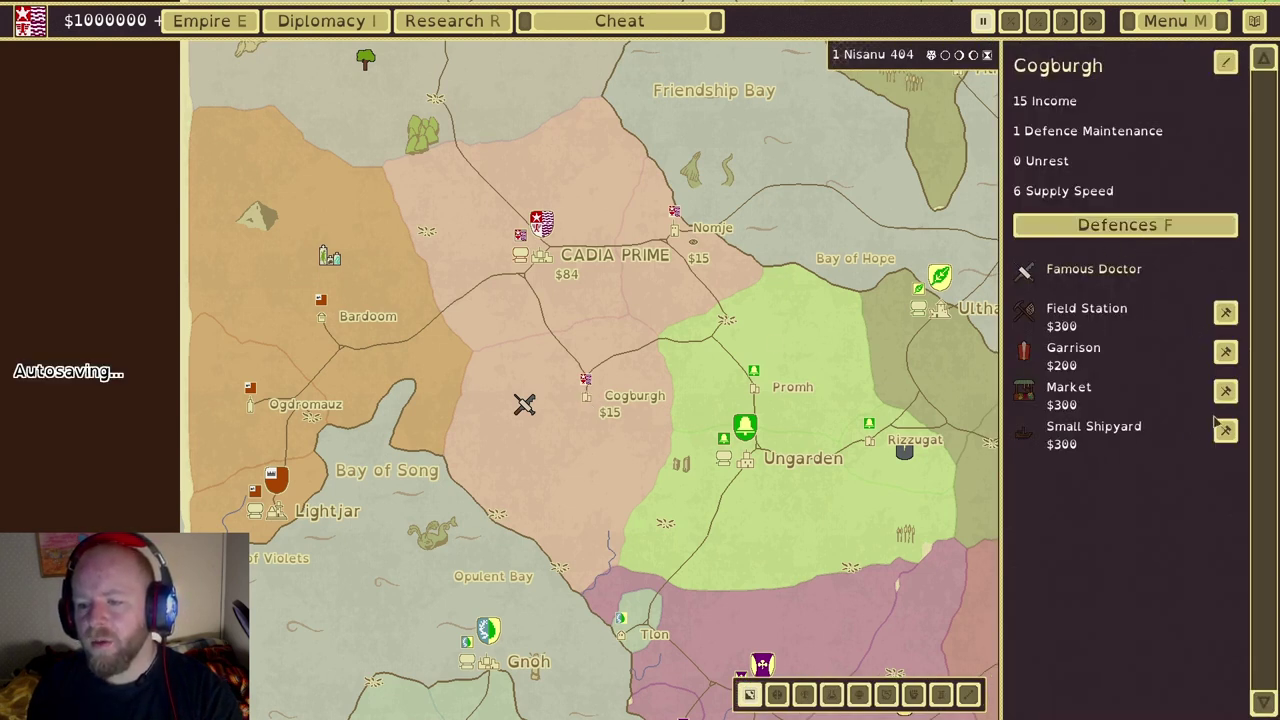
click(1222, 313)
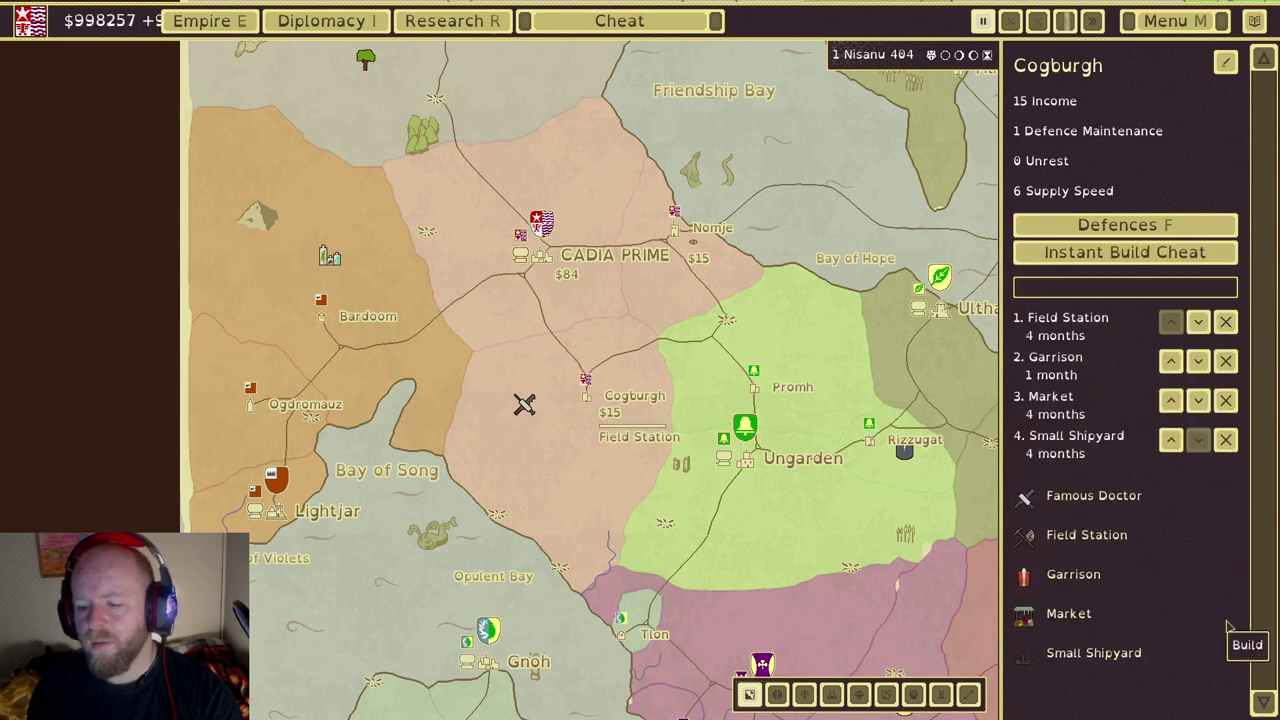
mouse_move(1093, 652)
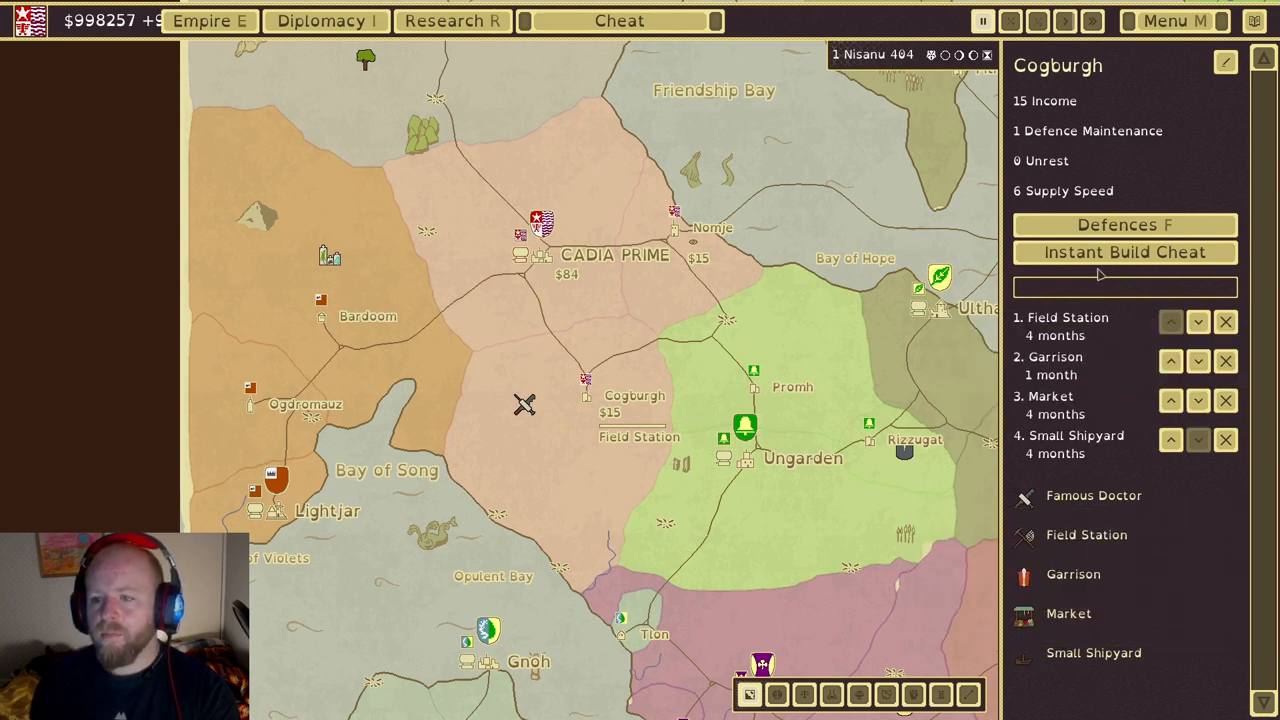
click(1125, 252)
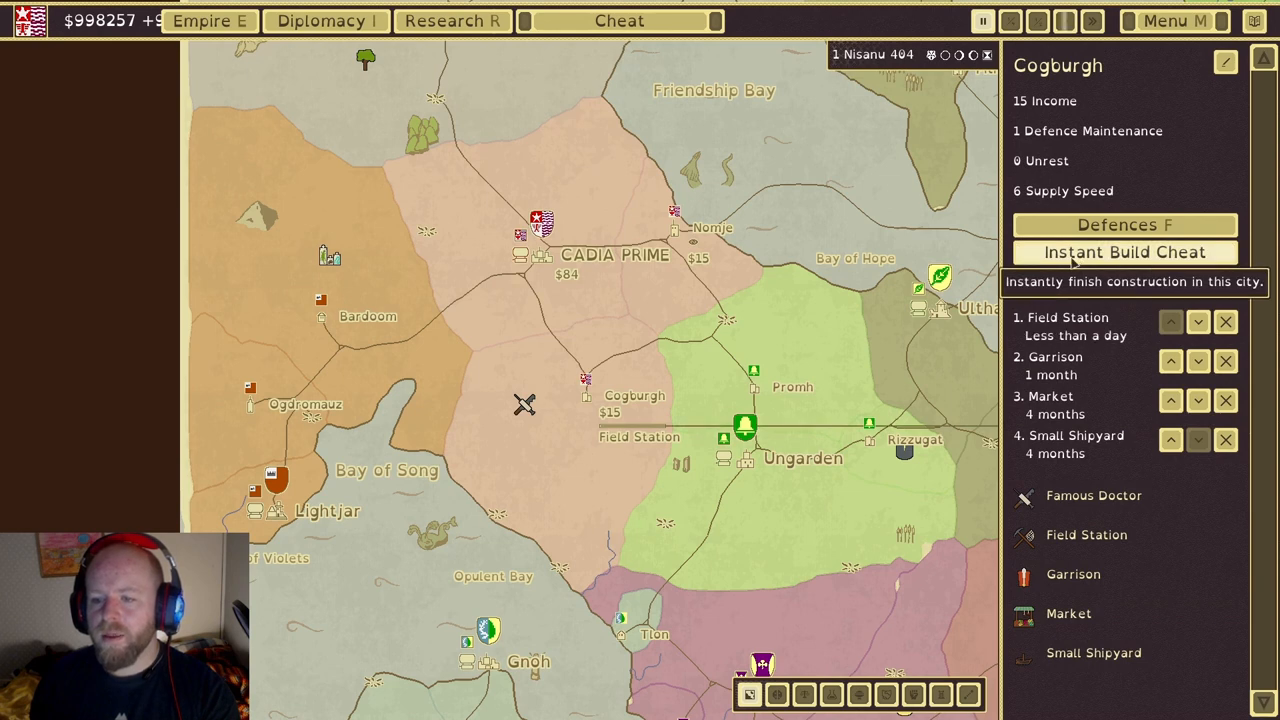
click(1125, 252)
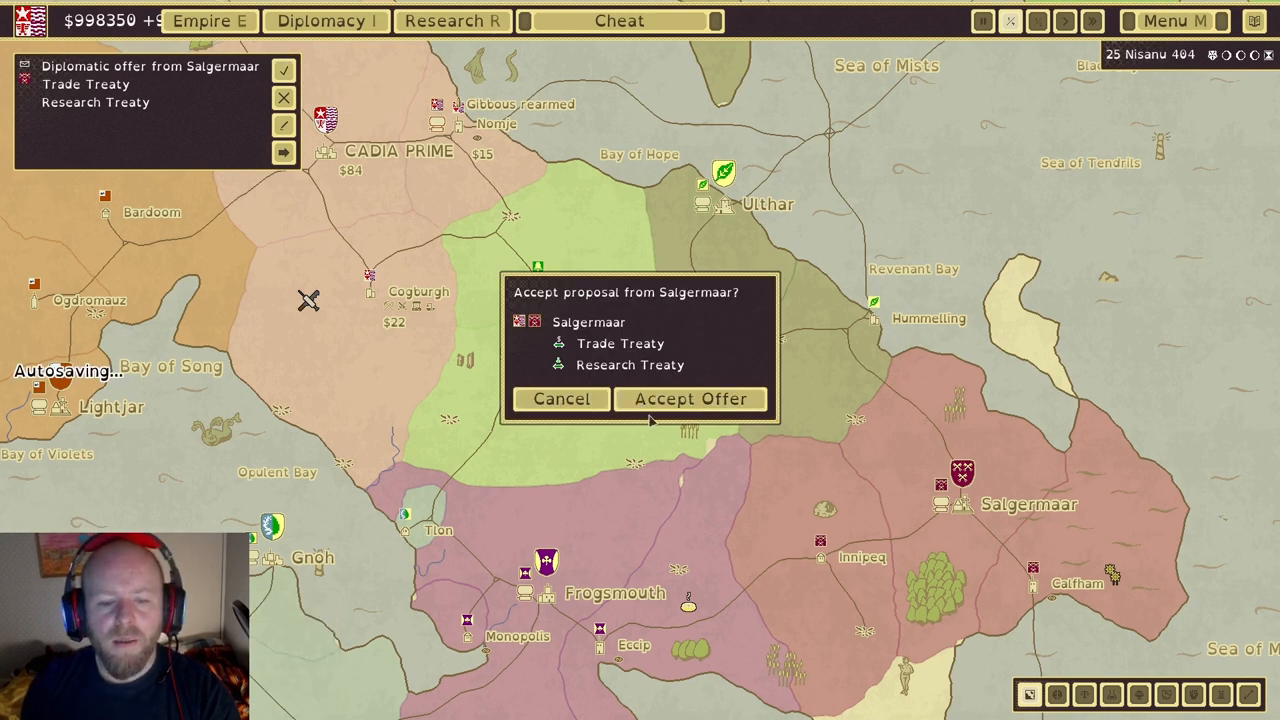
Accept Salgermaar's proposed trade treaty and research treaty
click(691, 399)
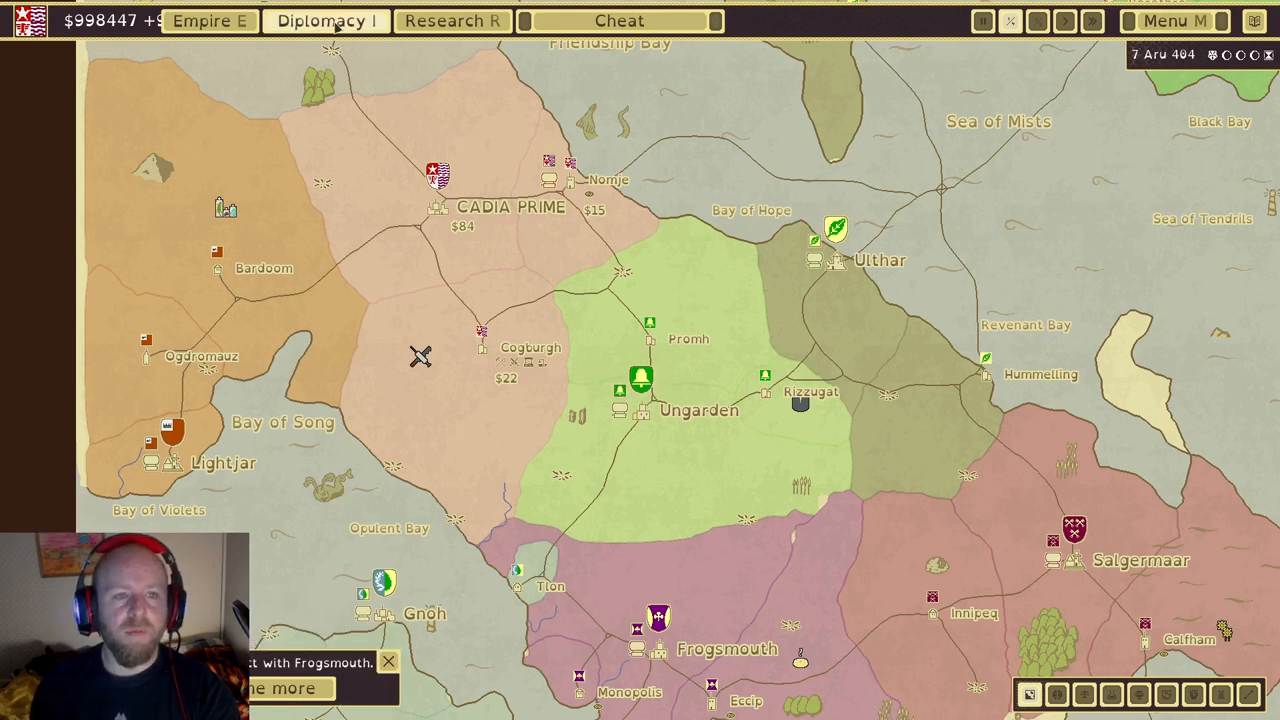
Draft a territory demand offer to Axis Mundi in Diplomacy, then discard it
click(326, 21)
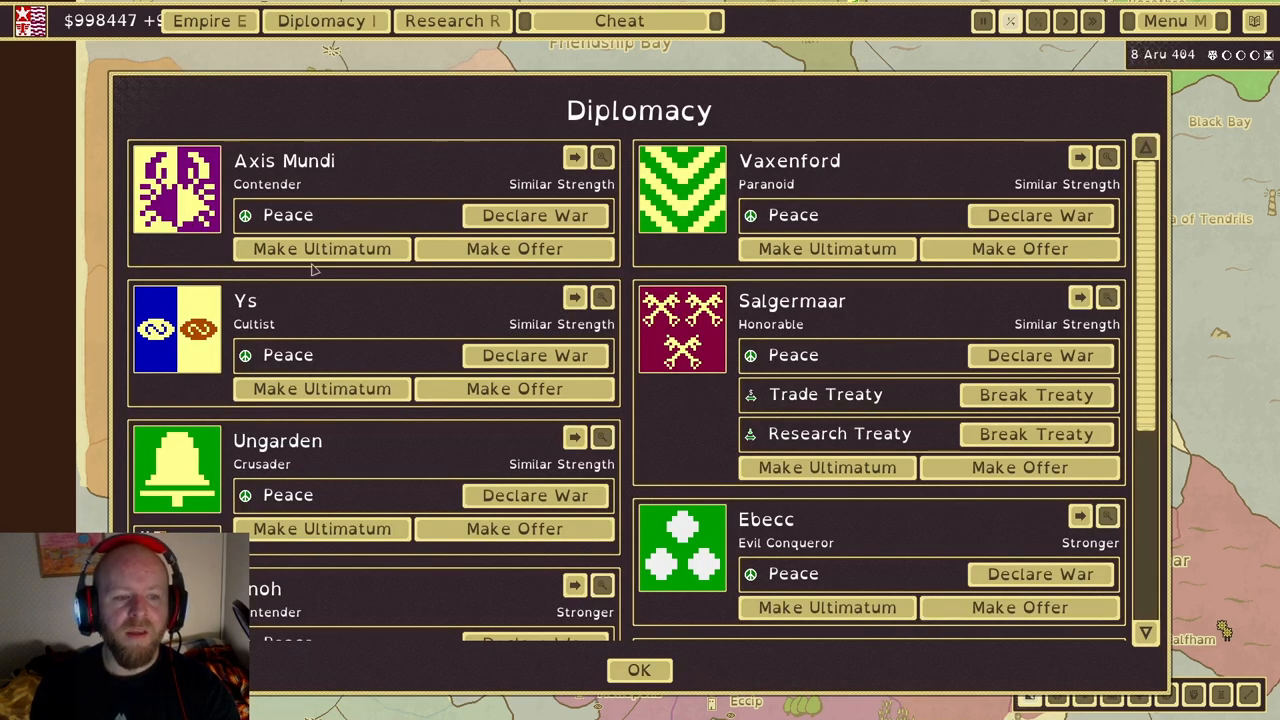
click(515, 249)
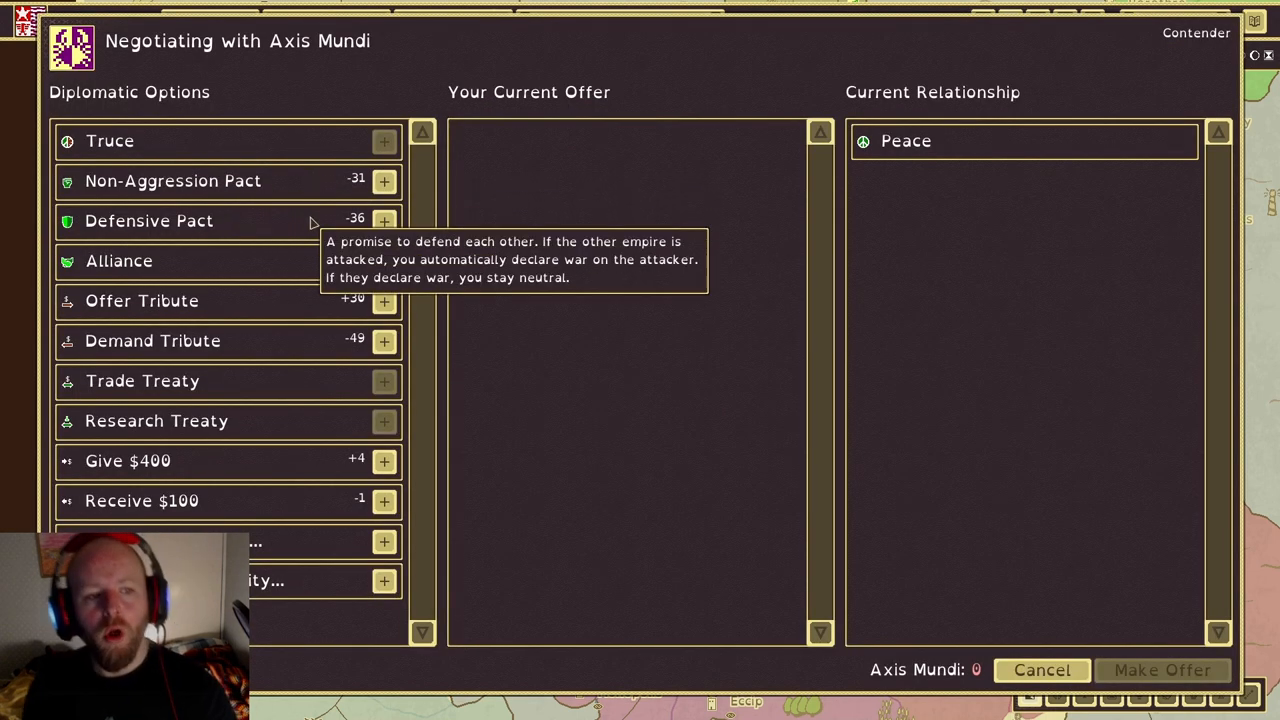
mouse_move(284, 302)
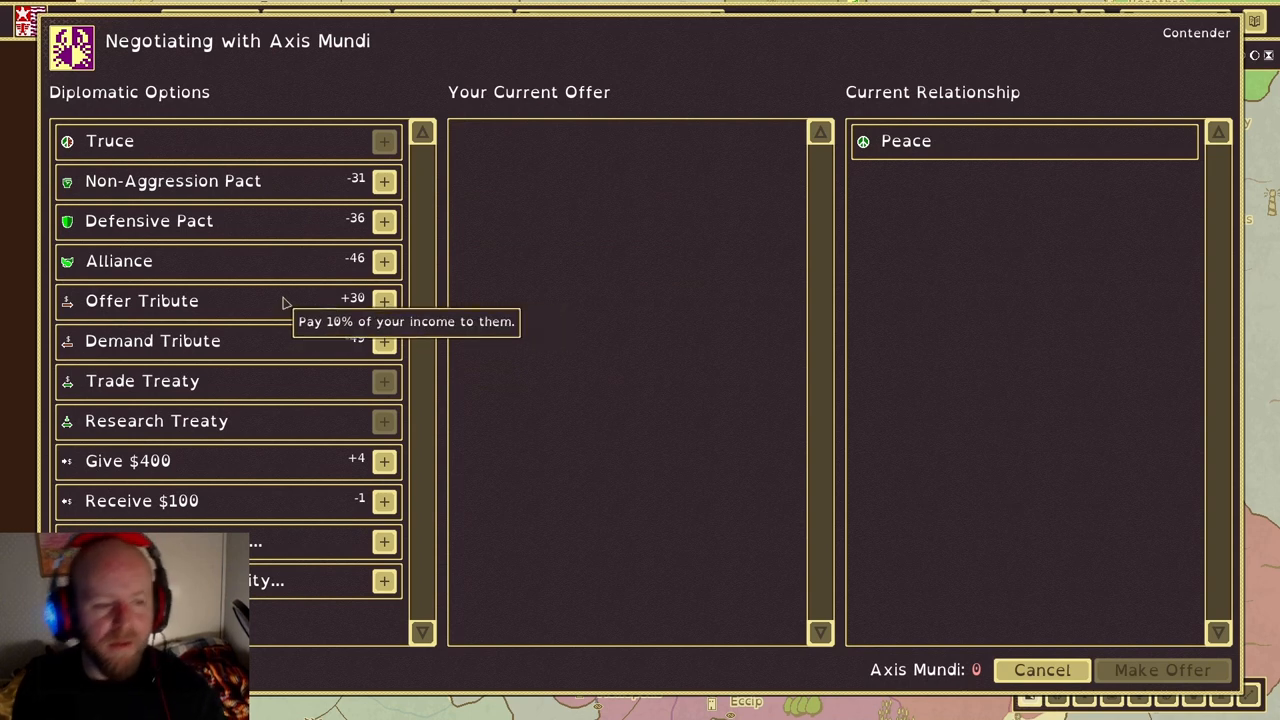
mouse_move(267, 421)
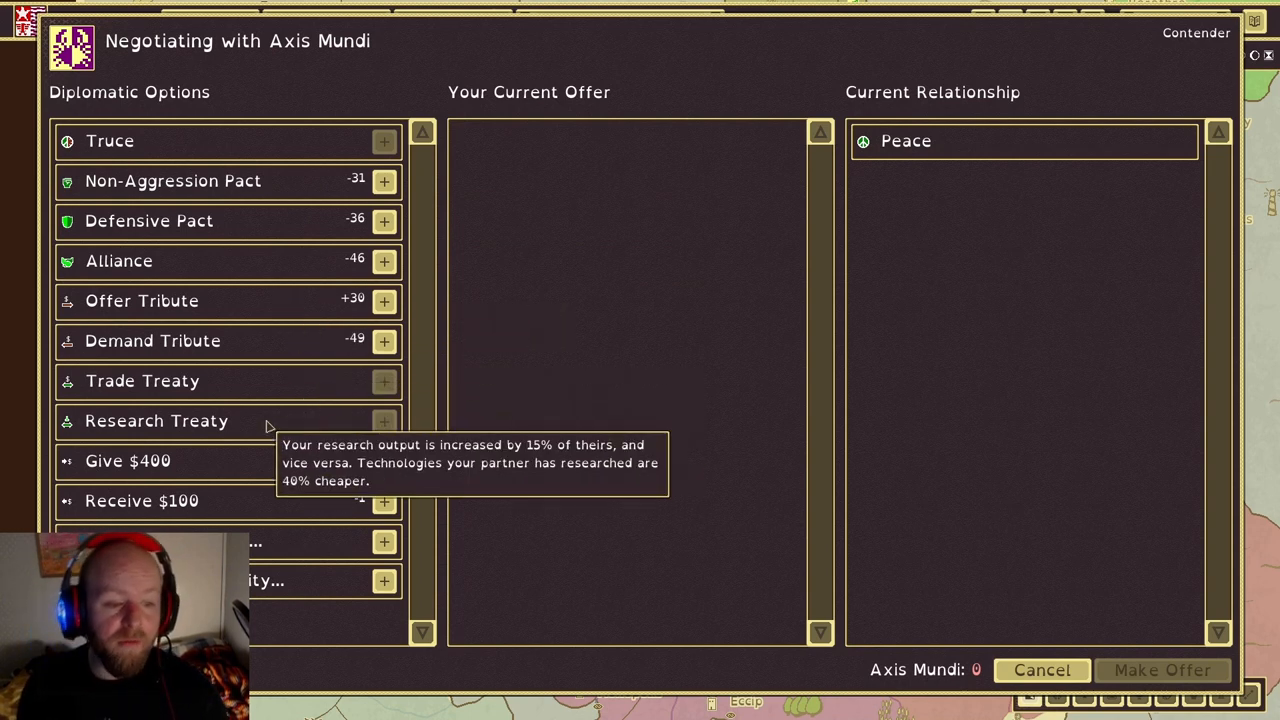
mouse_move(273, 510)
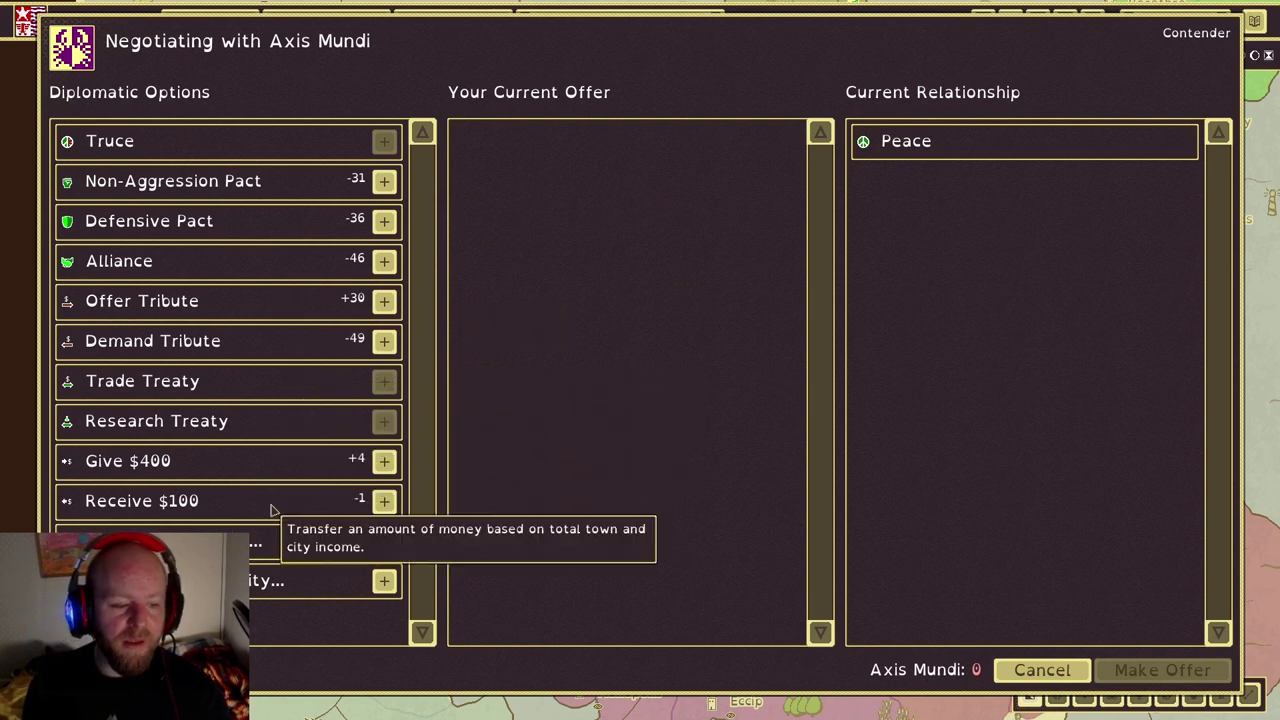
mouse_move(395, 583)
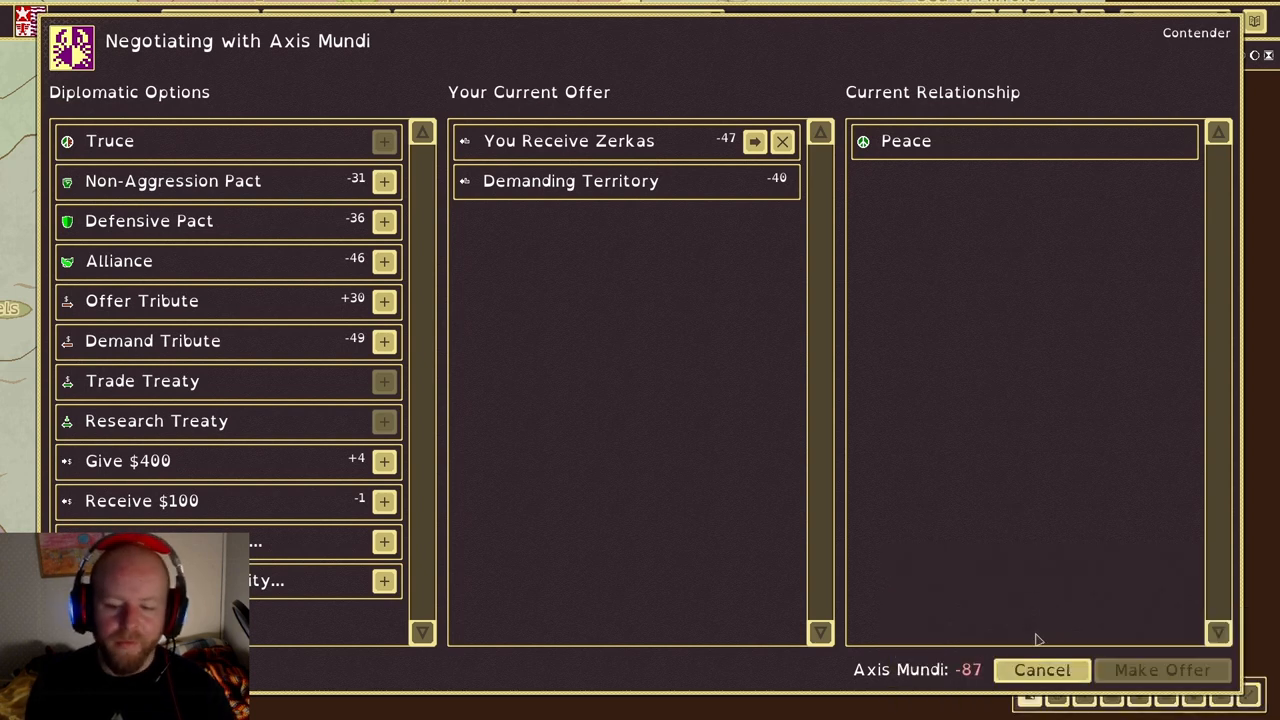
click(1044, 670)
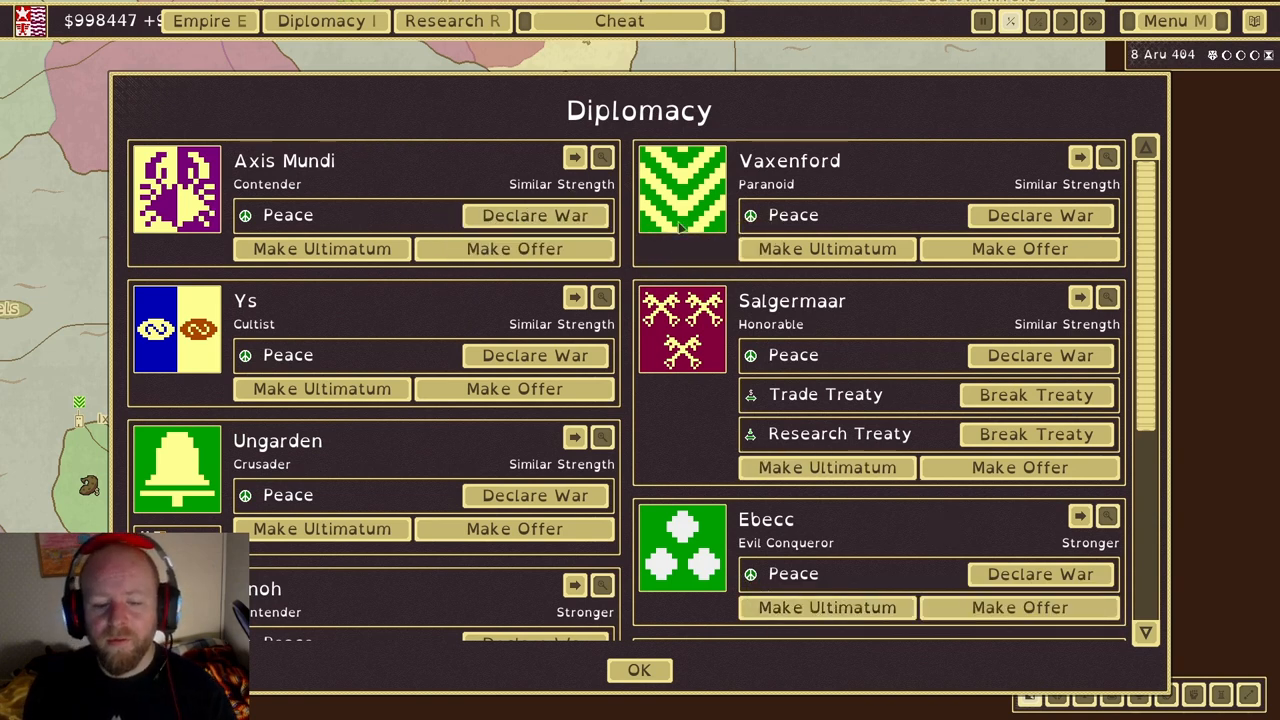
Review the rest of the rival empires list and close the diplomacy overview
scroll(down, 3)
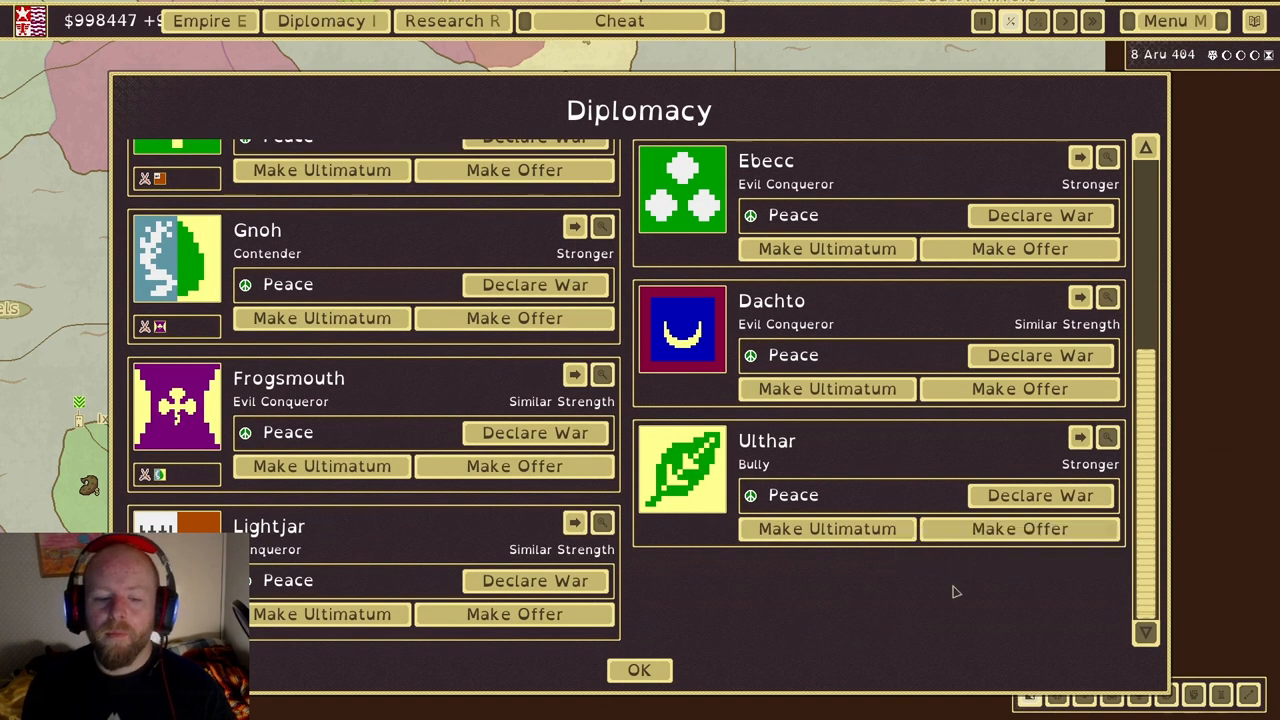
click(639, 670)
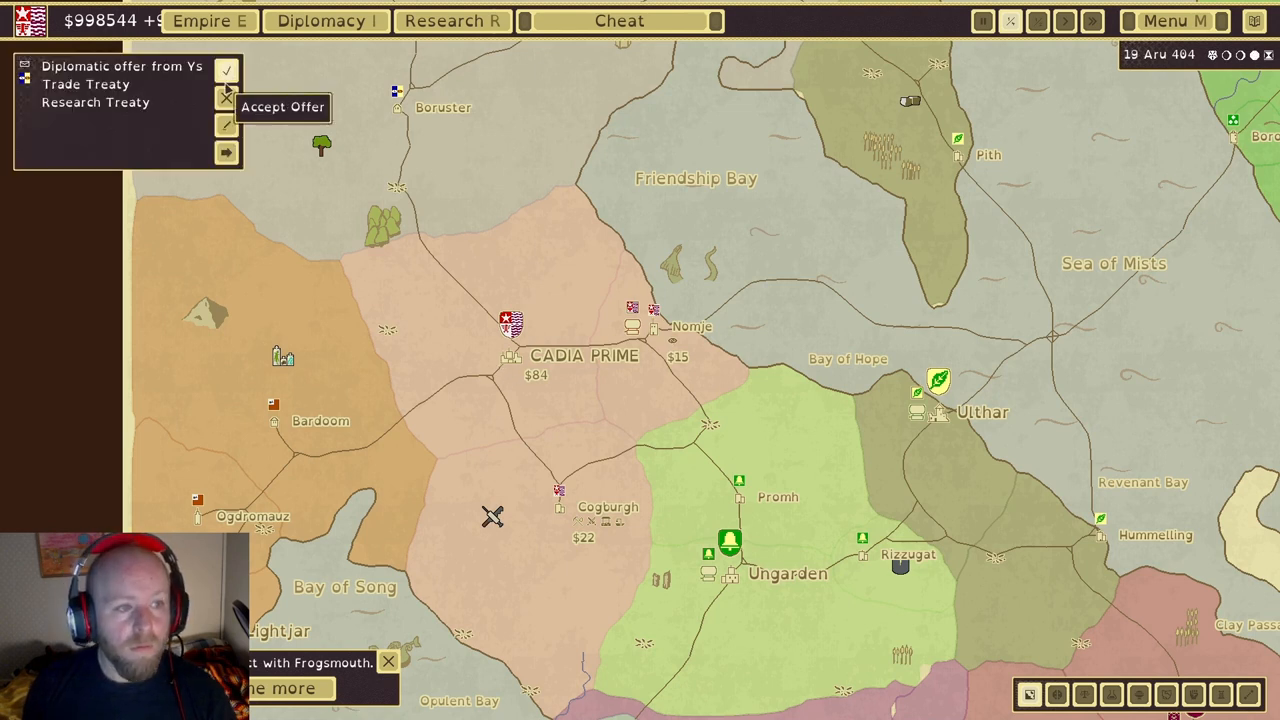
Accept the trade and research treaties offered by Ys from its notification
click(228, 70)
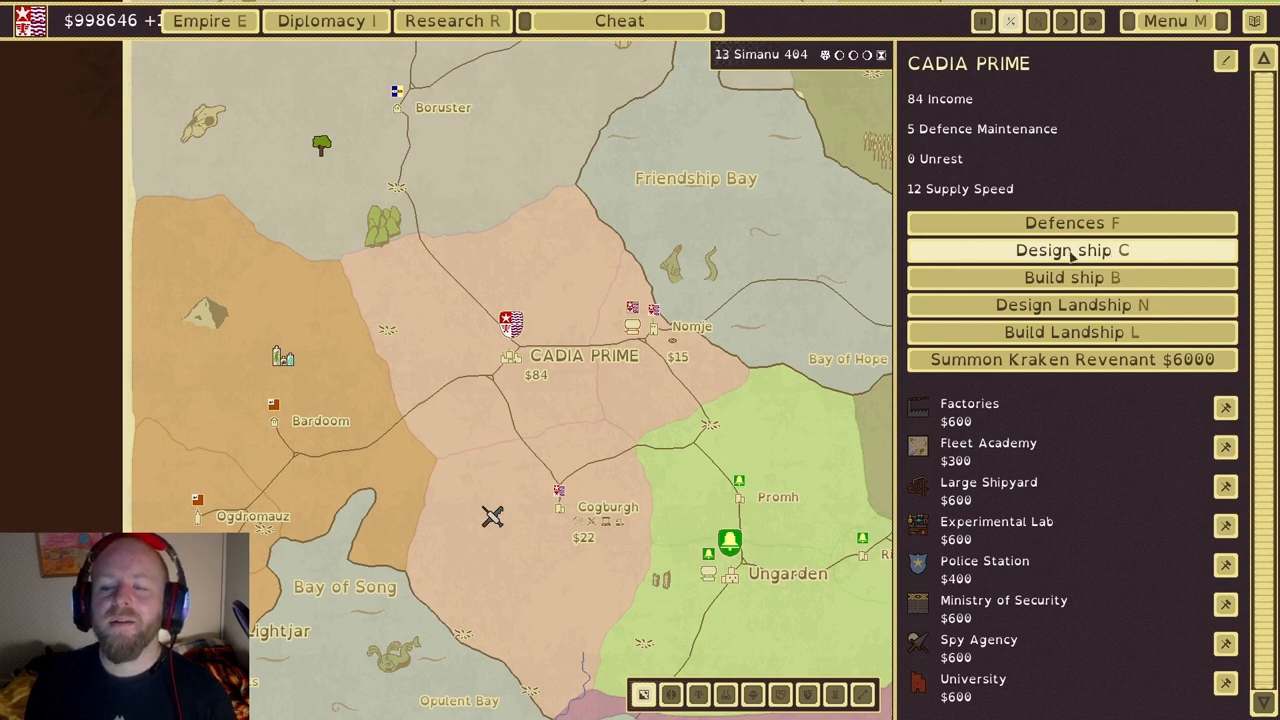
Start a new airship design and rename it from Putrefaction to FASTY MCBURGER
click(1070, 250)
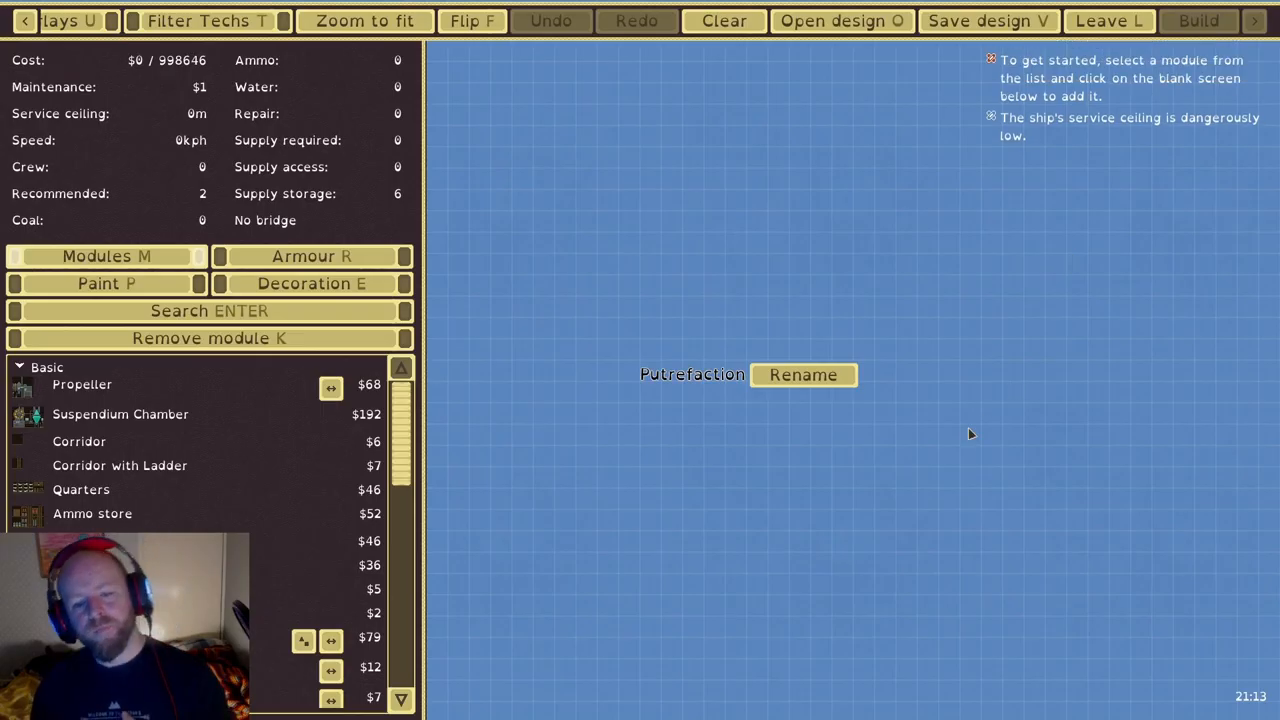
mouse_move(1020, 378)
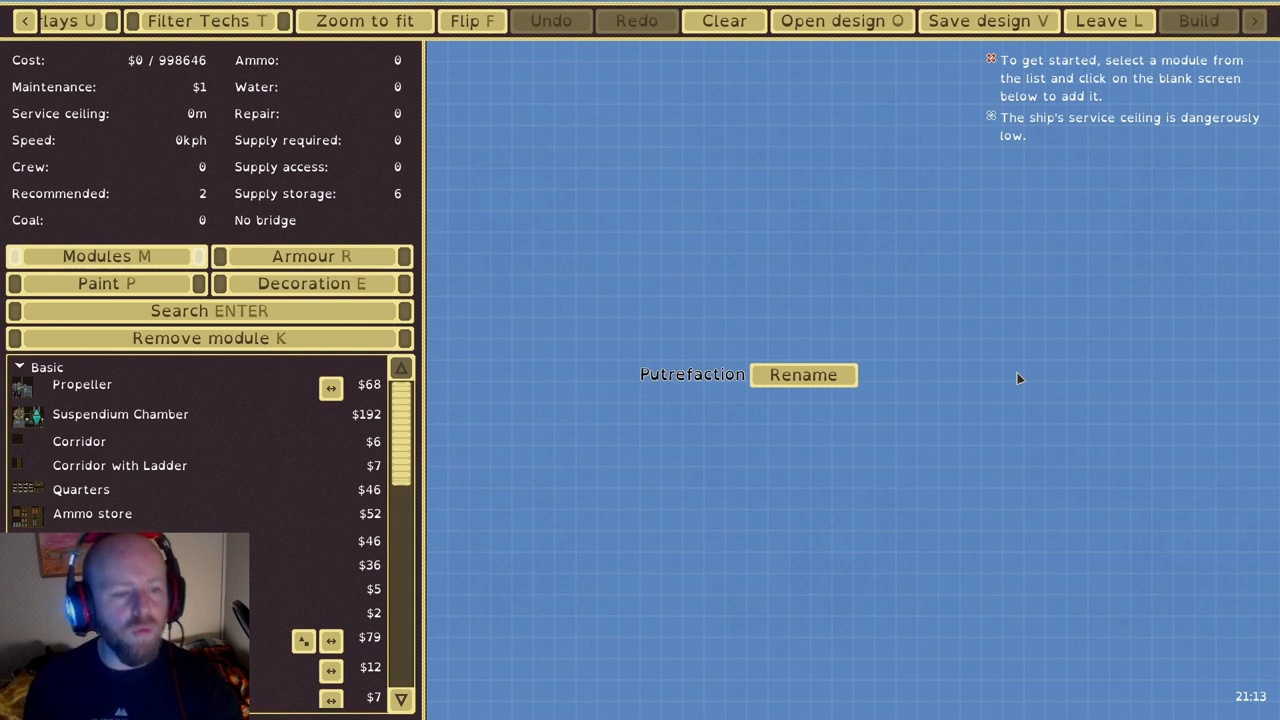
mouse_move(116, 407)
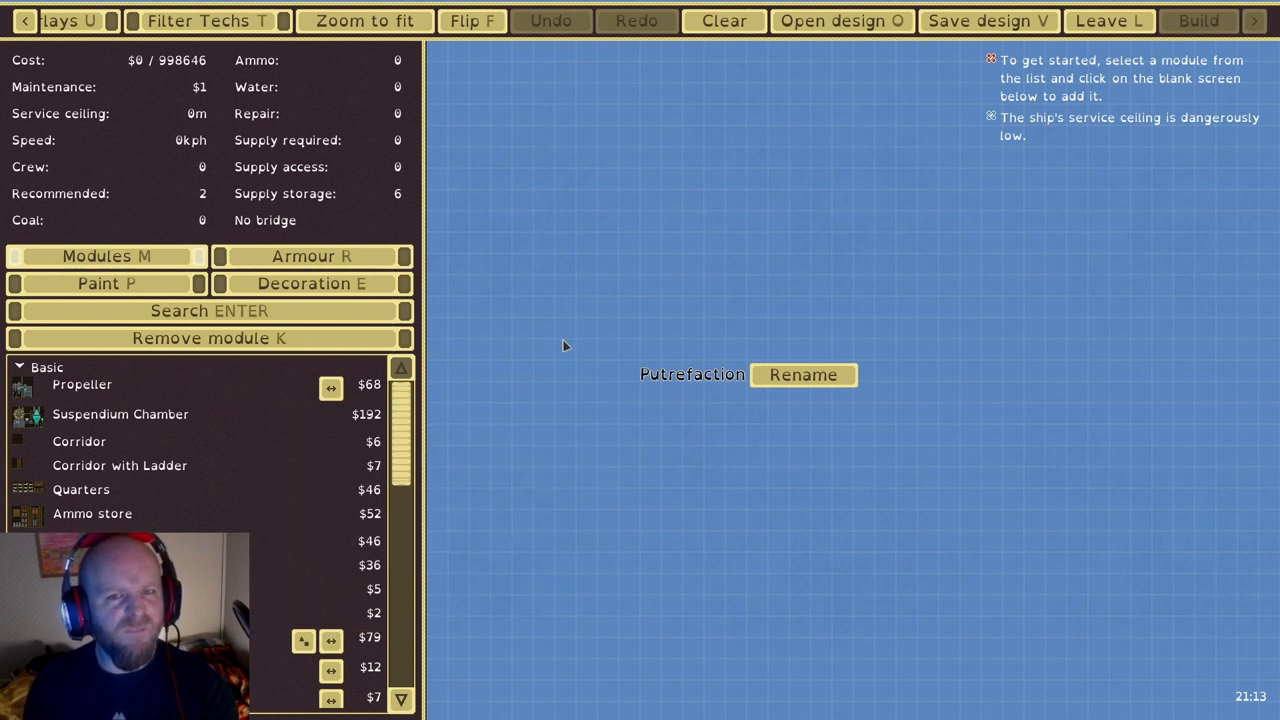
mouse_move(645, 407)
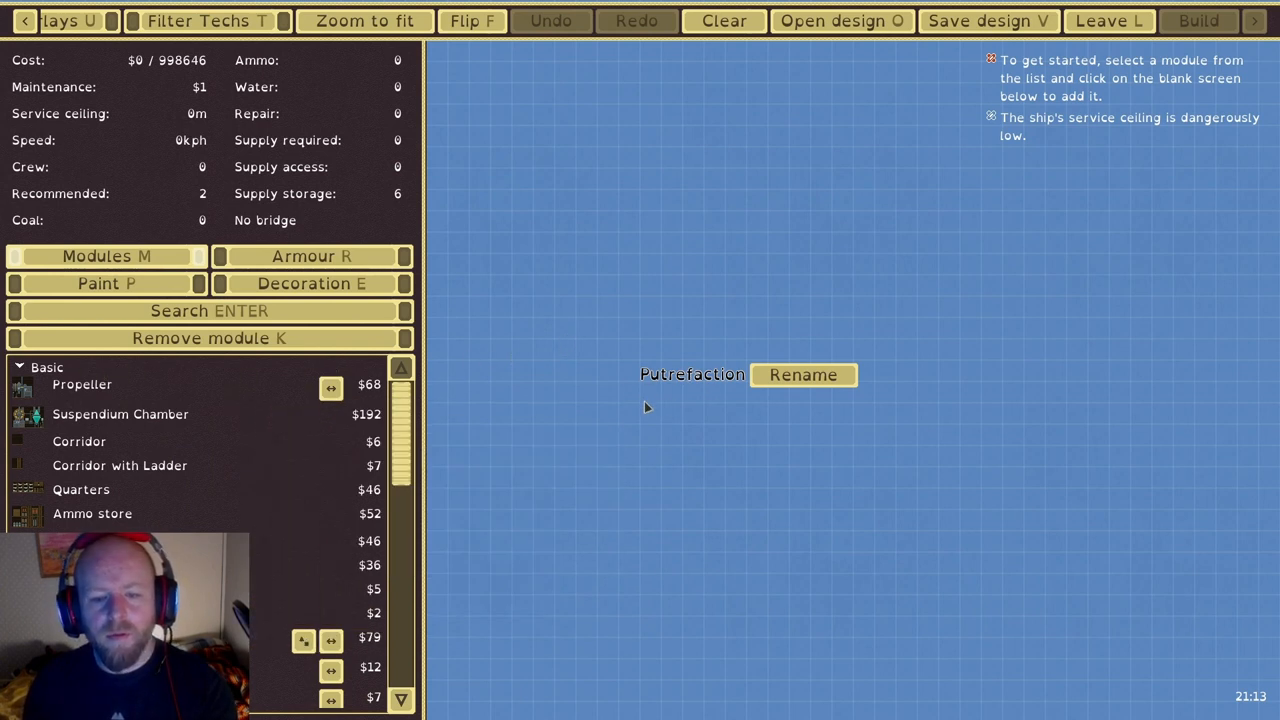
mouse_move(745, 396)
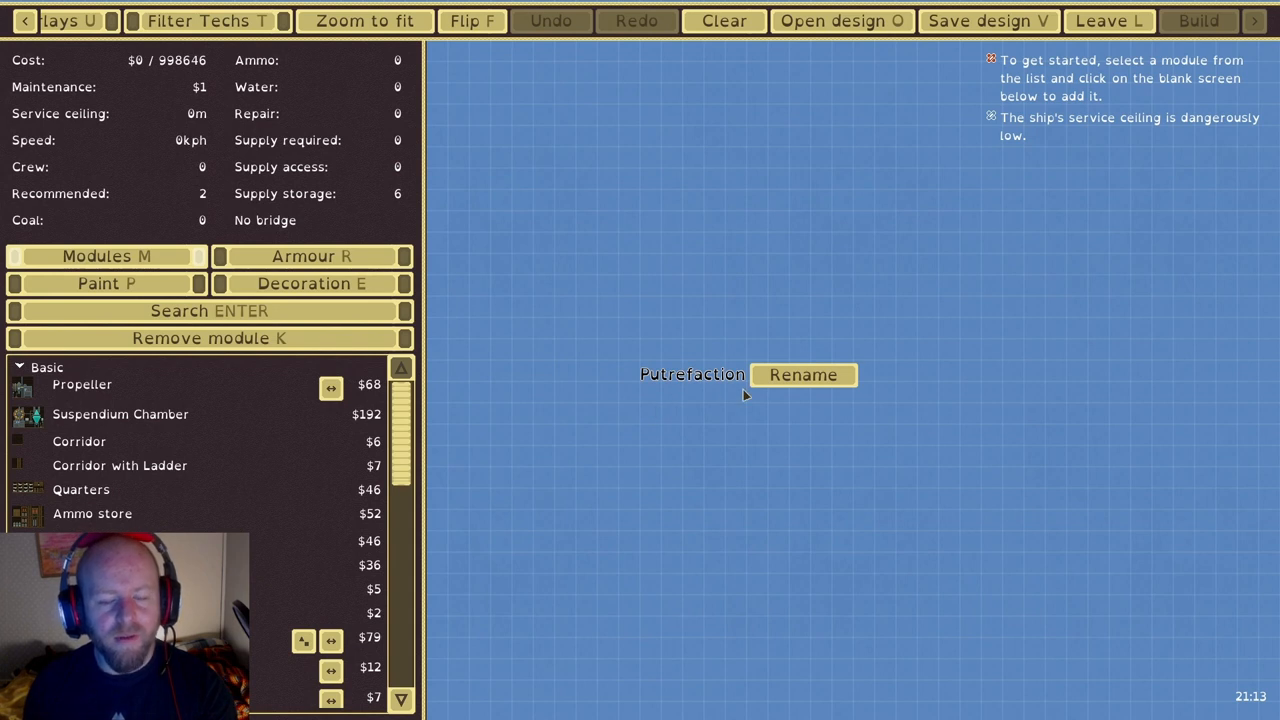
click(803, 375)
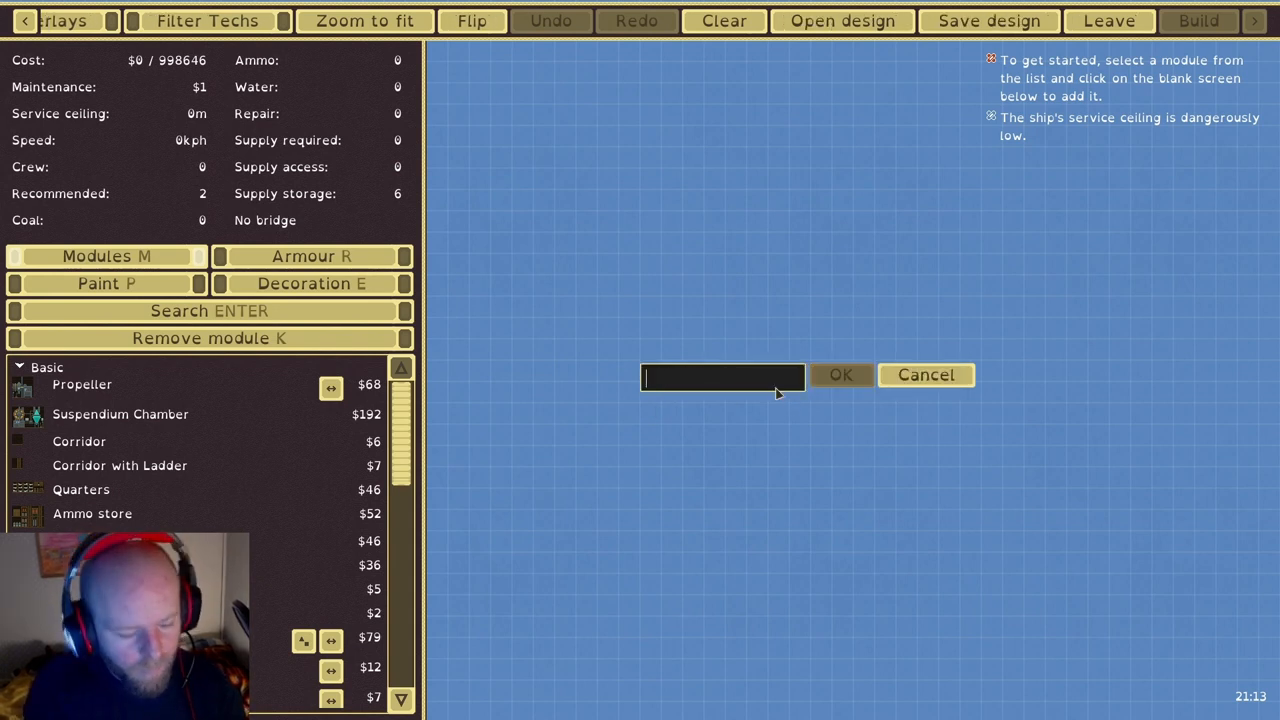
text(FASTY)
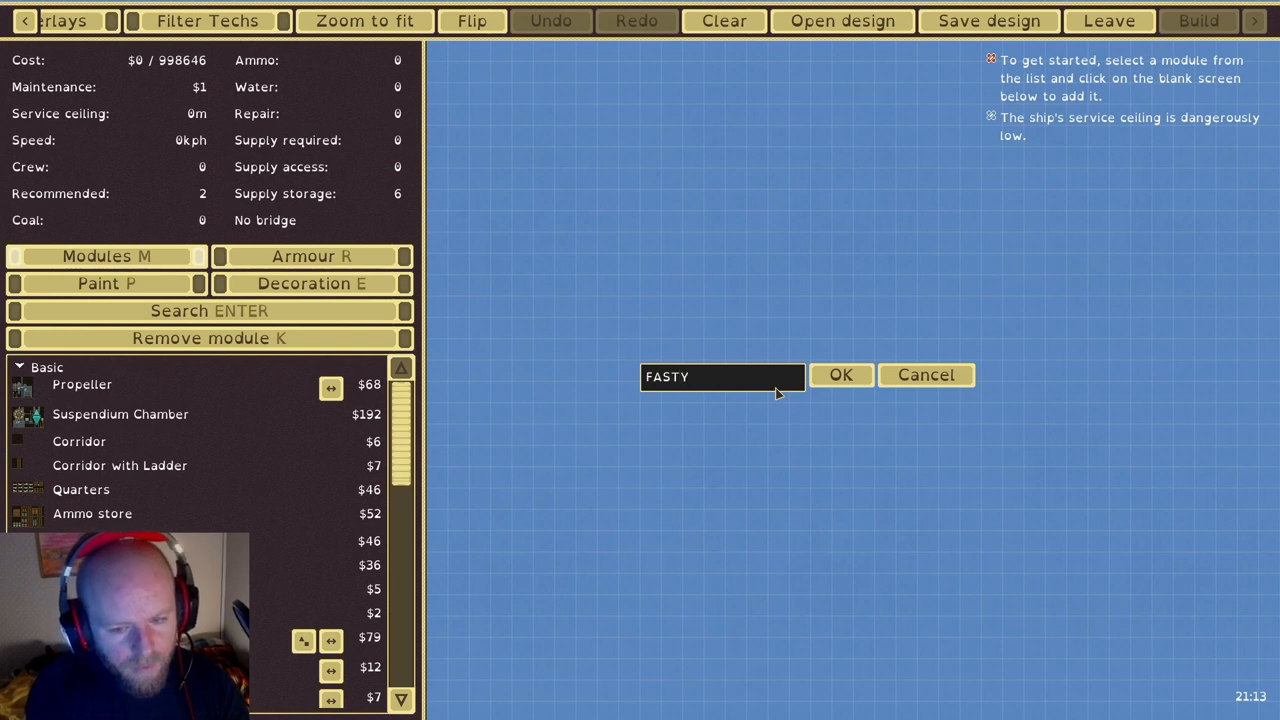
text(MC)
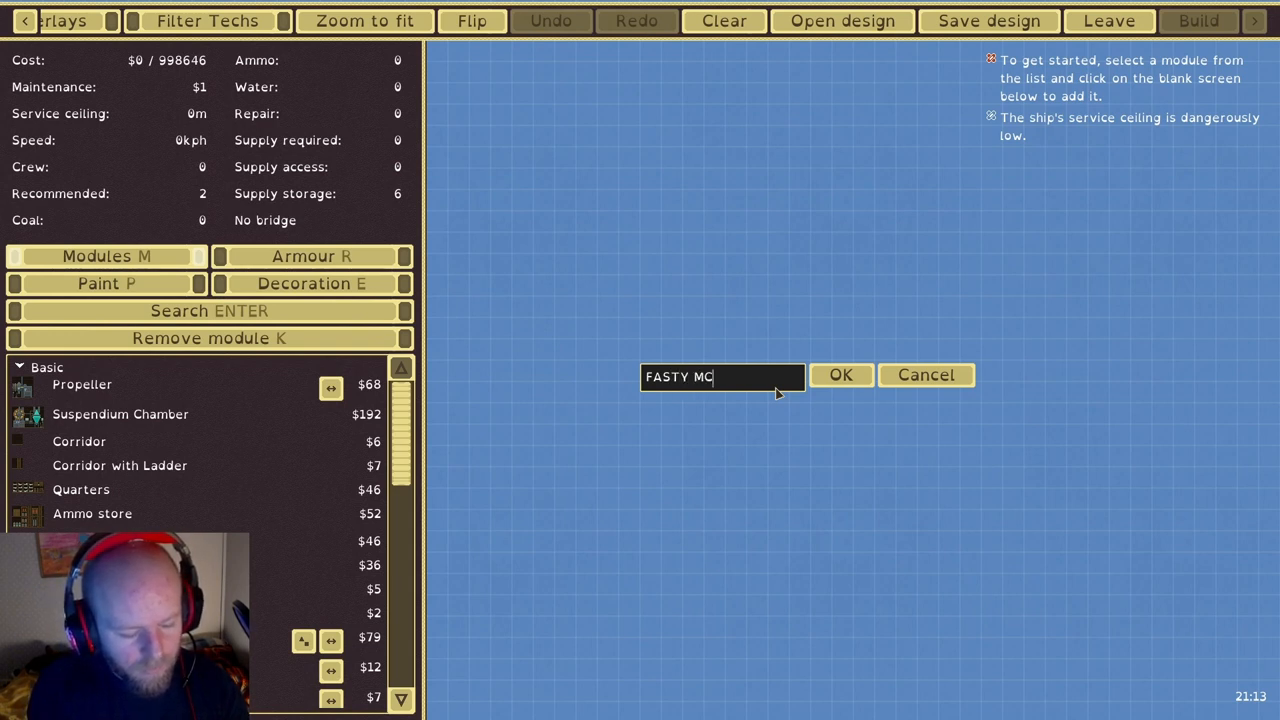
text(BURGER)
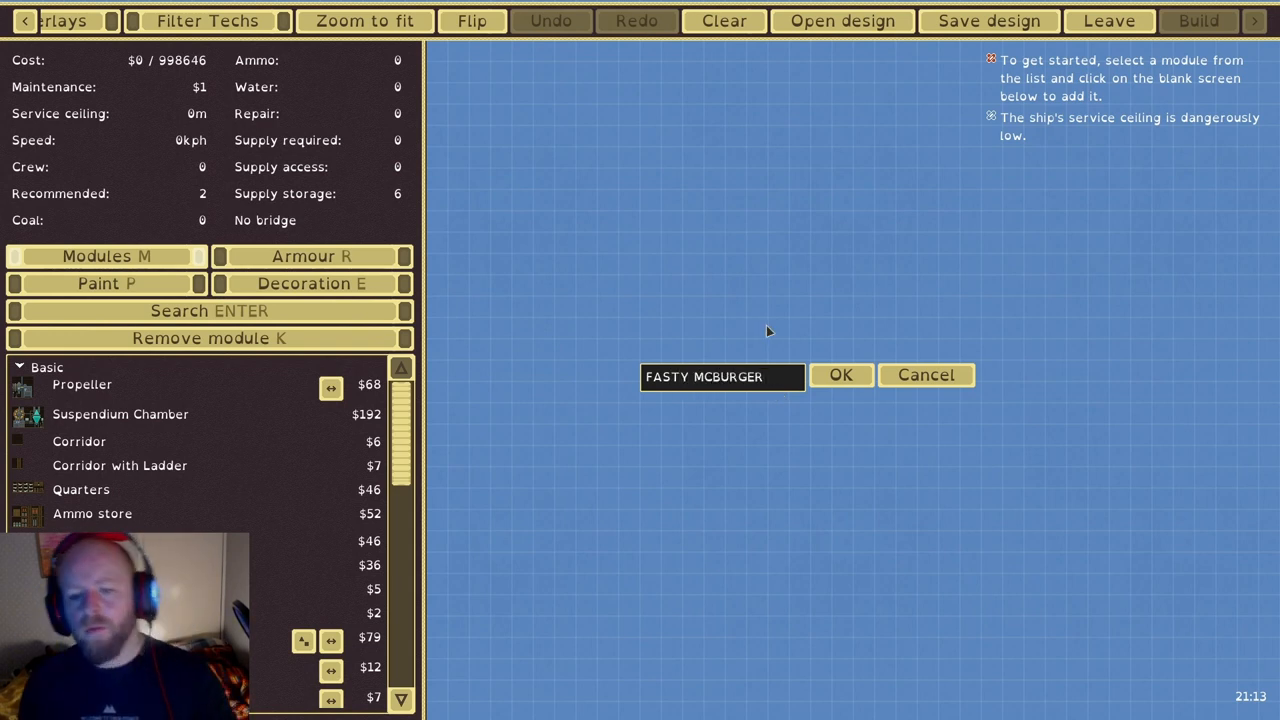
click(841, 375)
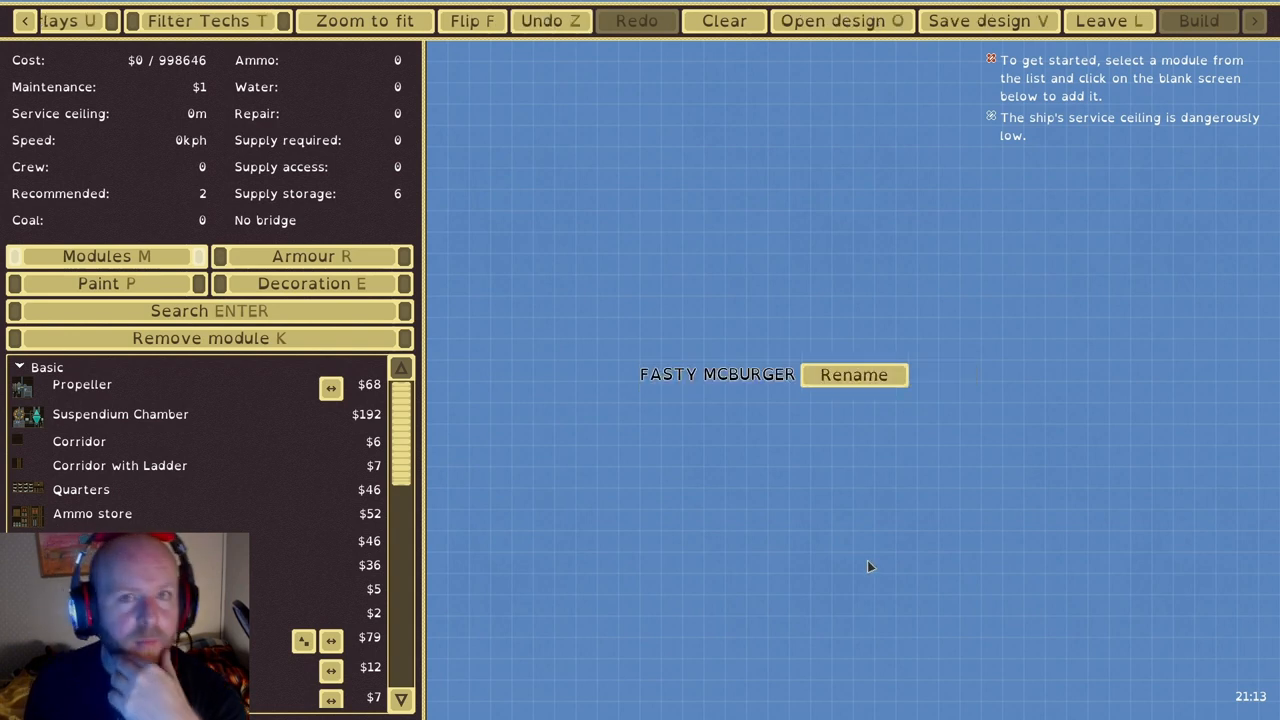
mouse_move(160, 441)
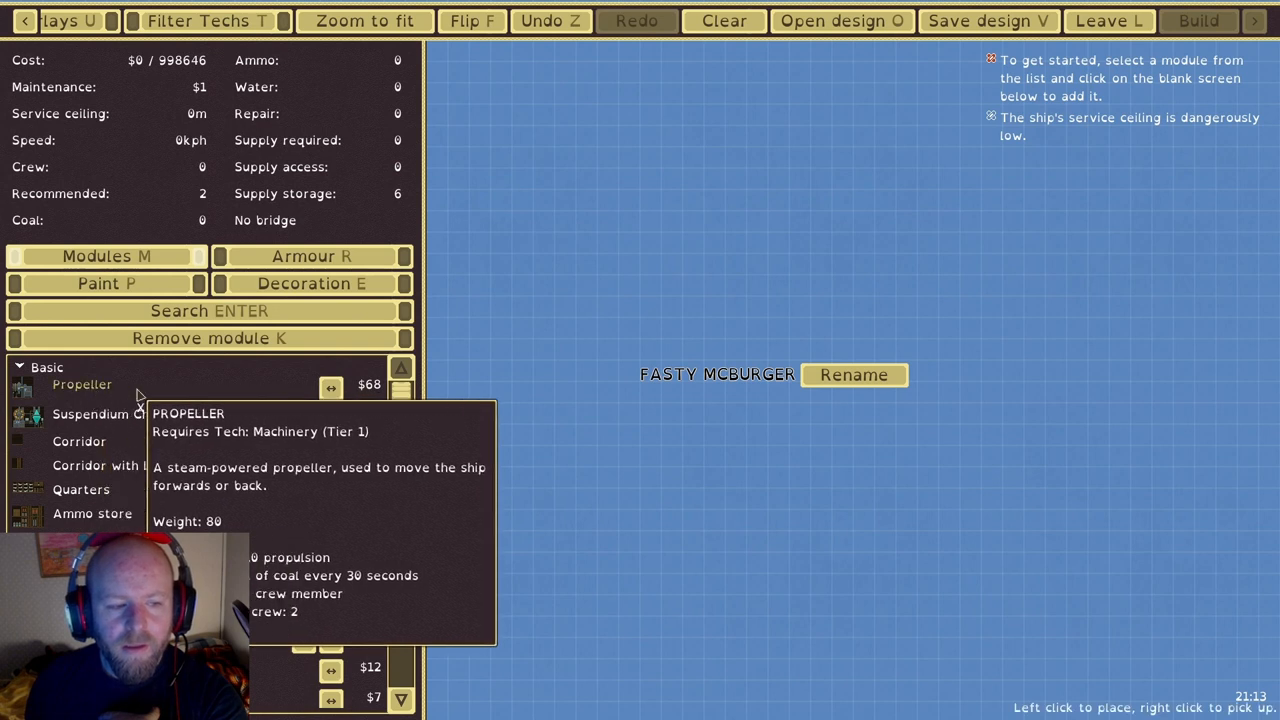
Place a propeller and suspendium chambers beside it to give FASTY MCBURGER lift
click(605, 295)
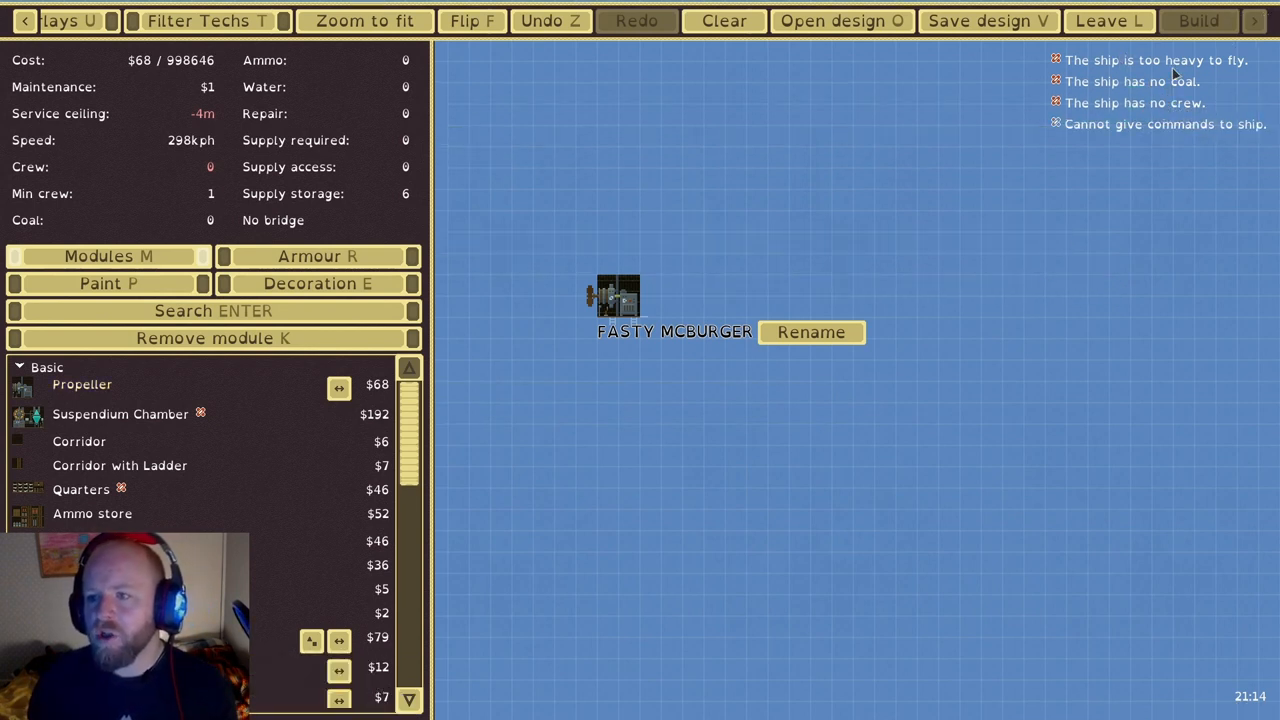
mouse_move(1207, 103)
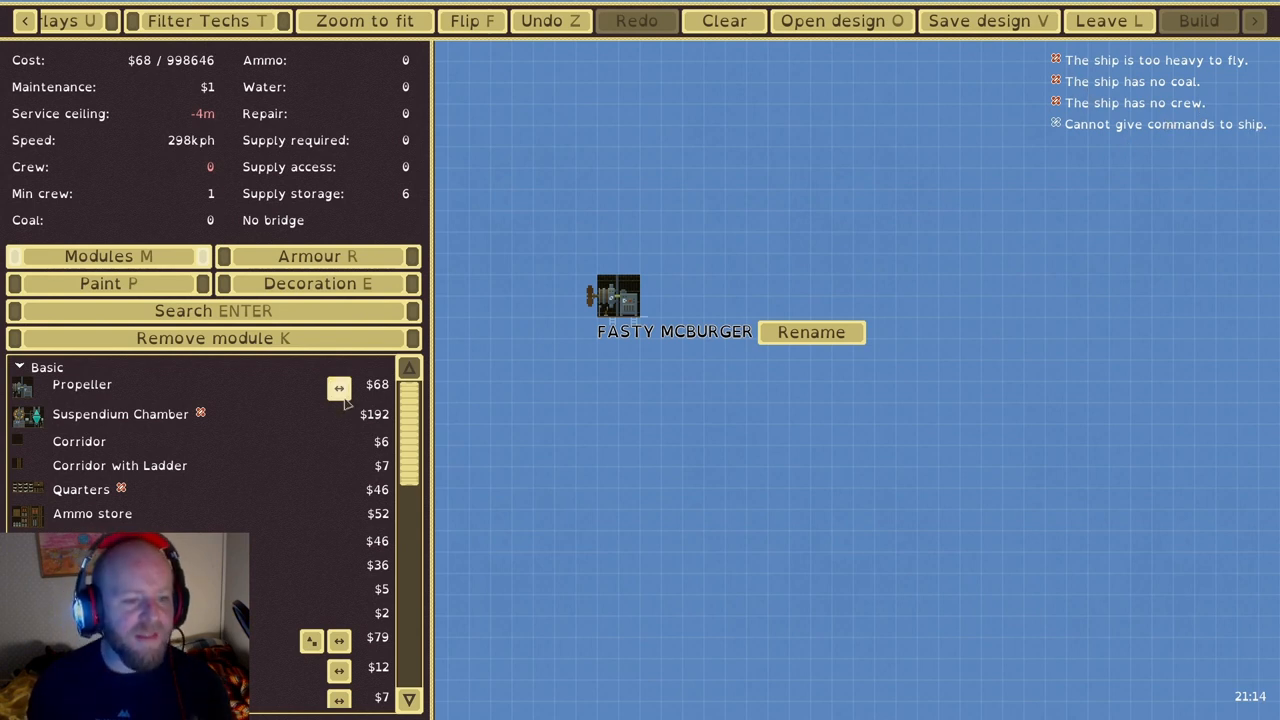
mouse_move(195, 422)
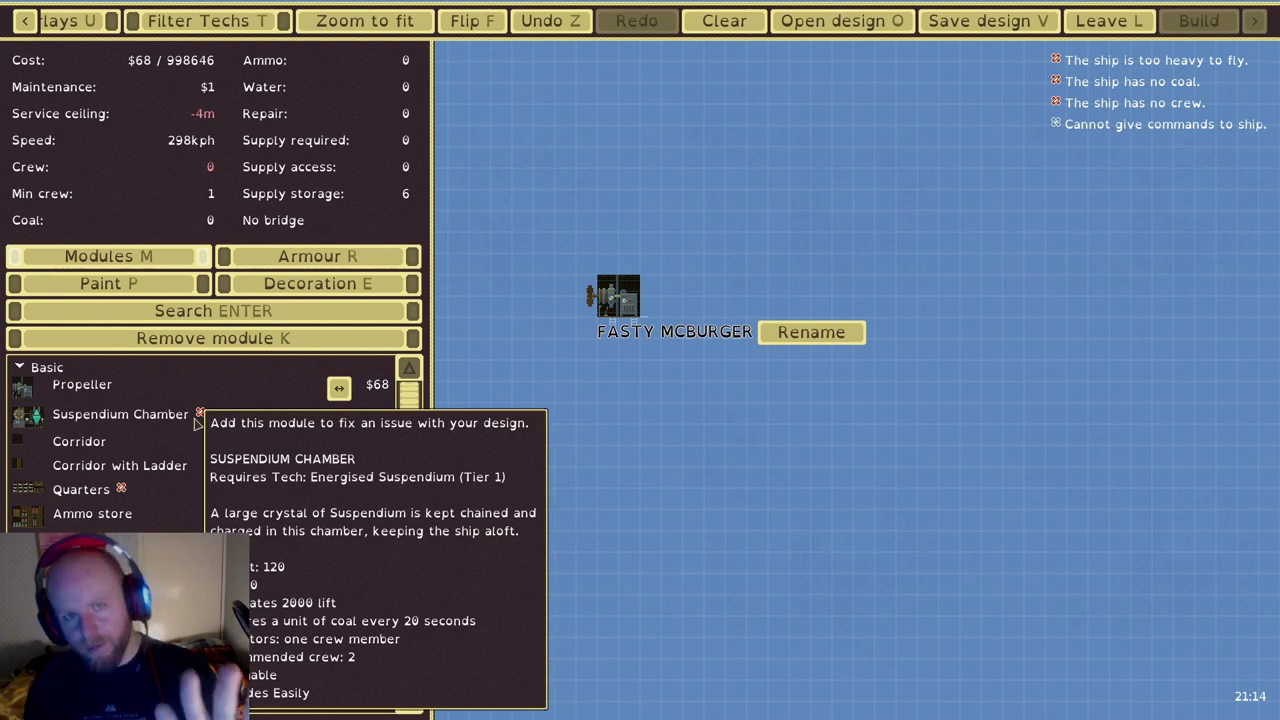
click(120, 413)
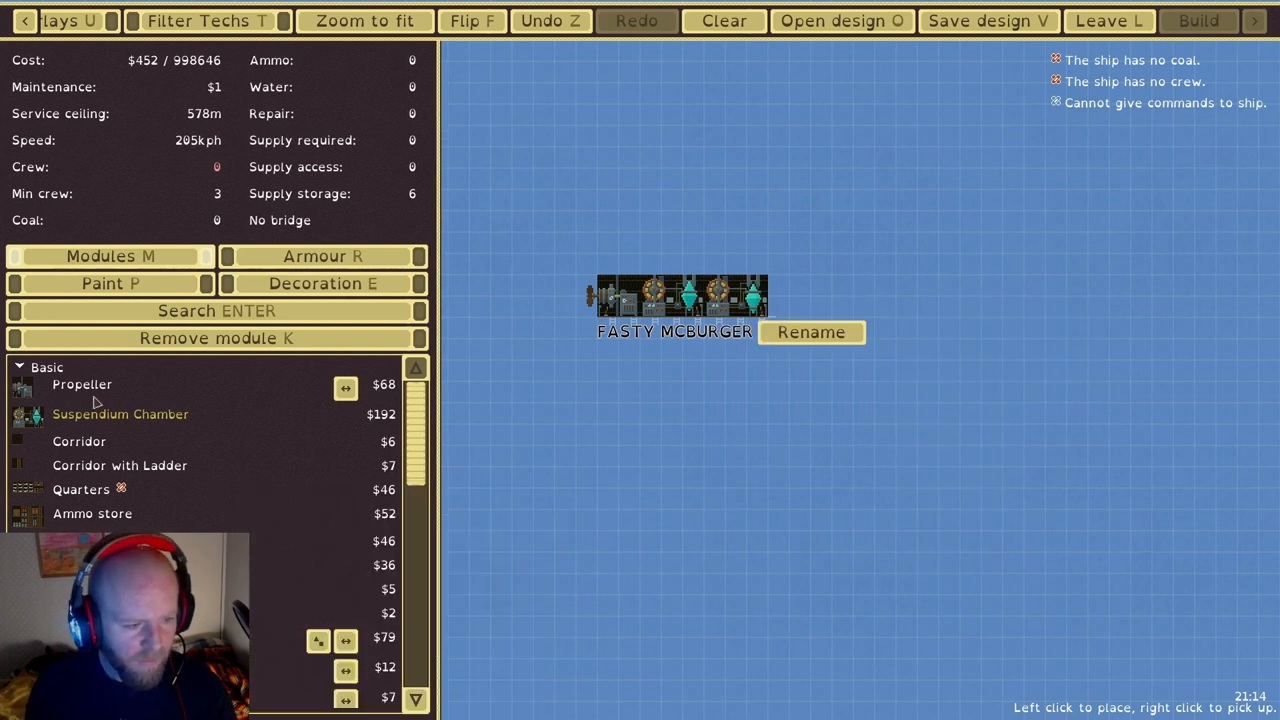
Add extra propellers, ladder corridors linking upper and lower decks, and upper-deck crew quarters
click(607, 258)
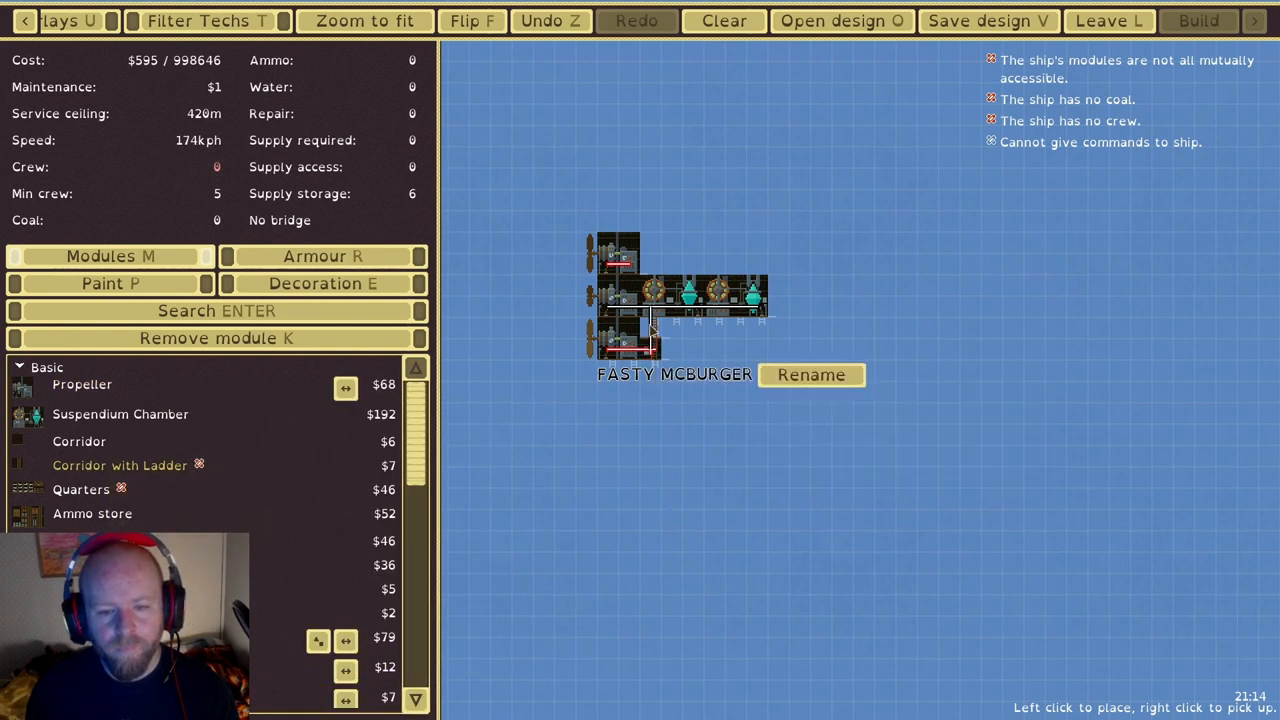
click(645, 260)
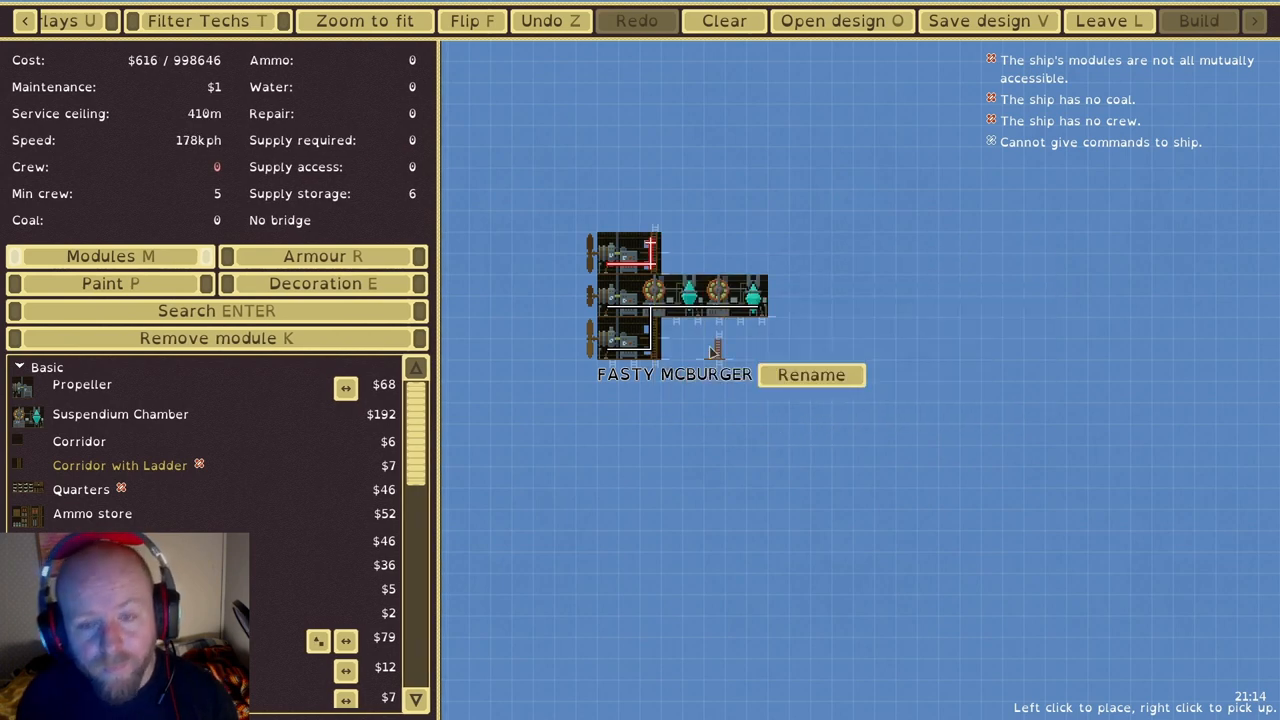
click(780, 295)
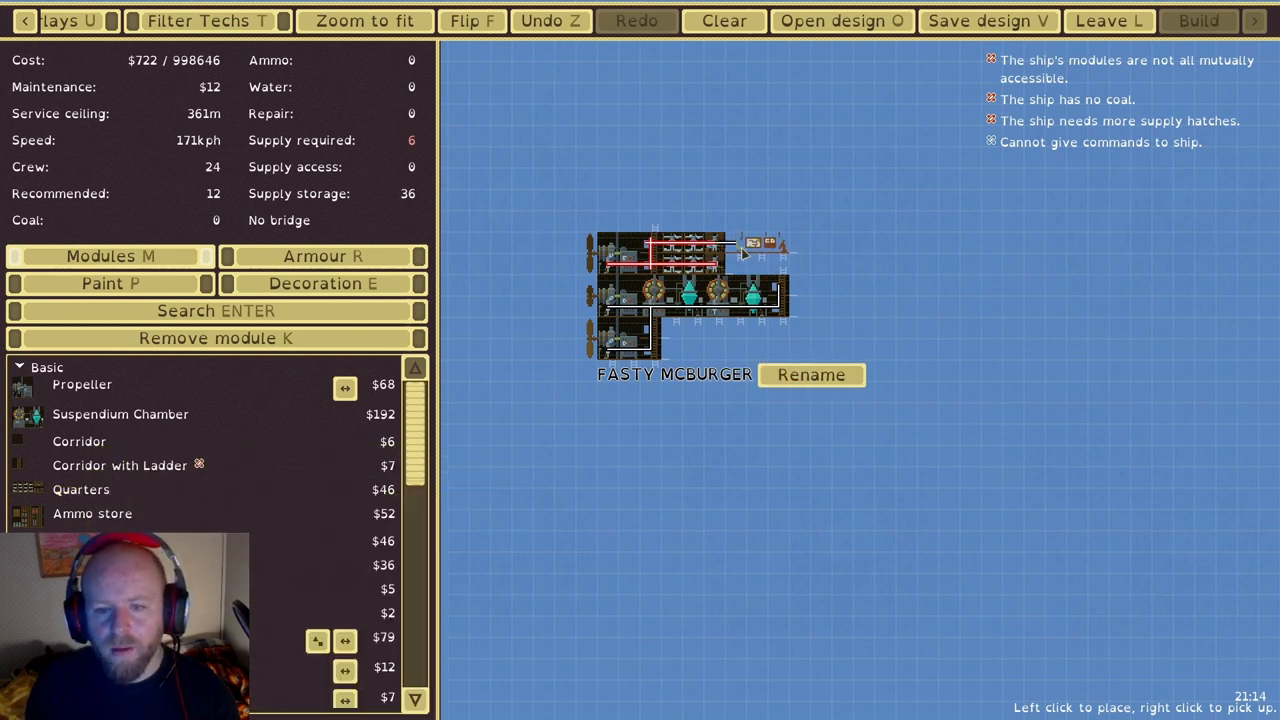
click(760, 245)
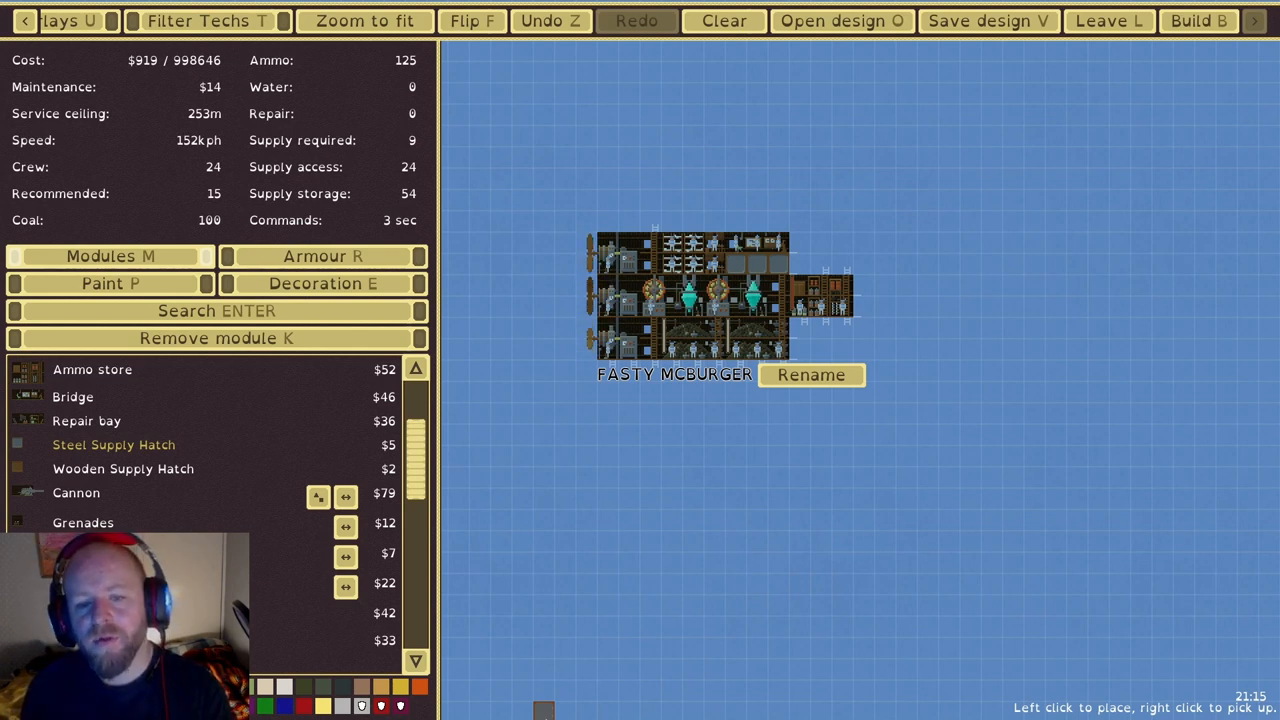
mouse_move(267, 662)
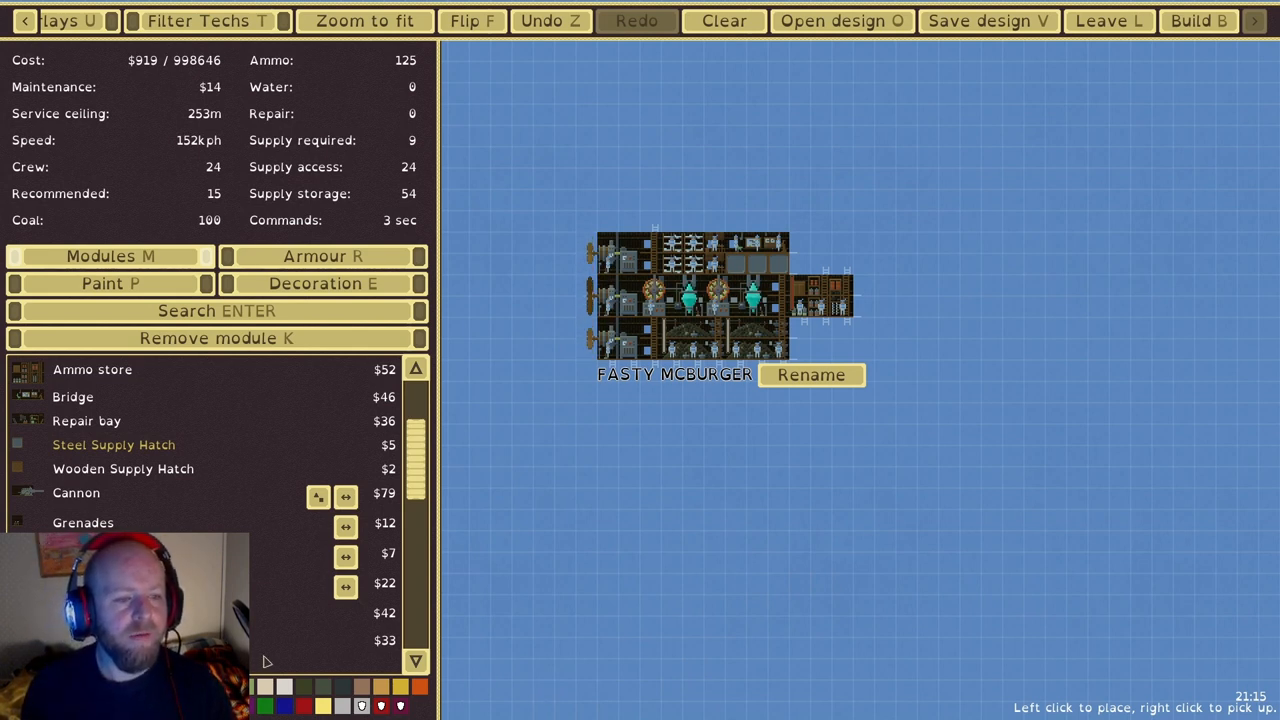
Mount a cannon at the bow and add steel supply hatches
click(110, 283)
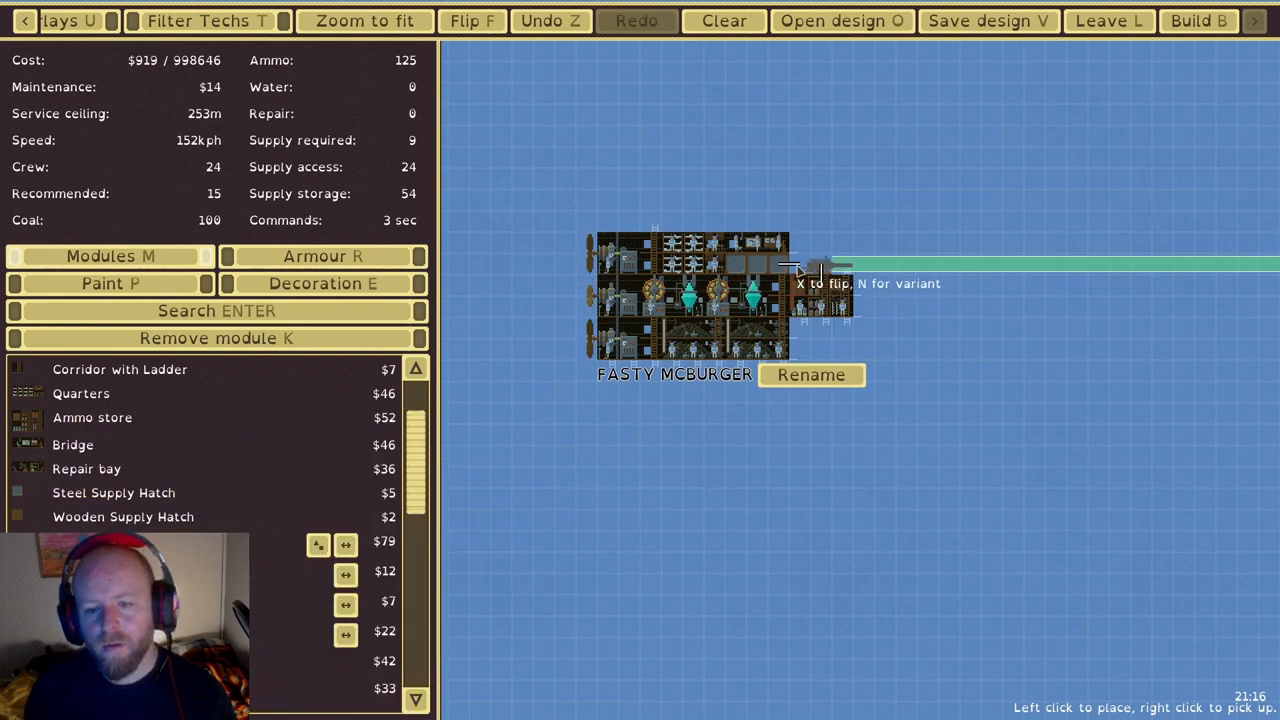
click(820, 280)
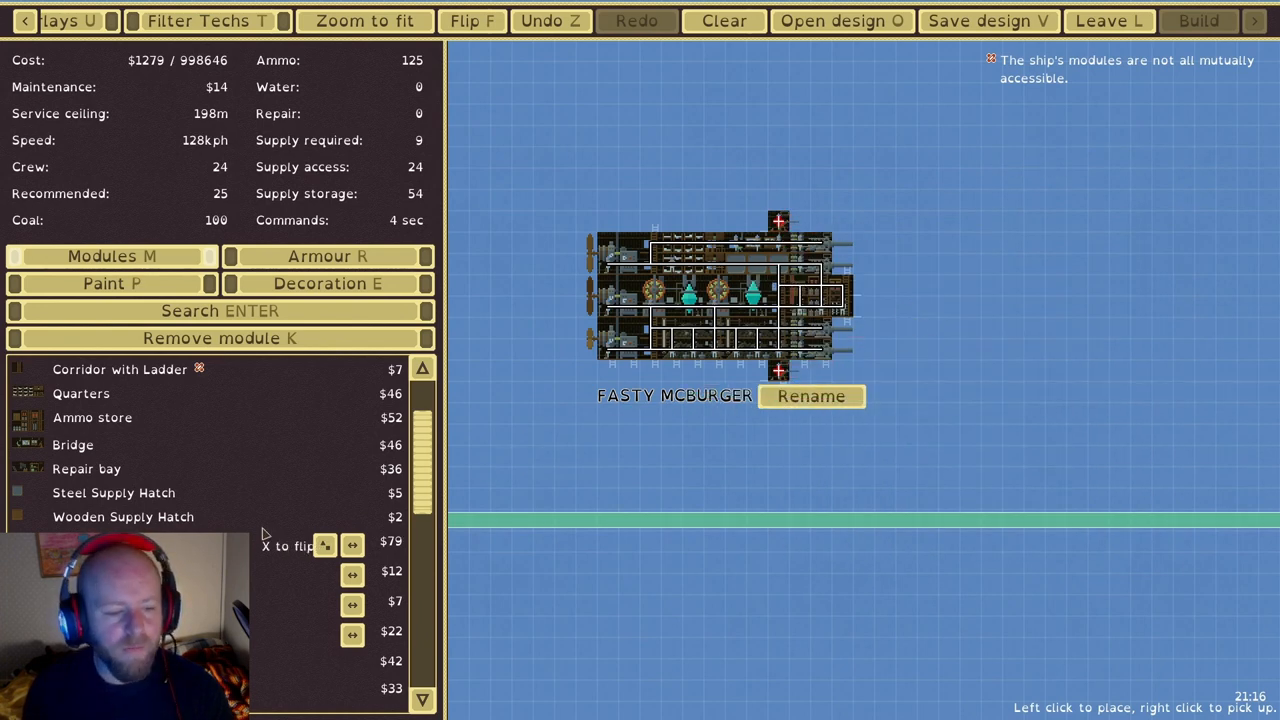
mouse_move(735, 400)
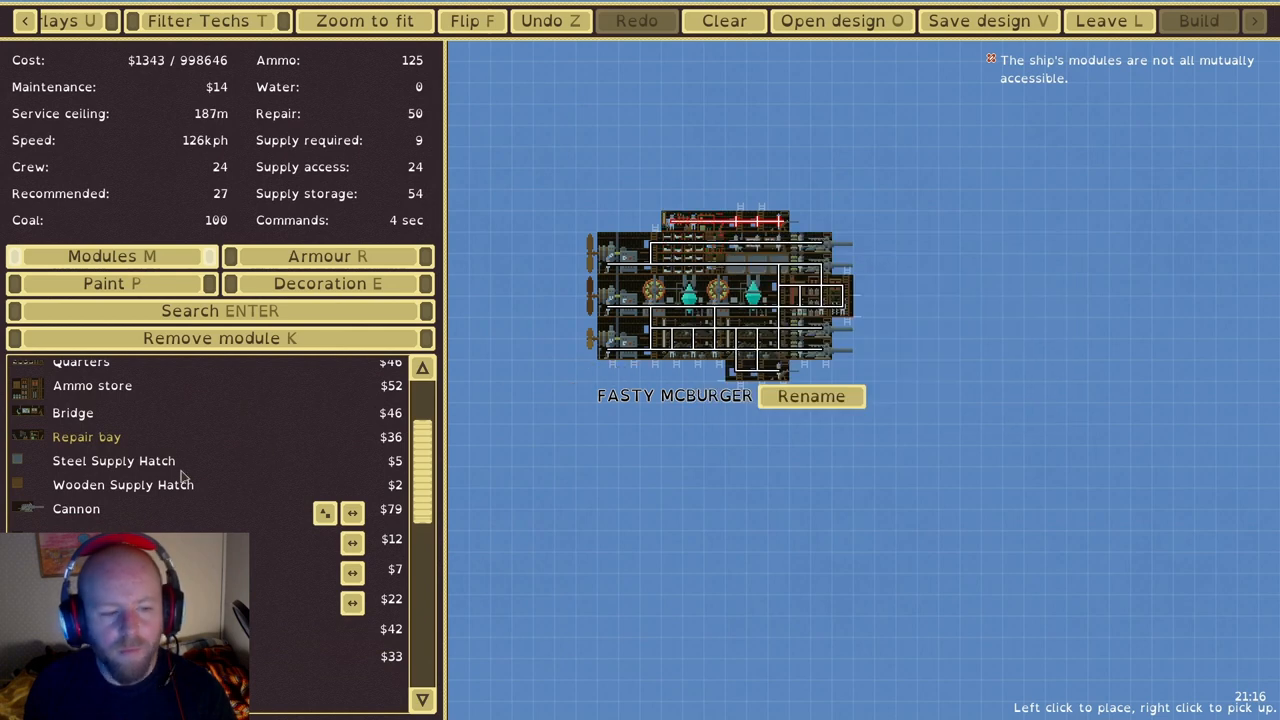
click(113, 461)
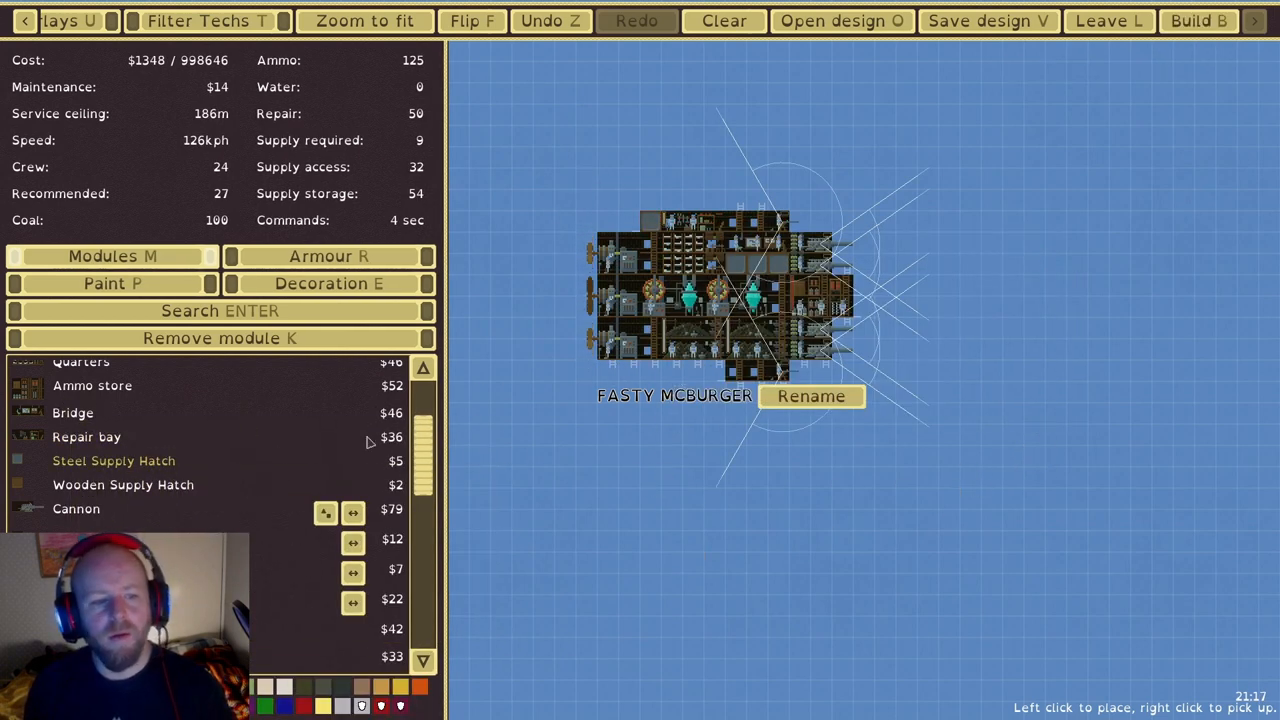
Armour the hull in steel and paint it in red, green and grey stripes
click(328, 256)
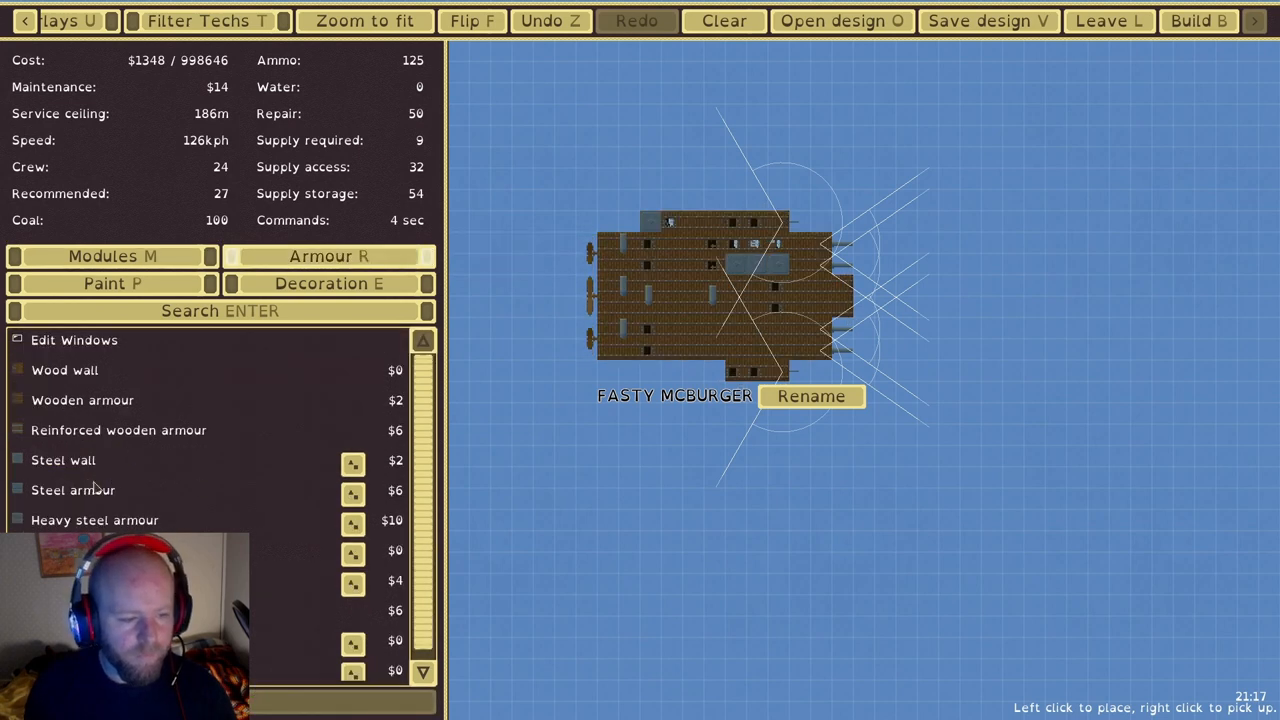
mouse_move(68, 517)
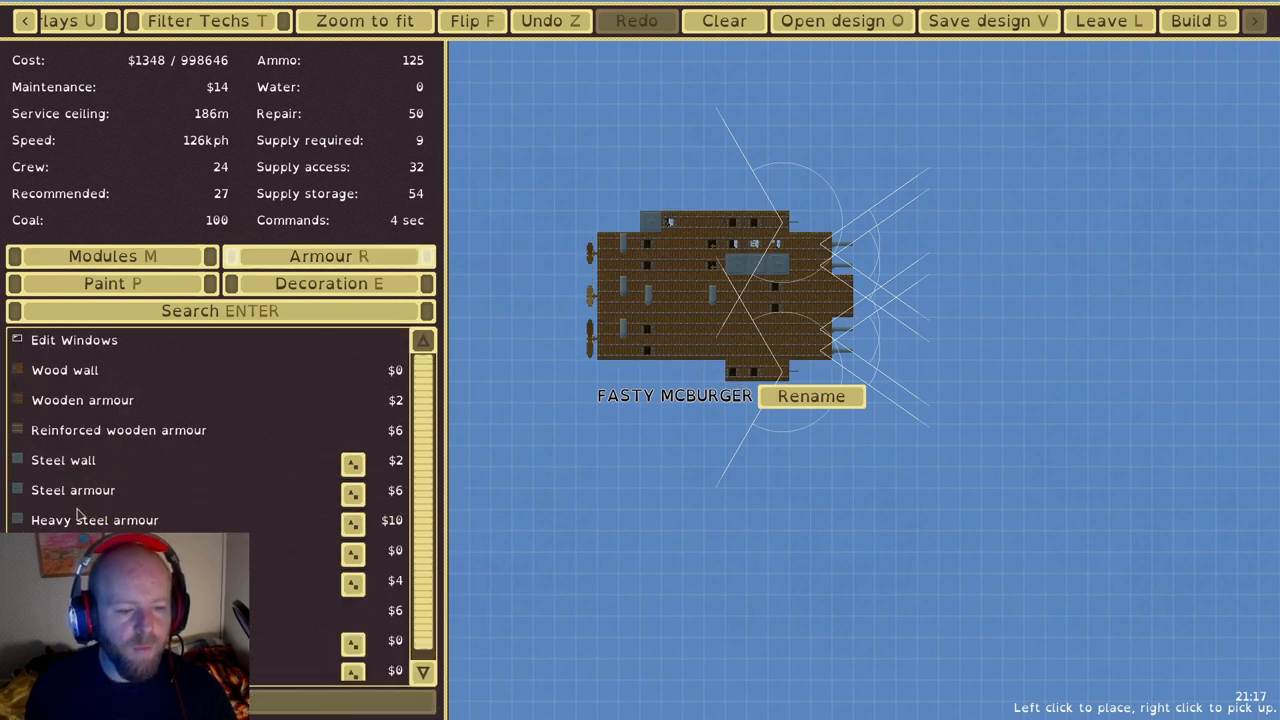
mouse_move(73, 490)
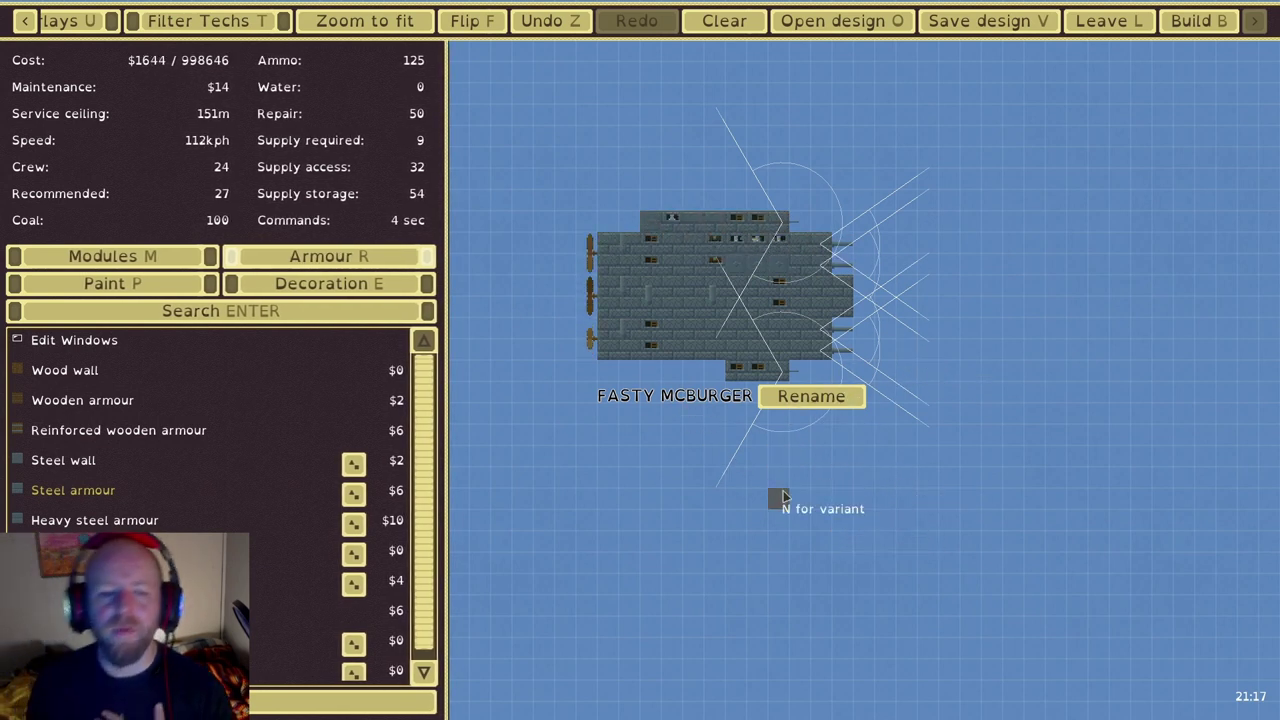
click(112, 283)
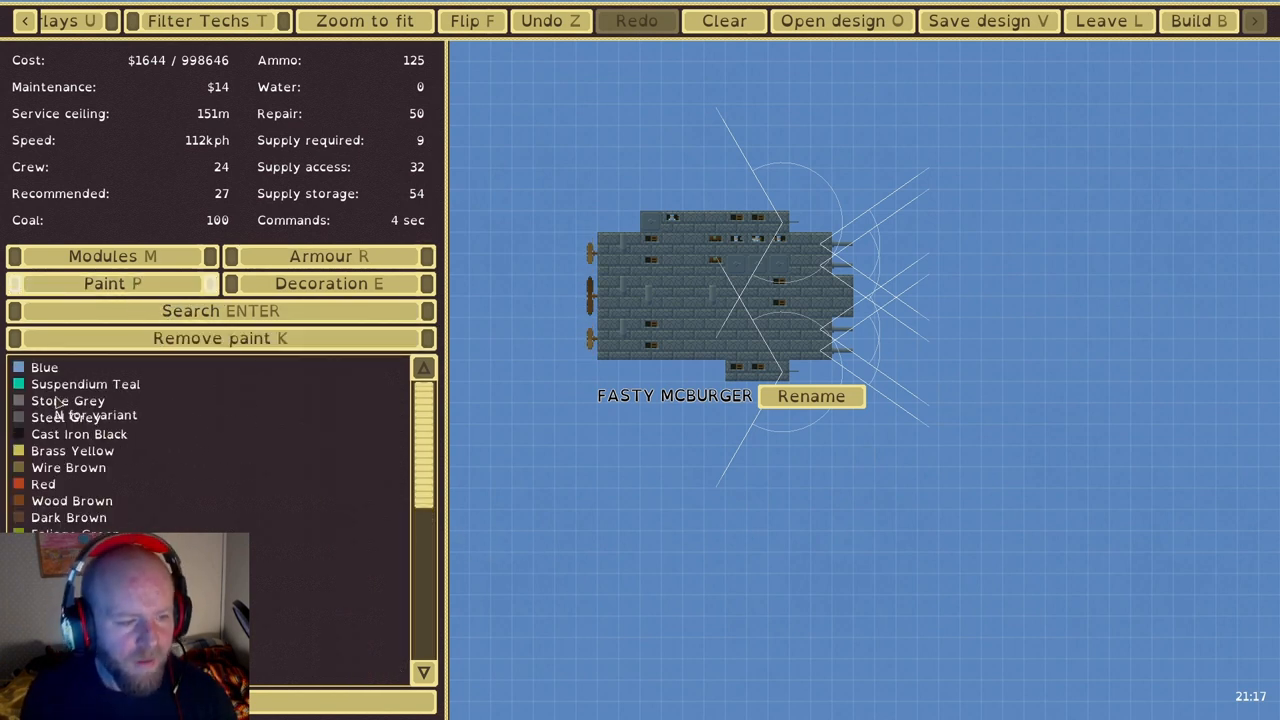
click(43, 484)
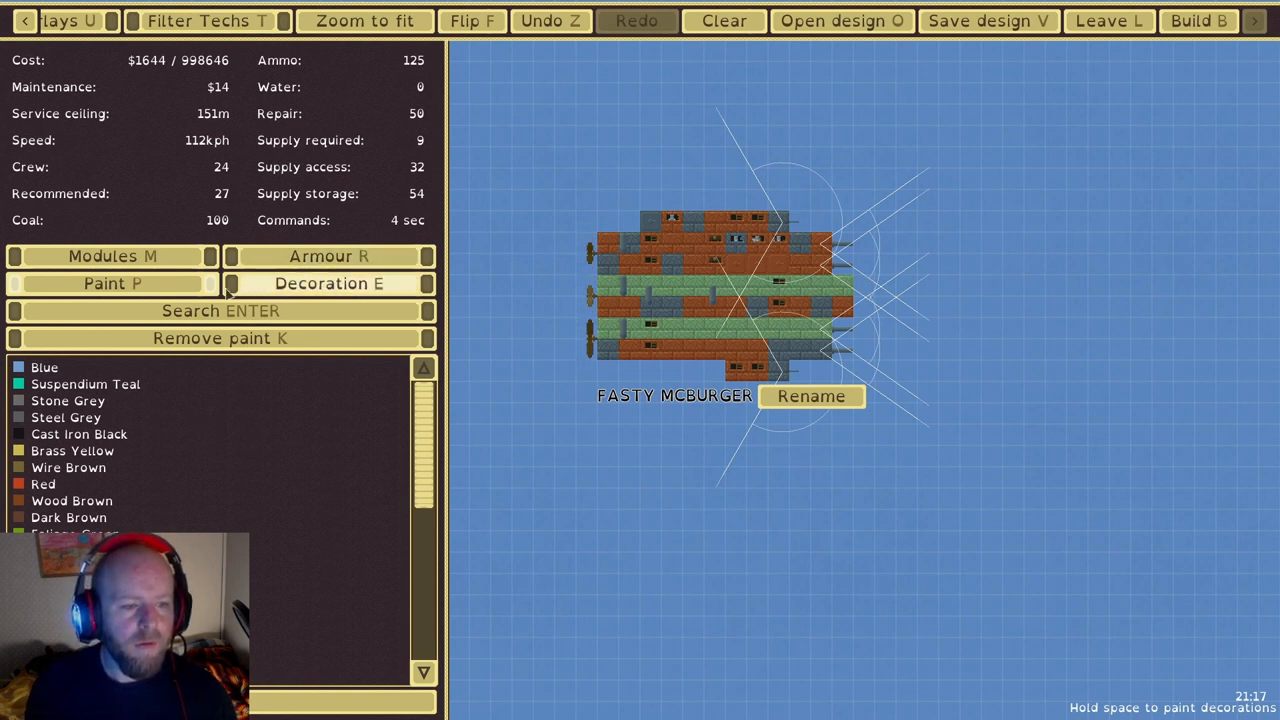
click(328, 283)
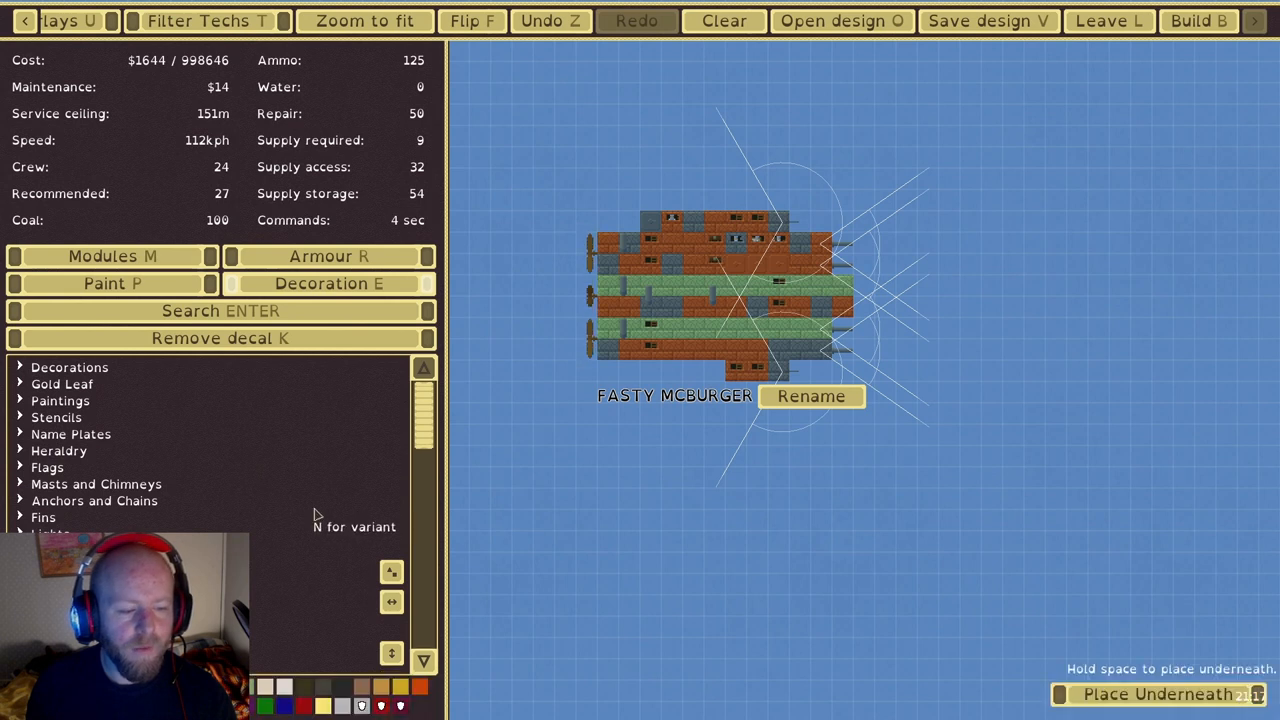
mouse_move(605, 325)
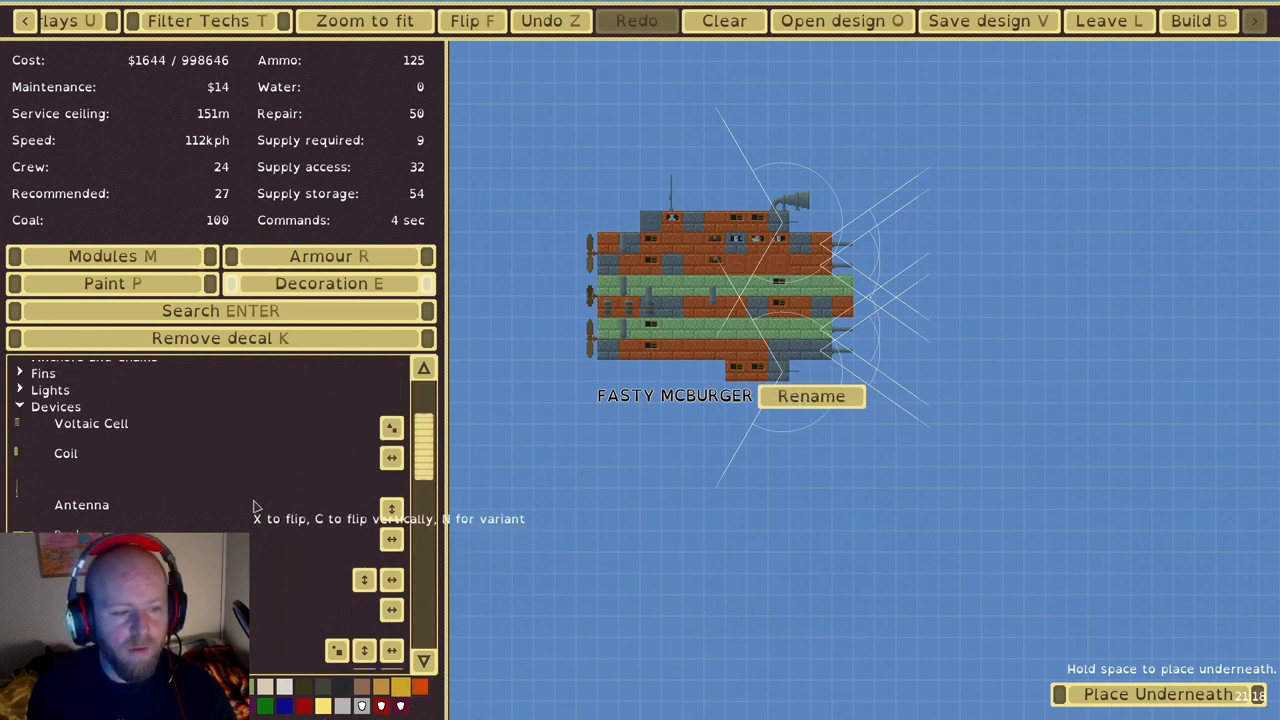
Start repainting the FASTY MCBURGER hull after adding the antenna and funnel
click(112, 283)
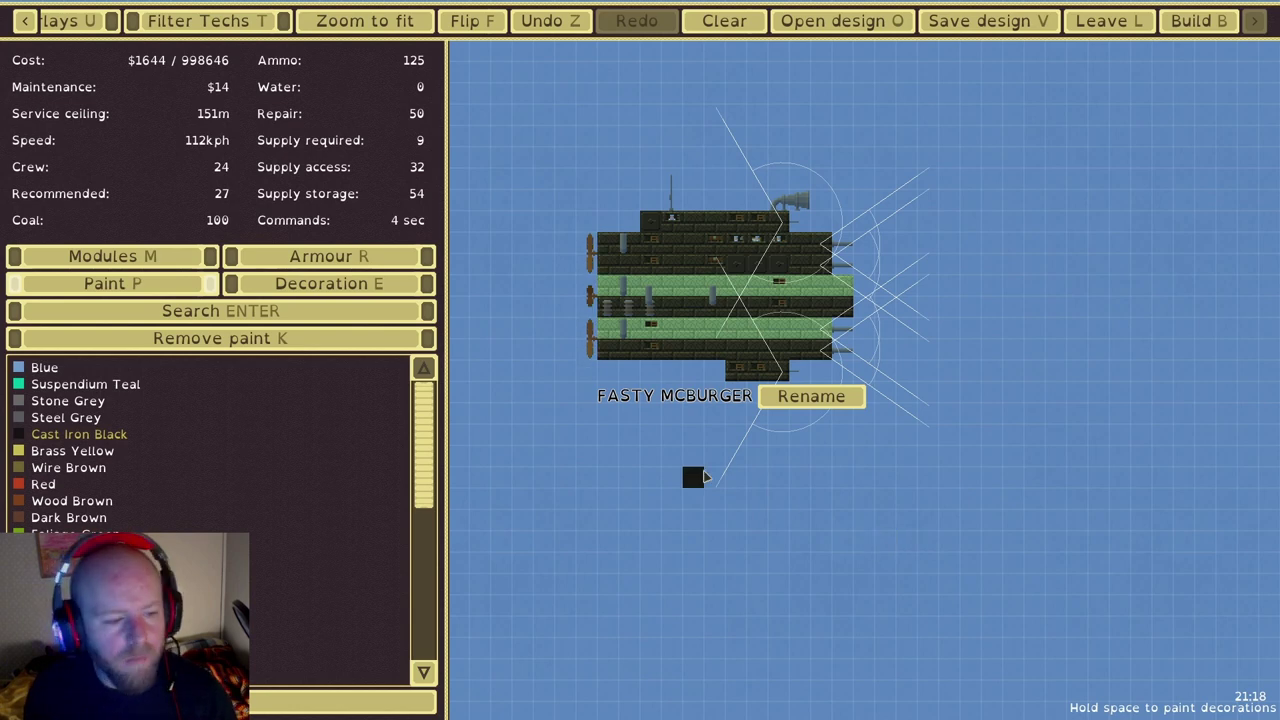
Check the black-painted ship's interior modules, return to armour view, then browse saved designs
click(110, 256)
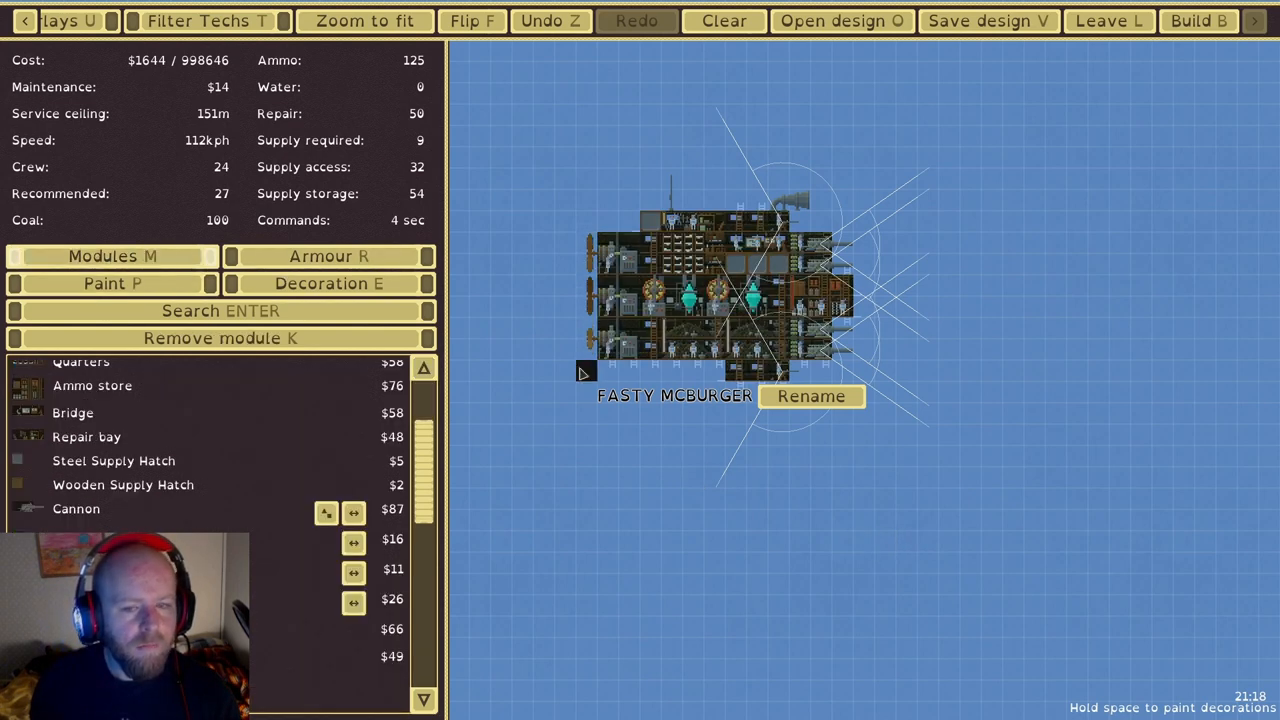
mouse_move(928, 348)
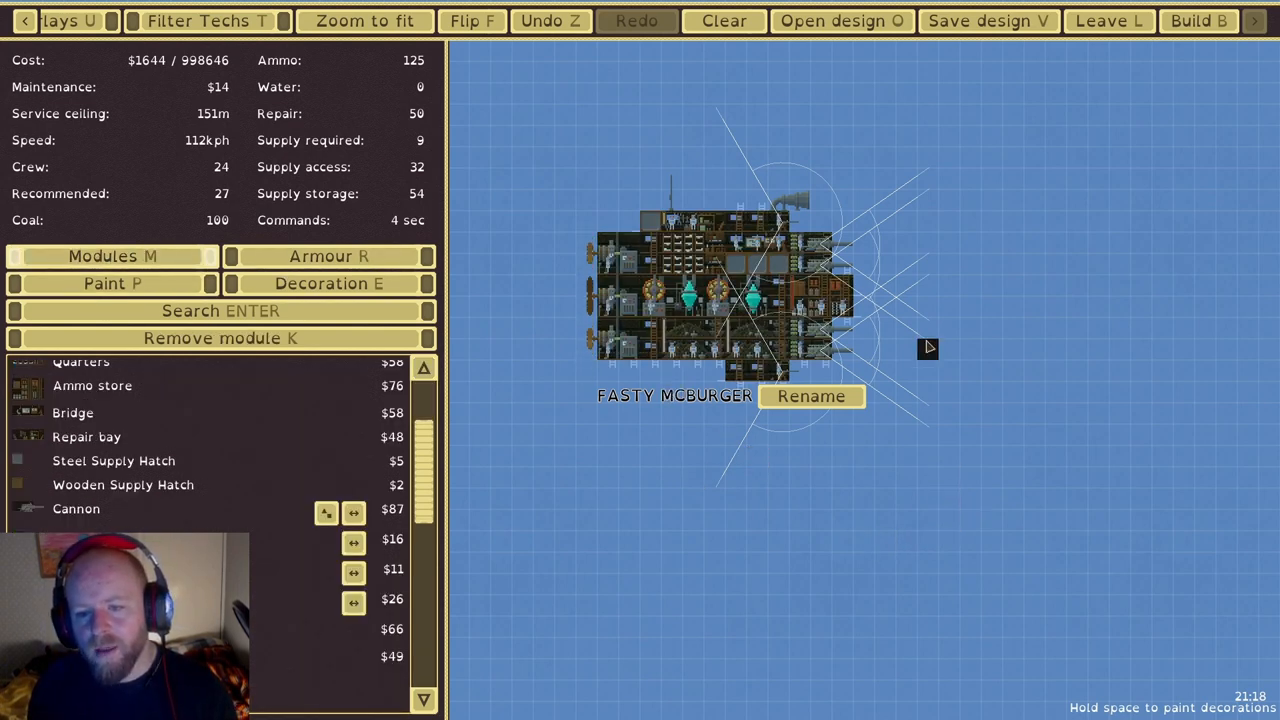
mouse_move(927, 499)
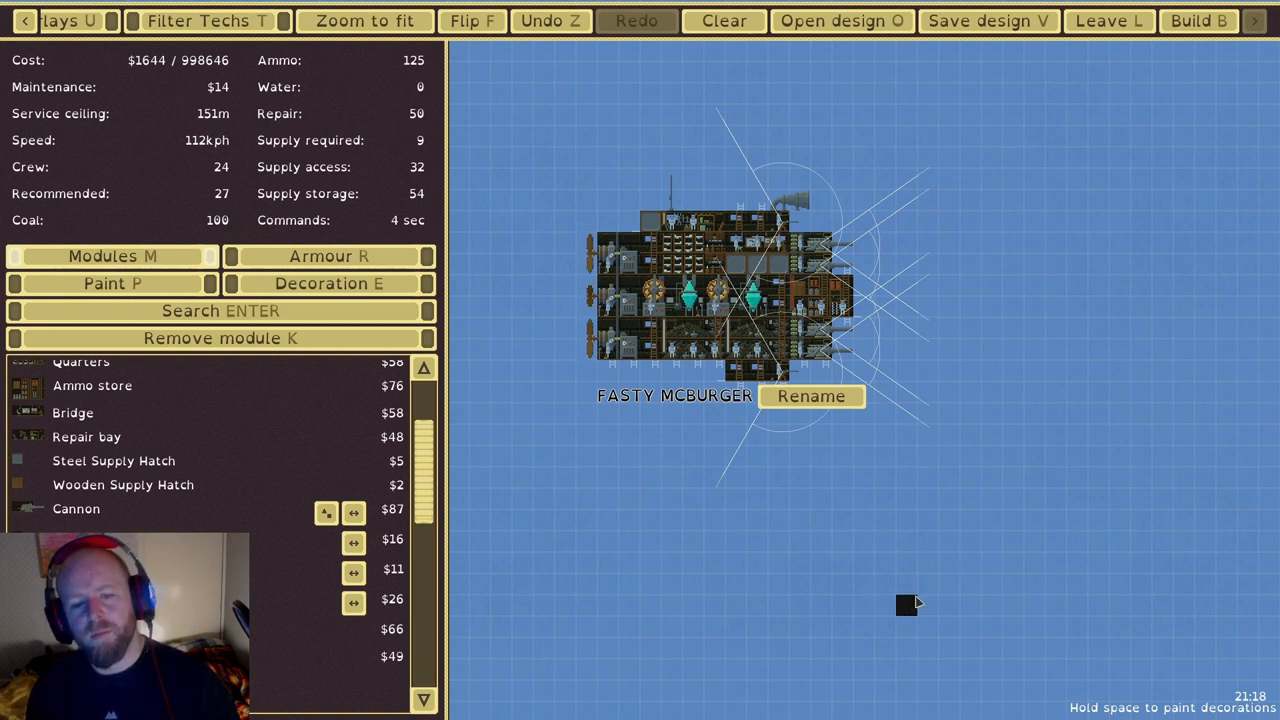
mouse_move(893, 628)
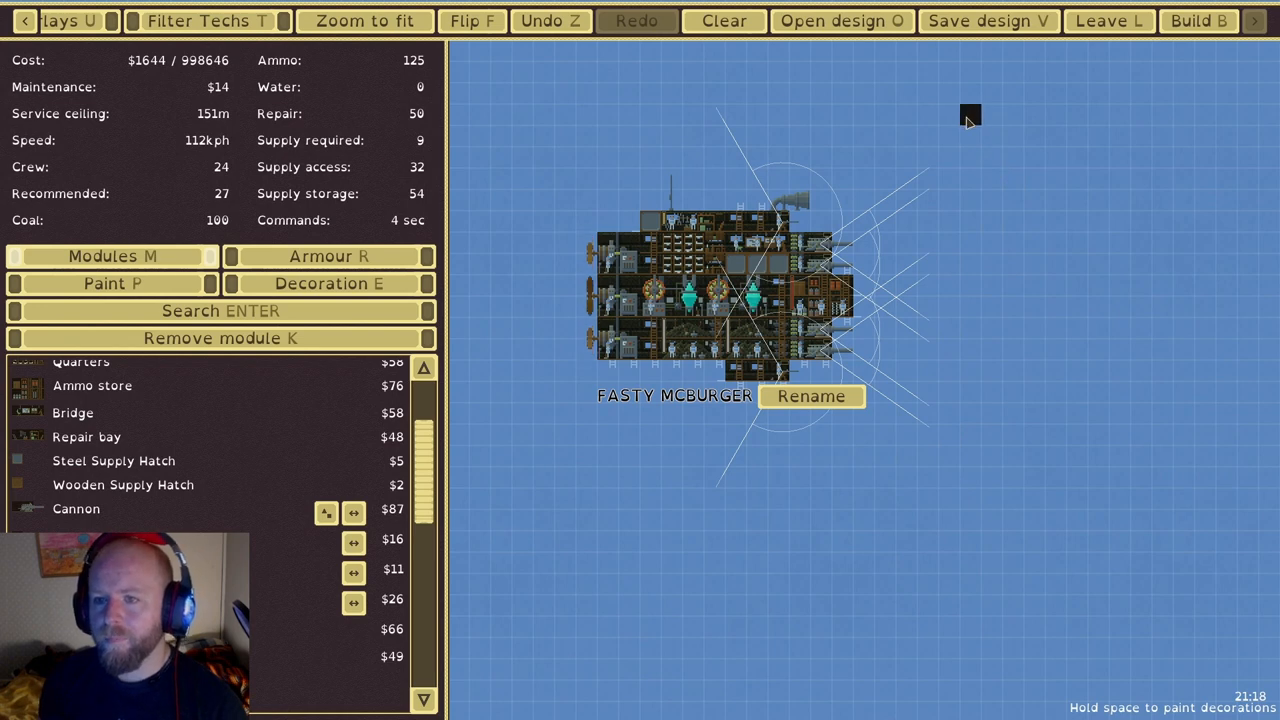
click(328, 256)
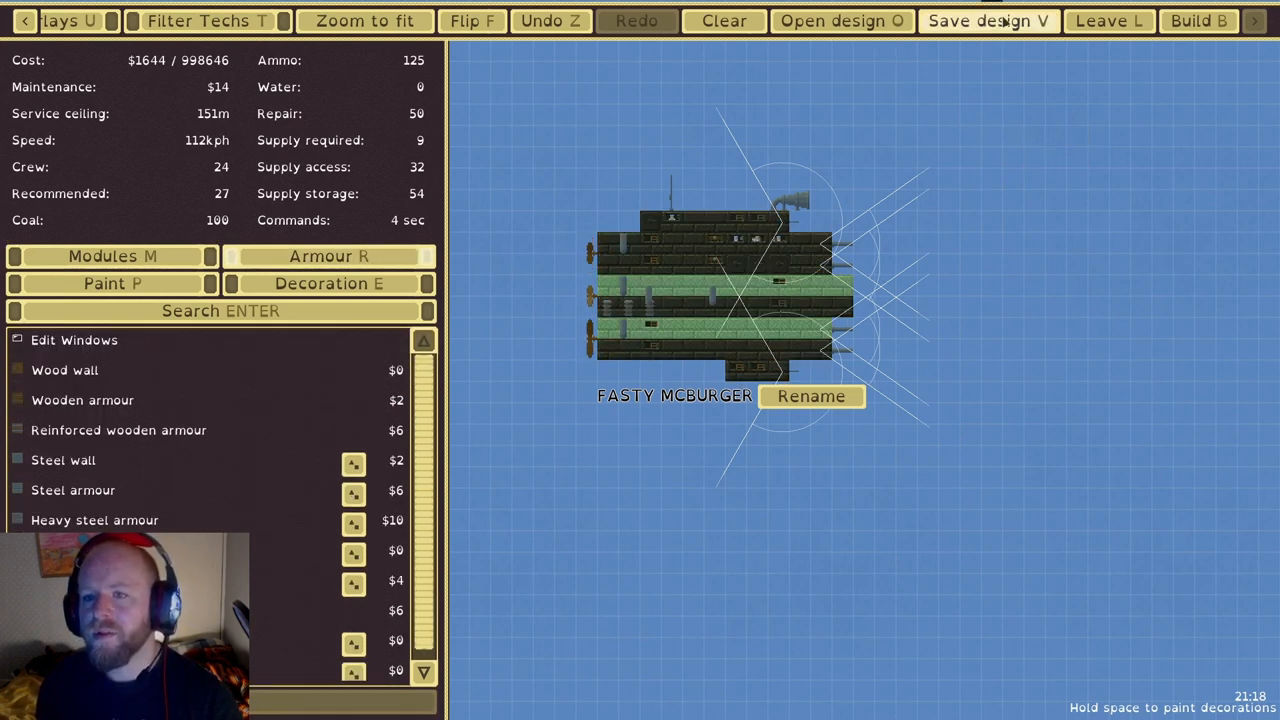
click(987, 20)
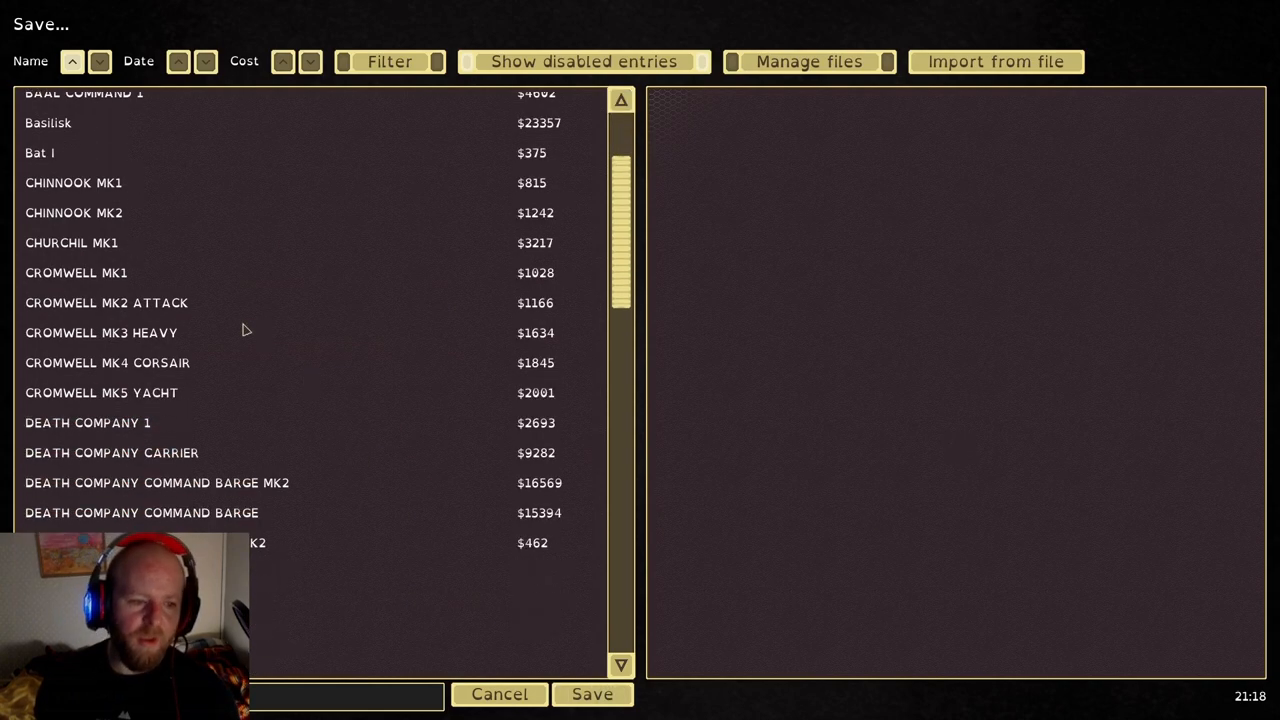
scroll(down, 3)
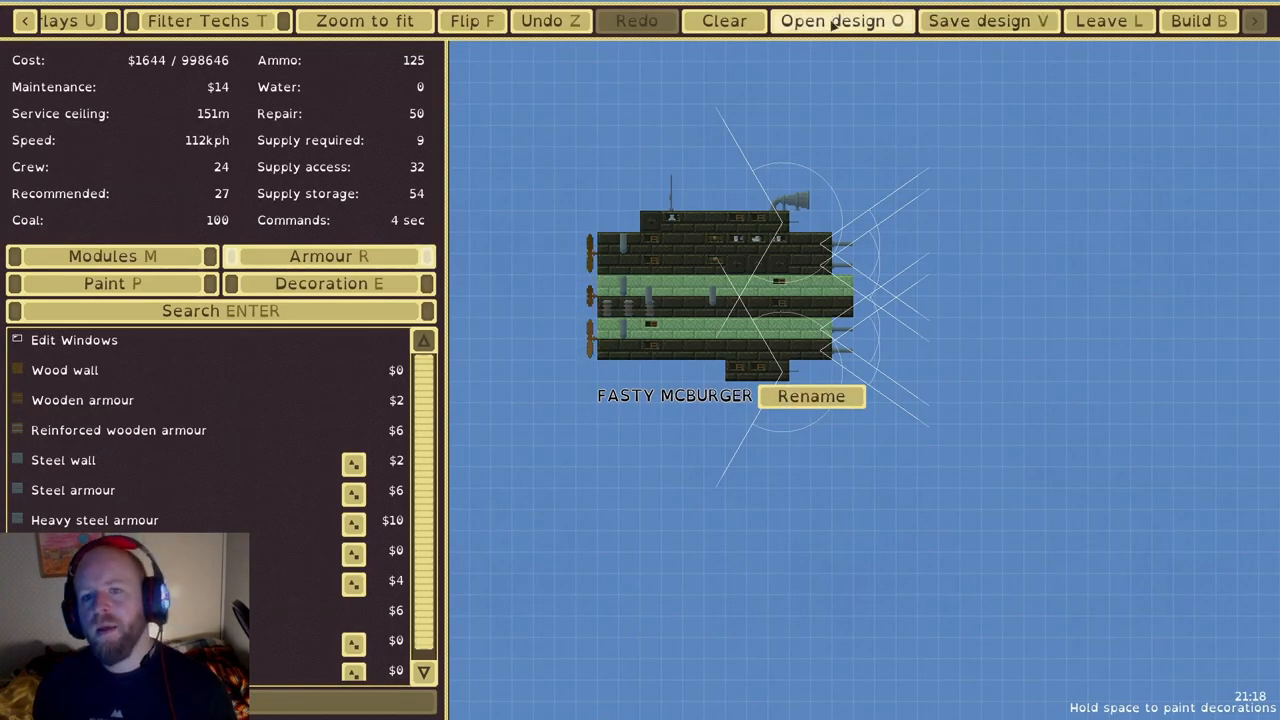
Preview and load the CROMWELL MK1 design ($1028) from the saved designs
click(831, 20)
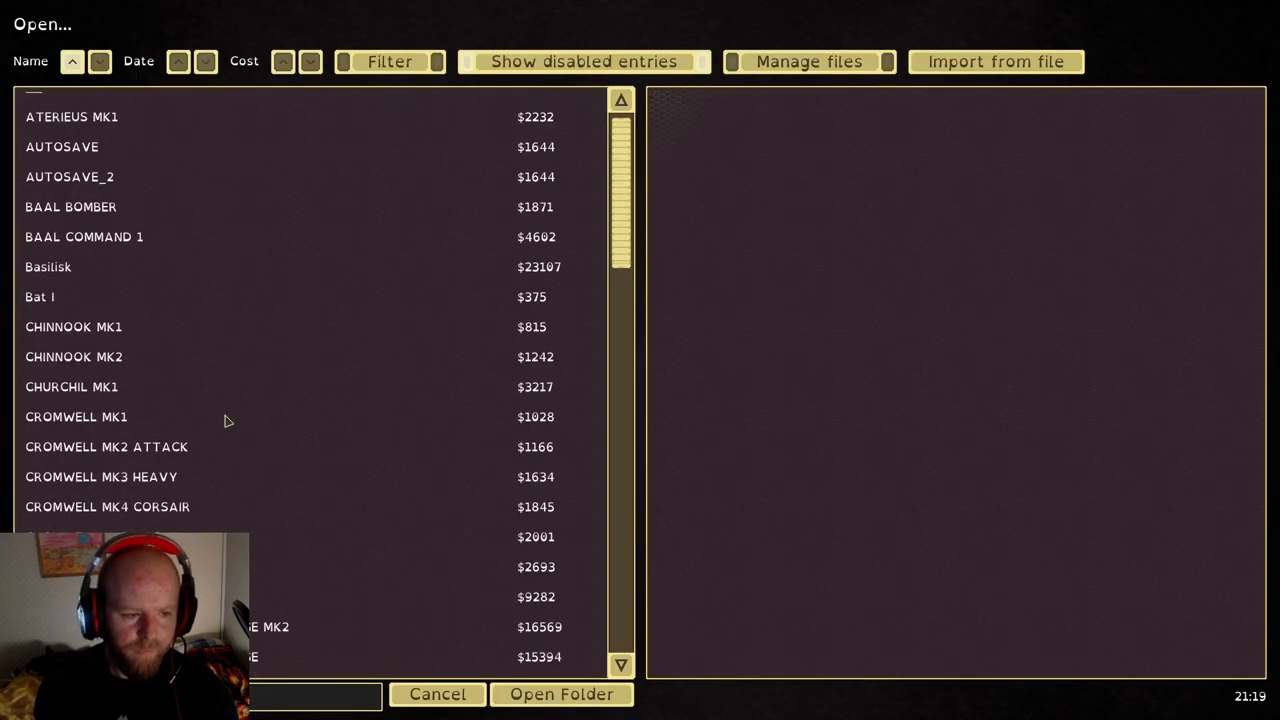
mouse_move(97, 423)
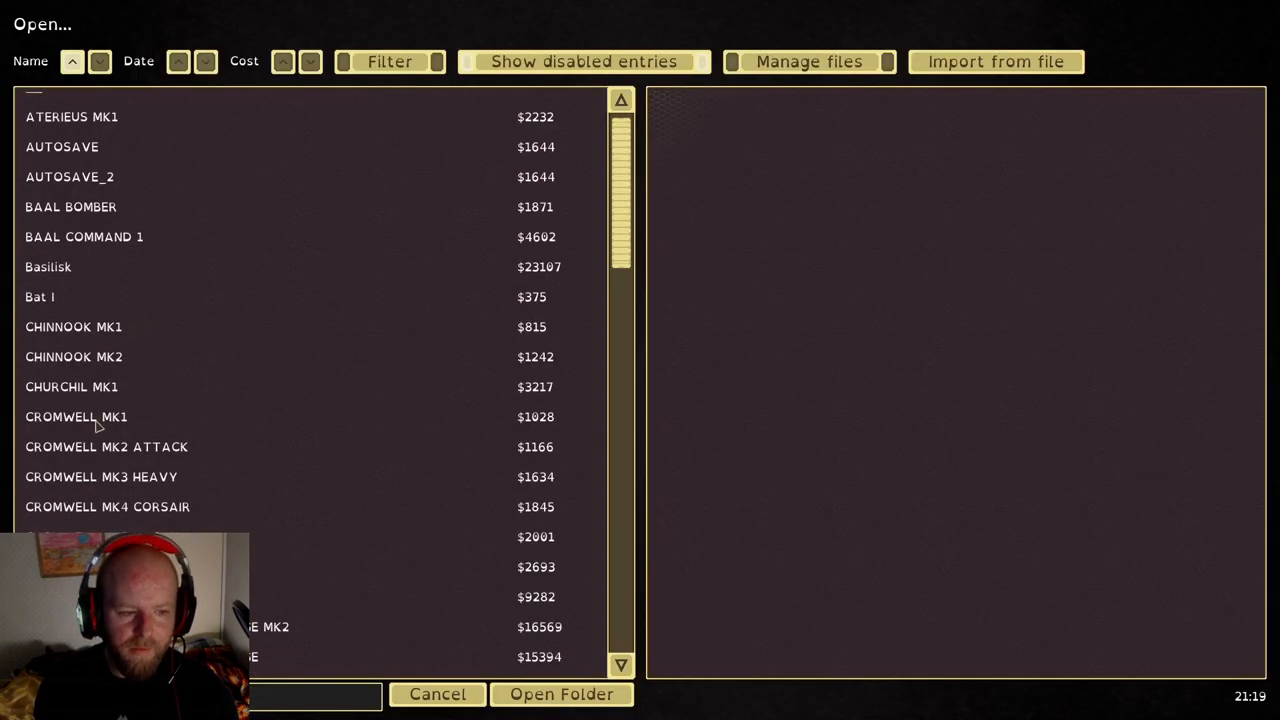
click(76, 417)
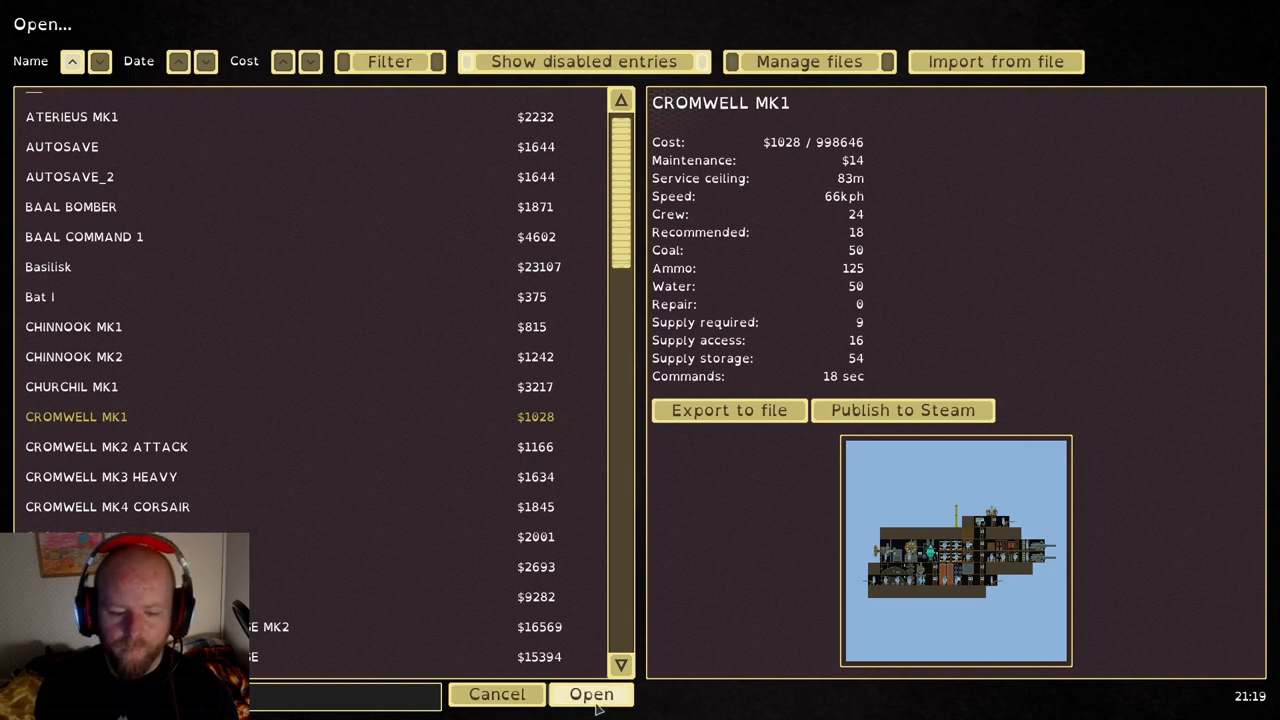
click(600, 695)
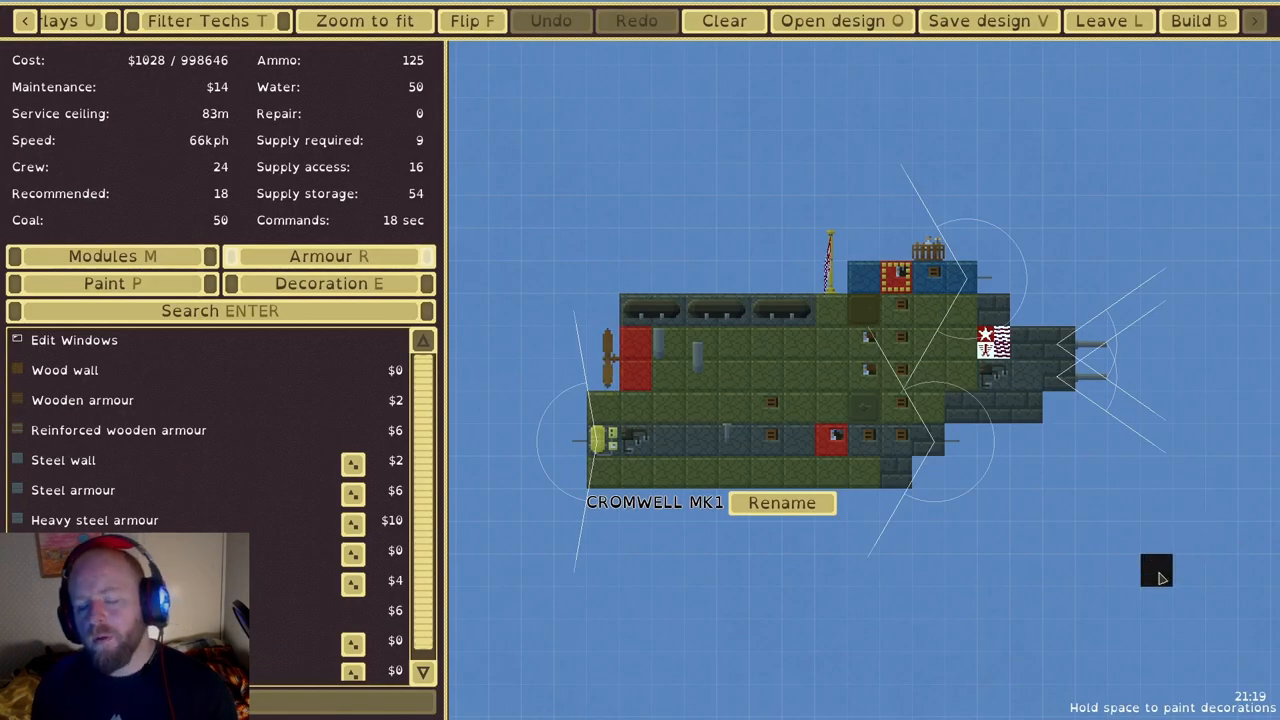
mouse_move(5, 250)
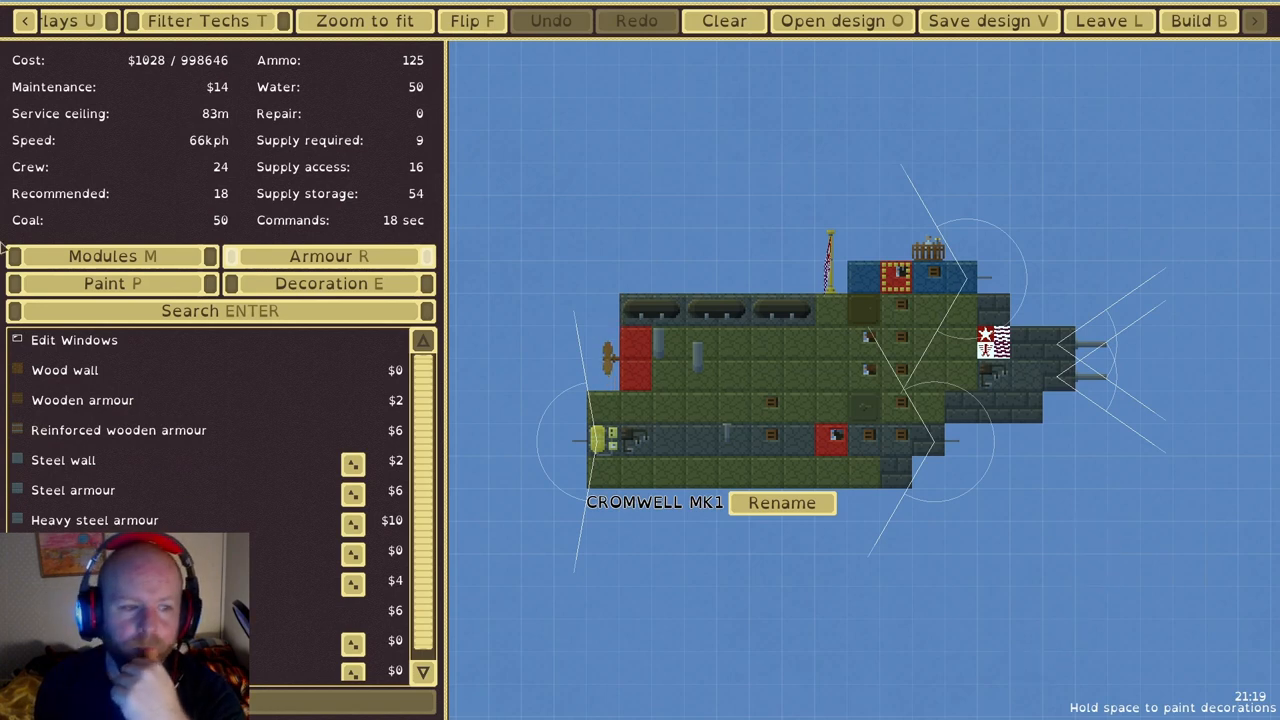
Show CROMWELL MK1's interior modules, including crew, engines and weapons
click(112, 256)
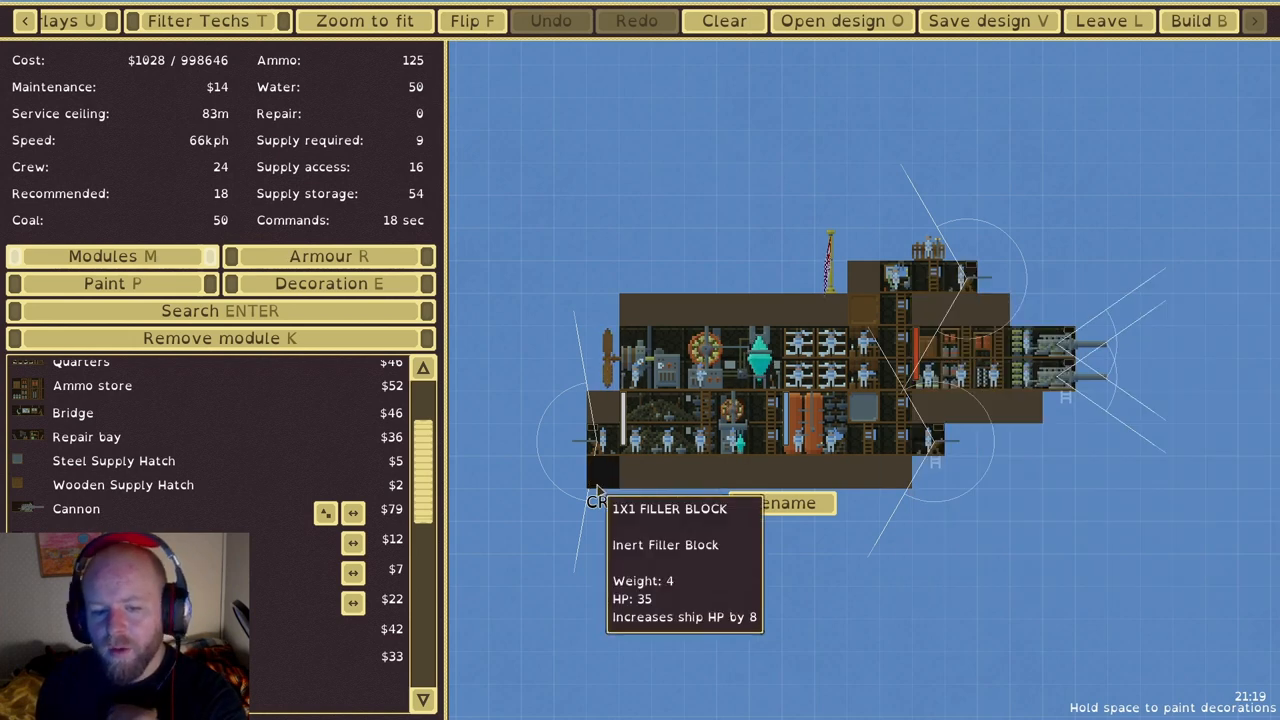
mouse_move(1221, 493)
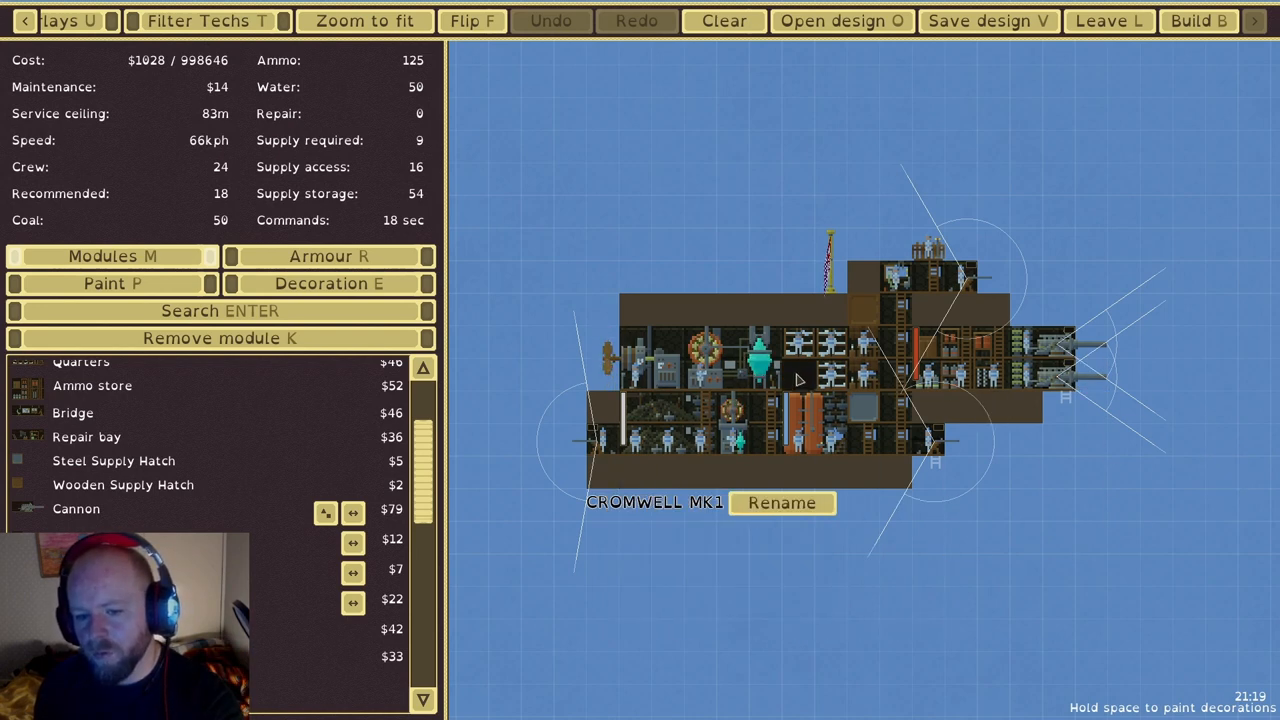
mouse_move(815, 455)
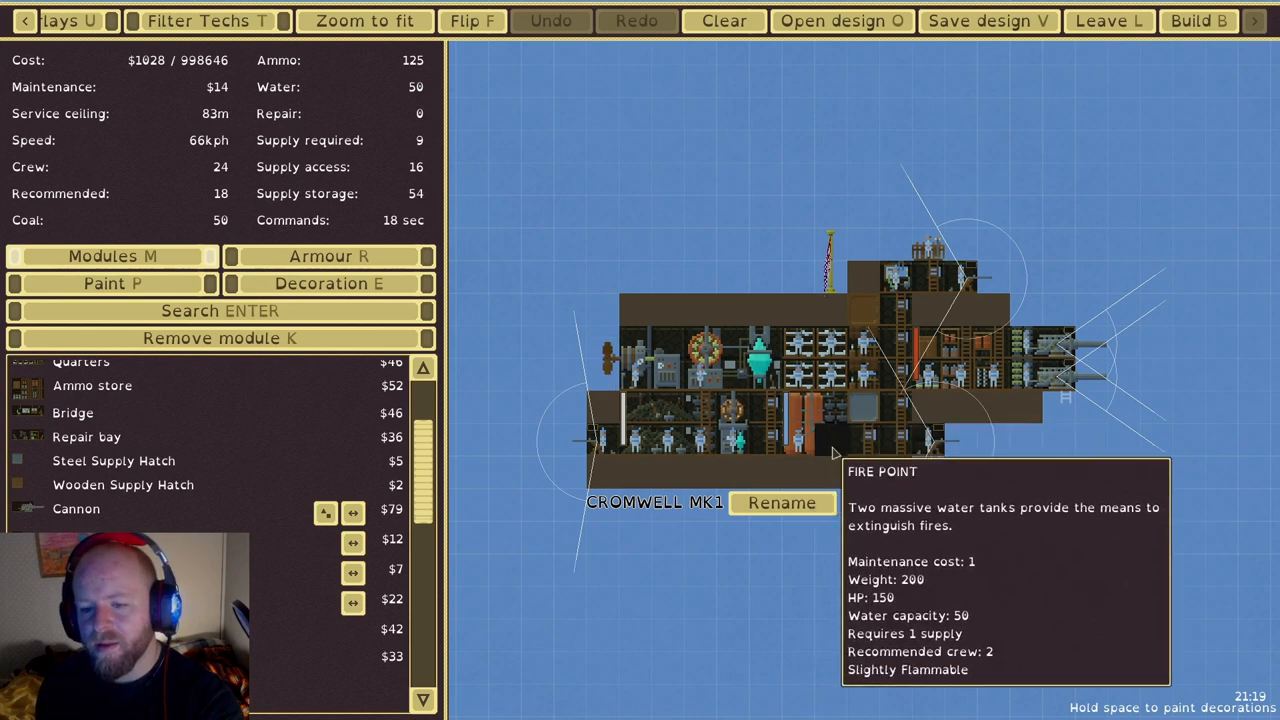
mouse_move(1094, 475)
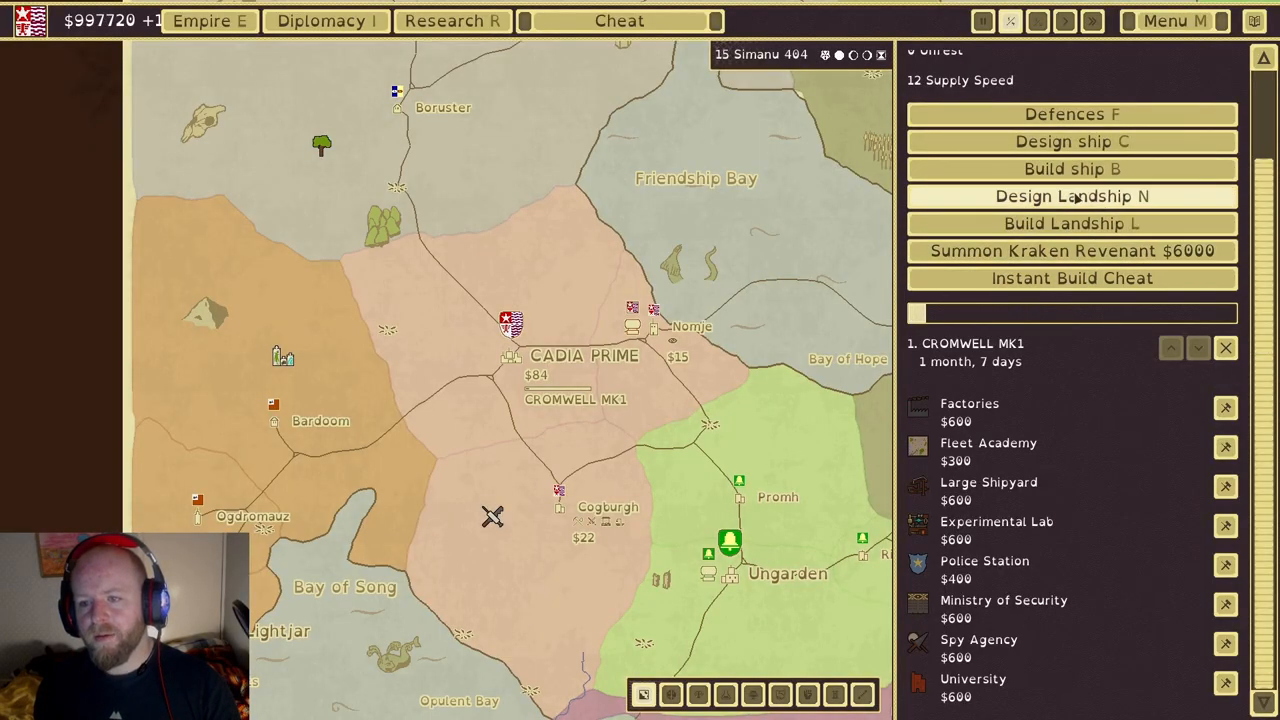
Browse the ship designs, pick FASTY MCBURGER and order three at Cadia Prime
click(1072, 169)
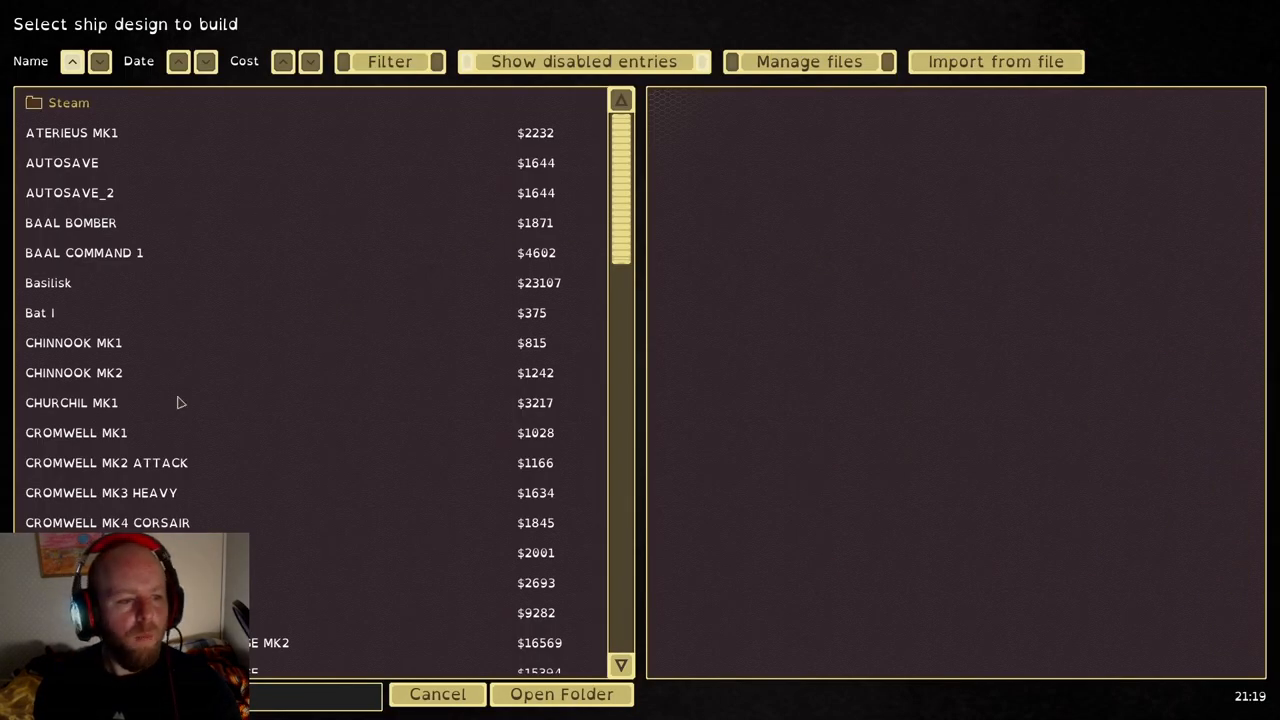
scroll(down, 3)
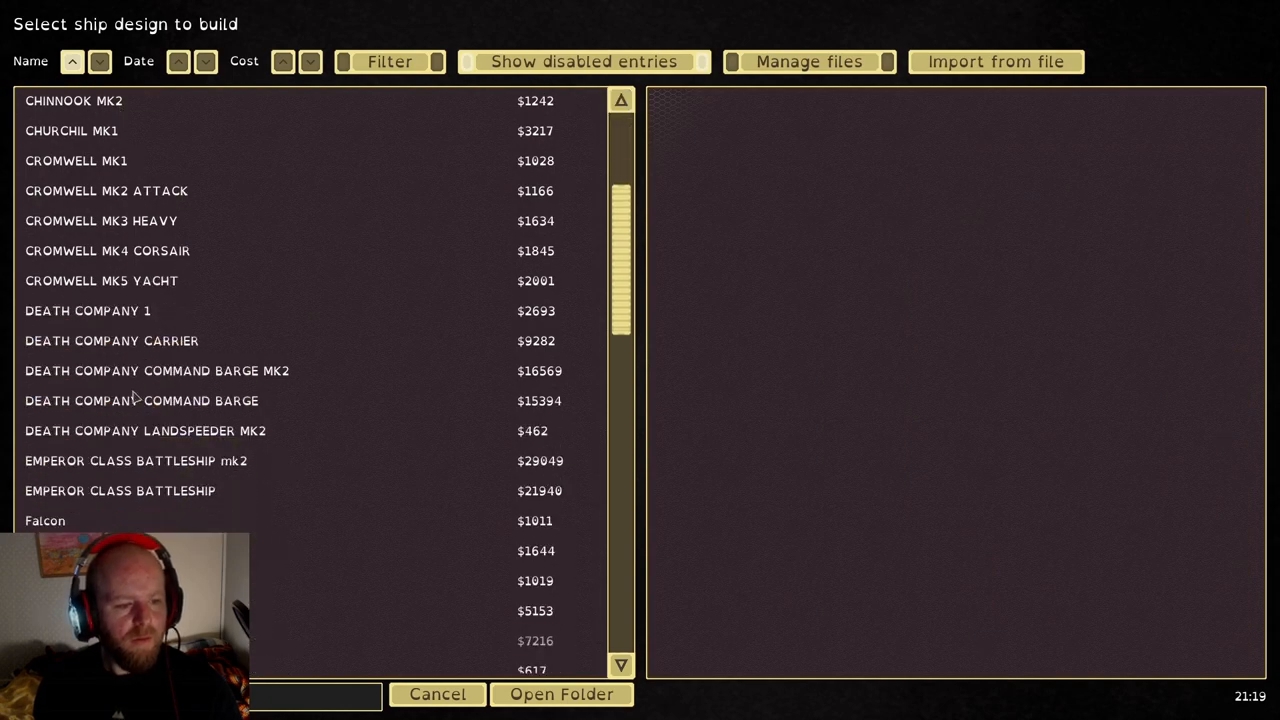
click(157, 371)
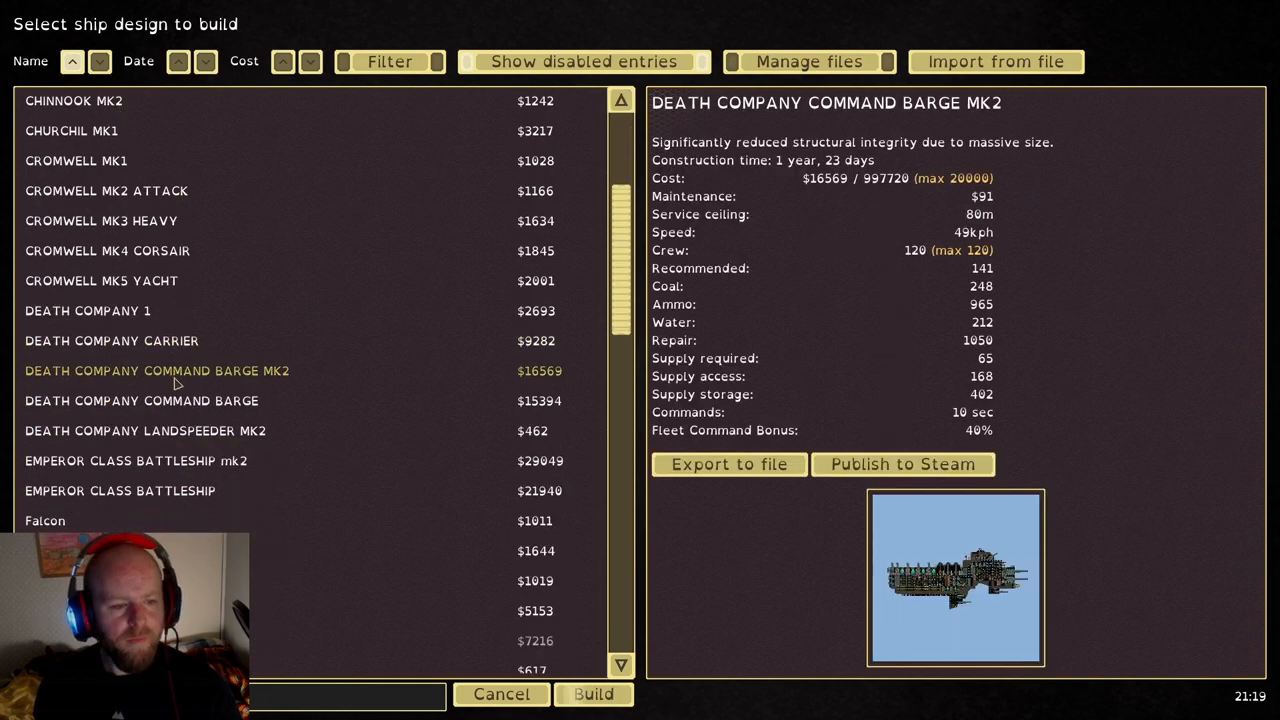
click(145, 431)
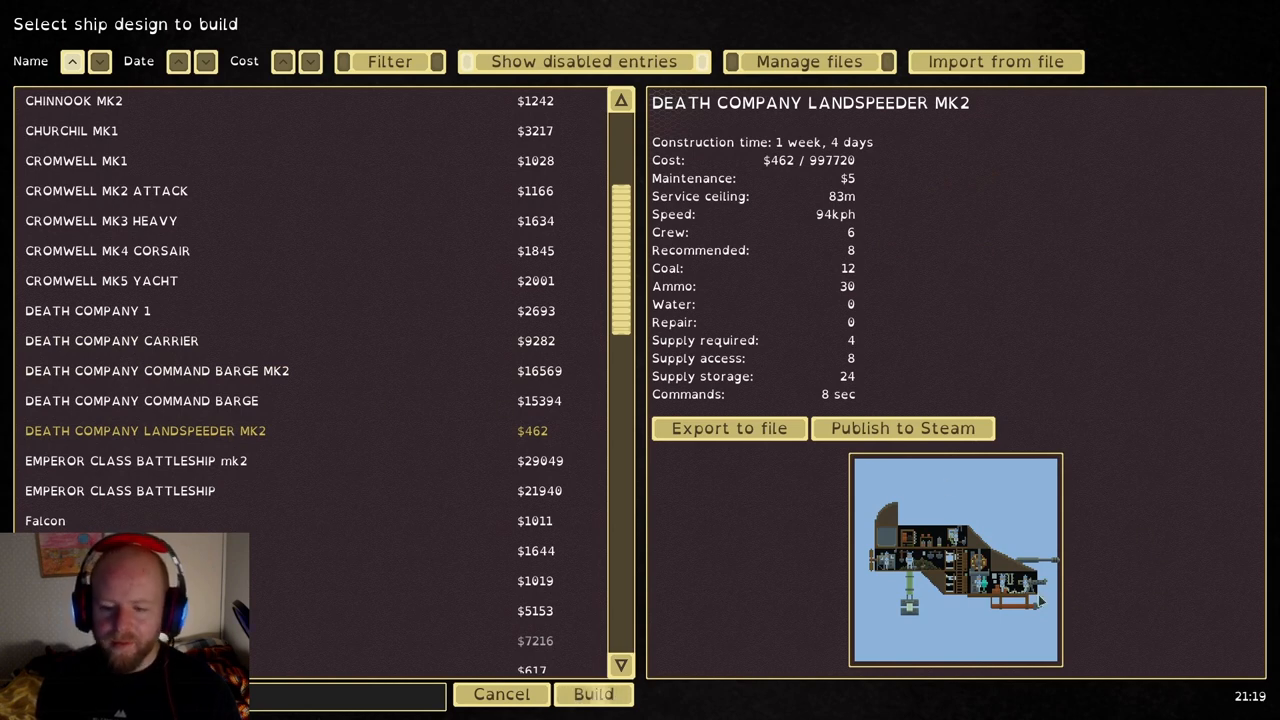
click(136, 460)
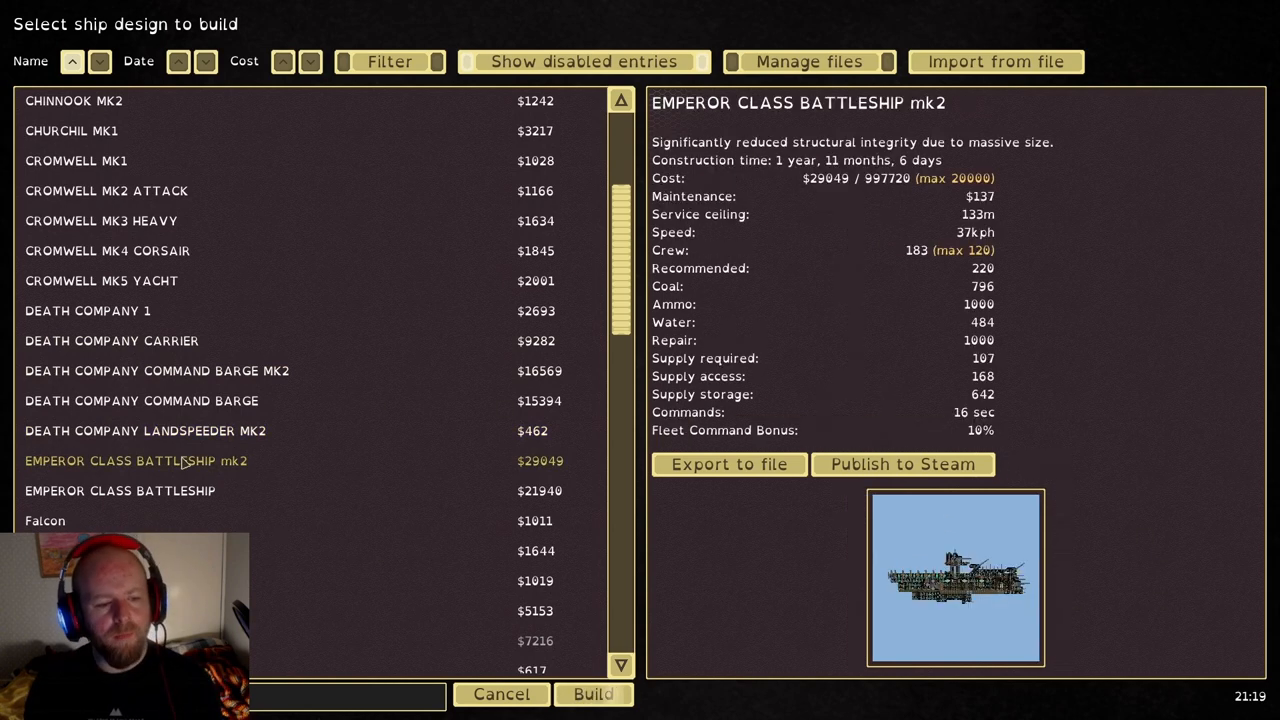
scroll(down, 3)
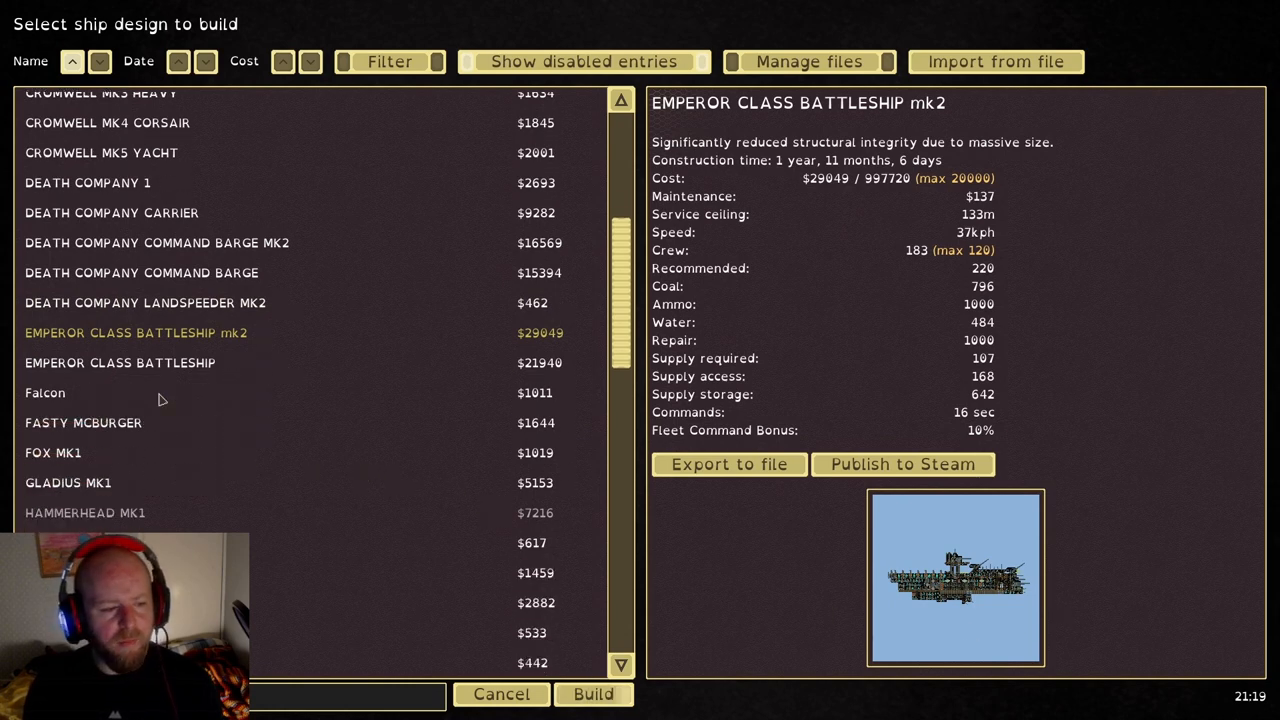
click(120, 363)
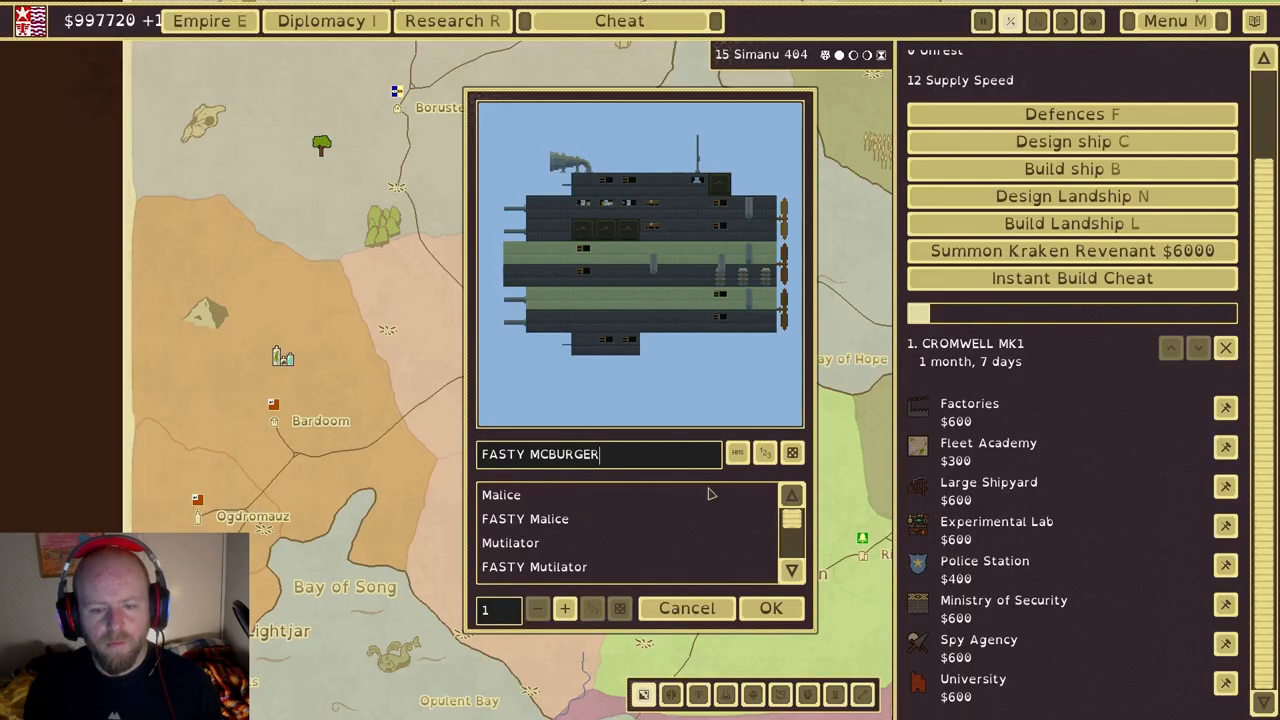
click(564, 609)
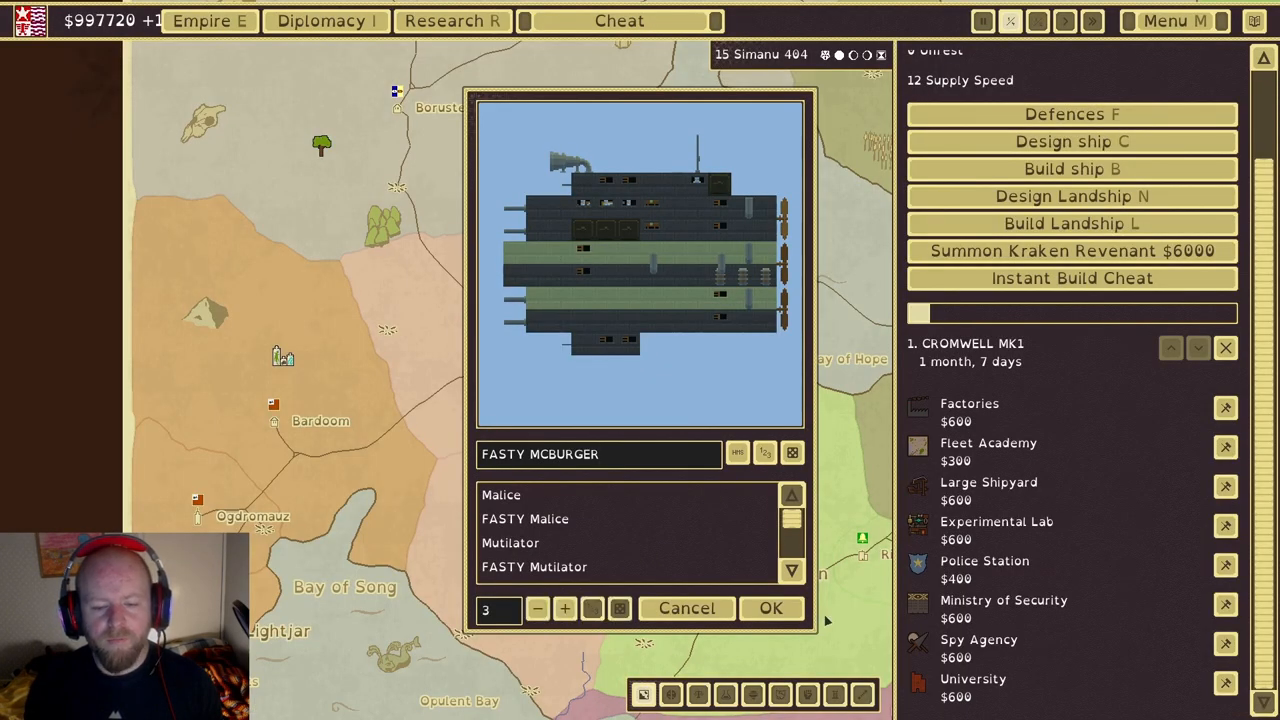
click(772, 608)
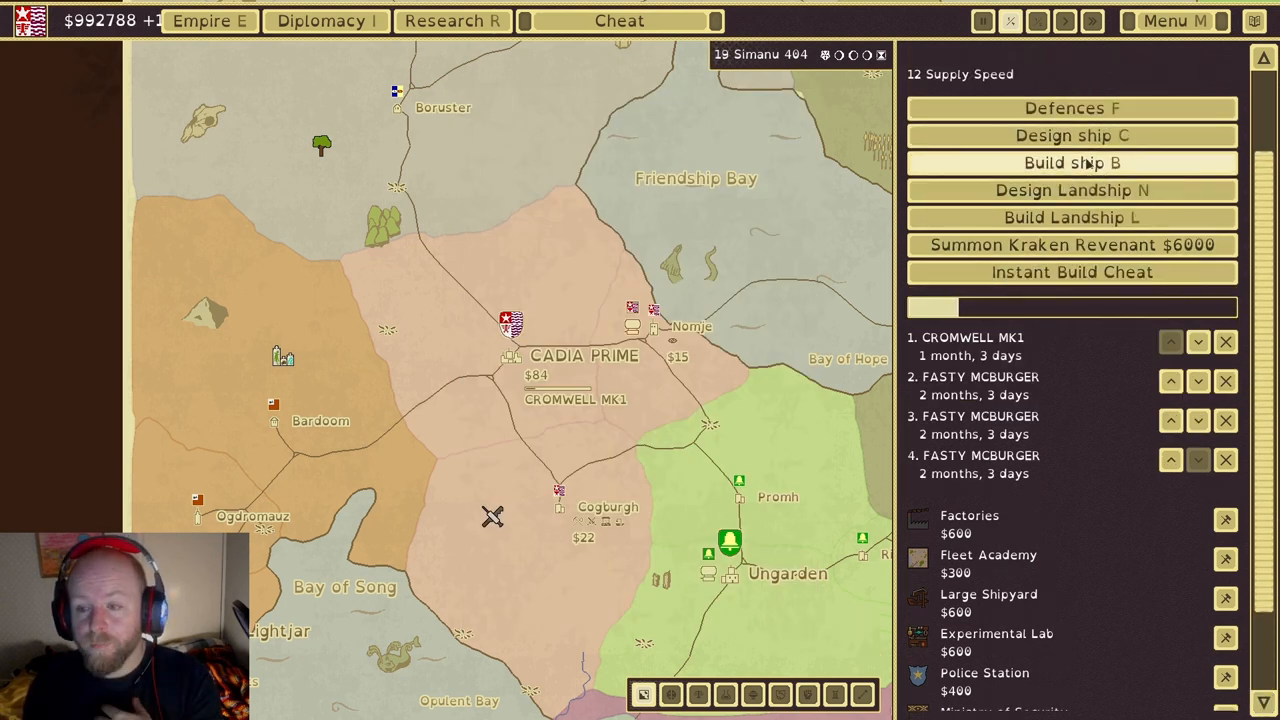
Browse the design list and order two LANDSPEEDER MK1 airships
click(1072, 162)
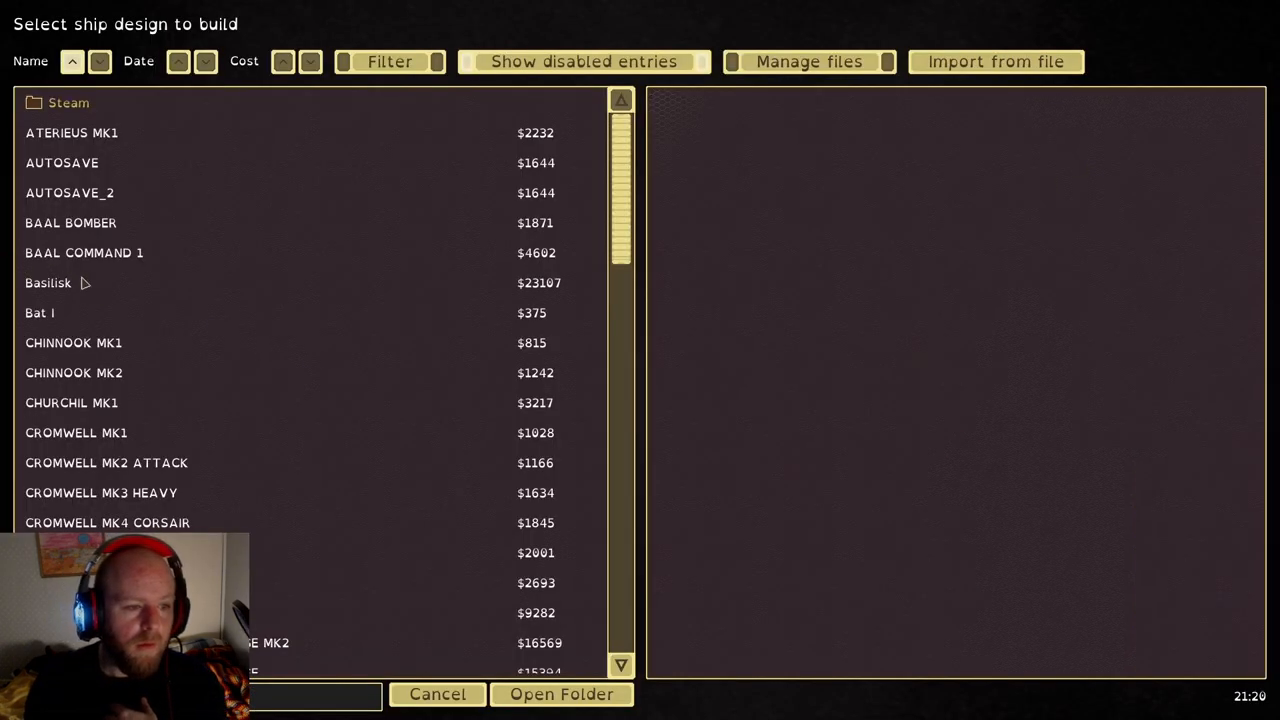
click(70, 222)
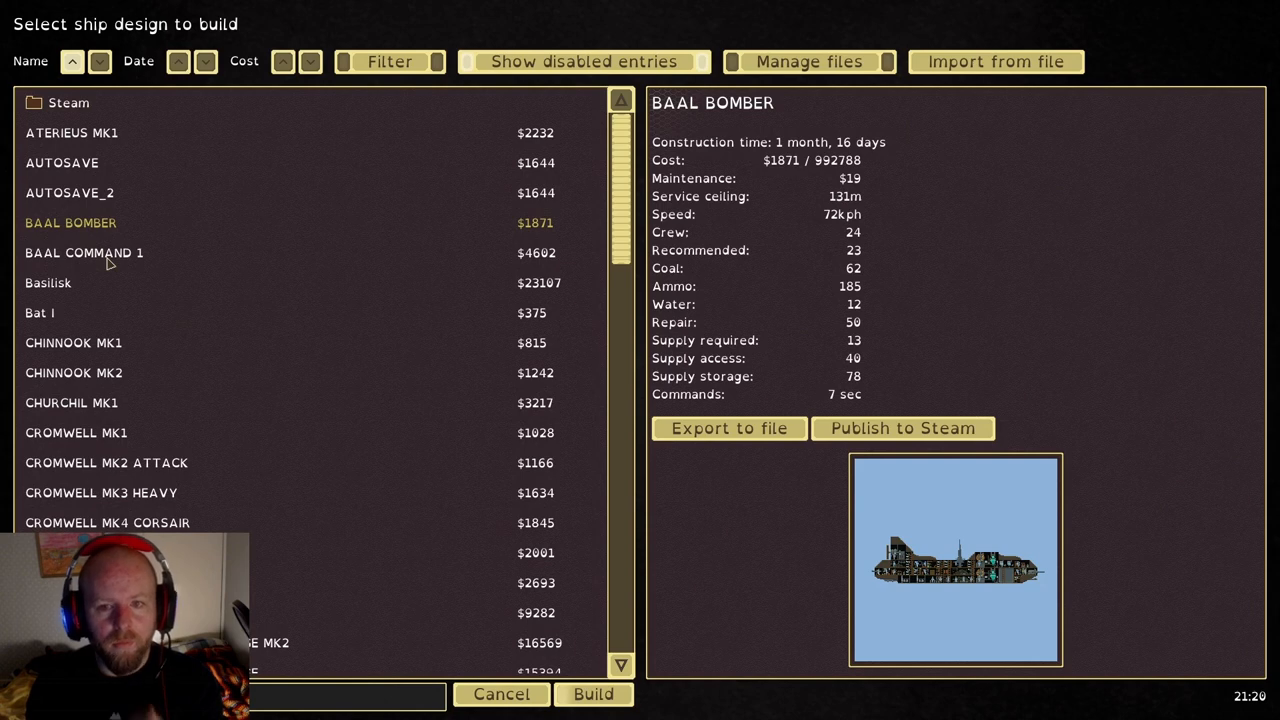
scroll(down, 3)
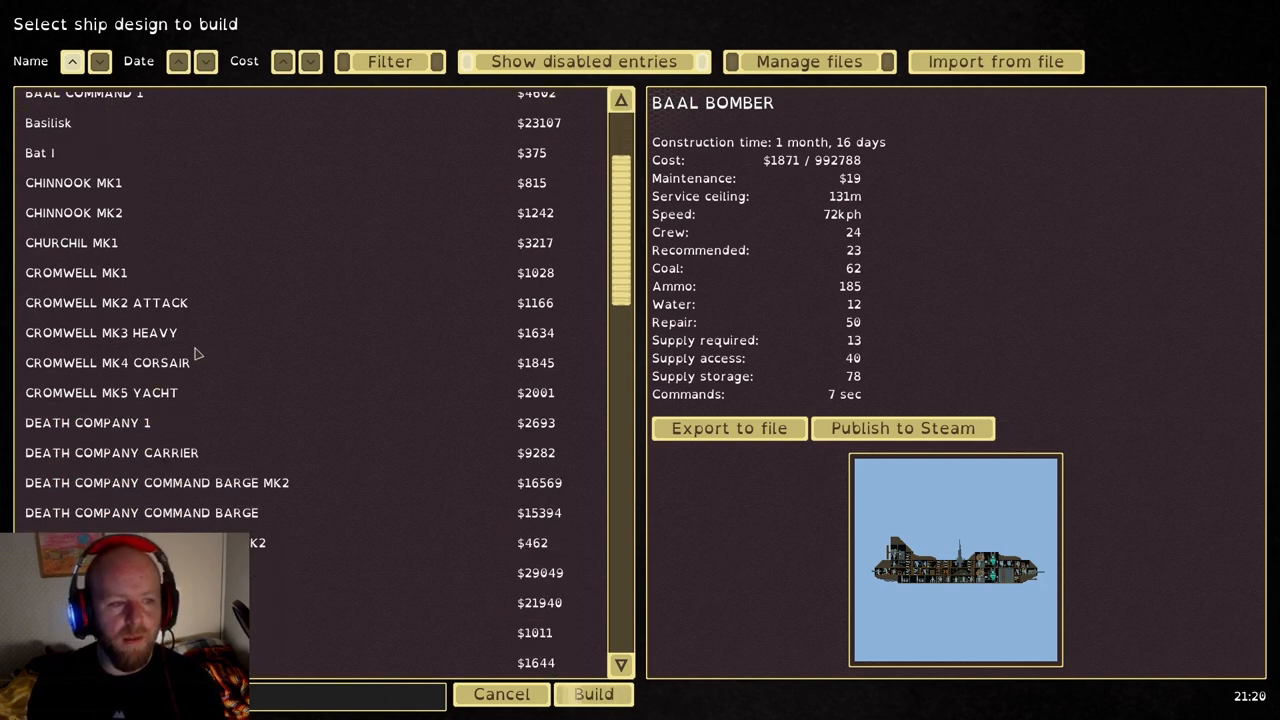
scroll(down, 3)
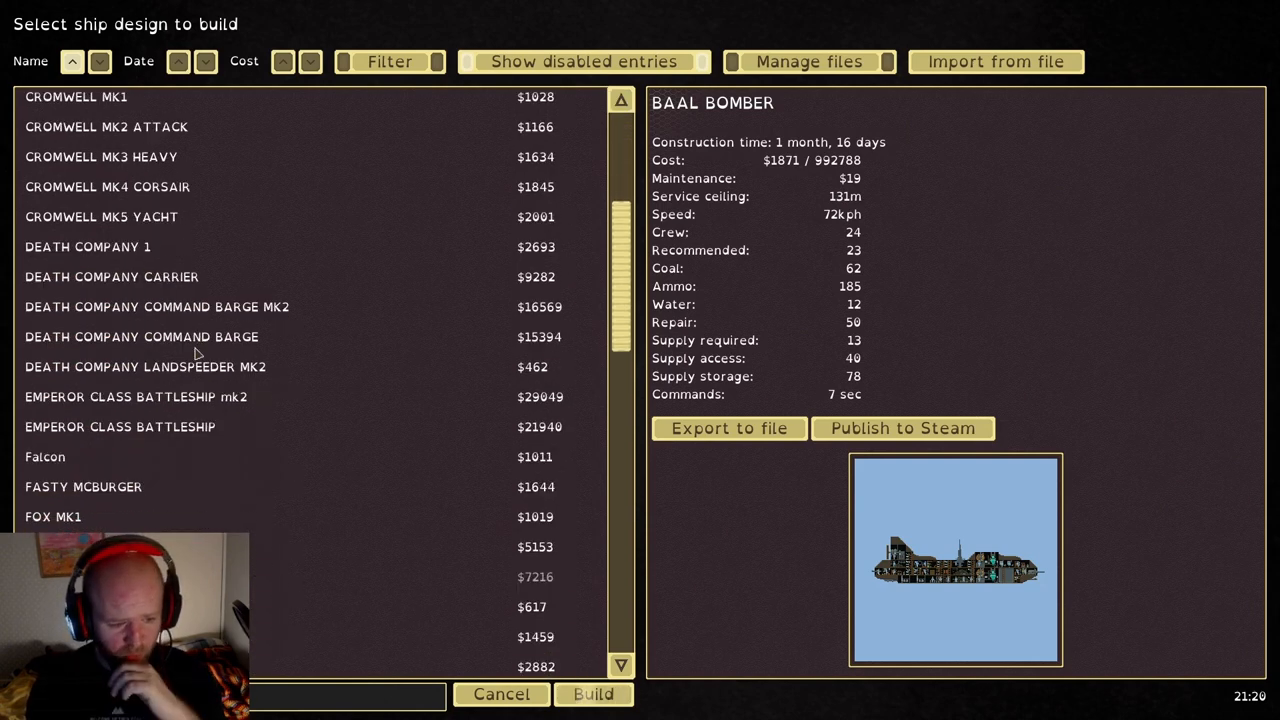
scroll(down, 3)
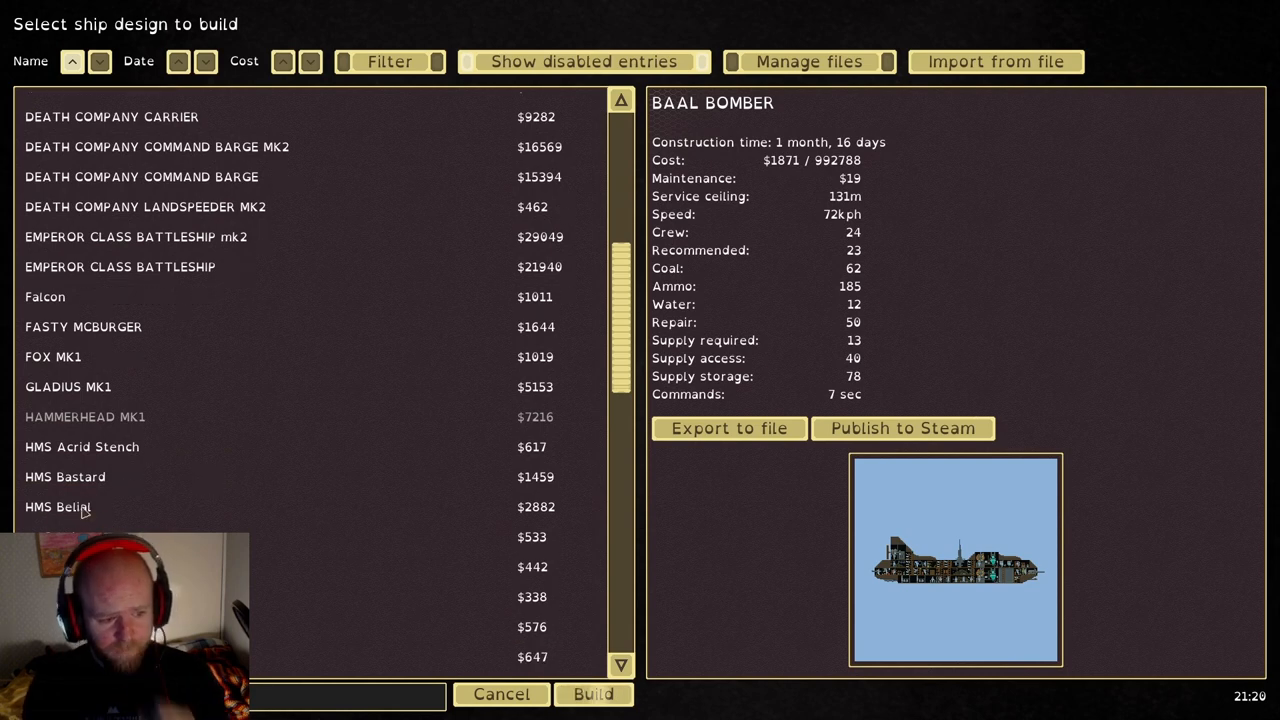
scroll(down, 3)
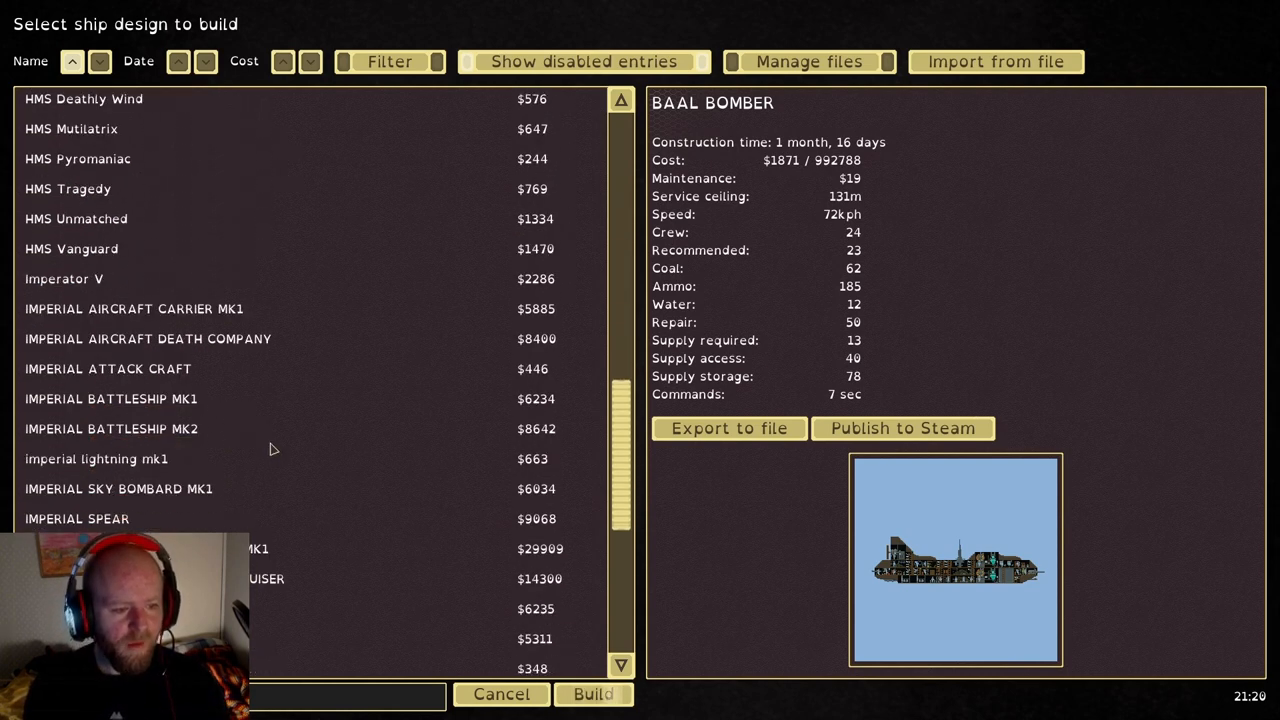
click(96, 459)
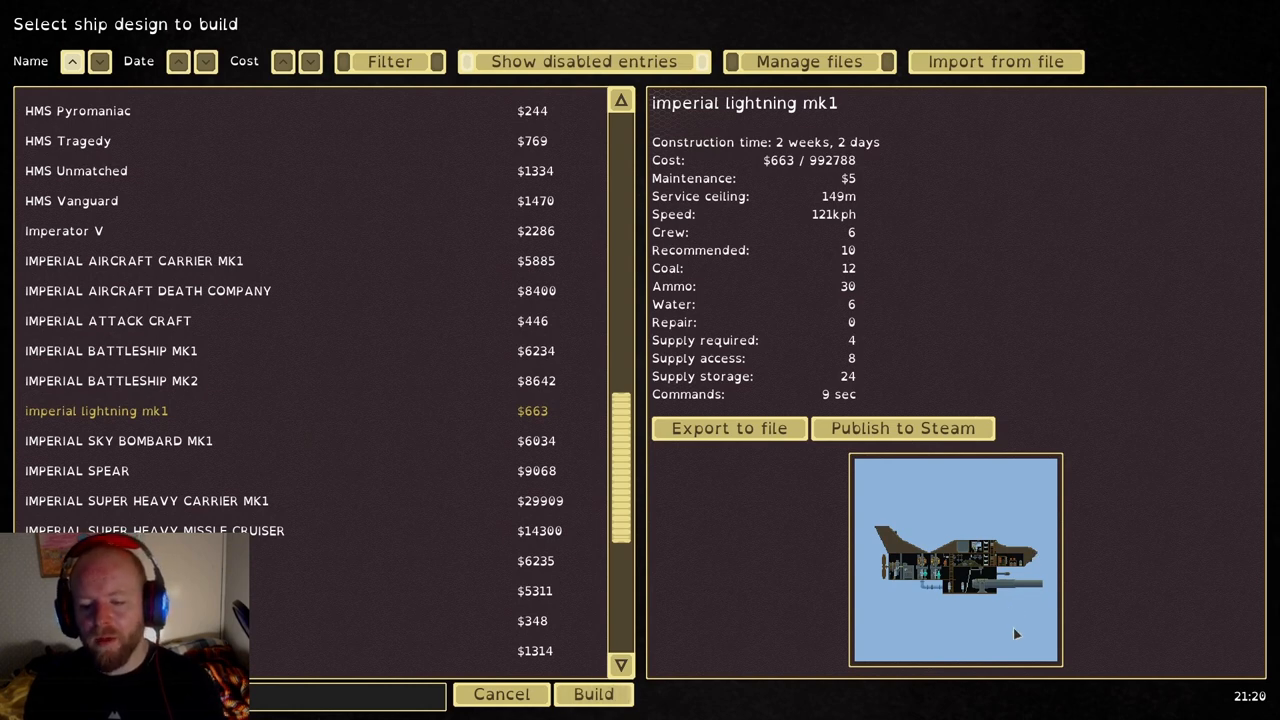
mouse_move(183, 519)
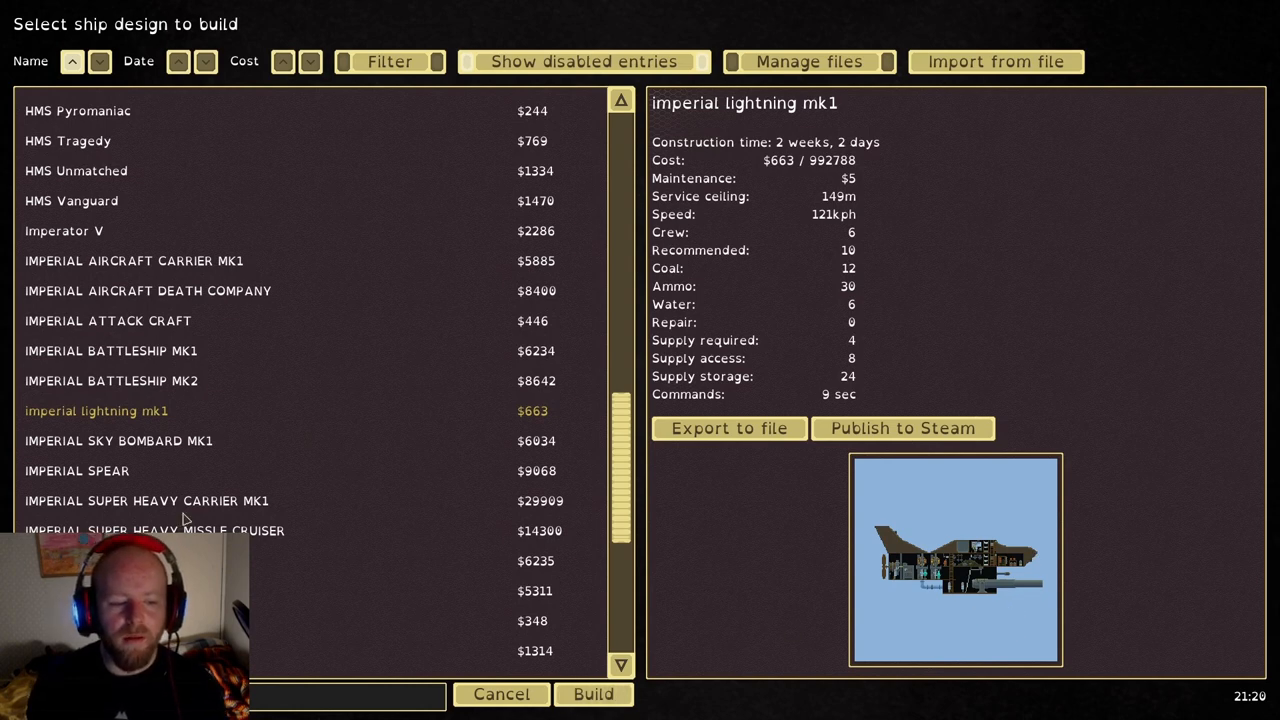
click(155, 530)
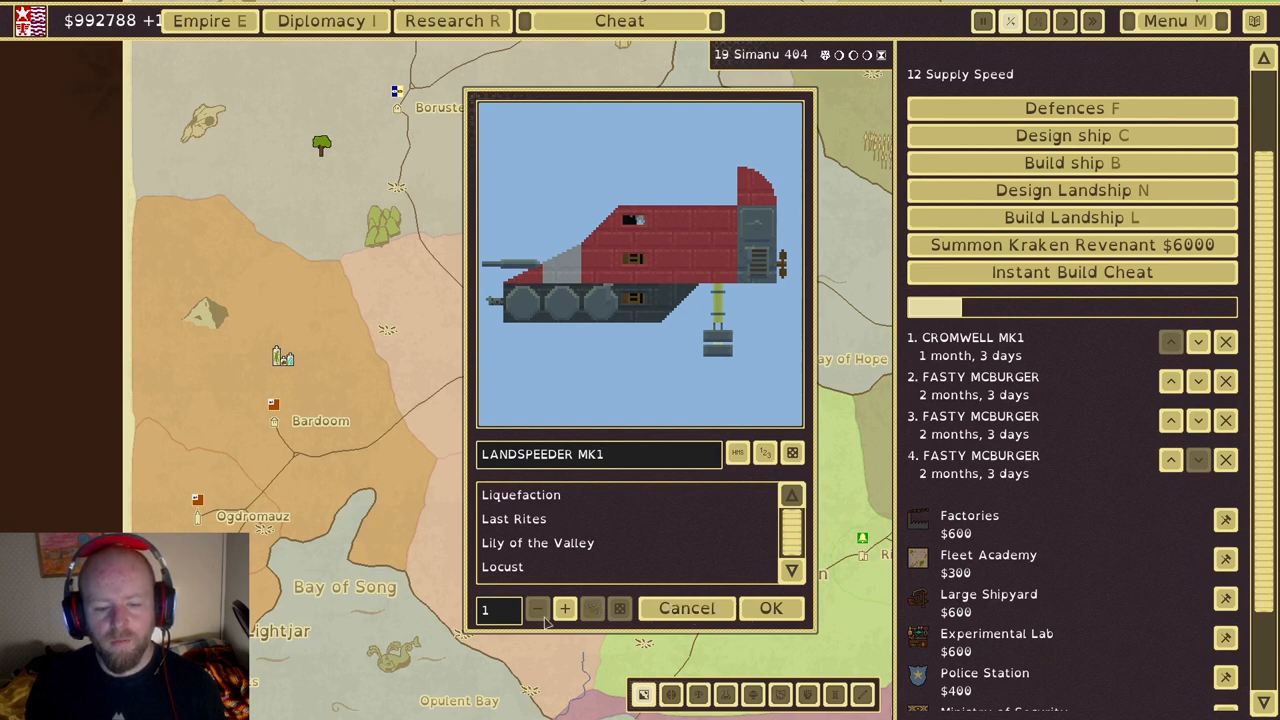
click(565, 608)
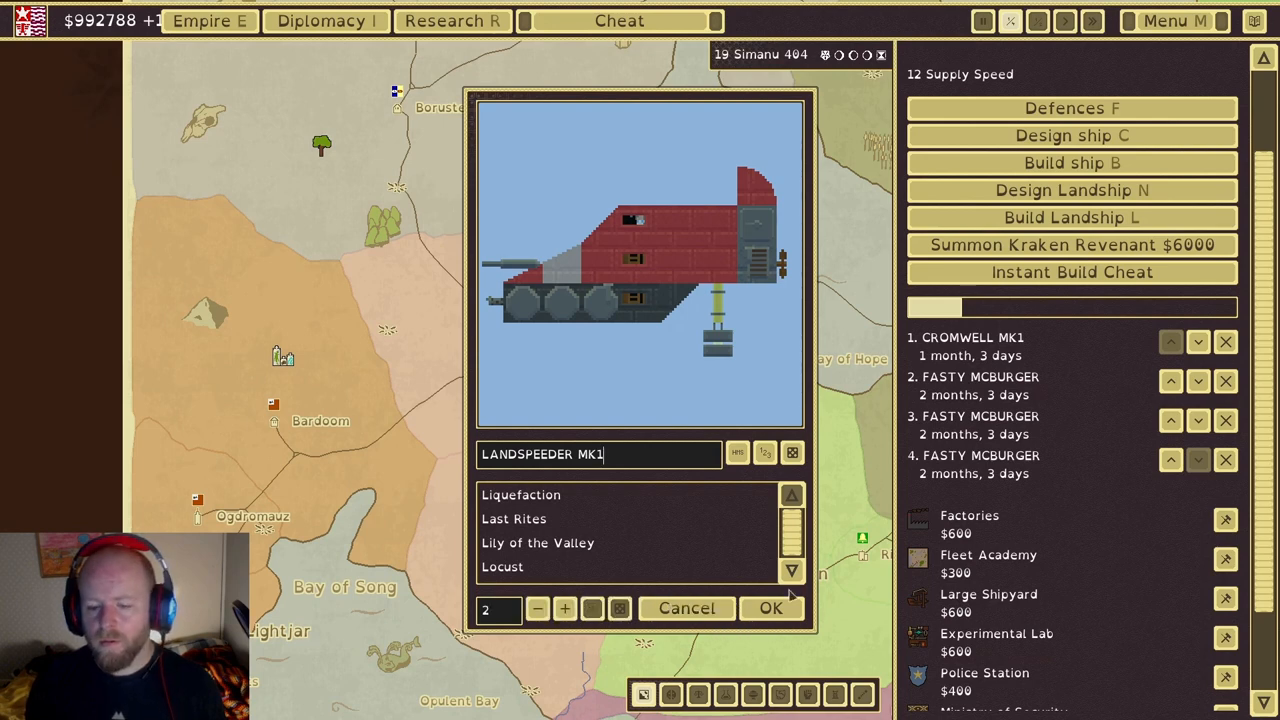
click(772, 608)
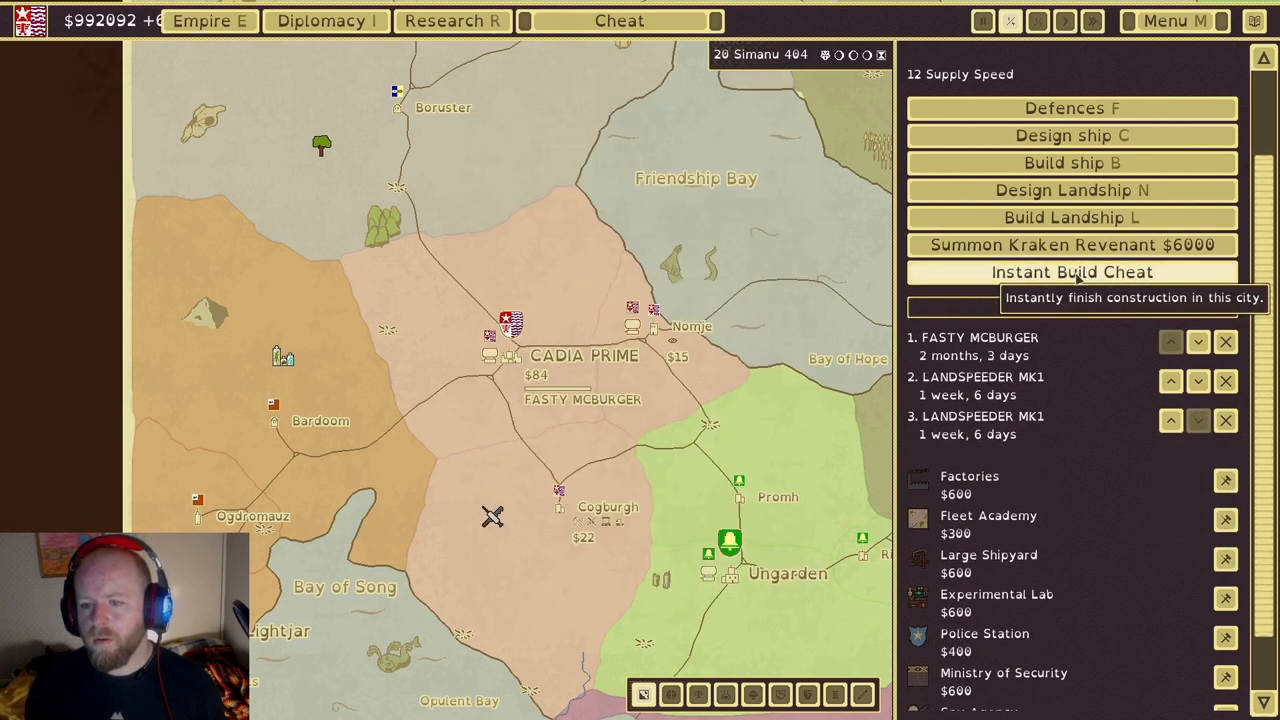
Queue a CROMWELL MK4 CORSAIR at Cadia Prime
click(1072, 162)
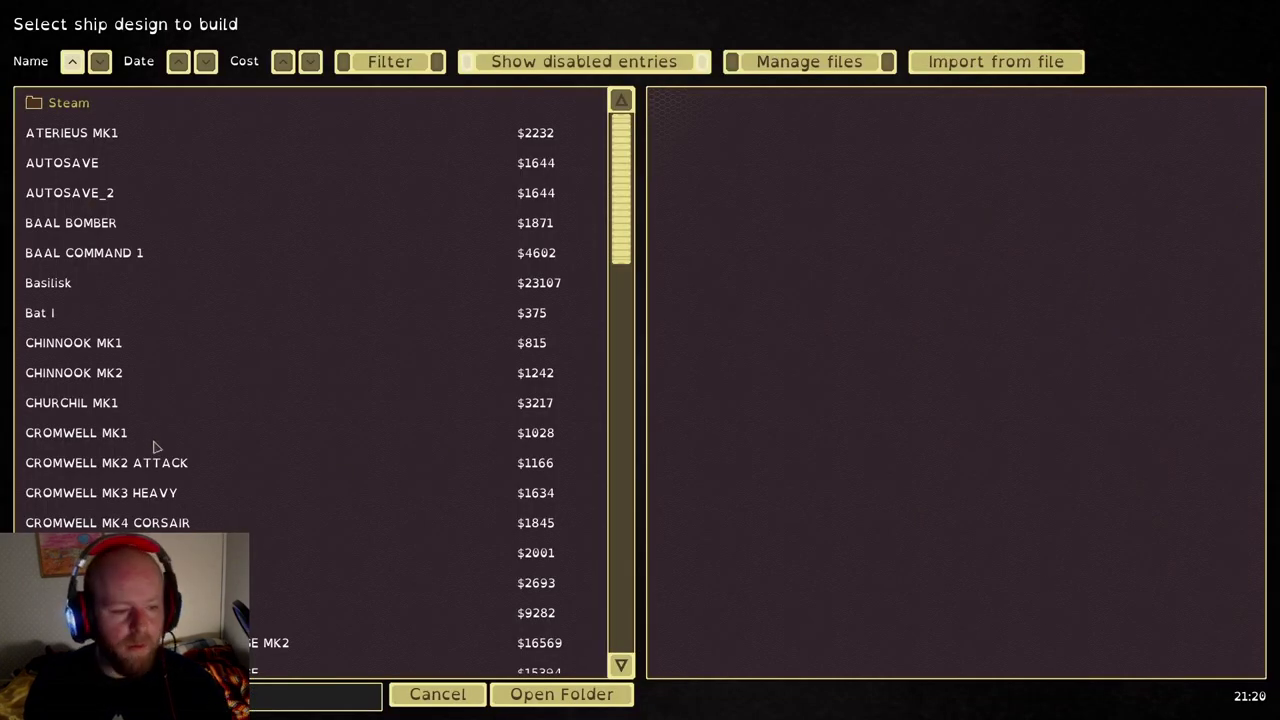
click(107, 522)
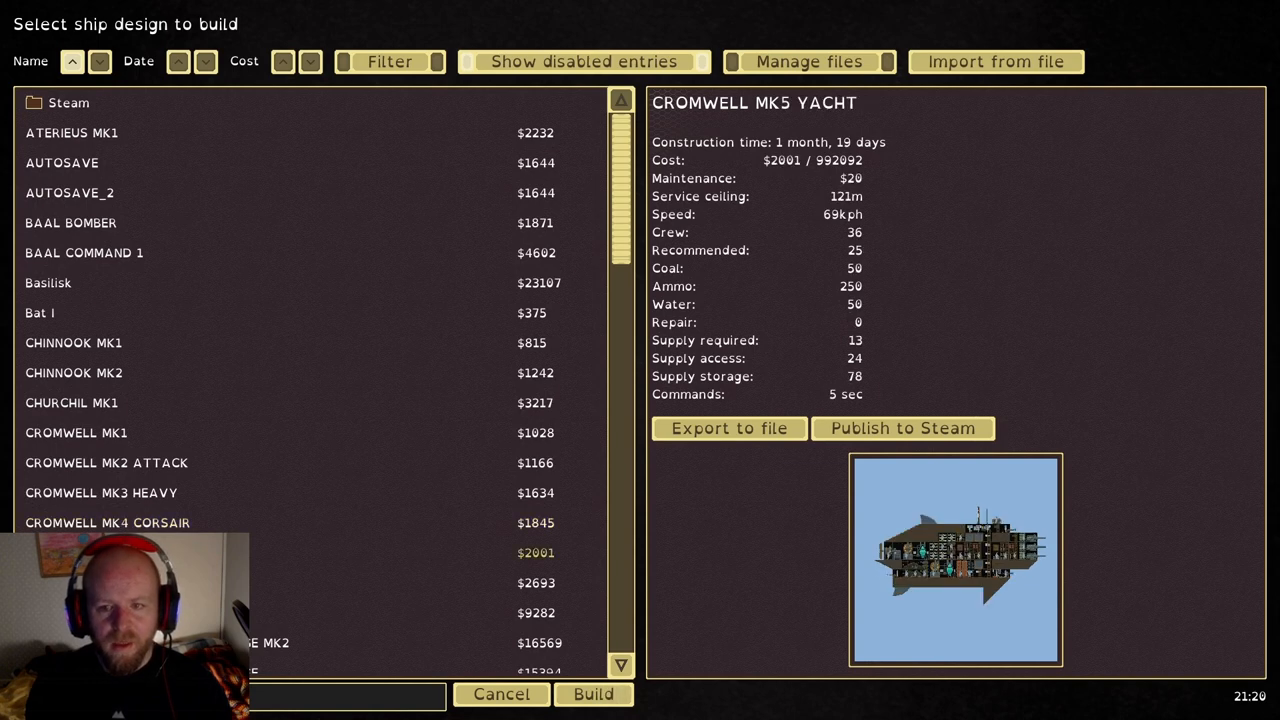
mouse_move(866, 192)
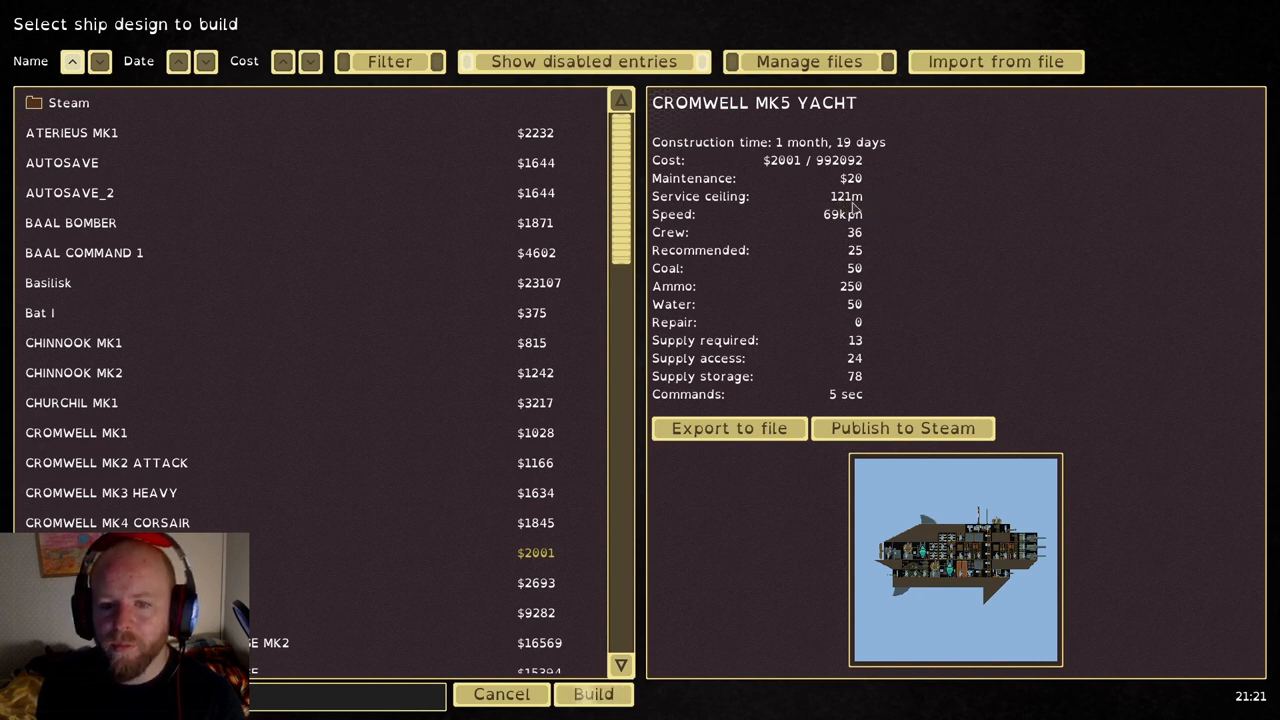
mouse_move(742, 489)
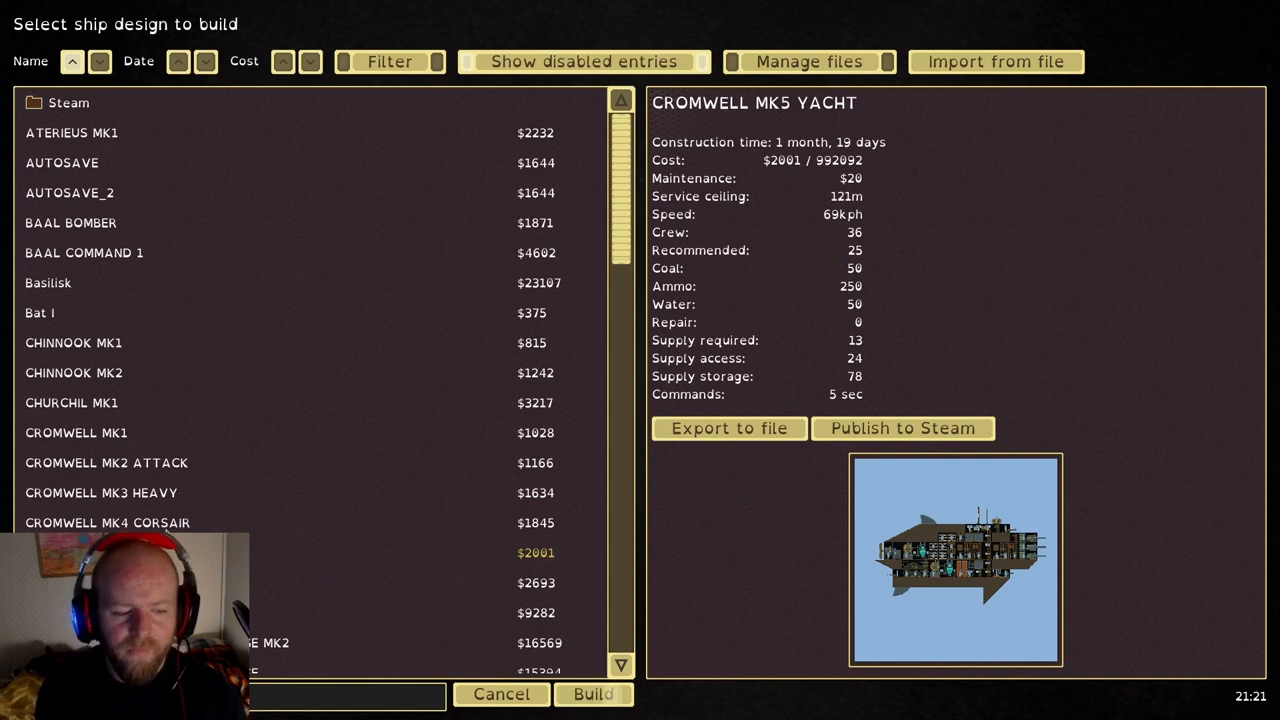
click(107, 522)
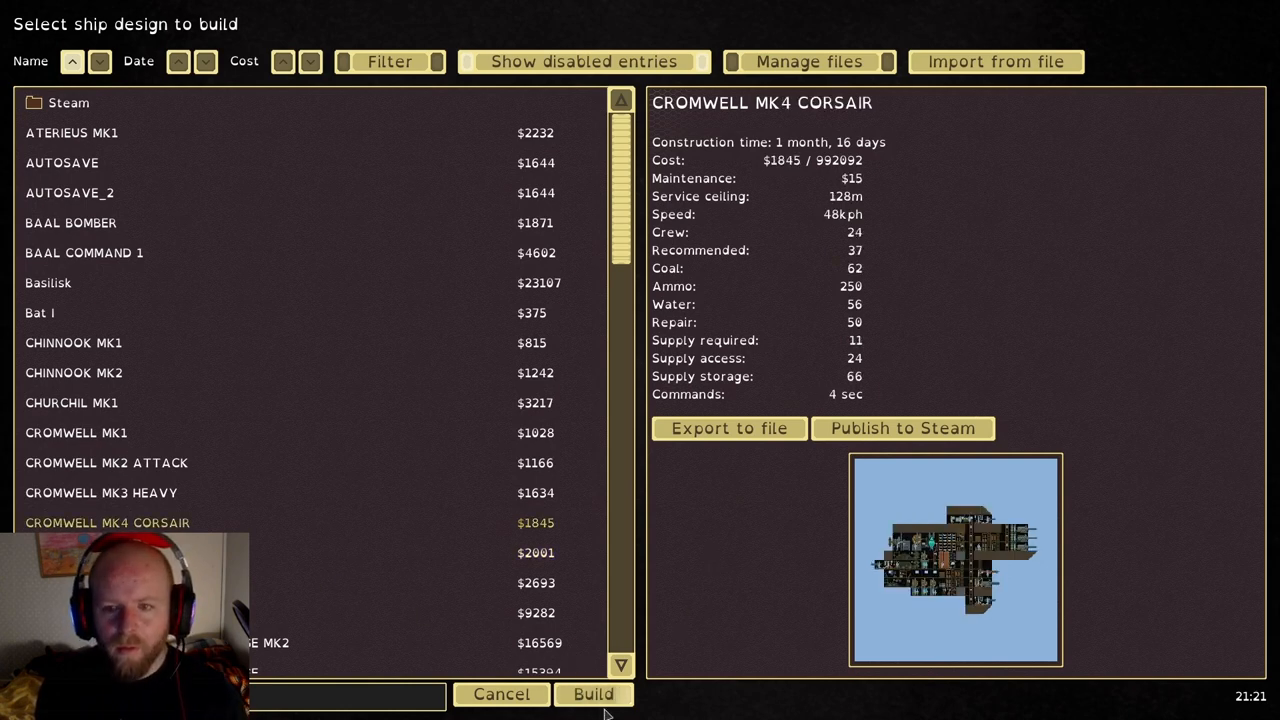
click(596, 695)
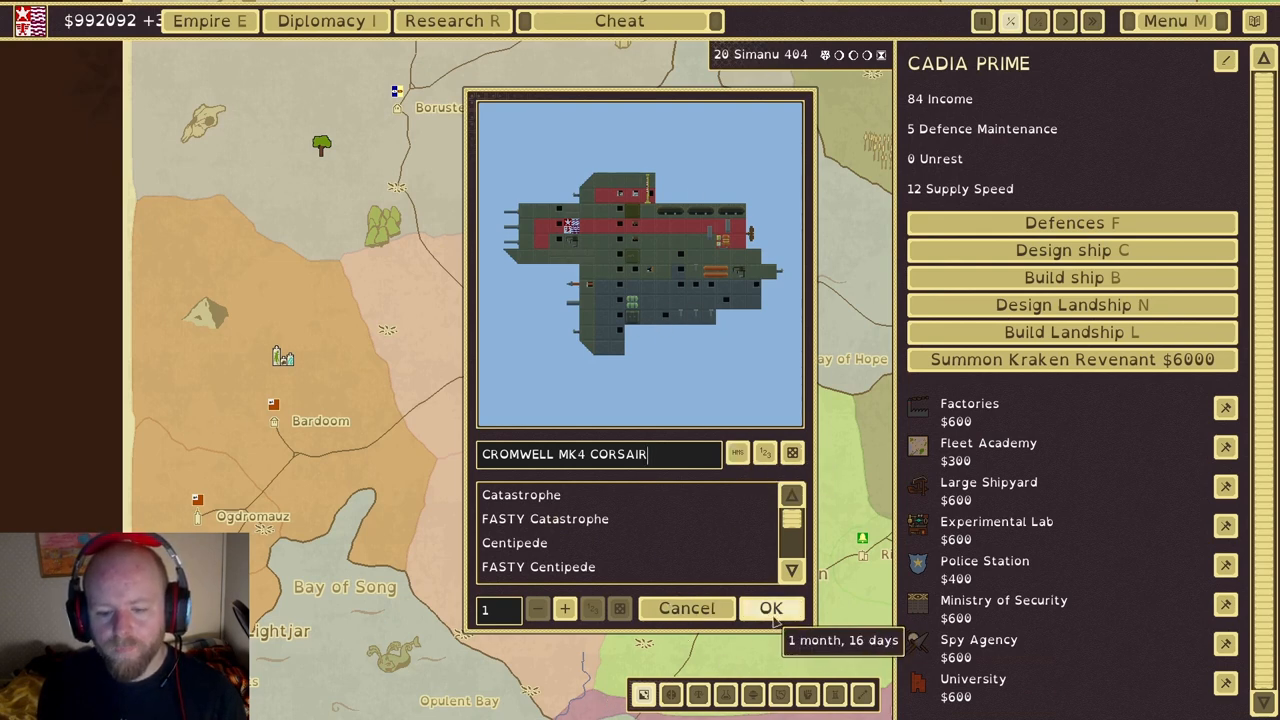
click(772, 608)
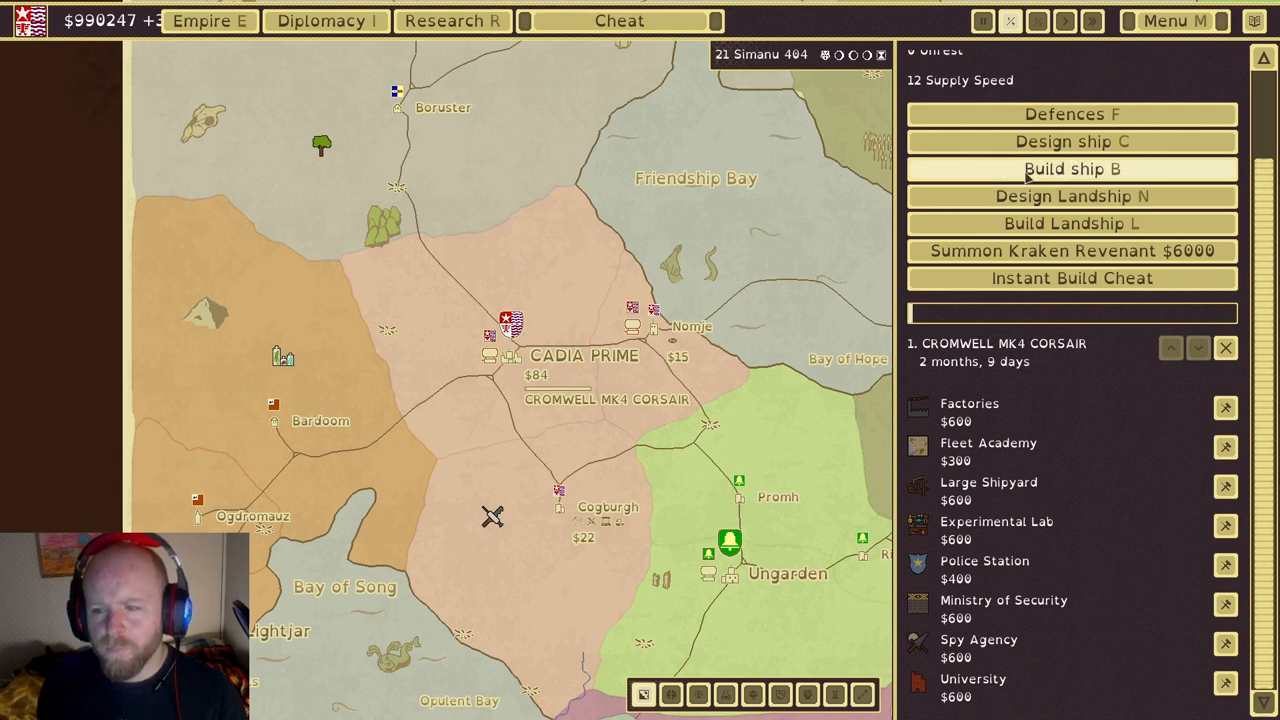
Select the EMPEROR CLASS BATTLESHIP design and confirm its build order
click(1072, 168)
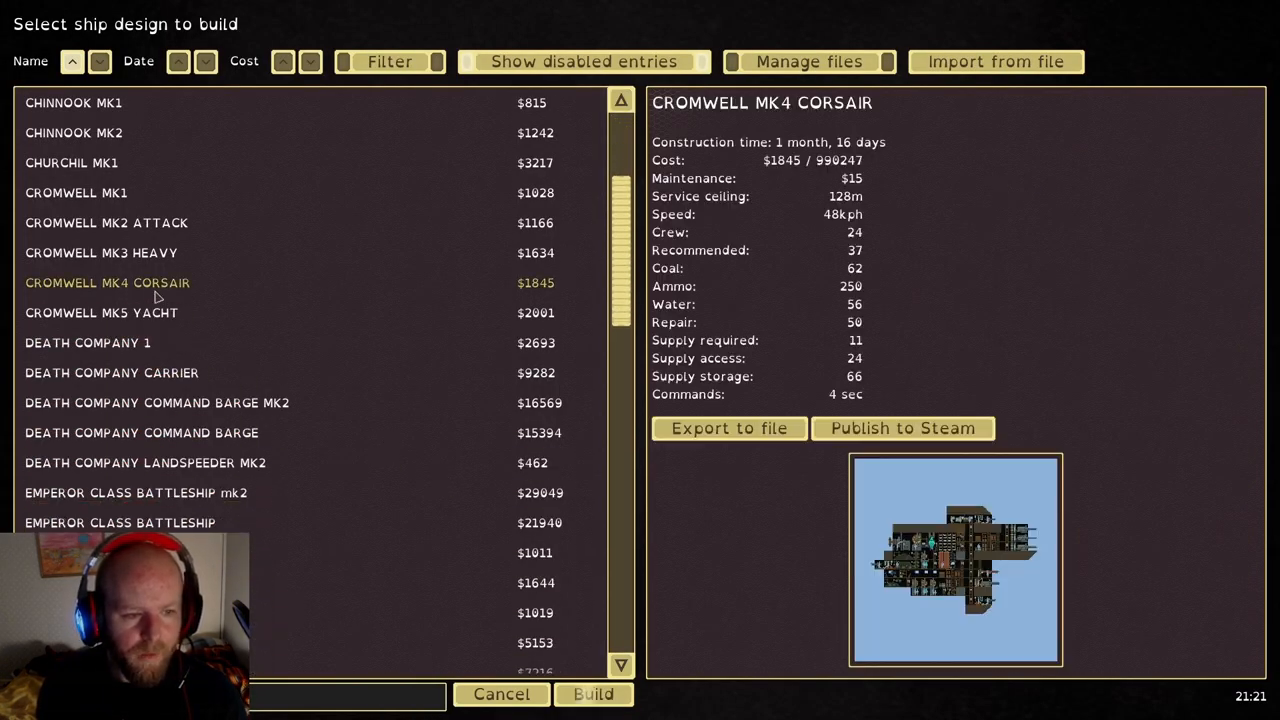
click(120, 443)
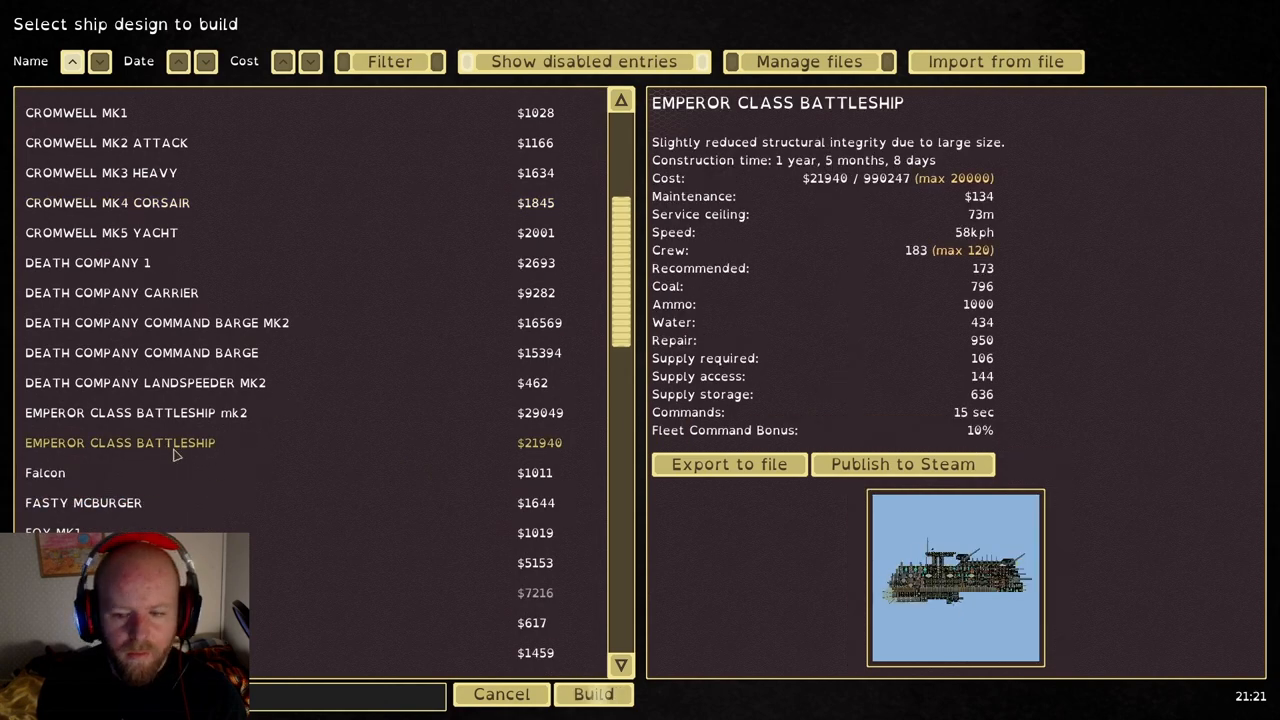
click(595, 694)
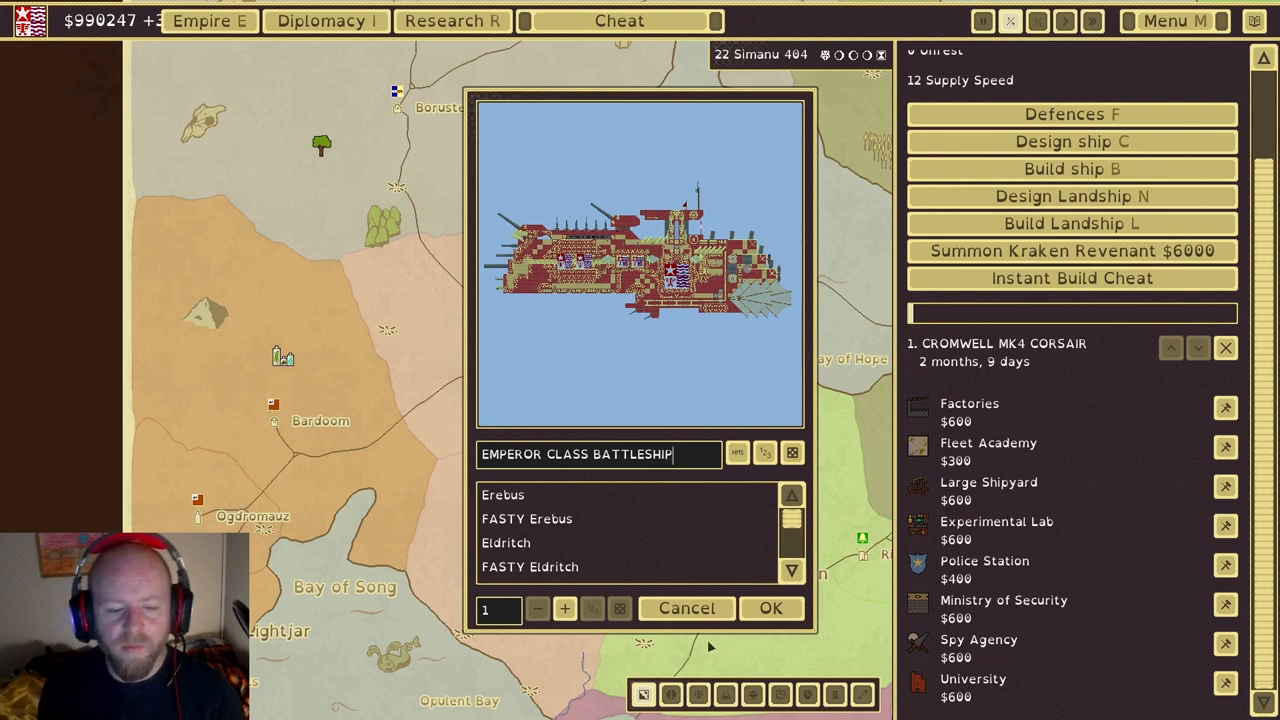
click(771, 608)
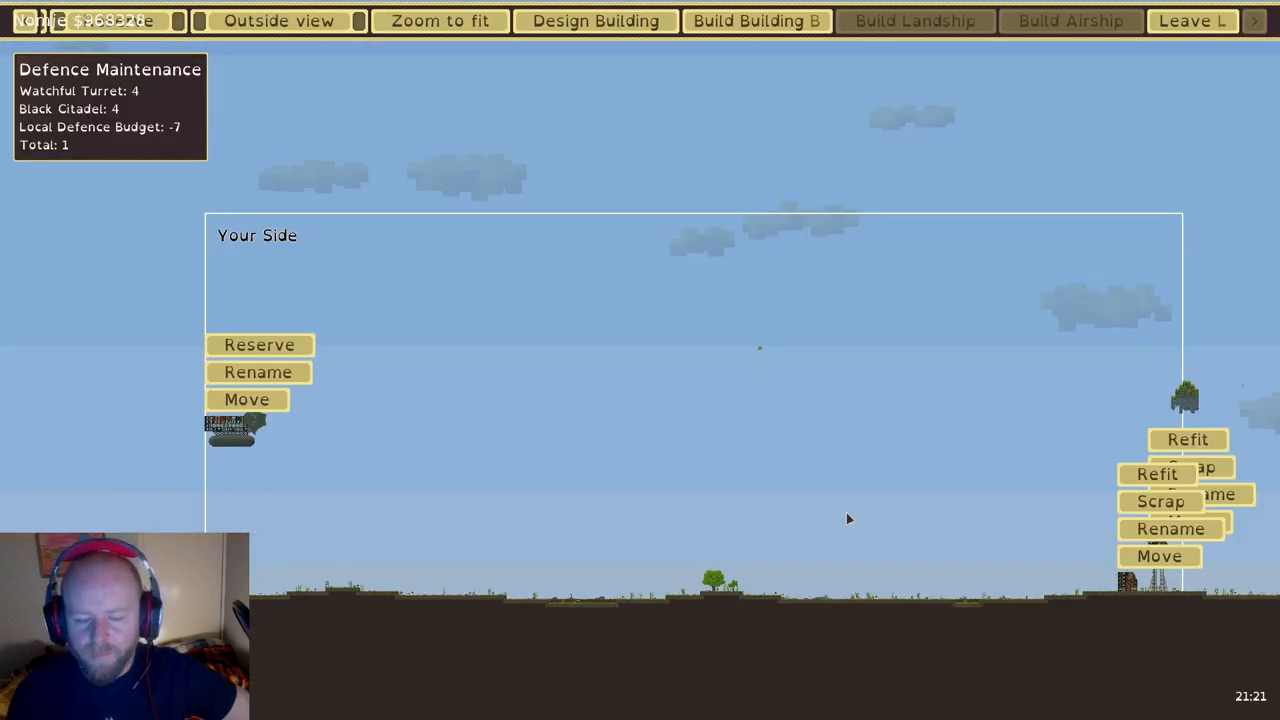
mouse_move(805, 495)
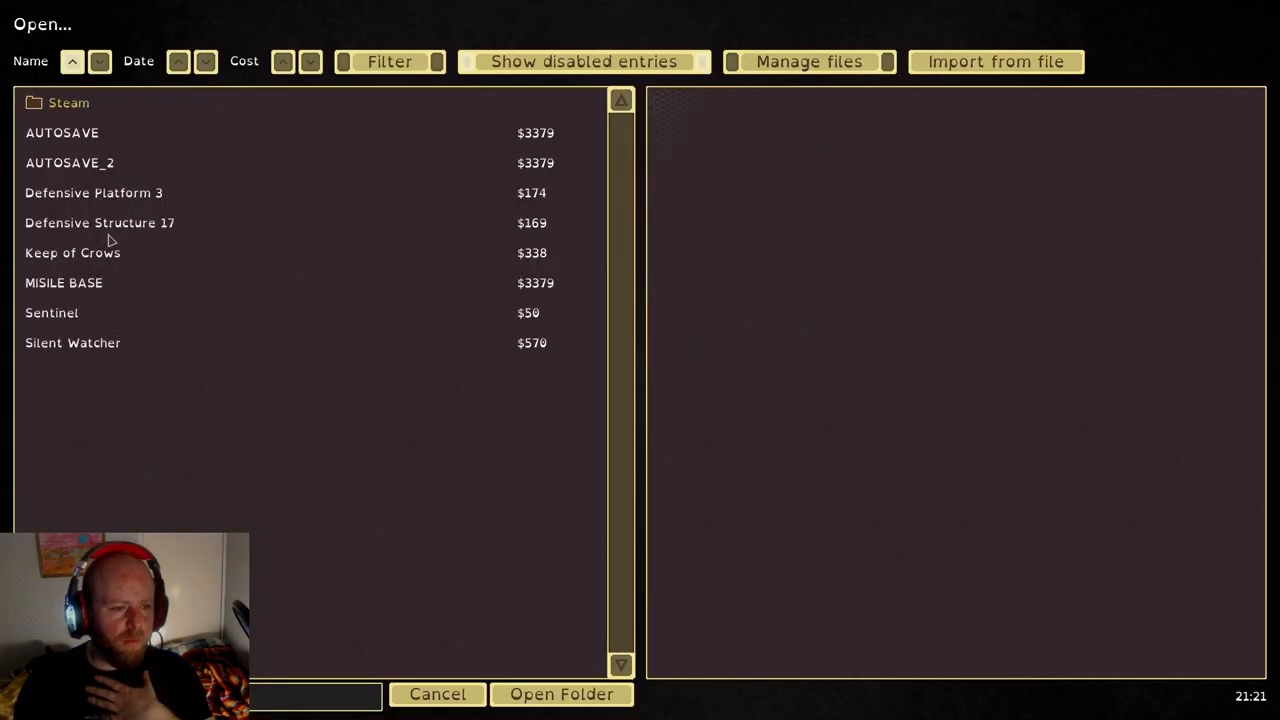
Preview Keep of Crows and MISILE BASE, then open the Steam building designs folder
click(72, 252)
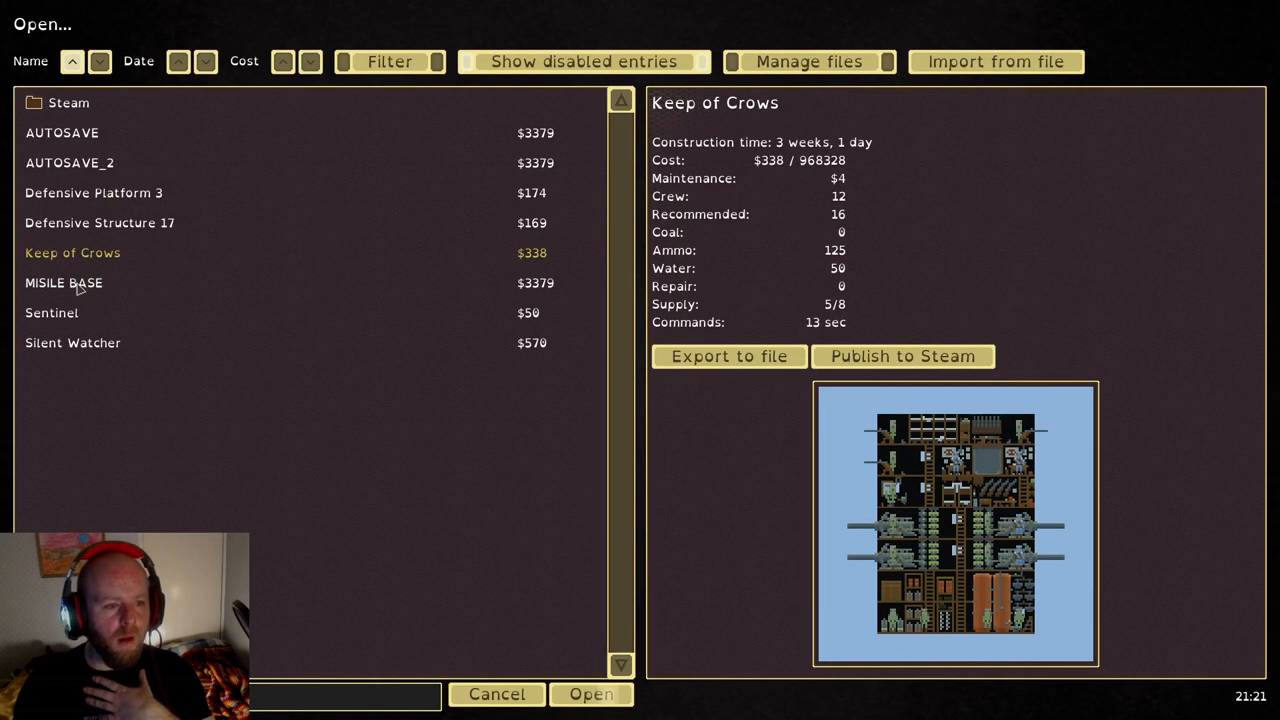
click(63, 282)
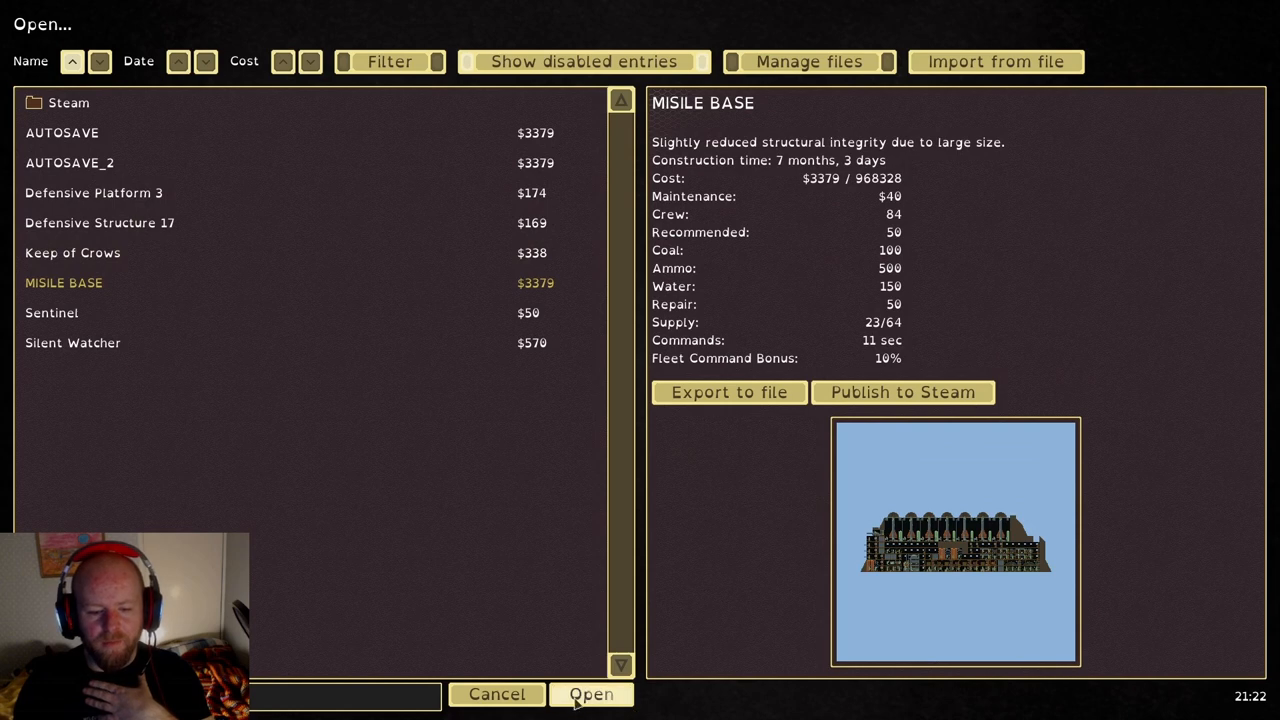
click(597, 695)
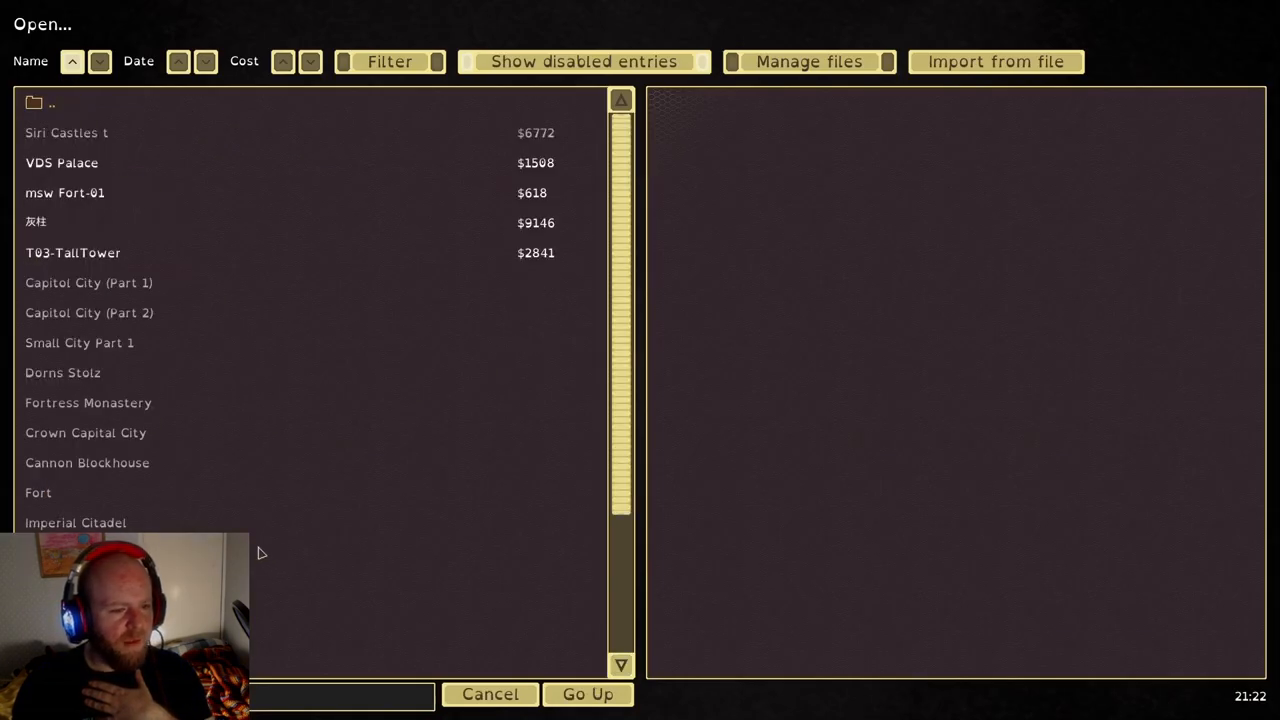
Place an Imperial Citadel in Nomje, then queue the Gothic Cathedral design
click(72, 252)
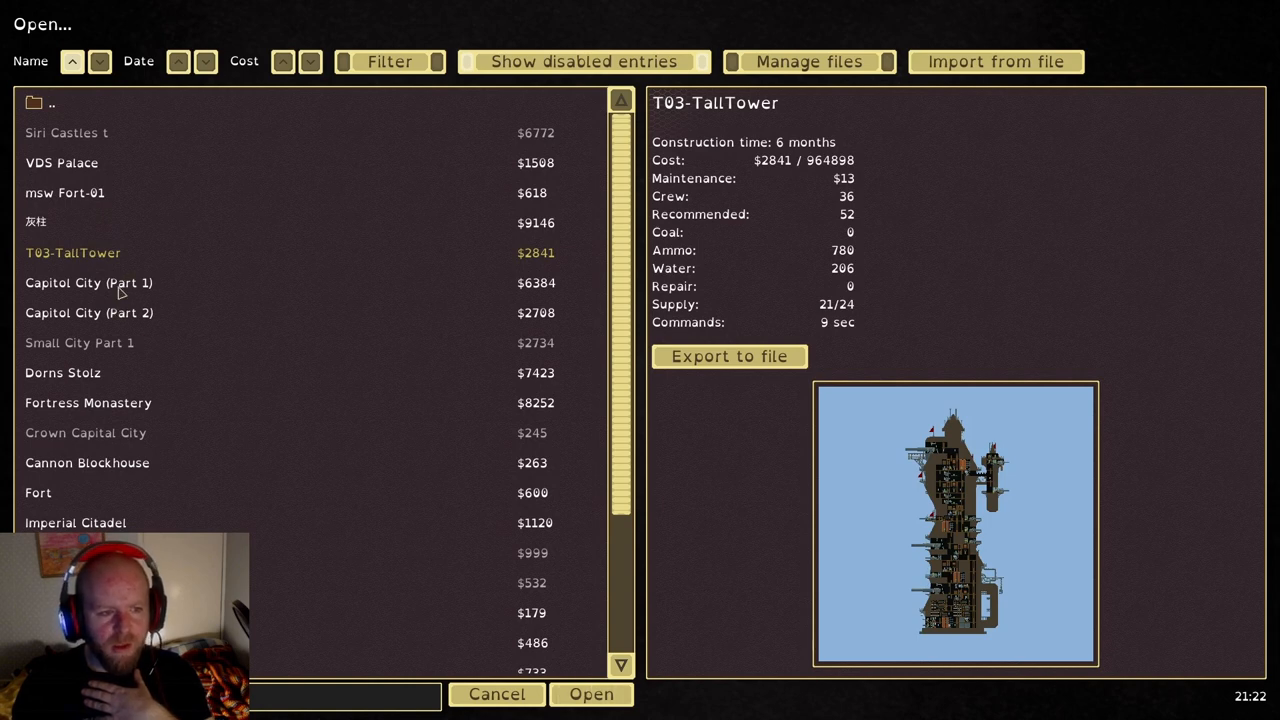
click(88, 282)
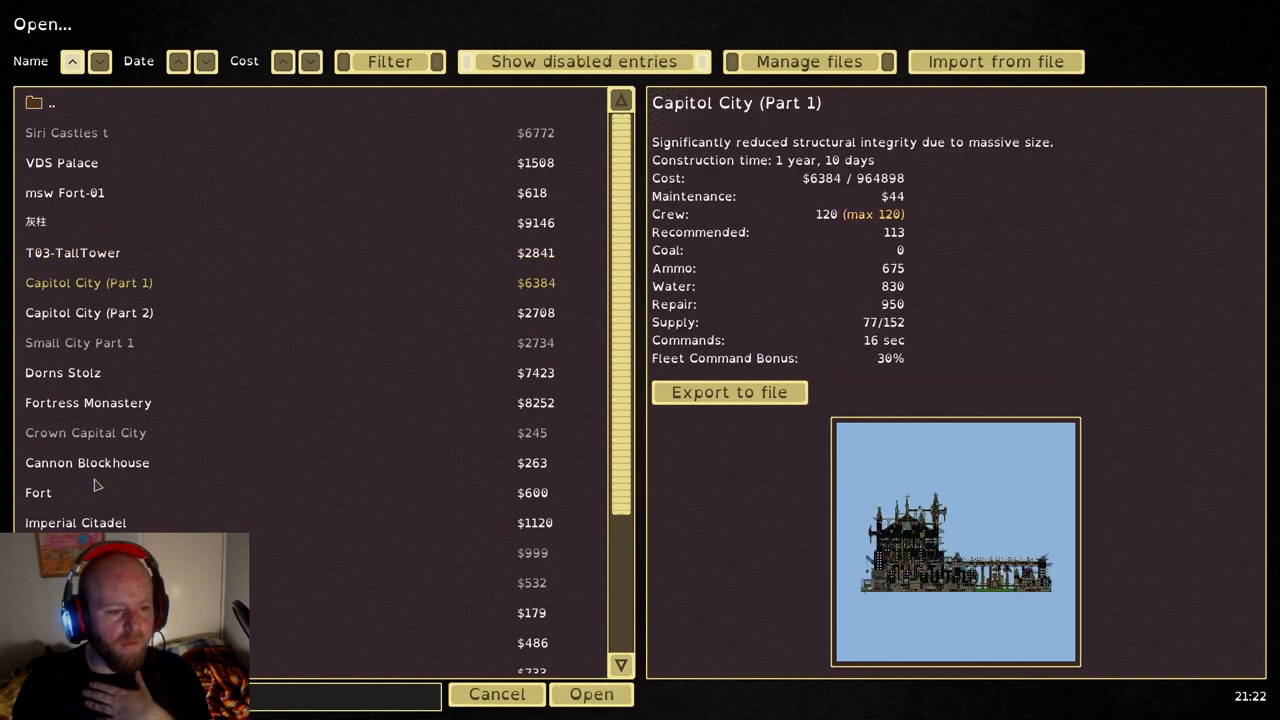
click(75, 522)
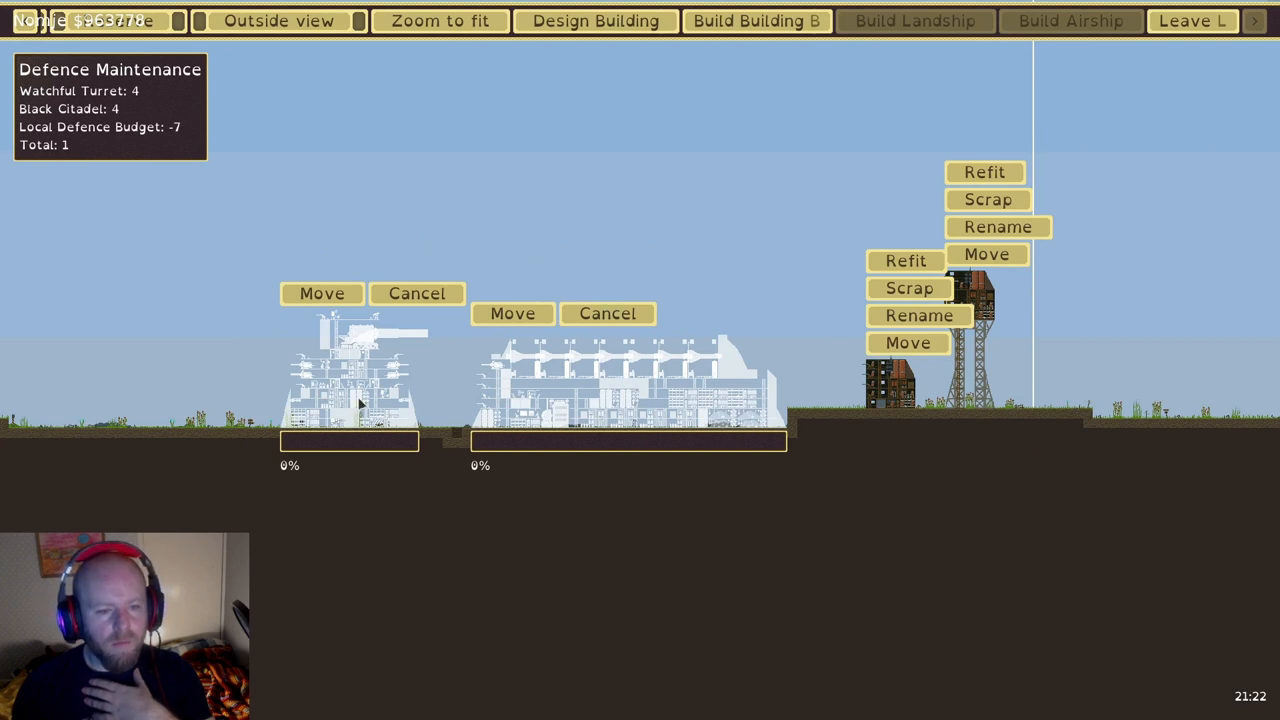
click(322, 293)
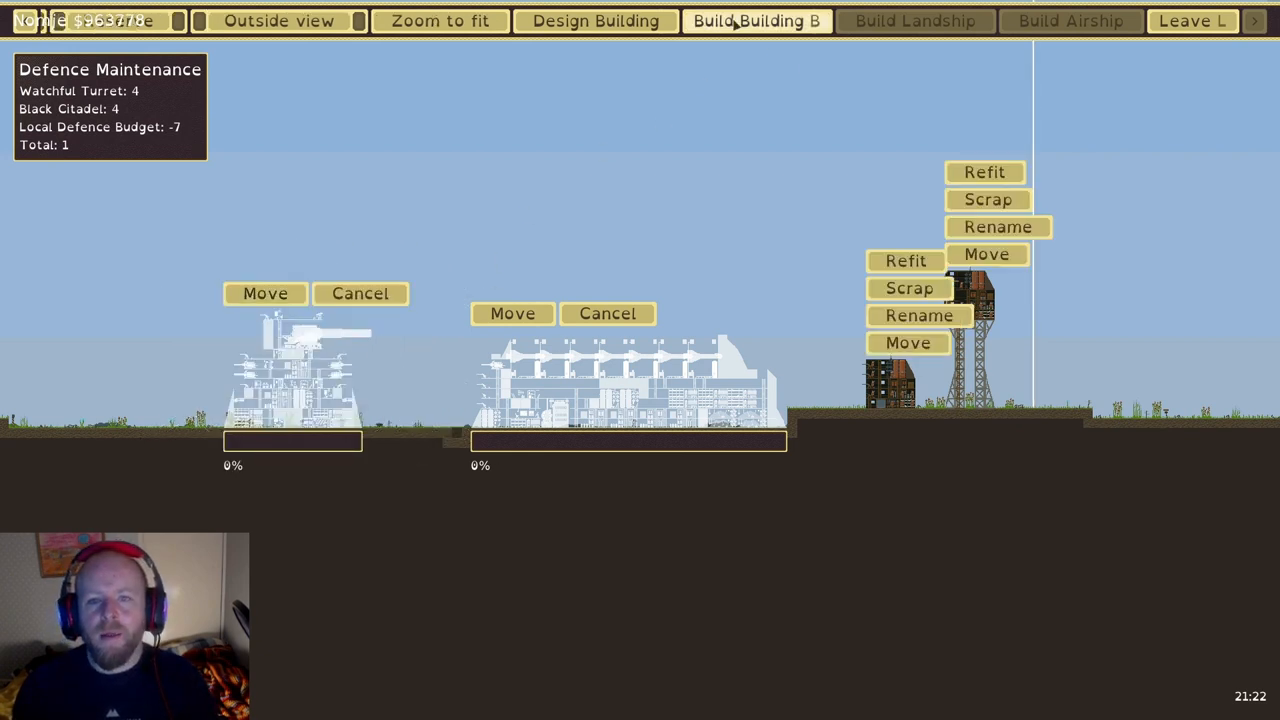
click(755, 20)
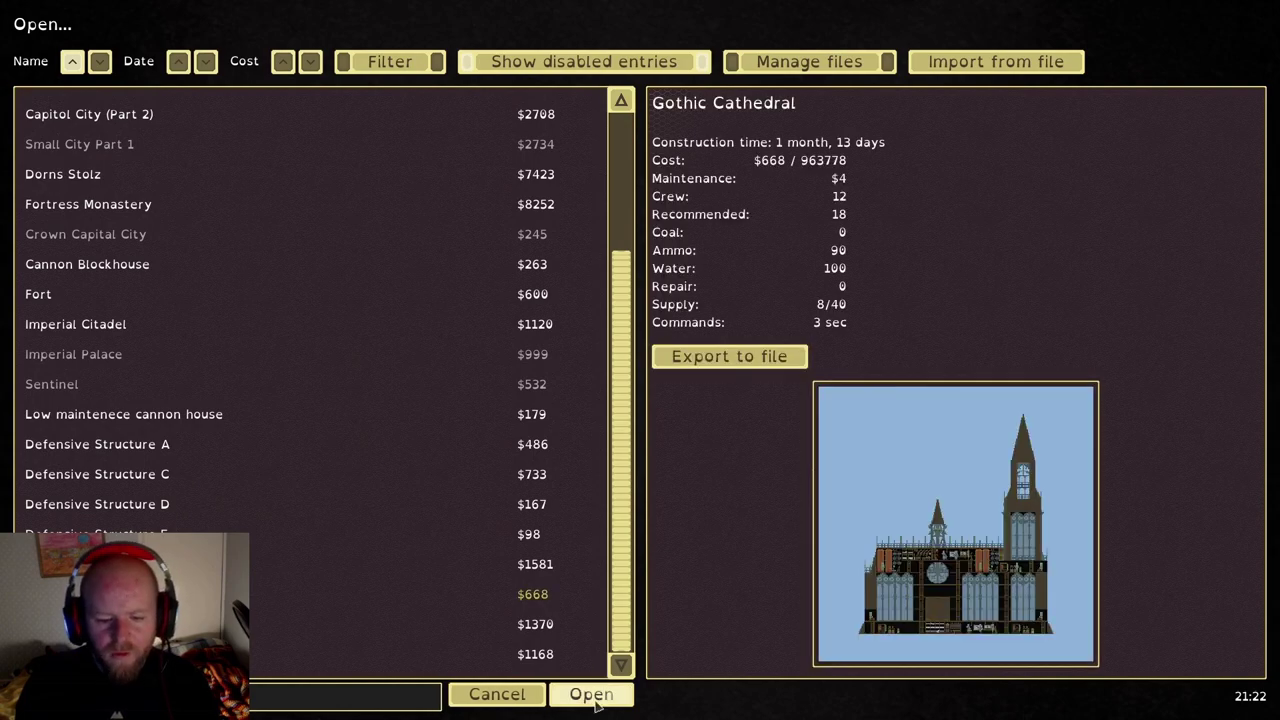
click(601, 695)
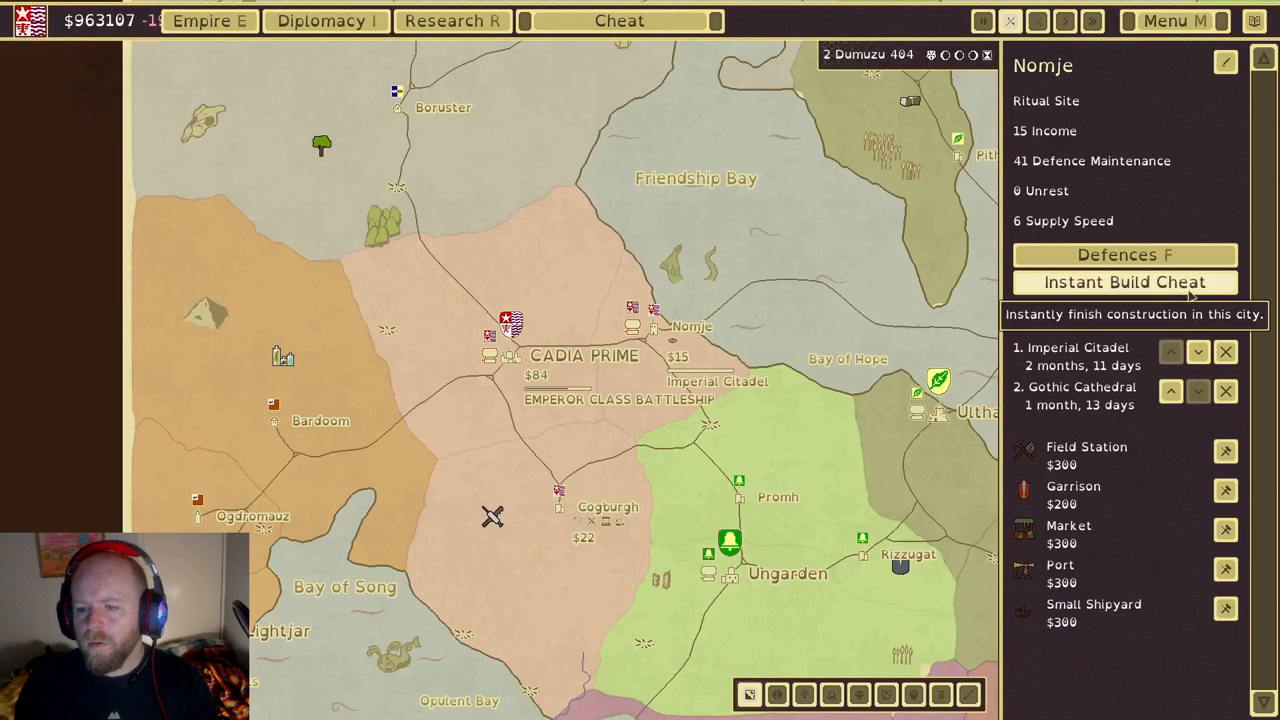
Use the Instant Build Cheat to finish Nomje's Imperial Citadel and Gothic Cathedral
click(1126, 282)
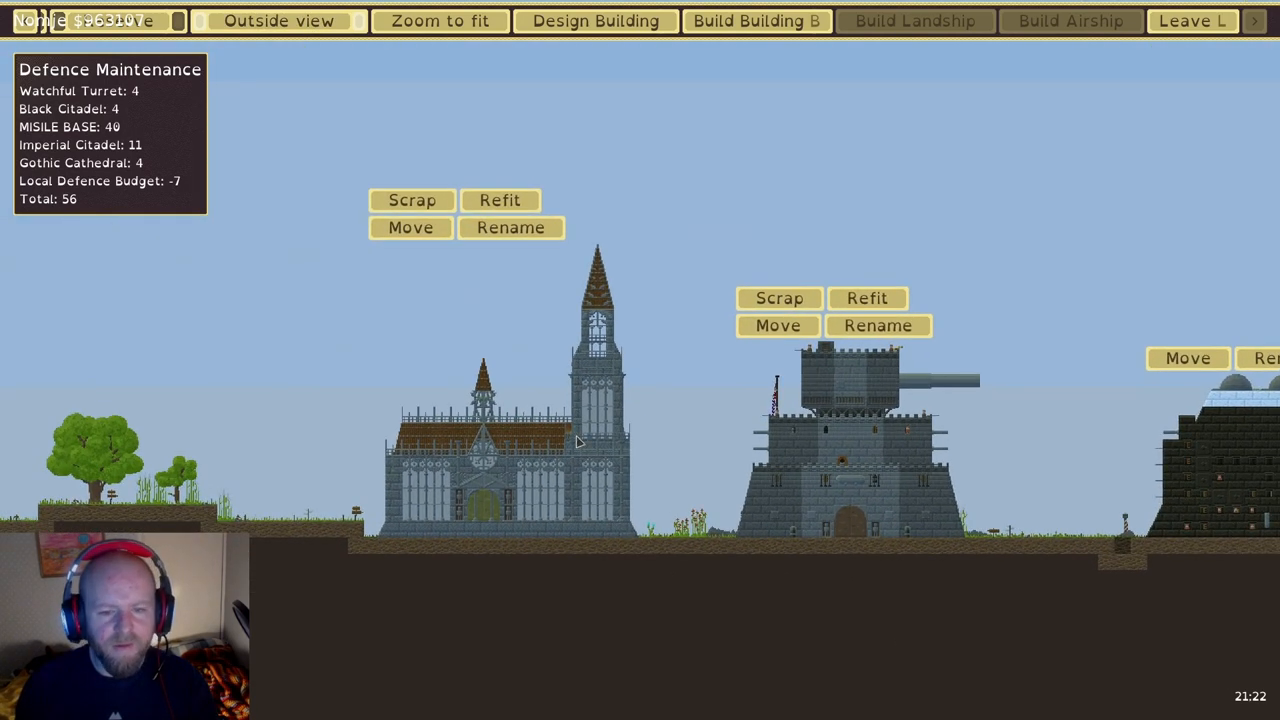
mouse_move(617, 447)
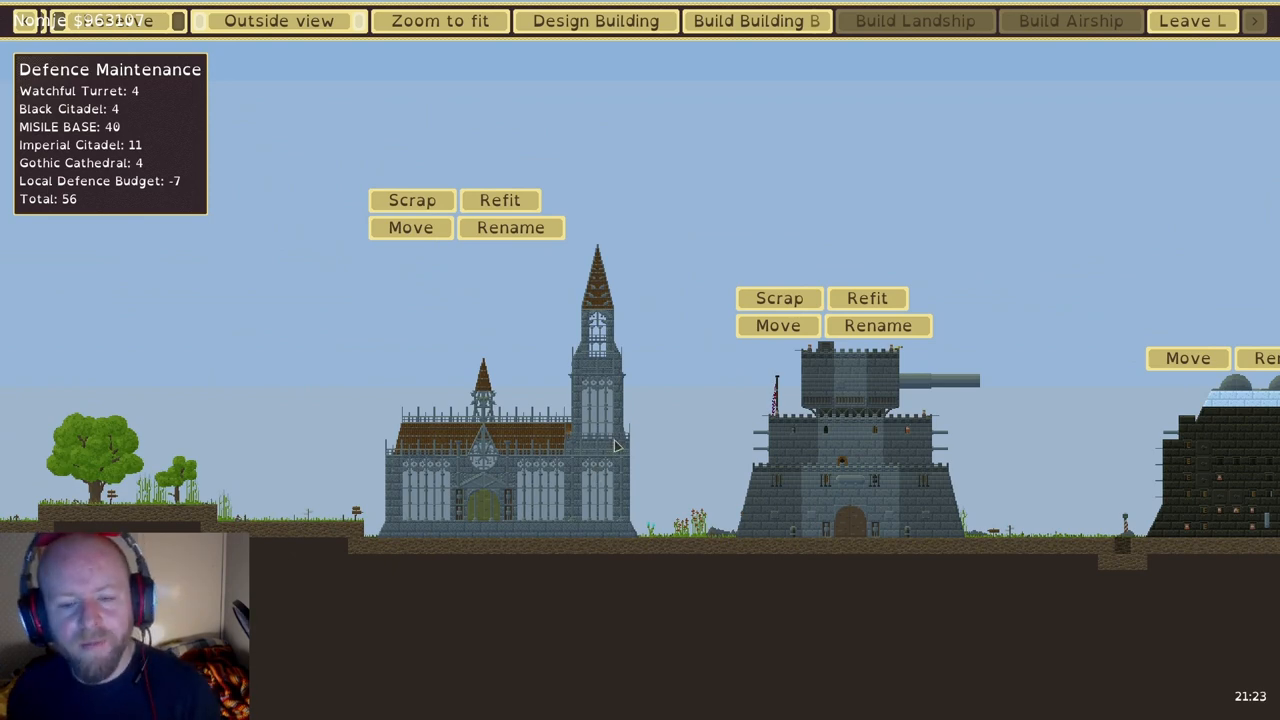
mouse_move(1032, 463)
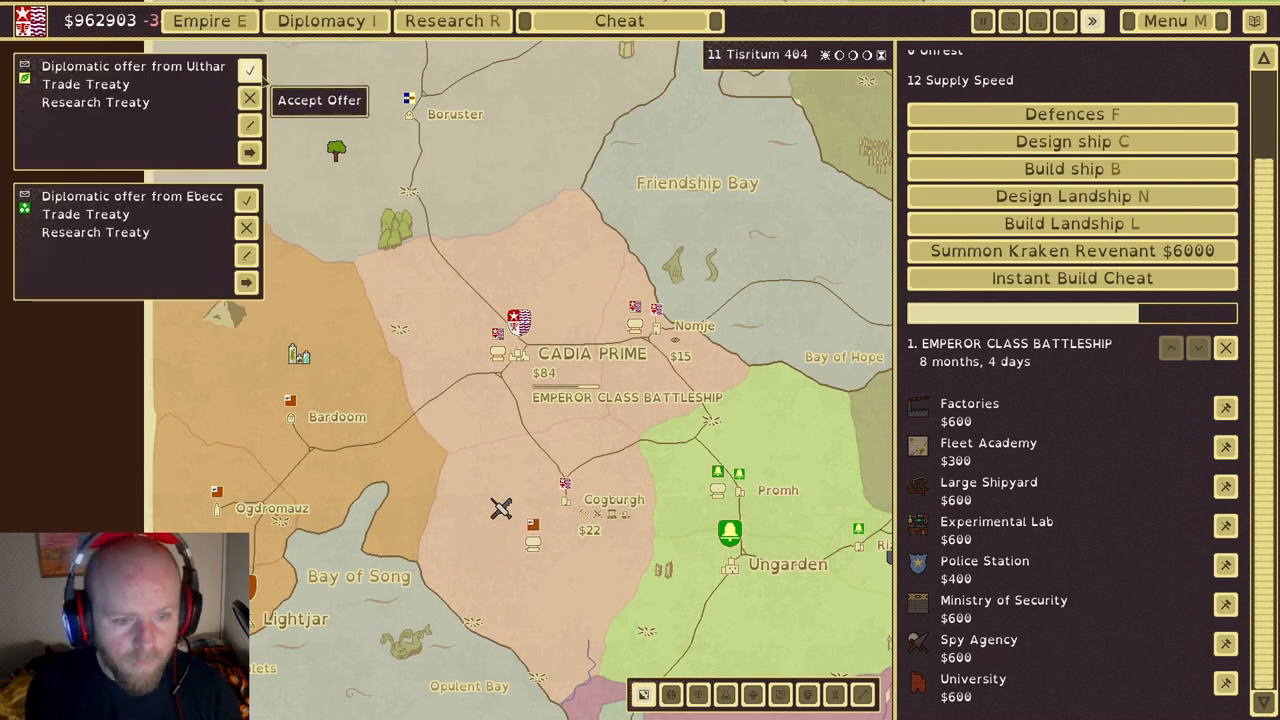
Accept the trade and research treaty offers from Ulthar and Ebecc
click(249, 69)
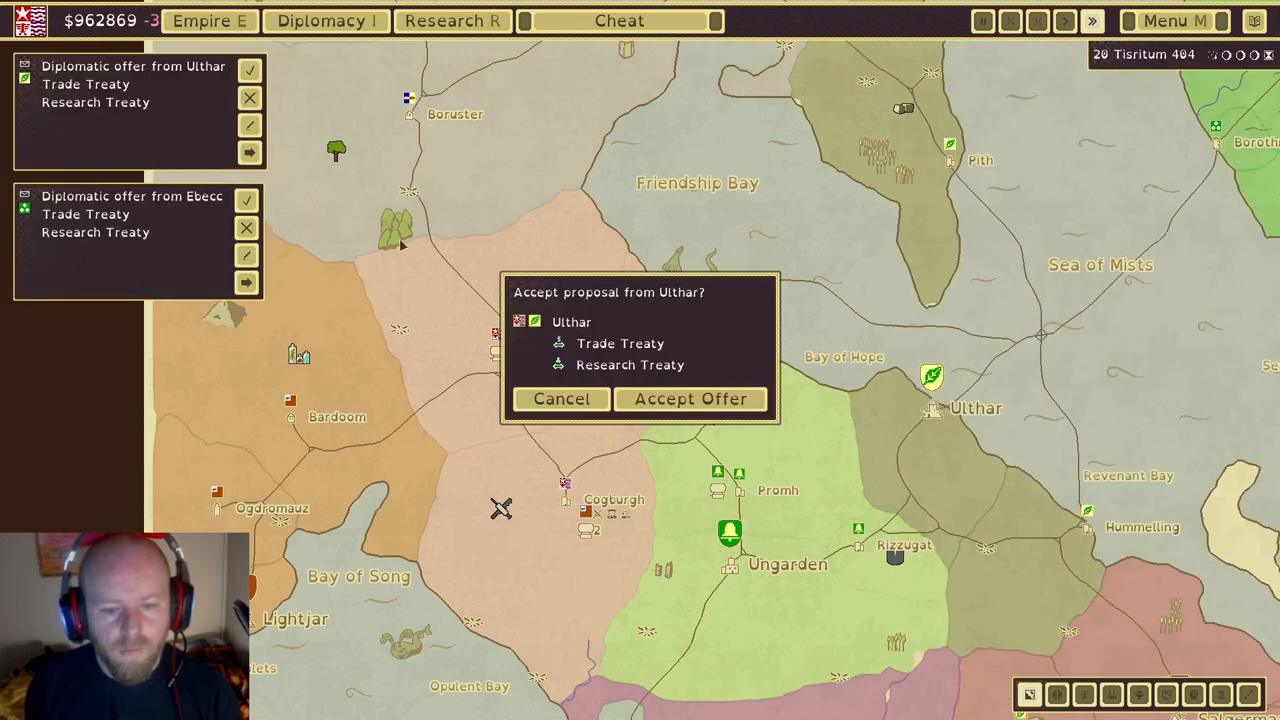
click(691, 399)
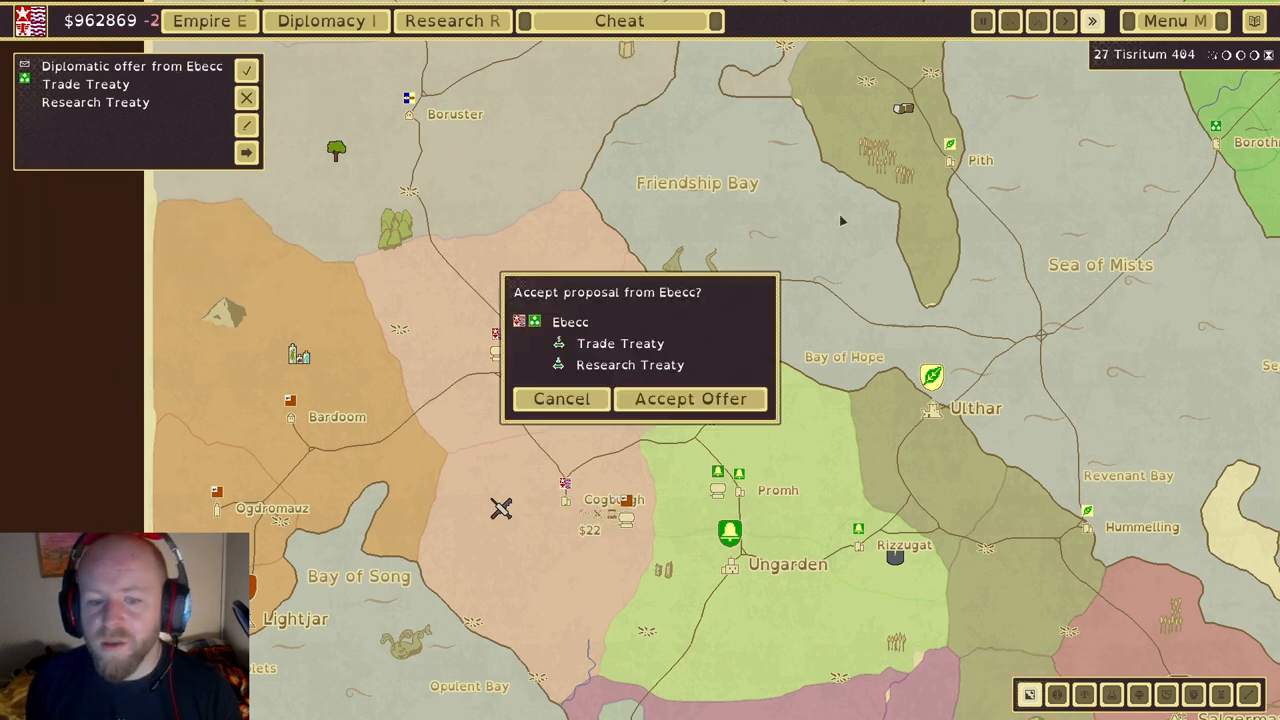
click(690, 399)
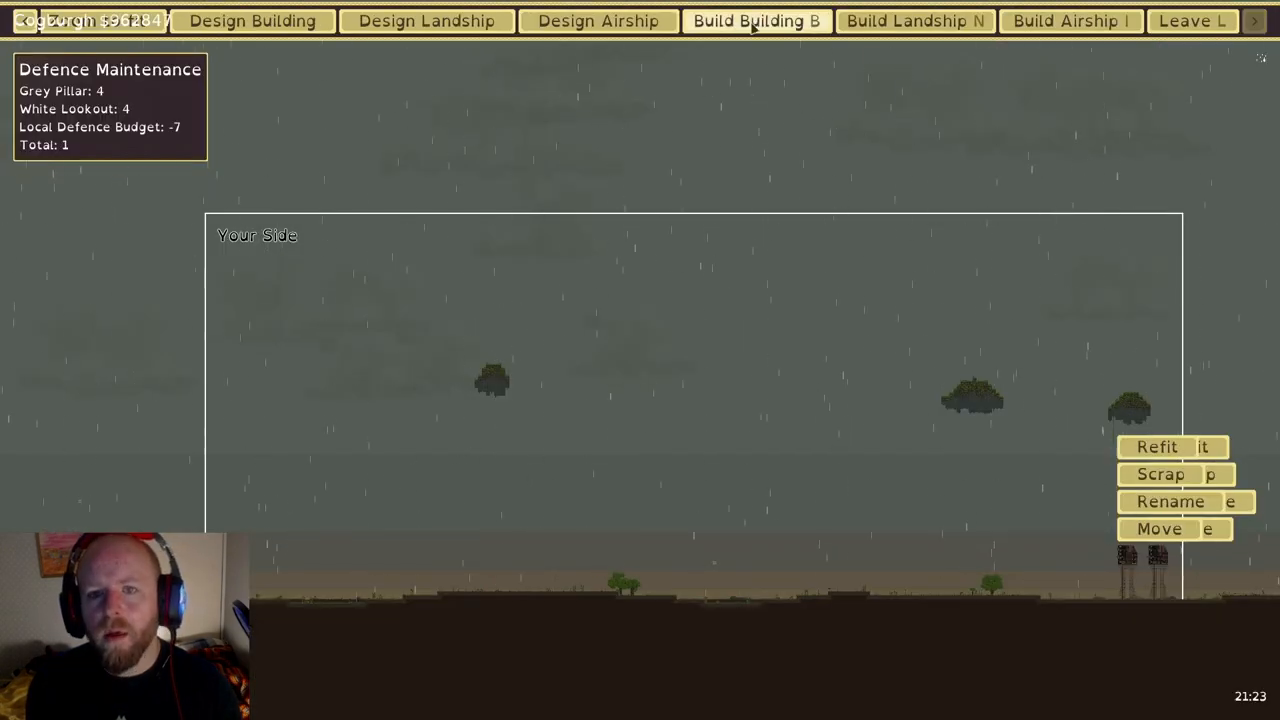
Build an imperial trade outpost and a T03-TallTower in Cogburgh
click(752, 20)
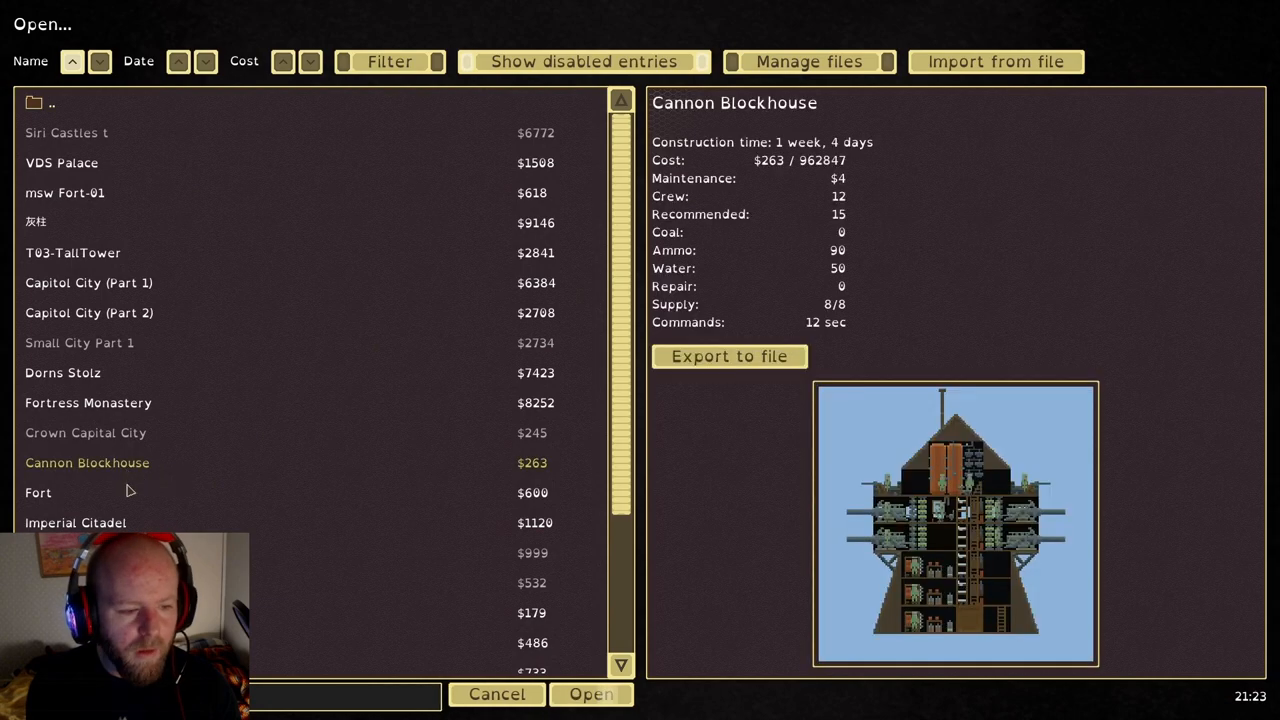
click(75, 522)
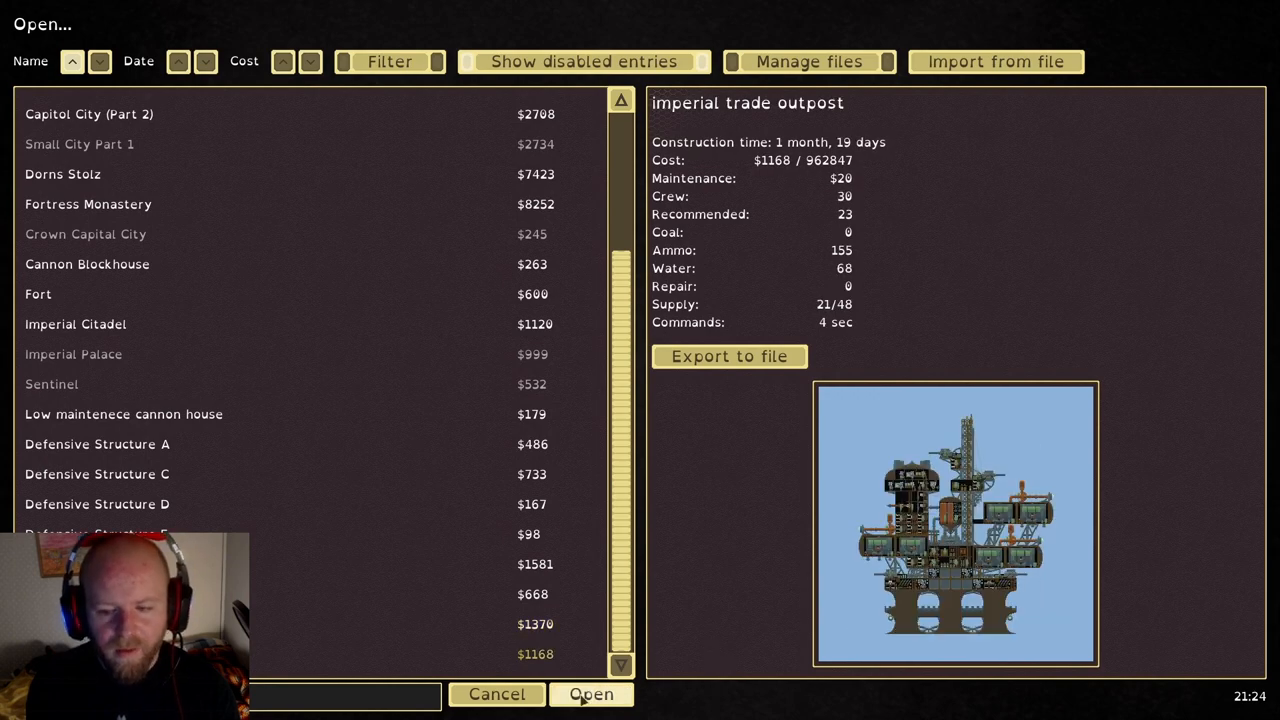
click(601, 695)
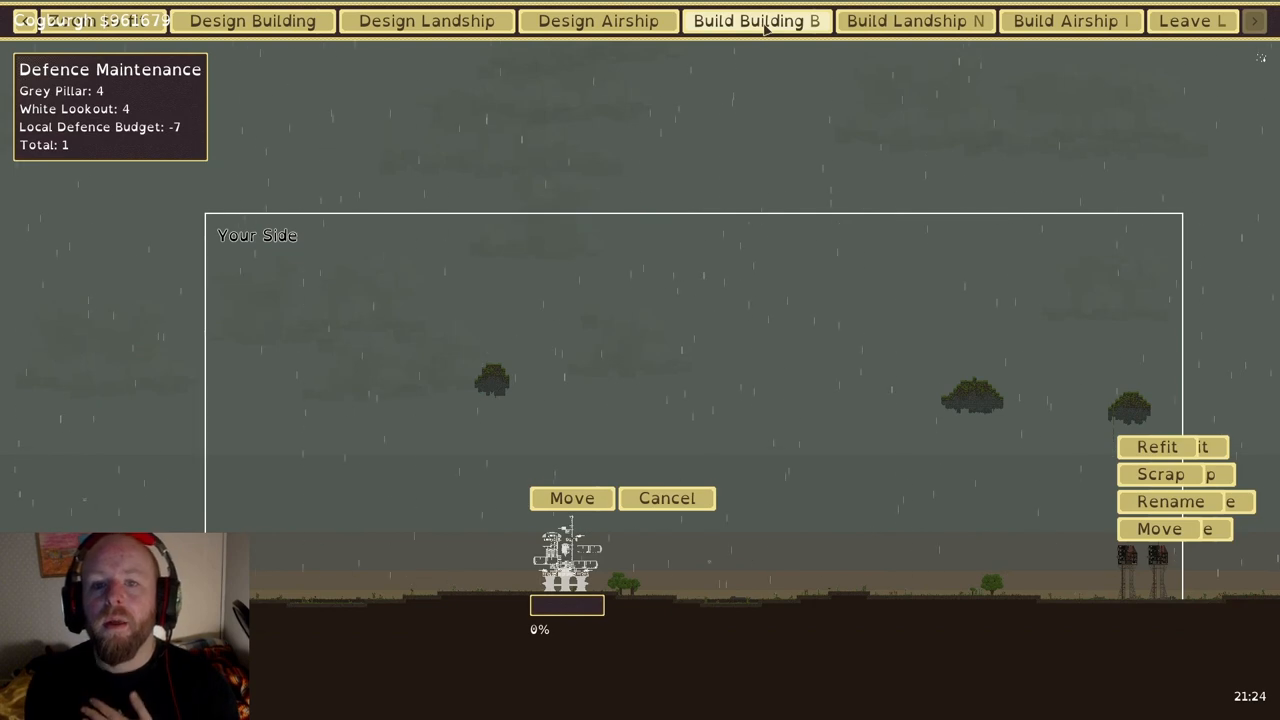
click(753, 21)
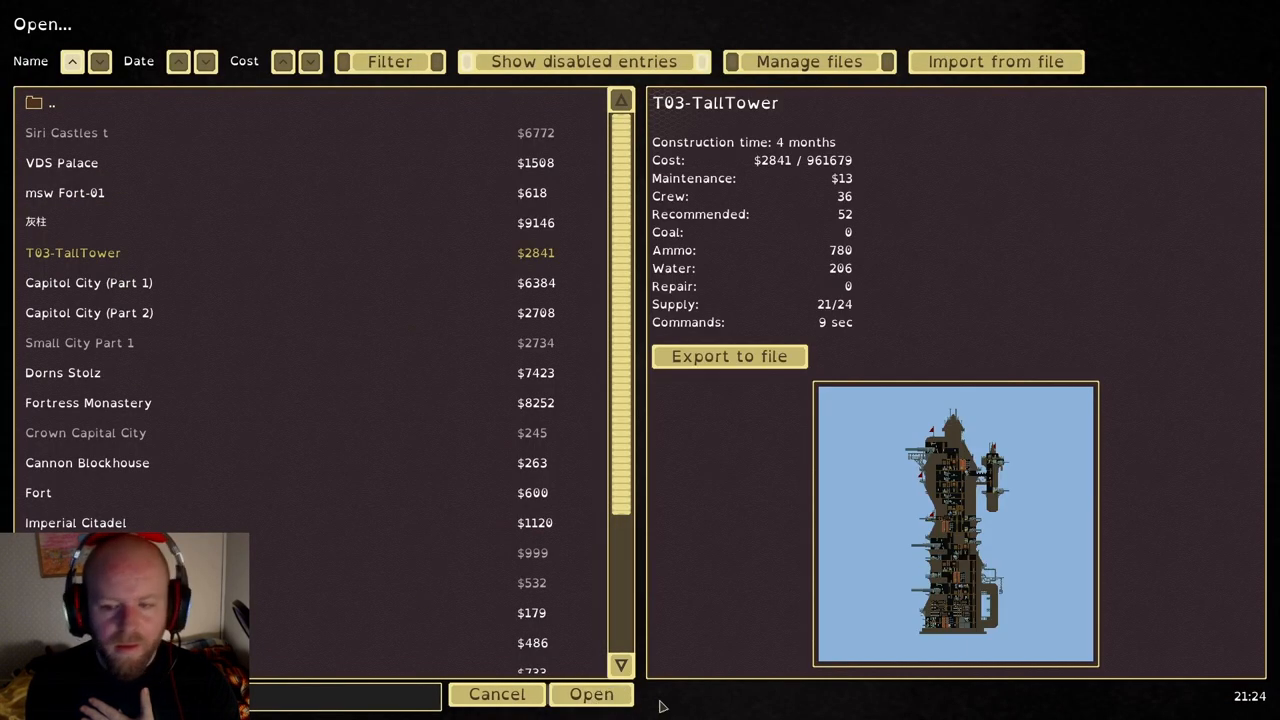
click(591, 694)
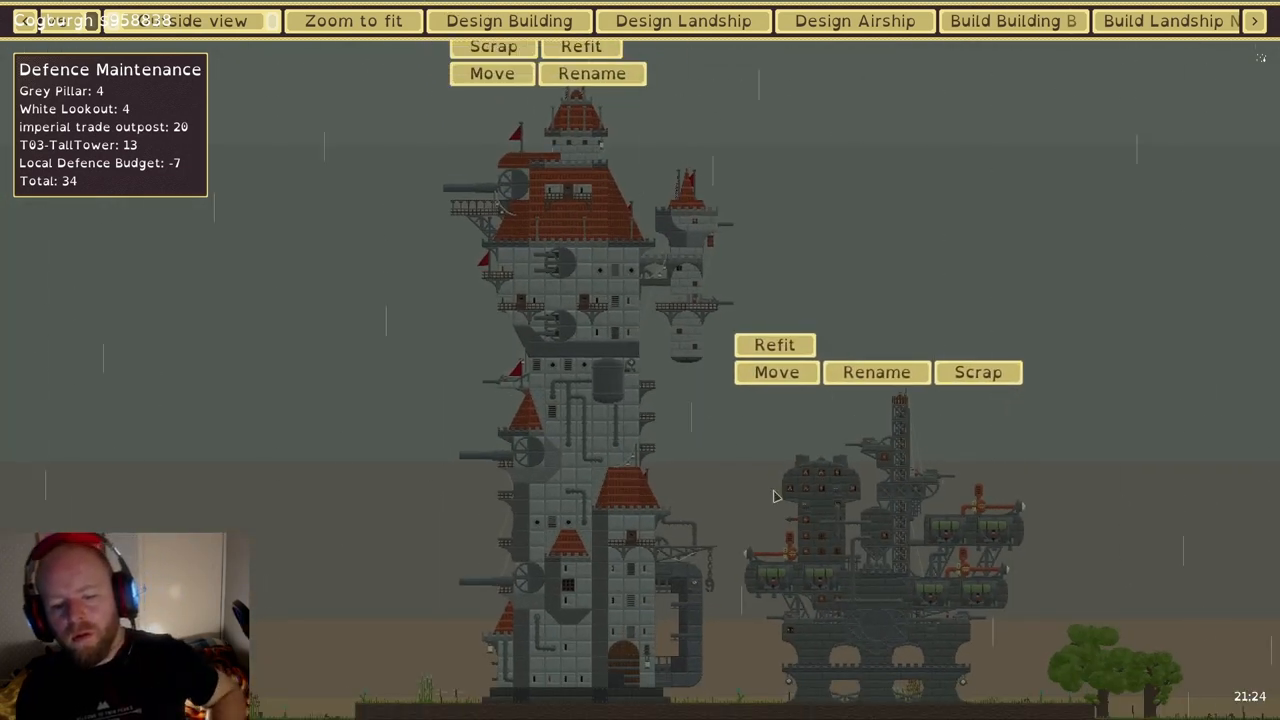
mouse_move(836, 257)
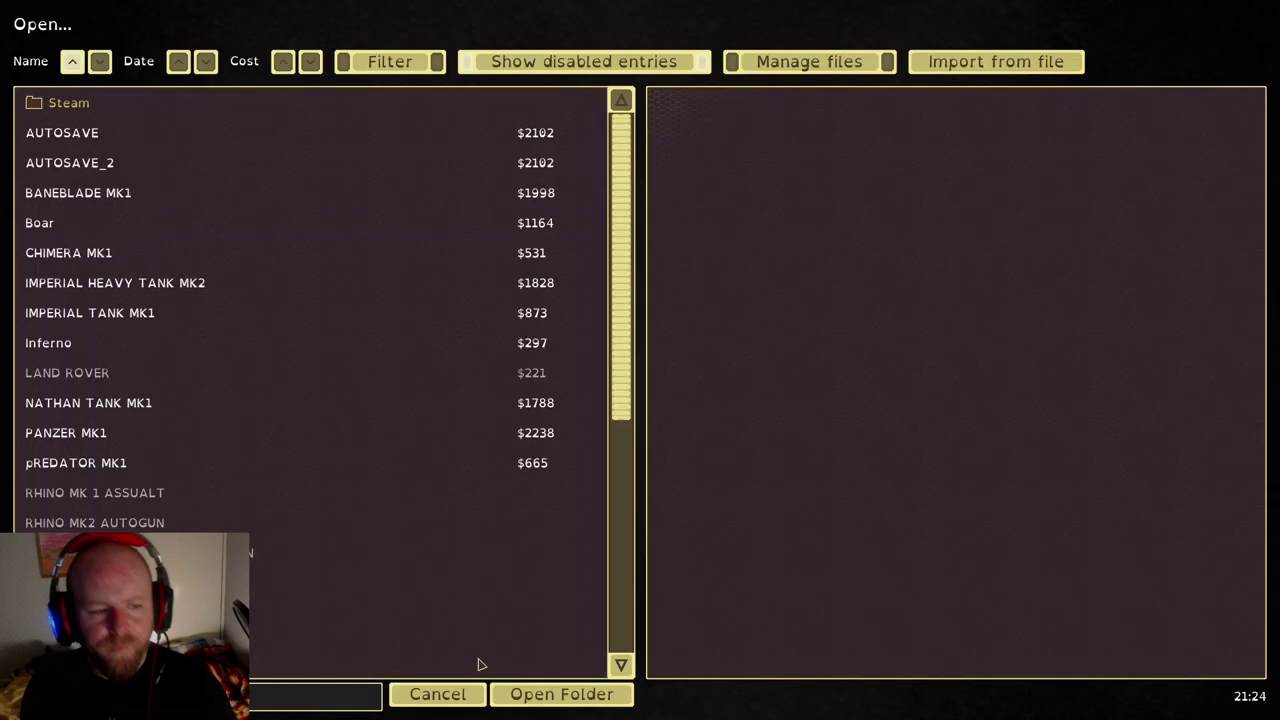
Preview IMPERIAL TANK MK1, T-30, T-50, STUART TANK MK1, Strider and T-40 designs
click(115, 283)
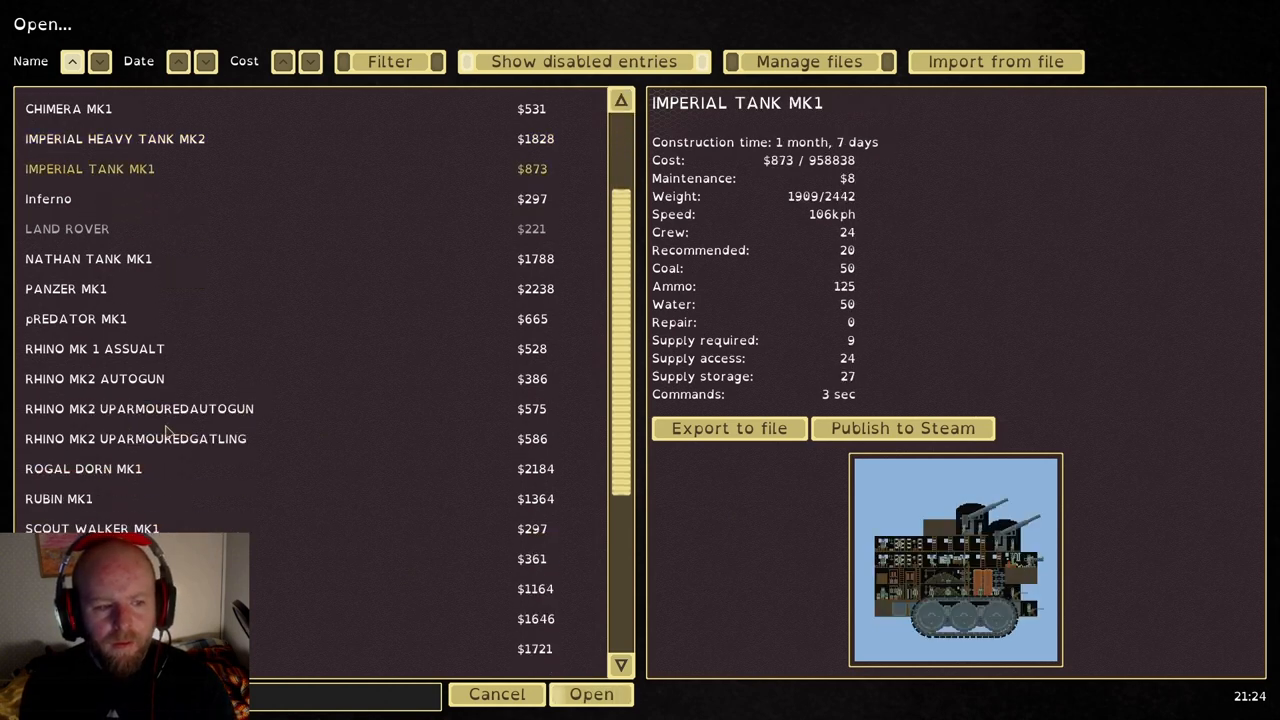
click(140, 408)
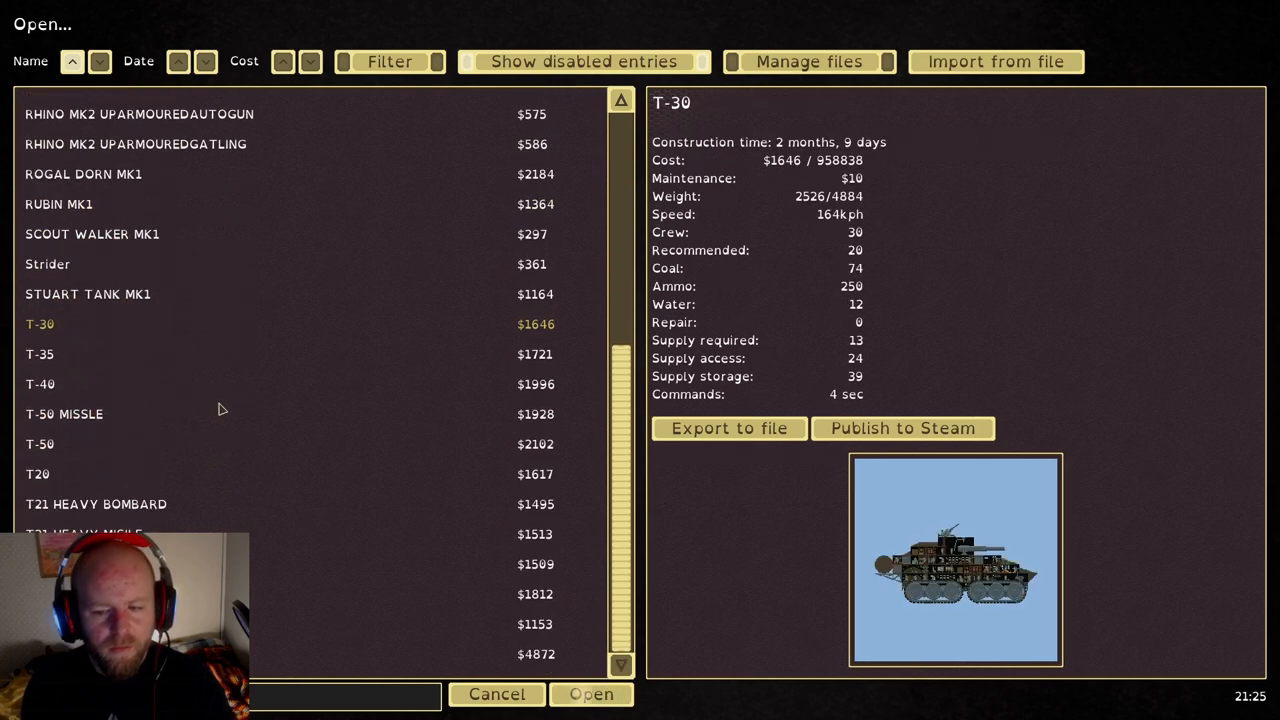
click(40, 444)
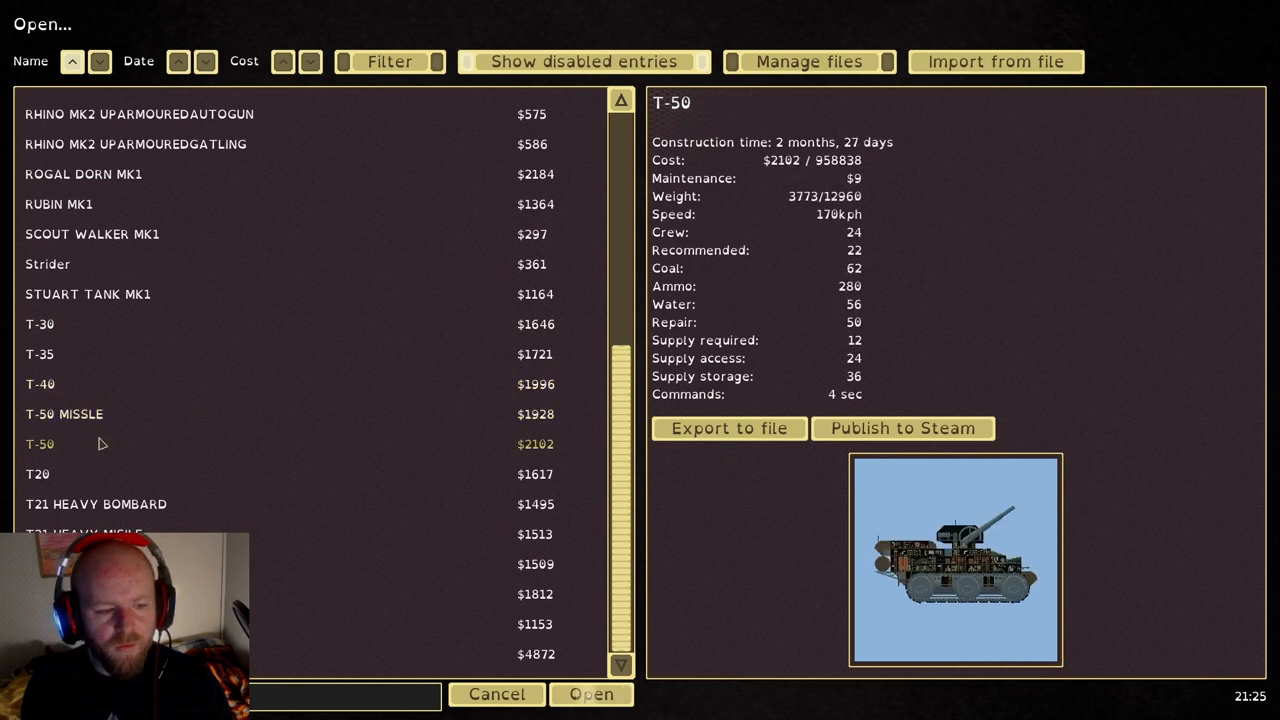
click(96, 504)
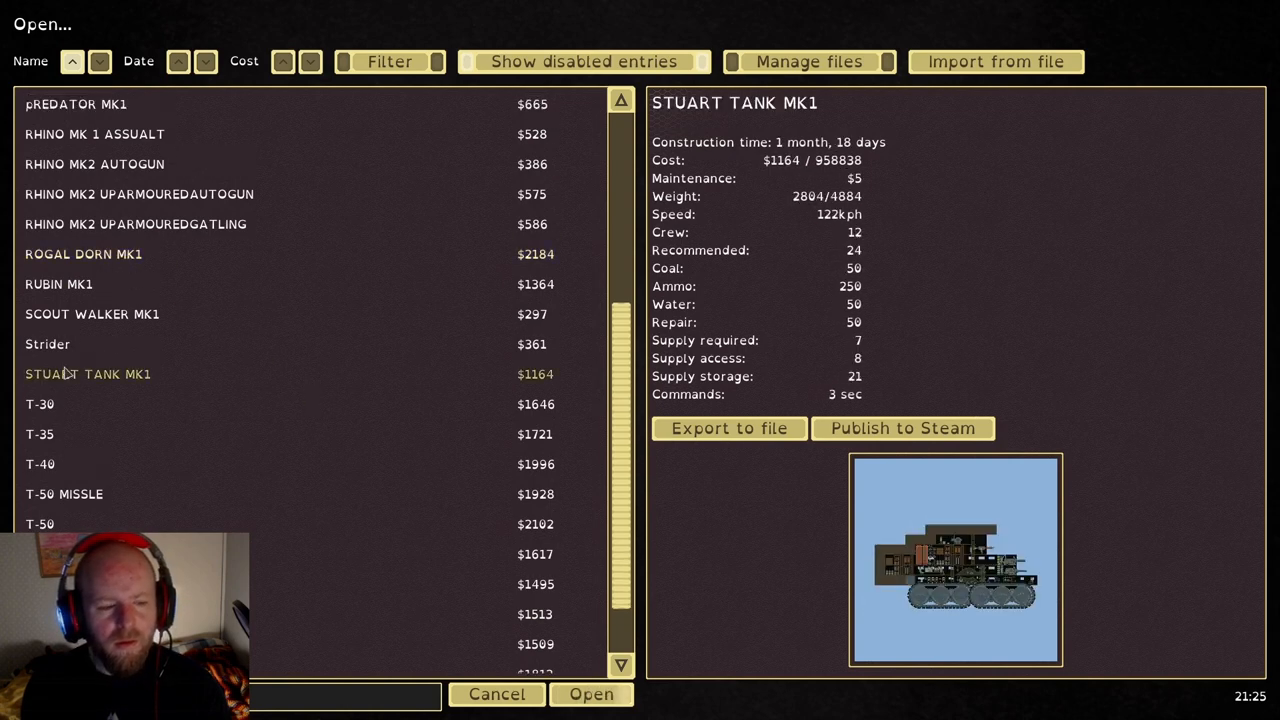
click(47, 344)
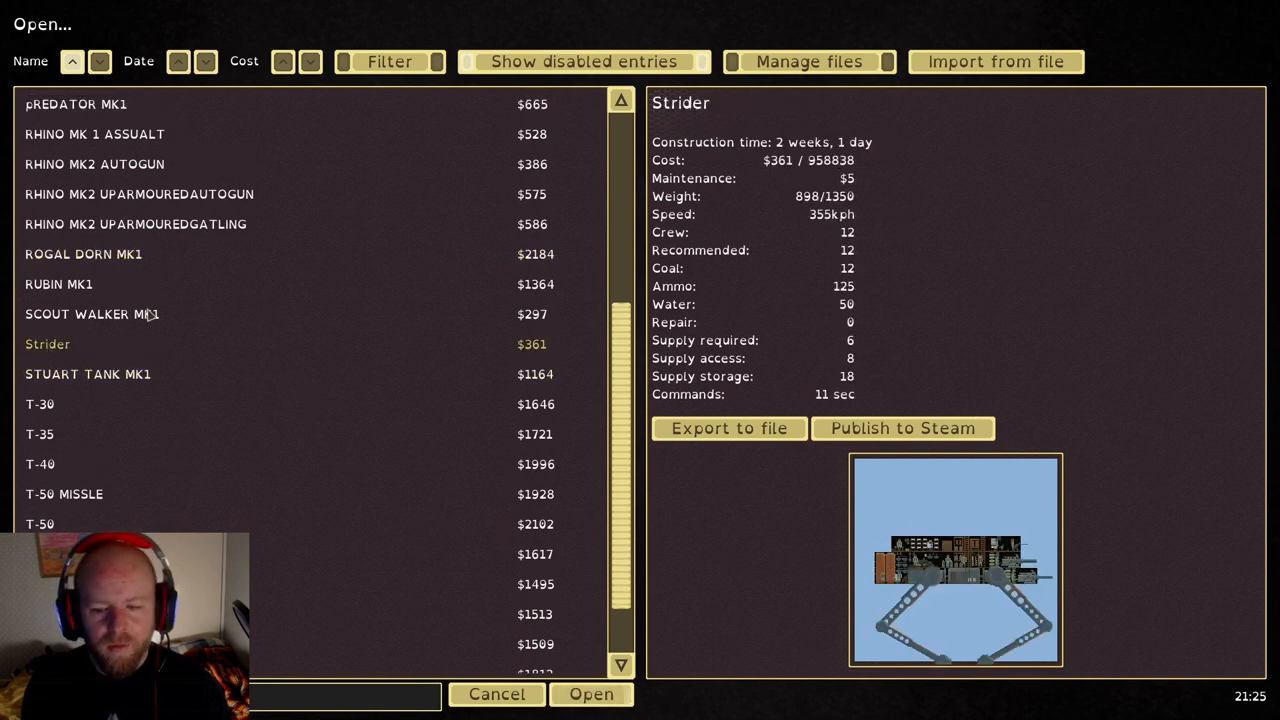
click(58, 284)
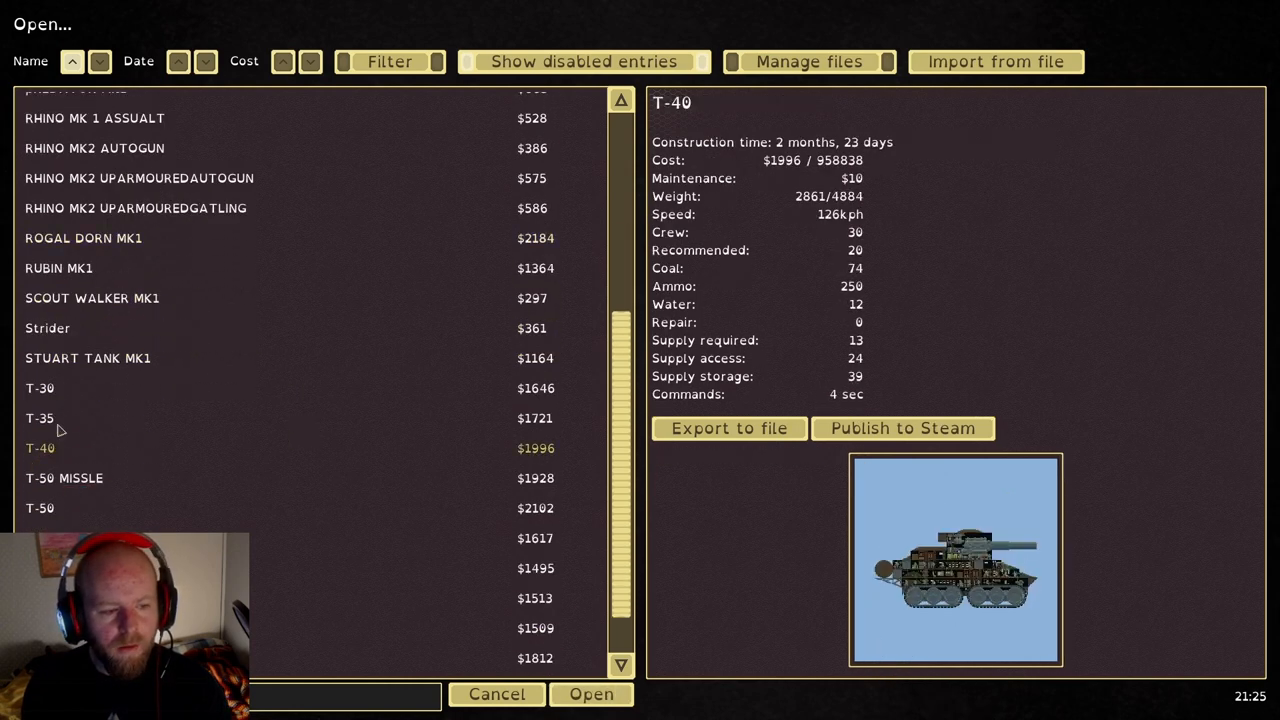
mouse_move(633, 710)
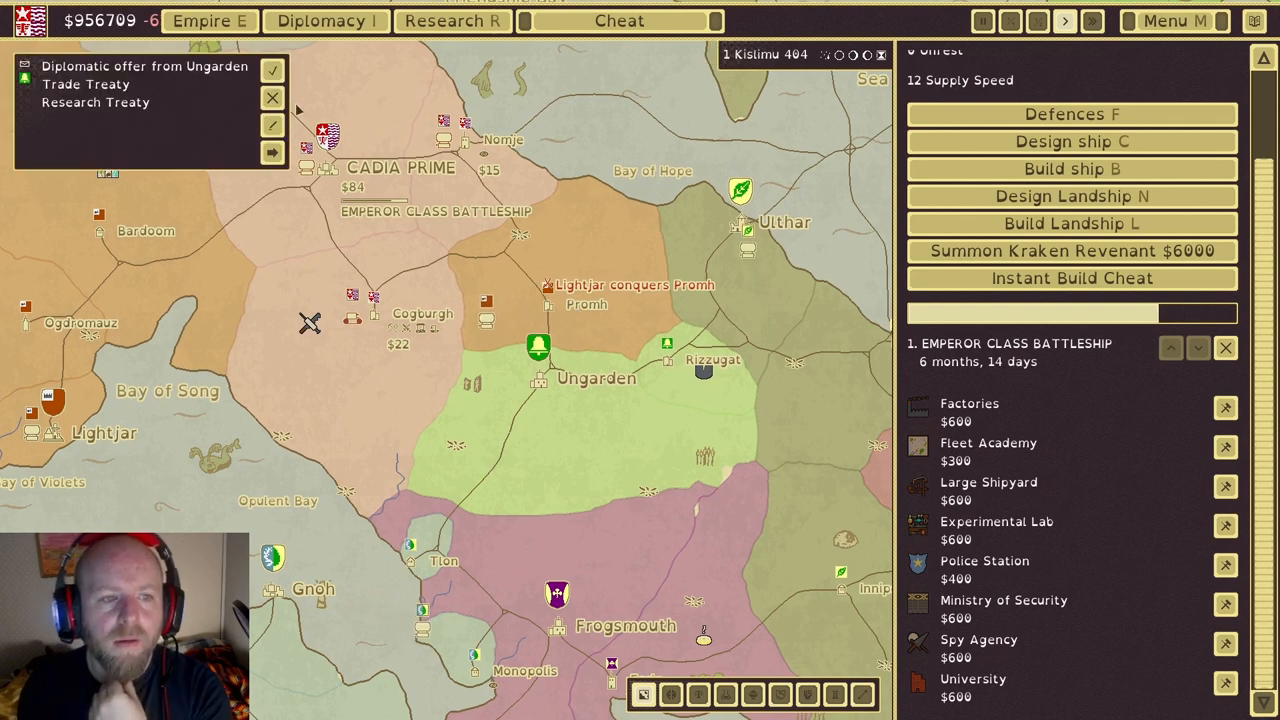
Accept Ungarden's and Lightjar's trade and research treaty offers
click(272, 152)
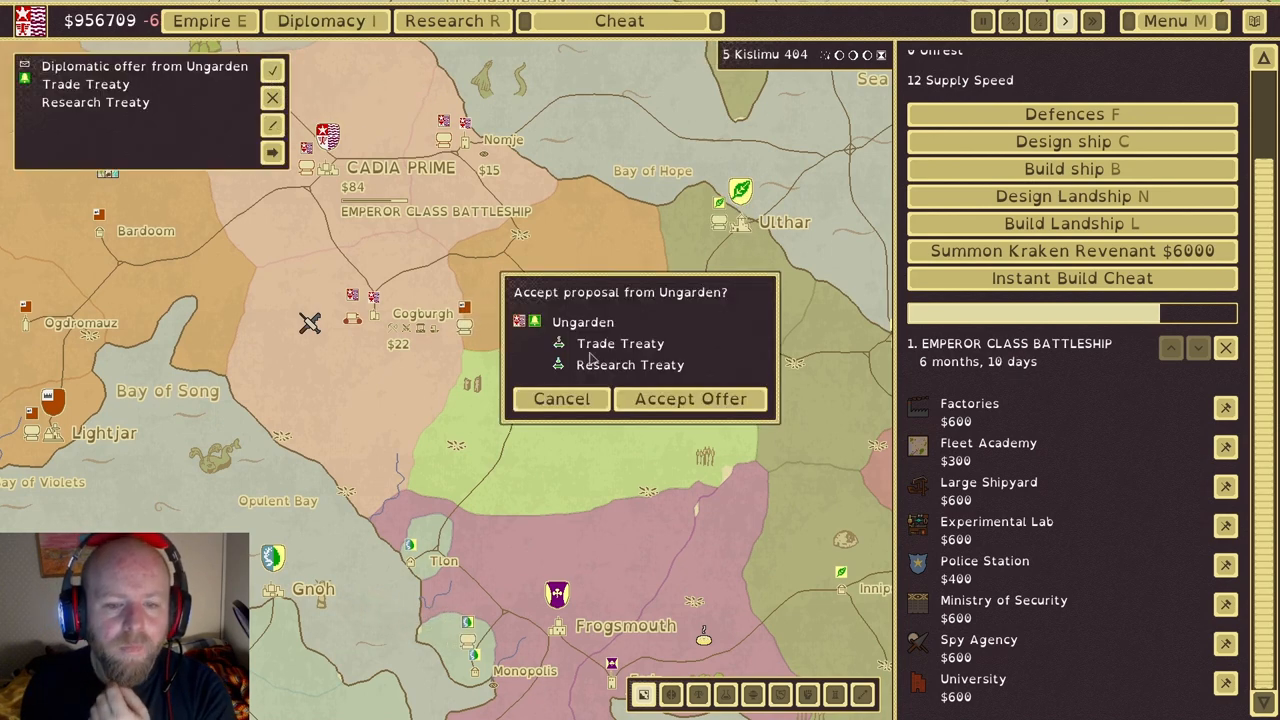
click(690, 399)
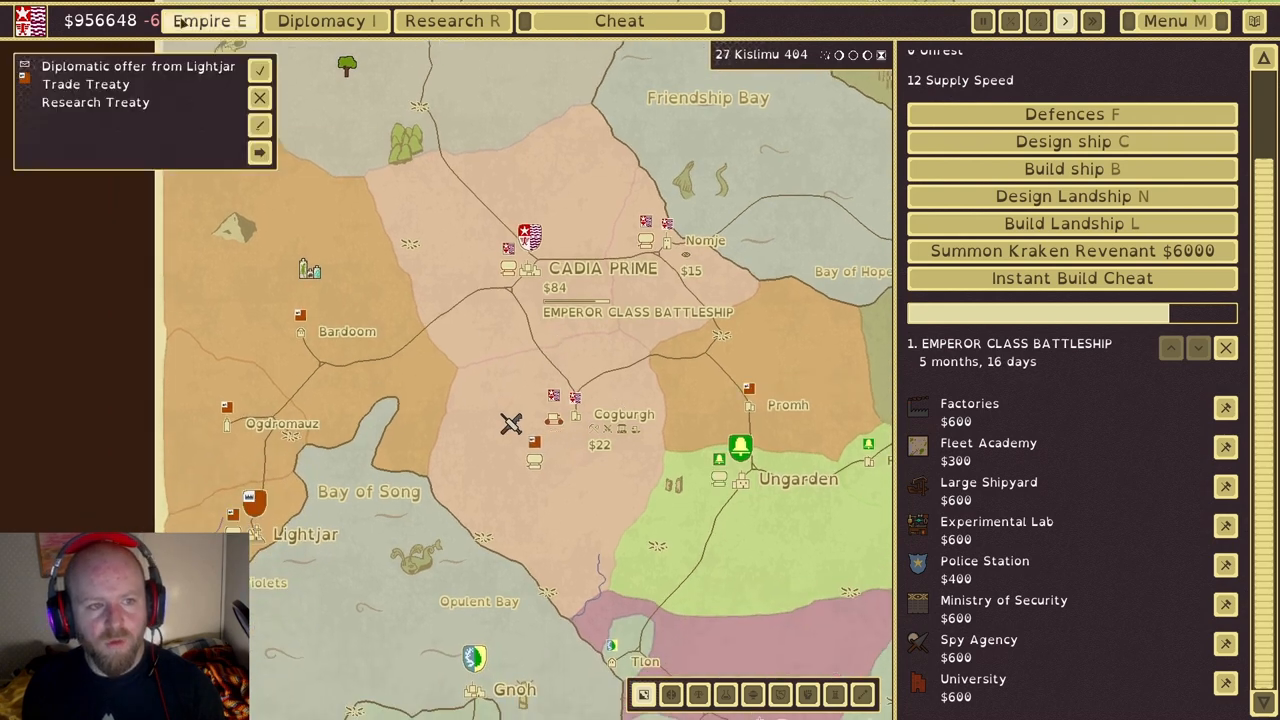
click(259, 70)
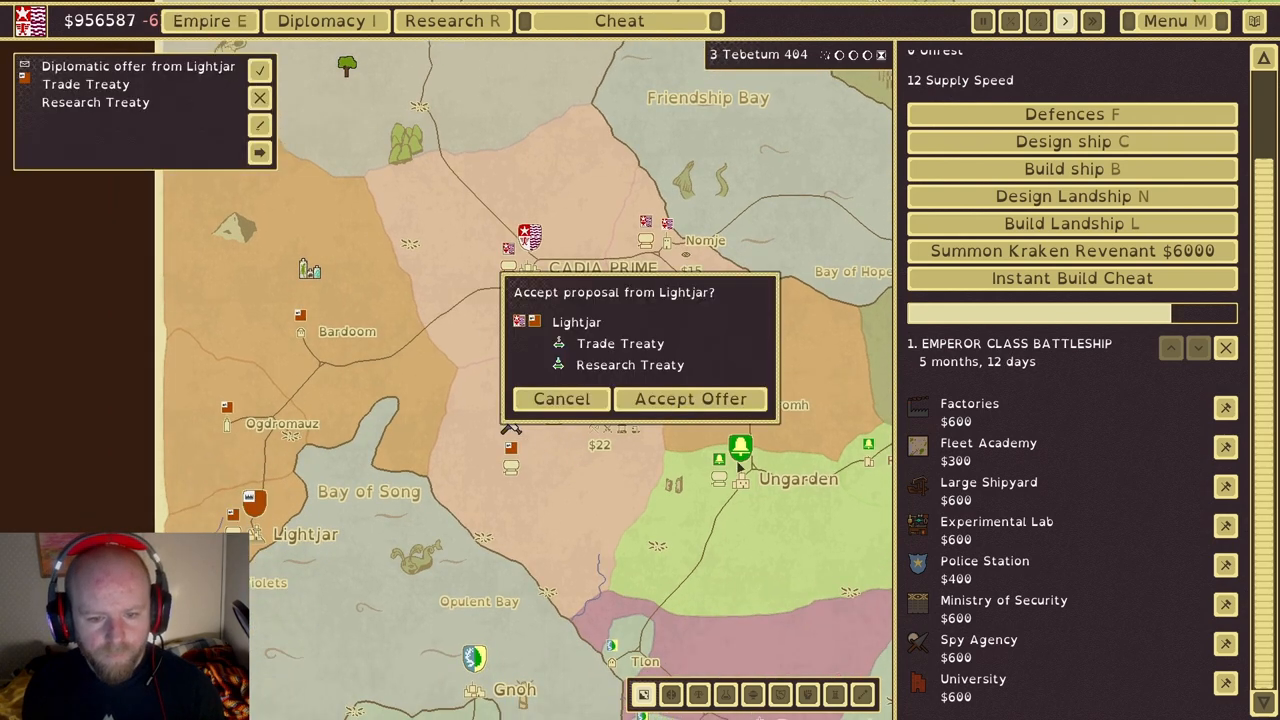
click(690, 399)
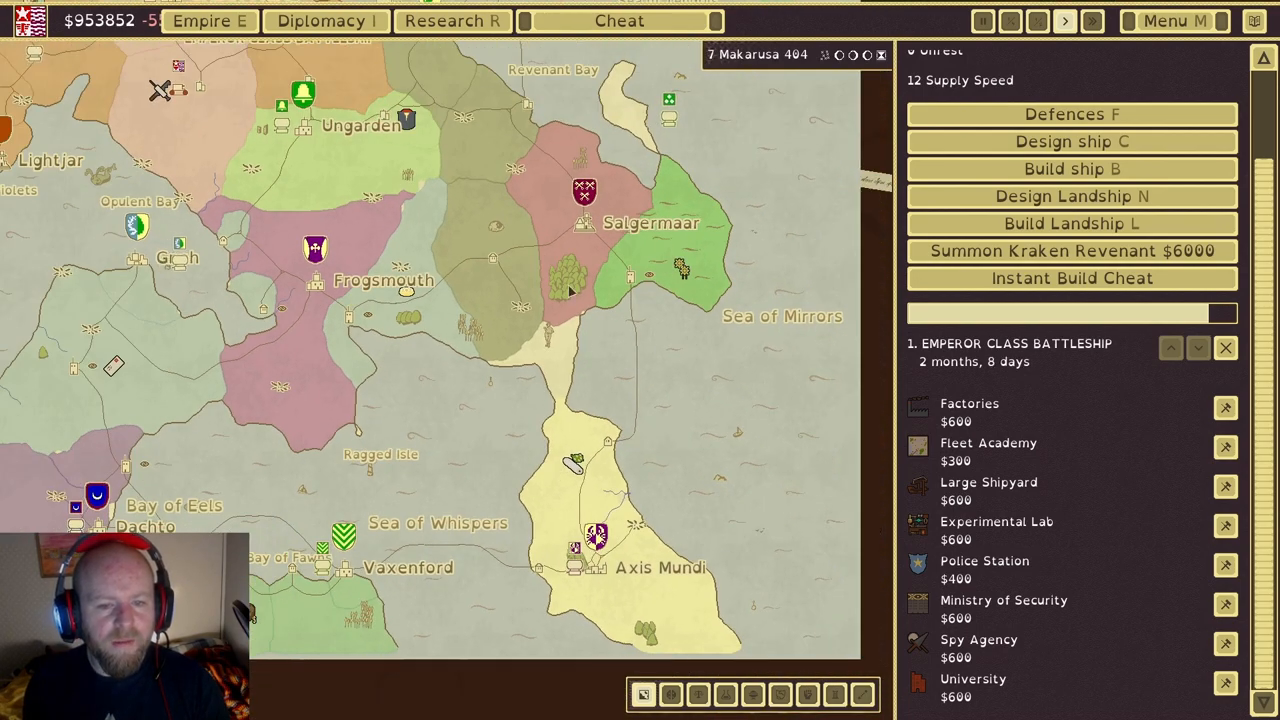
click(1225, 347)
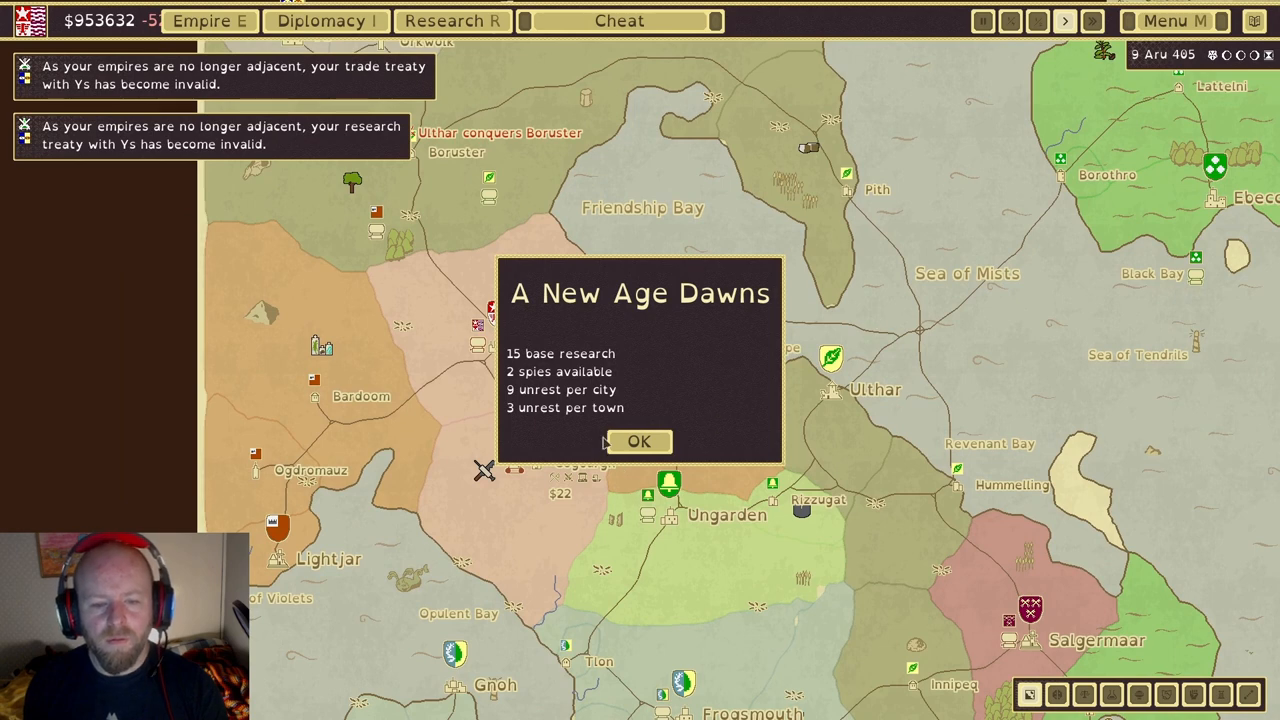
Move the Cadia Prime fleet into Lightjar territory, declaring war on Lightjar
click(641, 441)
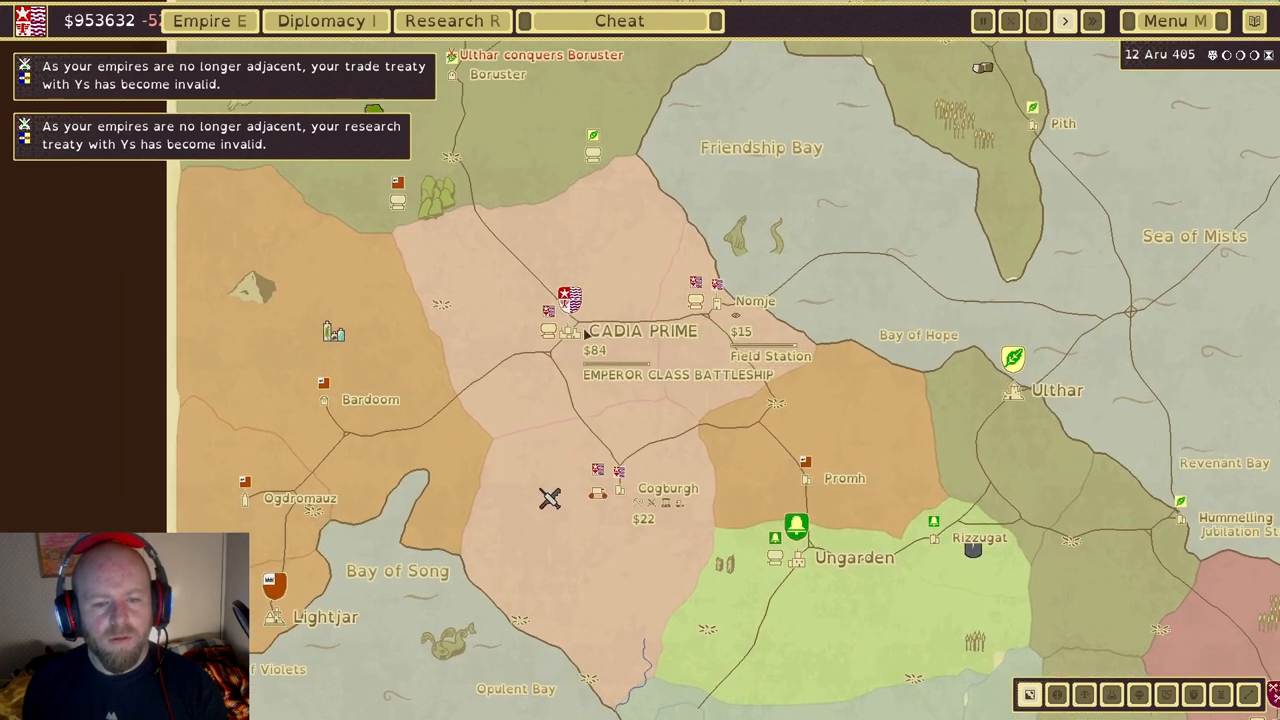
click(565, 297)
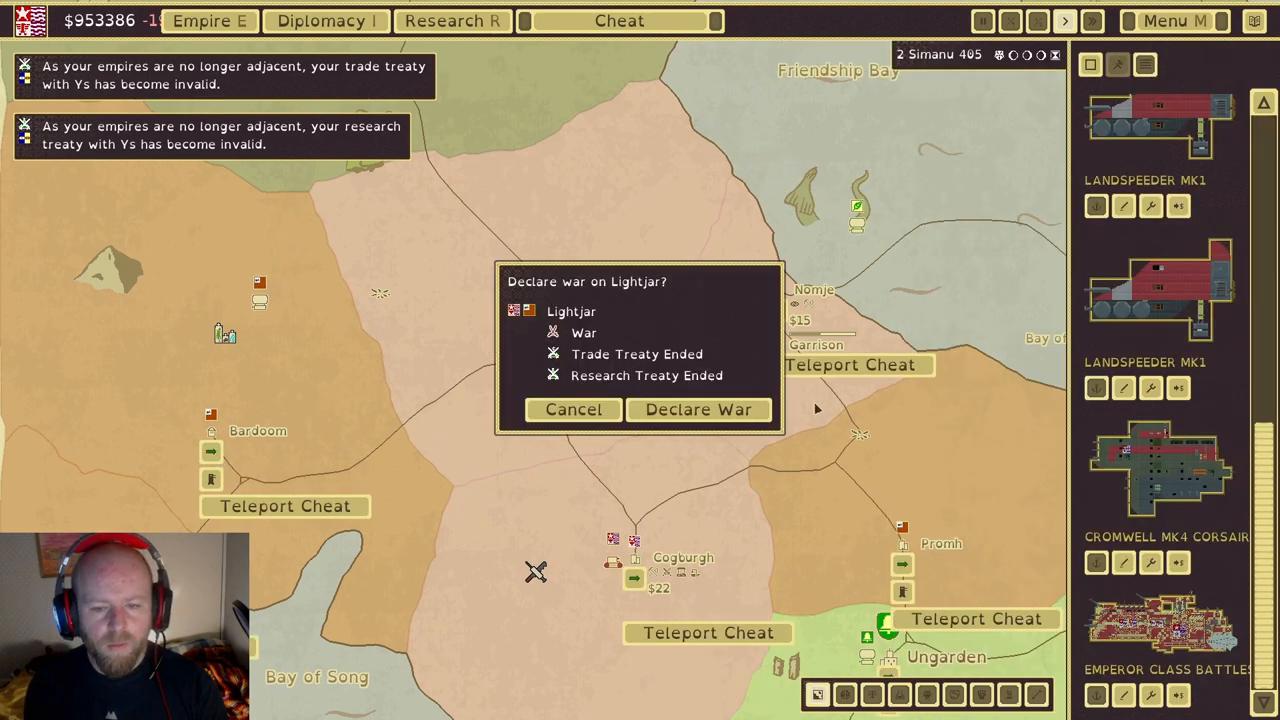
click(698, 409)
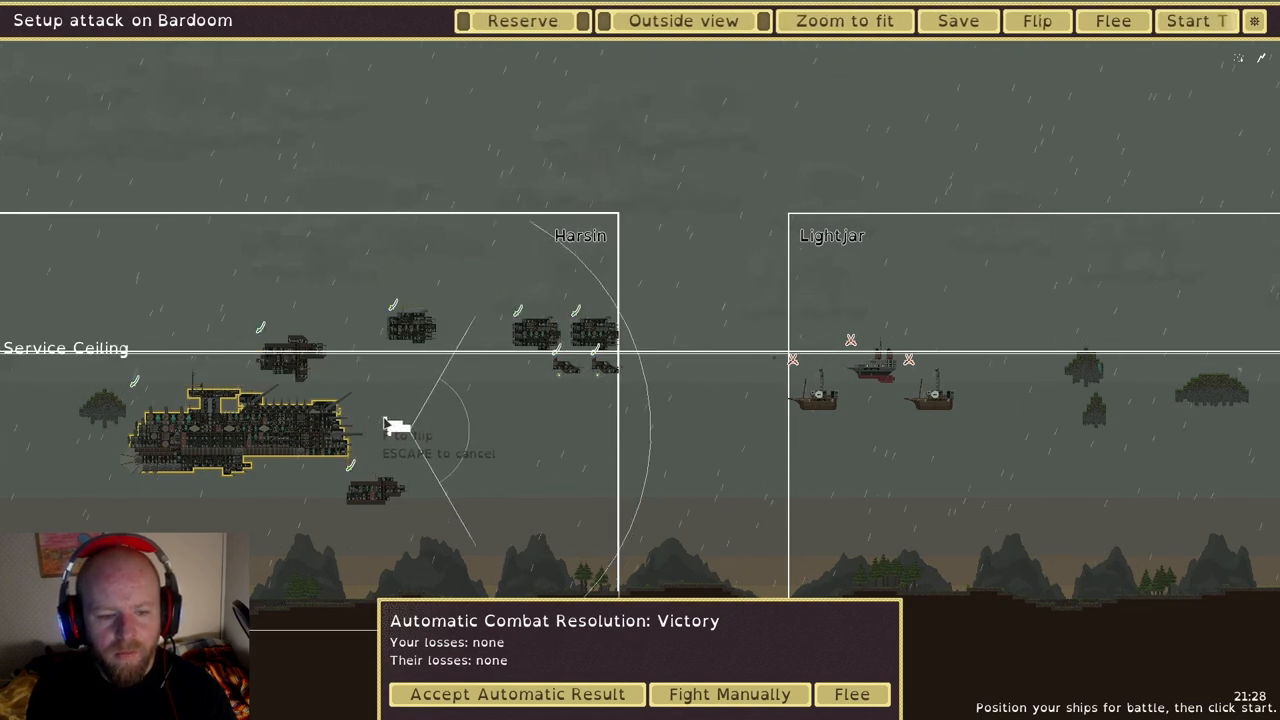
mouse_move(590, 373)
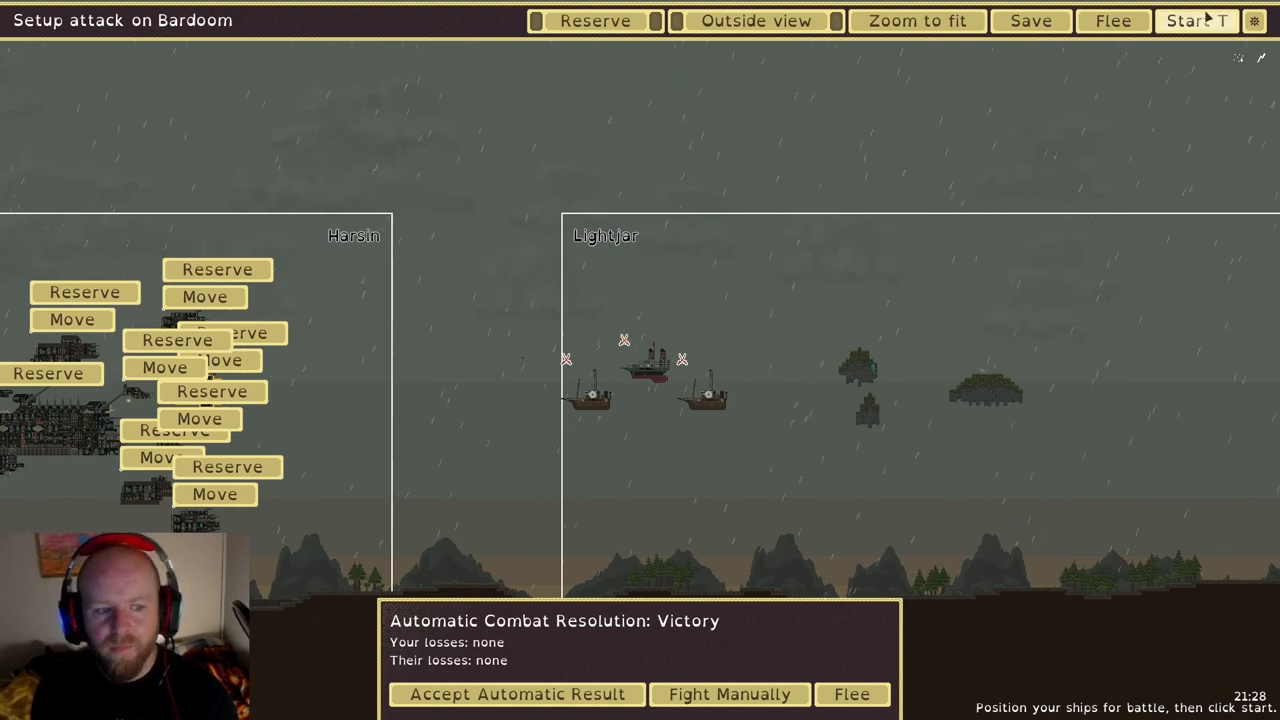
Fight the battle for Bardoom and dismiss the victory summary
click(513, 694)
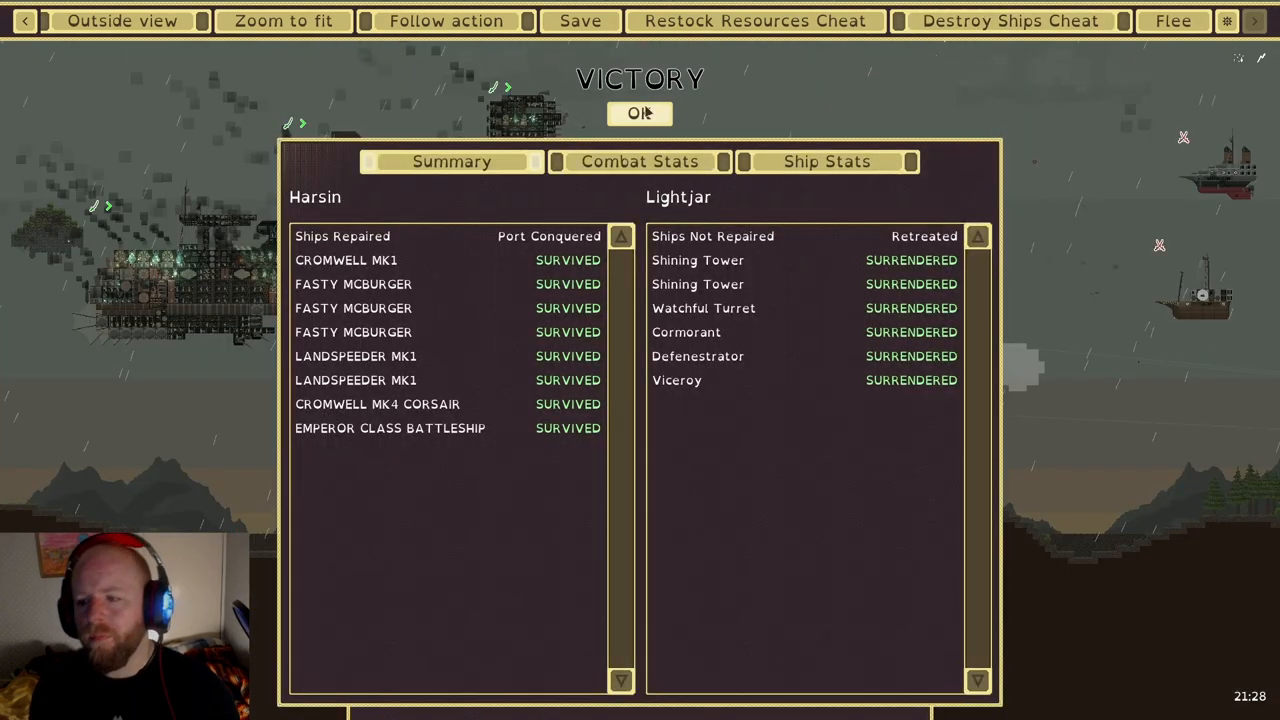
click(637, 113)
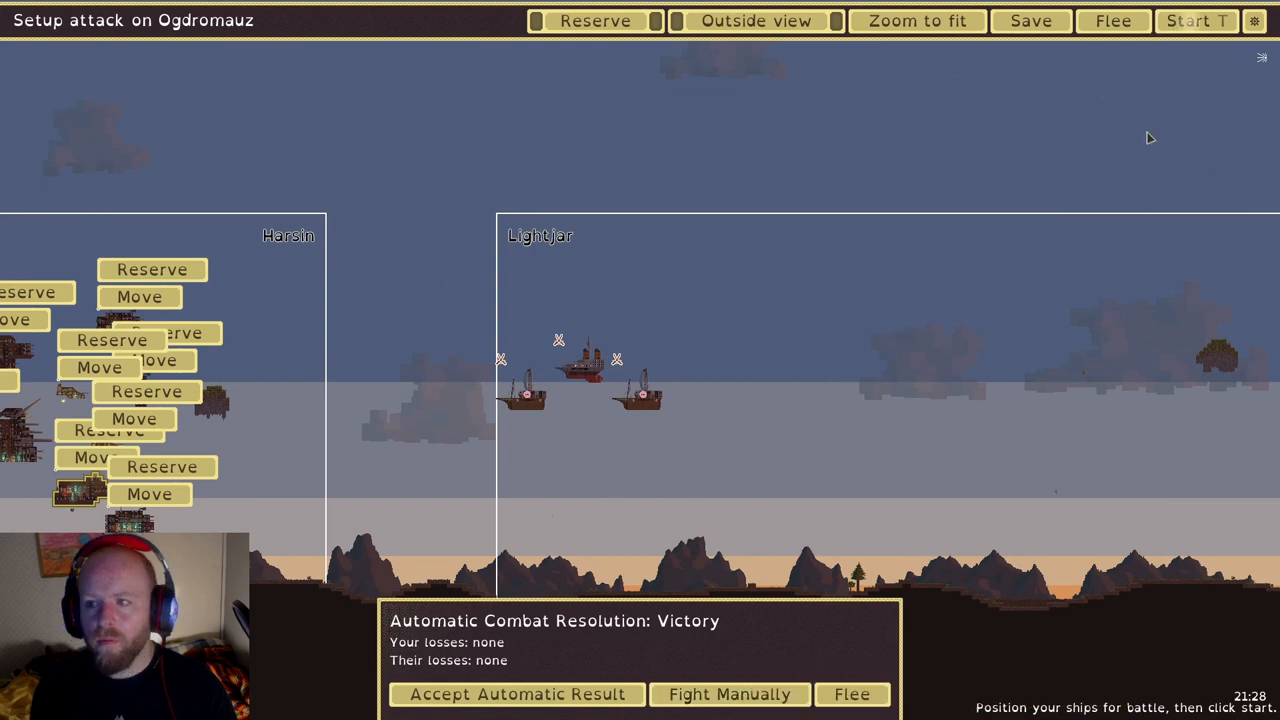
Resolve the attack on Ogdromauz
click(516, 693)
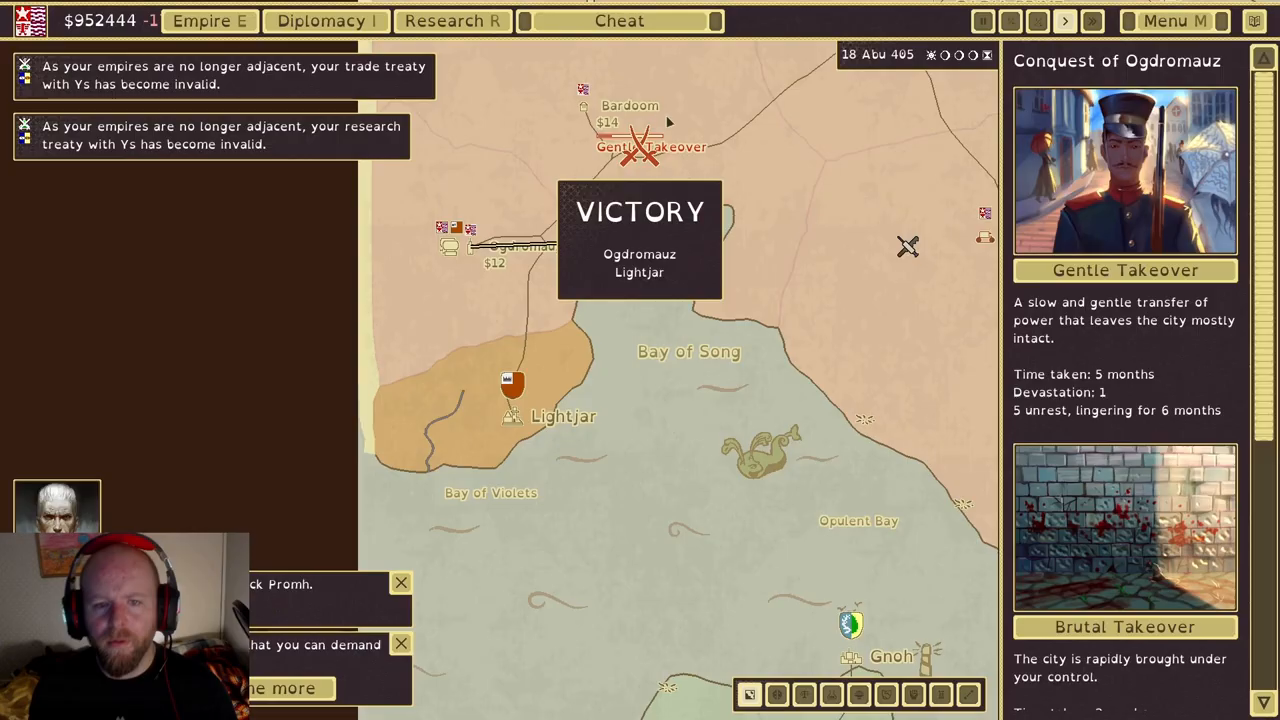
mouse_move(775, 190)
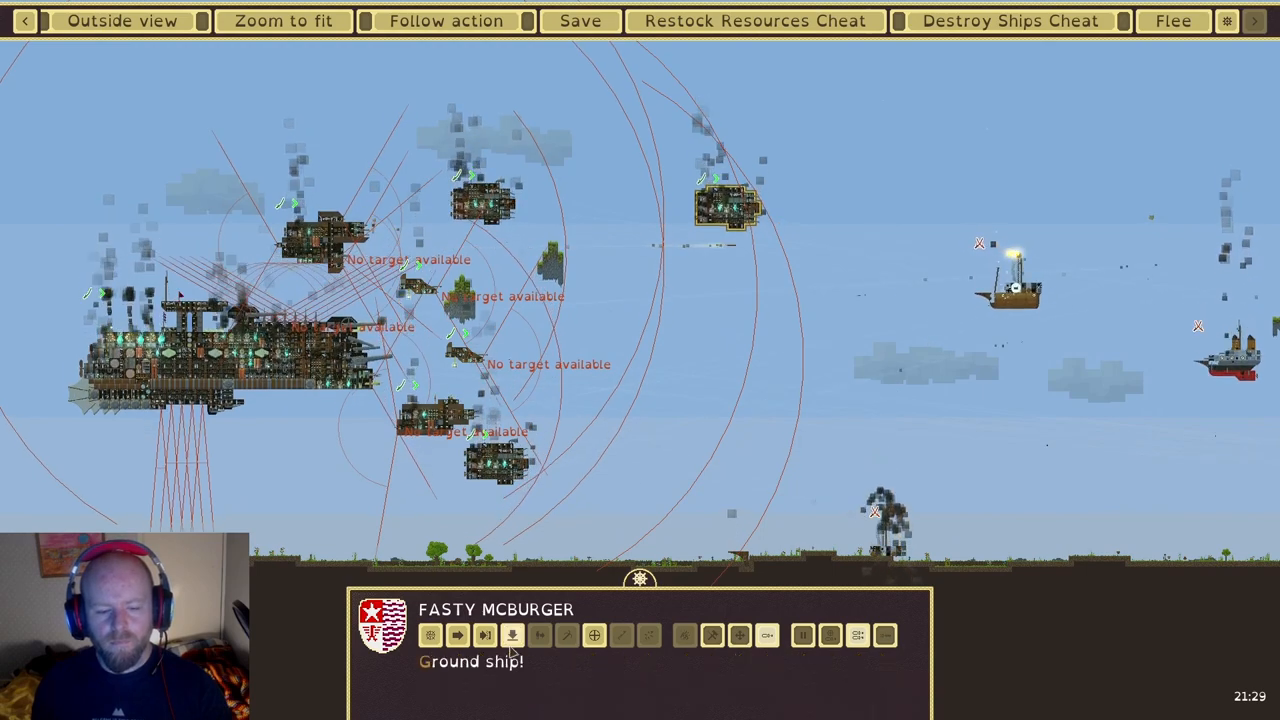
Order the Fasty McBurger ship during the battle against Lightjar
click(527, 637)
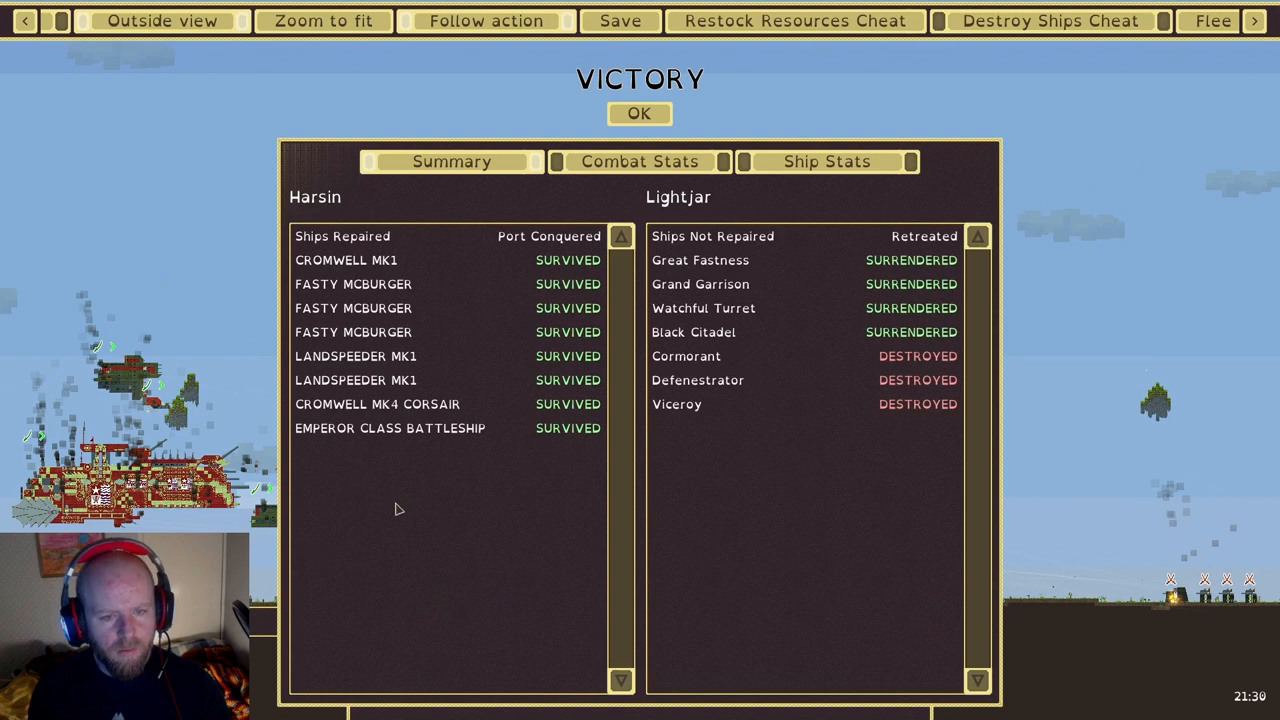
mouse_move(912, 302)
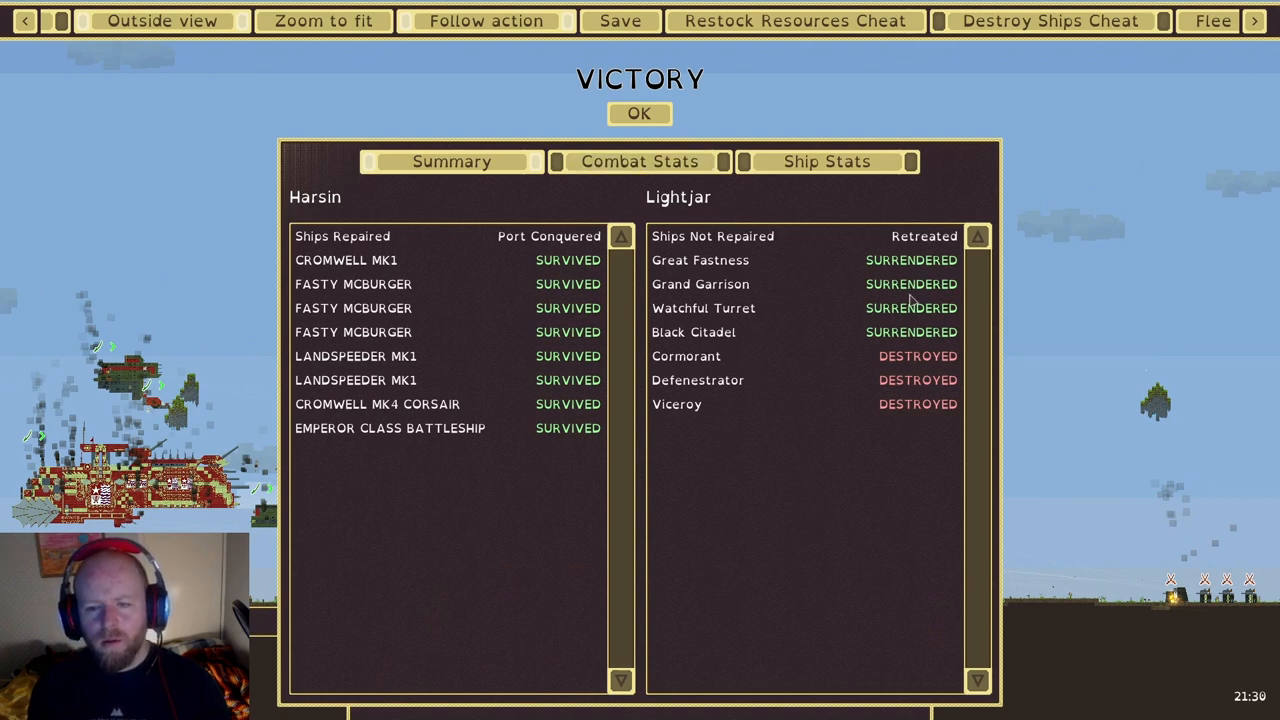
mouse_move(910, 352)
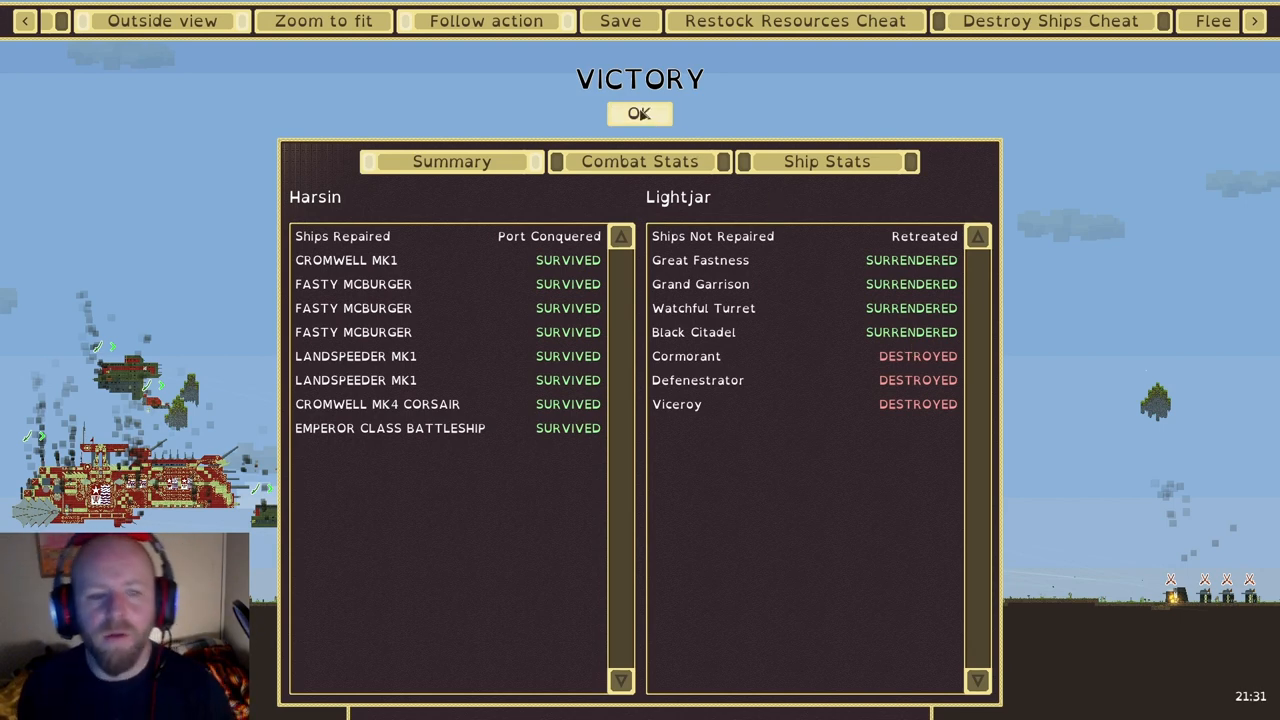
Dismiss the victory summary and scroll through the Conquest of Lightjar takeover options
click(637, 113)
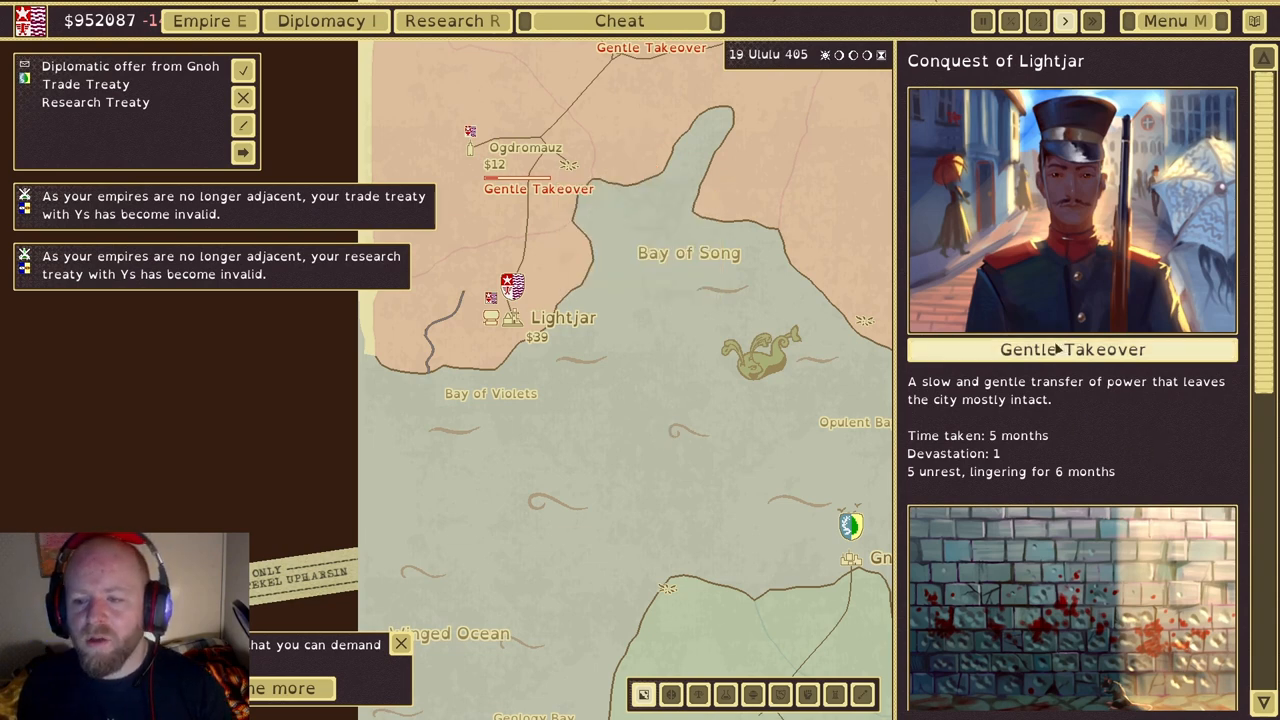
scroll(down, 3)
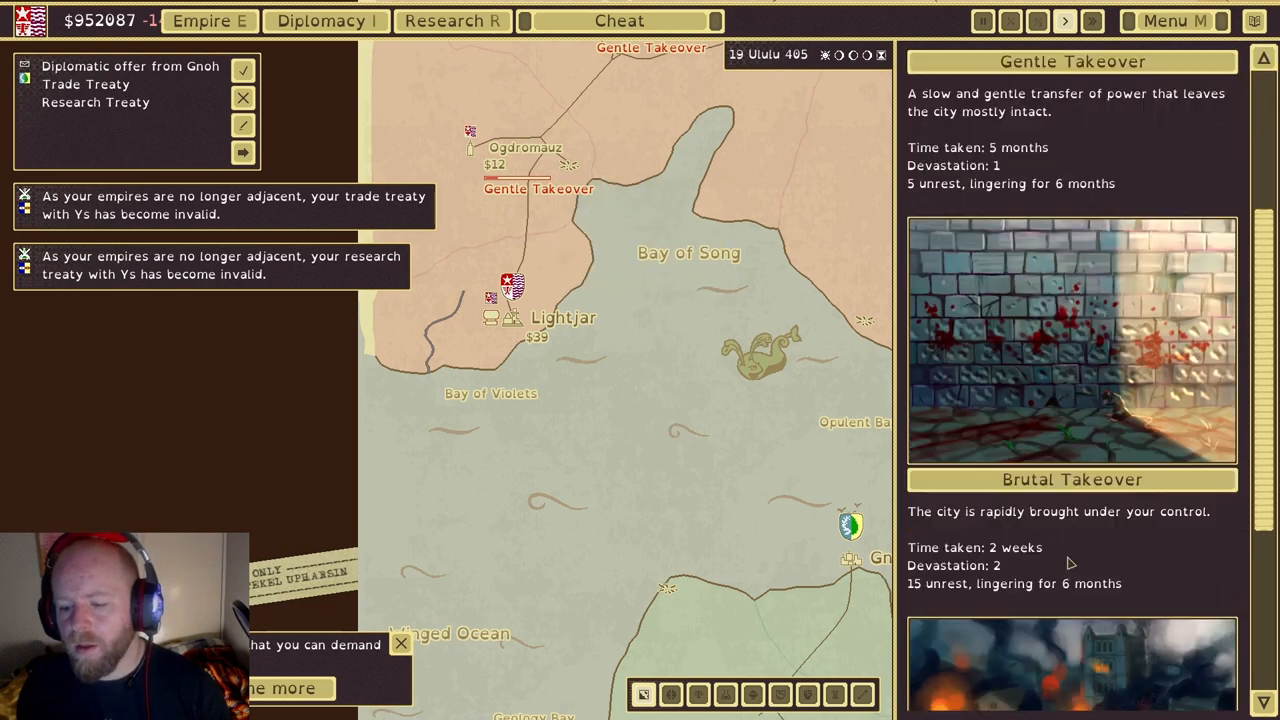
scroll(down, 3)
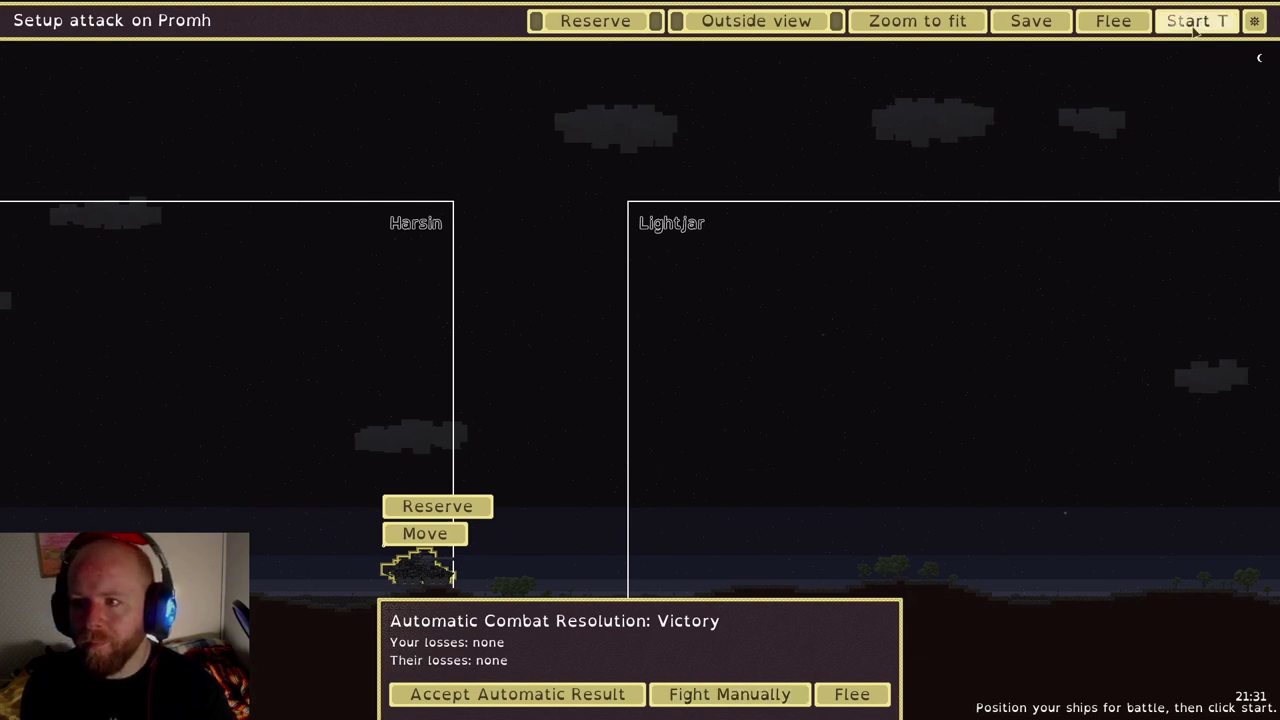
Fight the battle for Promh through to the victory summary
click(1196, 20)
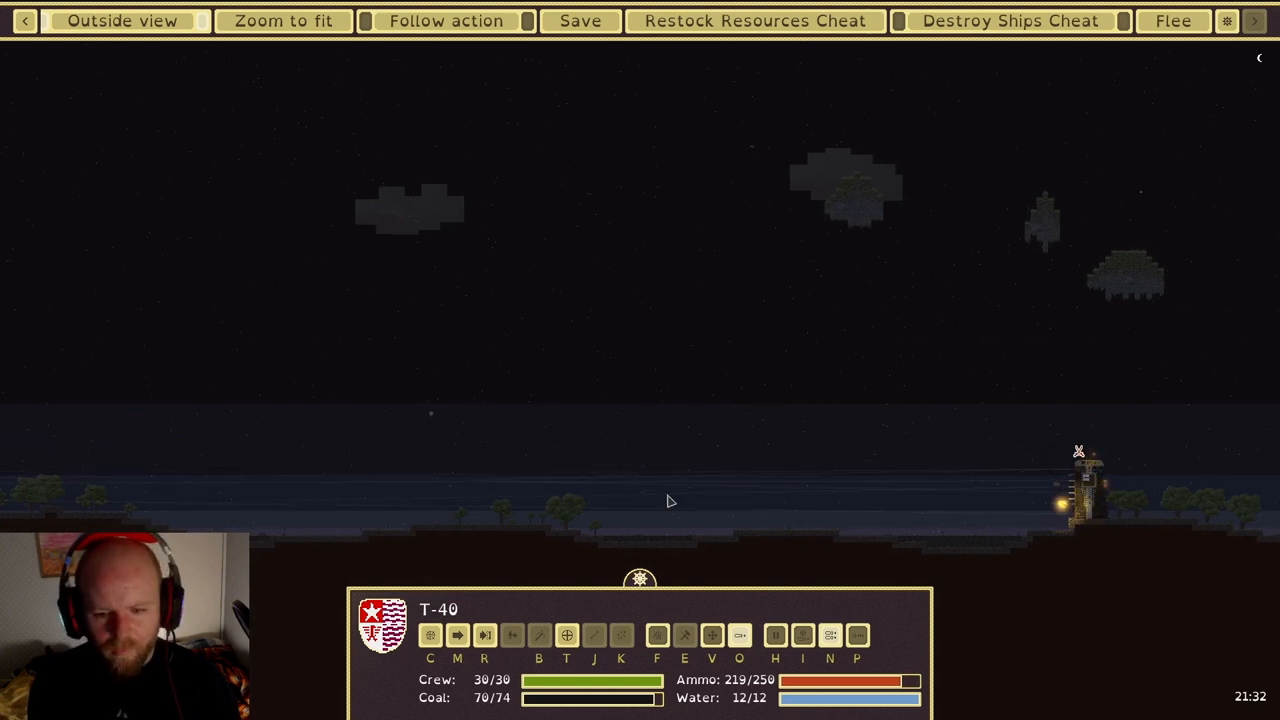
click(492, 633)
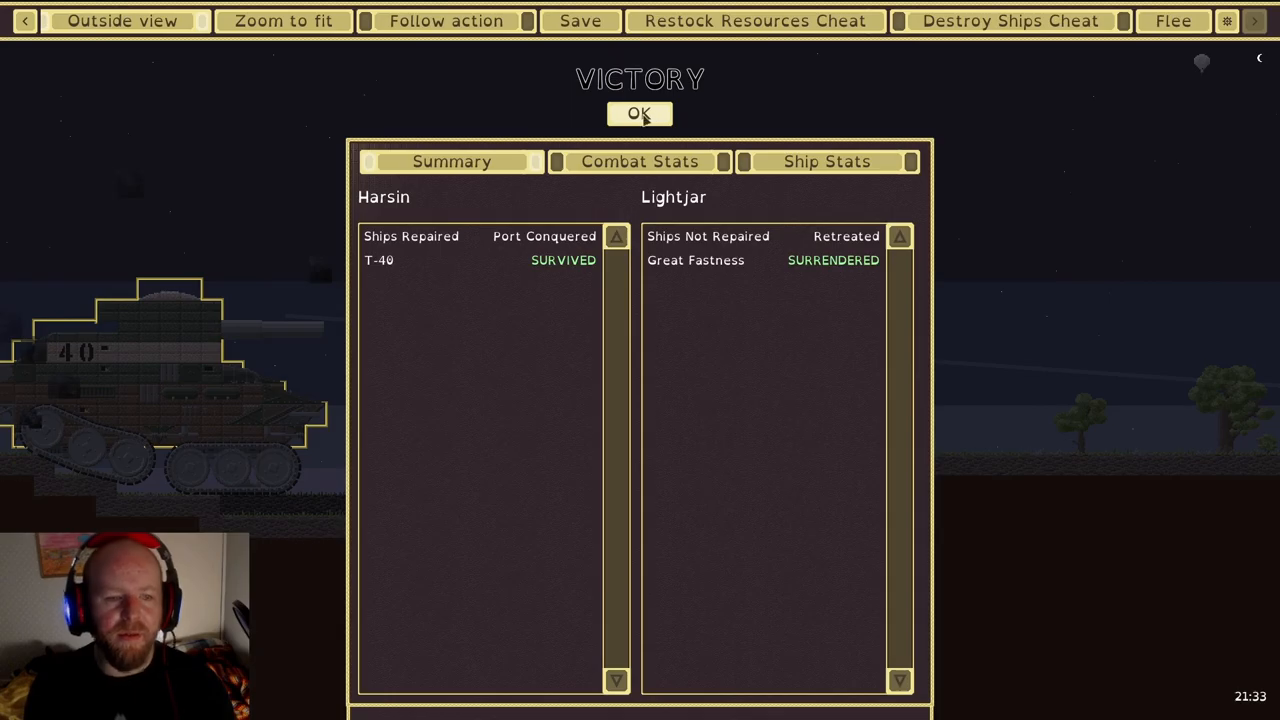
Dismiss the Victory results and bring up the game menu on the conquest map
click(638, 113)
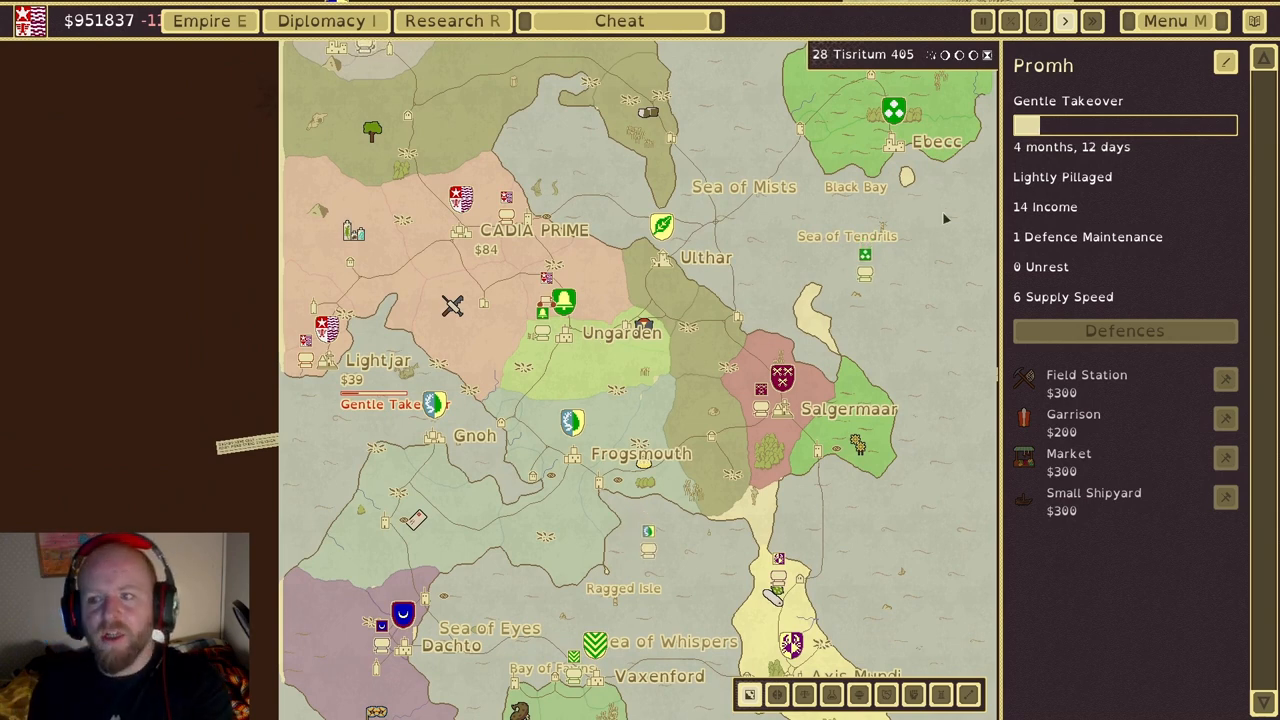
click(1174, 20)
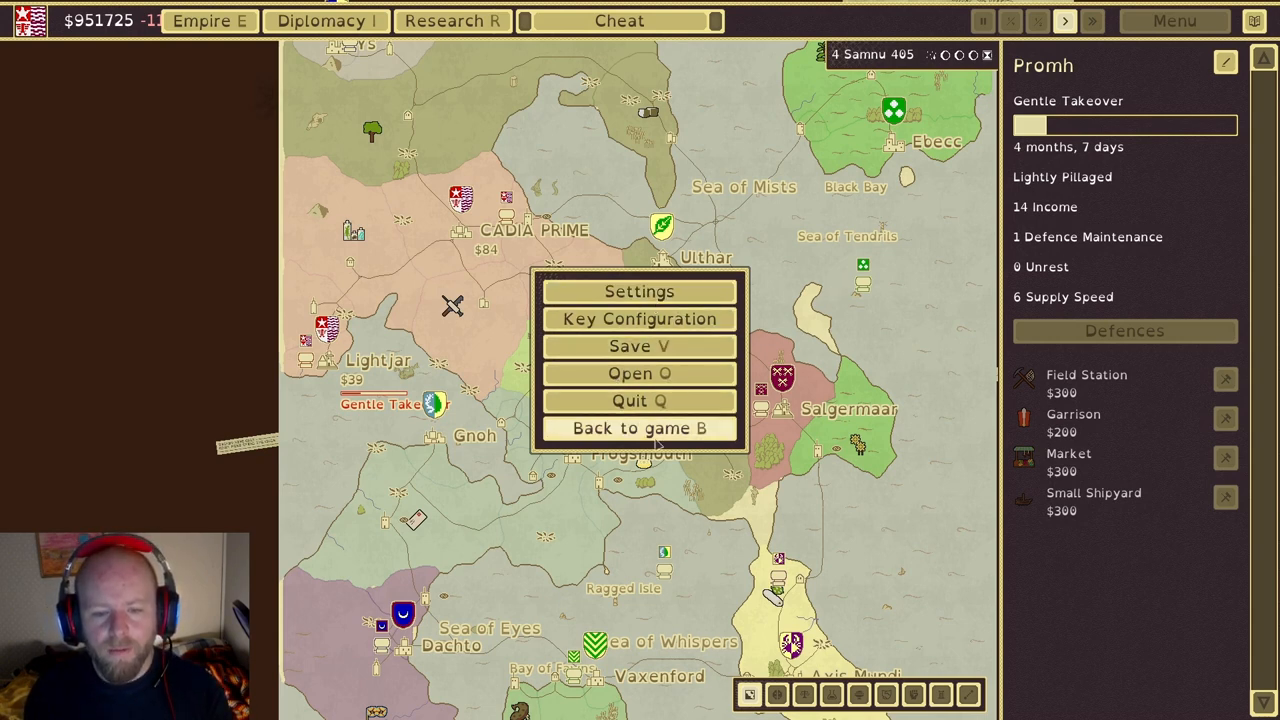
mouse_move(639, 401)
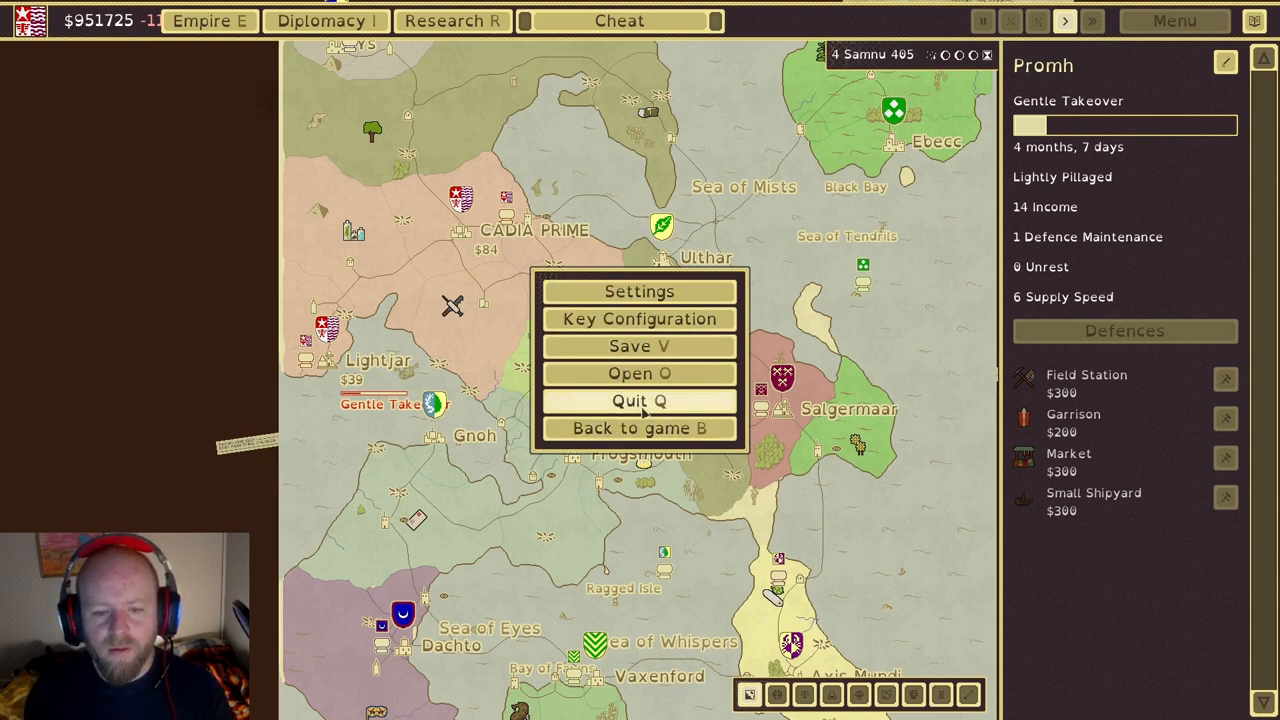
Quit the campaign and start a Design & Fight custom combat setup
click(639, 401)
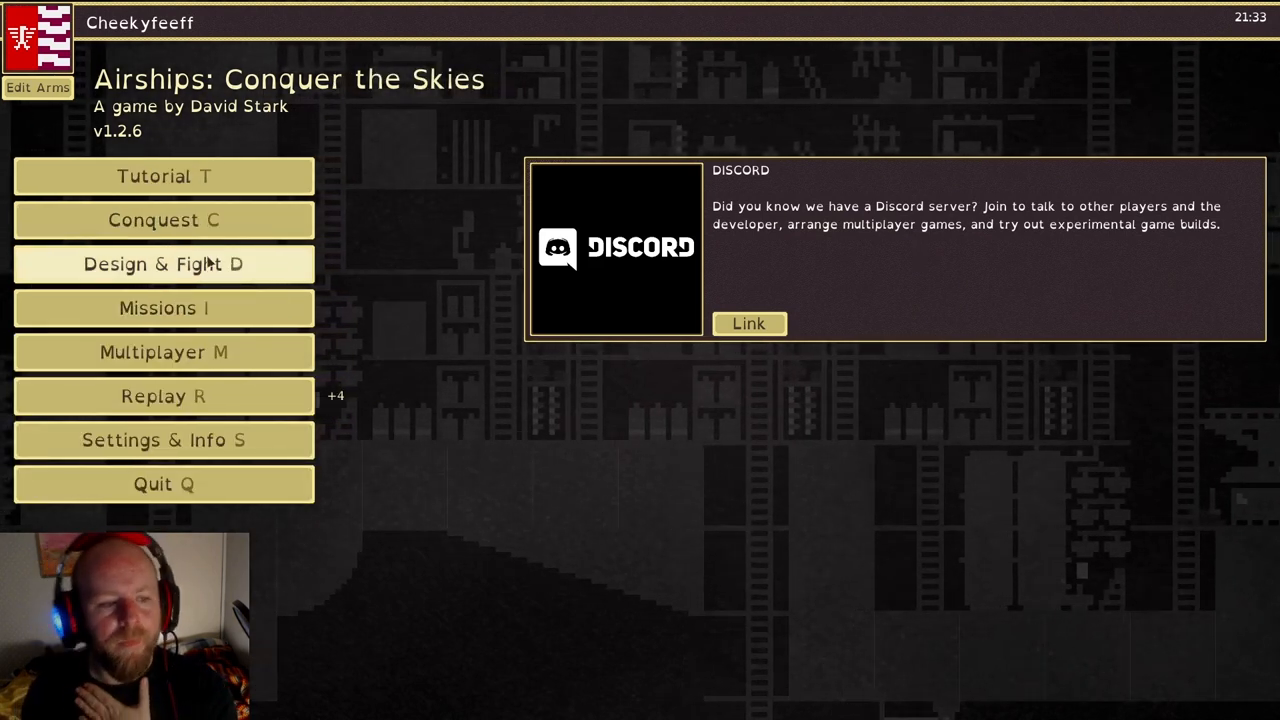
click(163, 263)
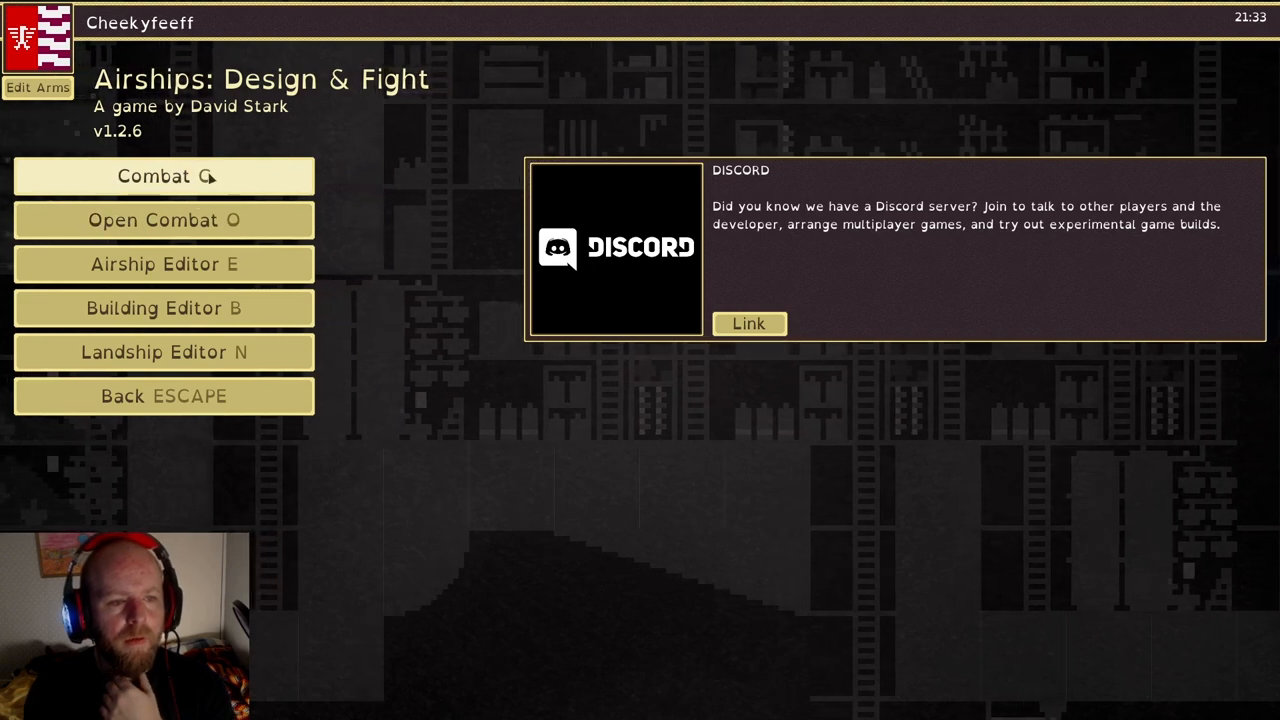
click(163, 220)
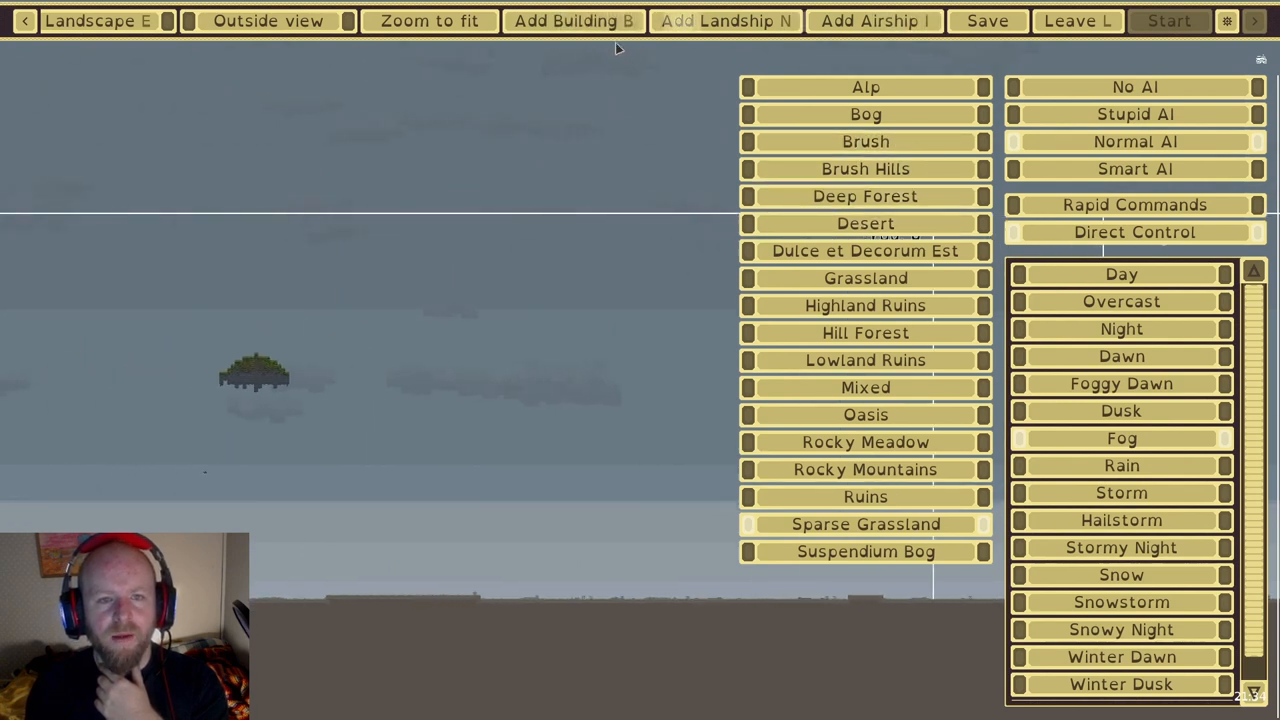
mouse_move(710, 30)
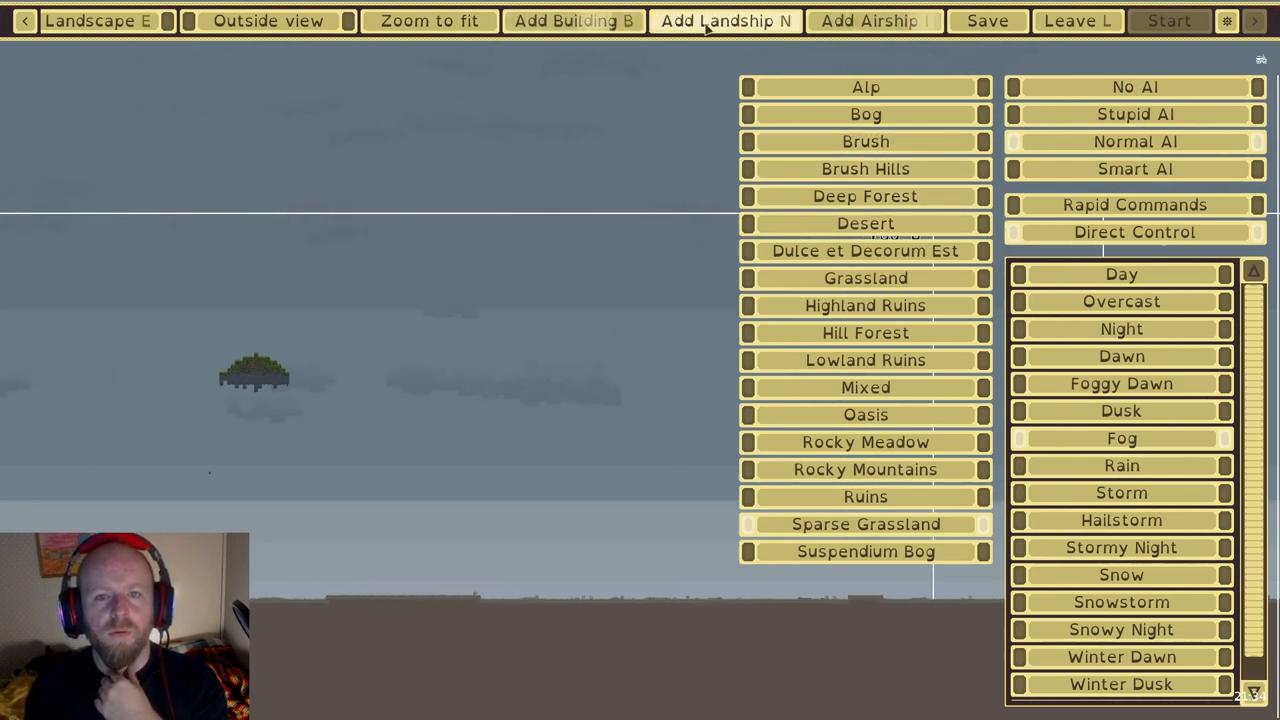
Compare Imperator V and Imperial Battleship MK1/MK2, then add the MK2 to the fleet
click(875, 21)
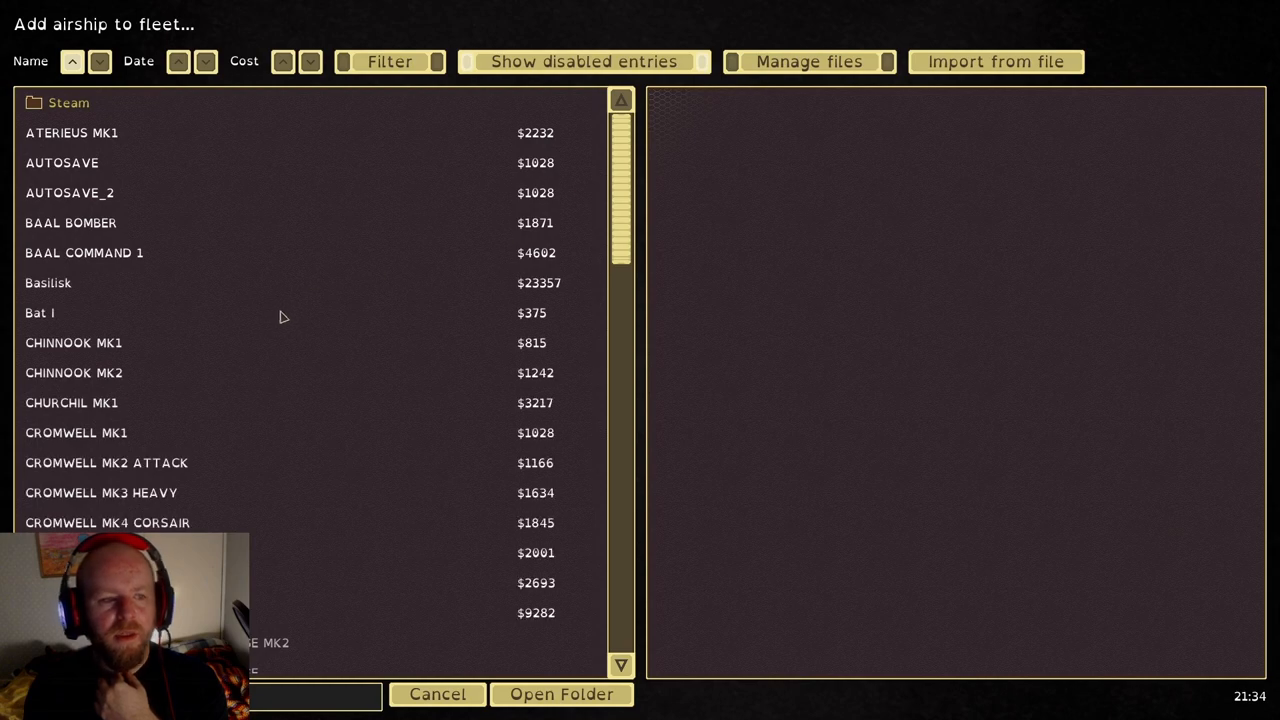
scroll(down, 3)
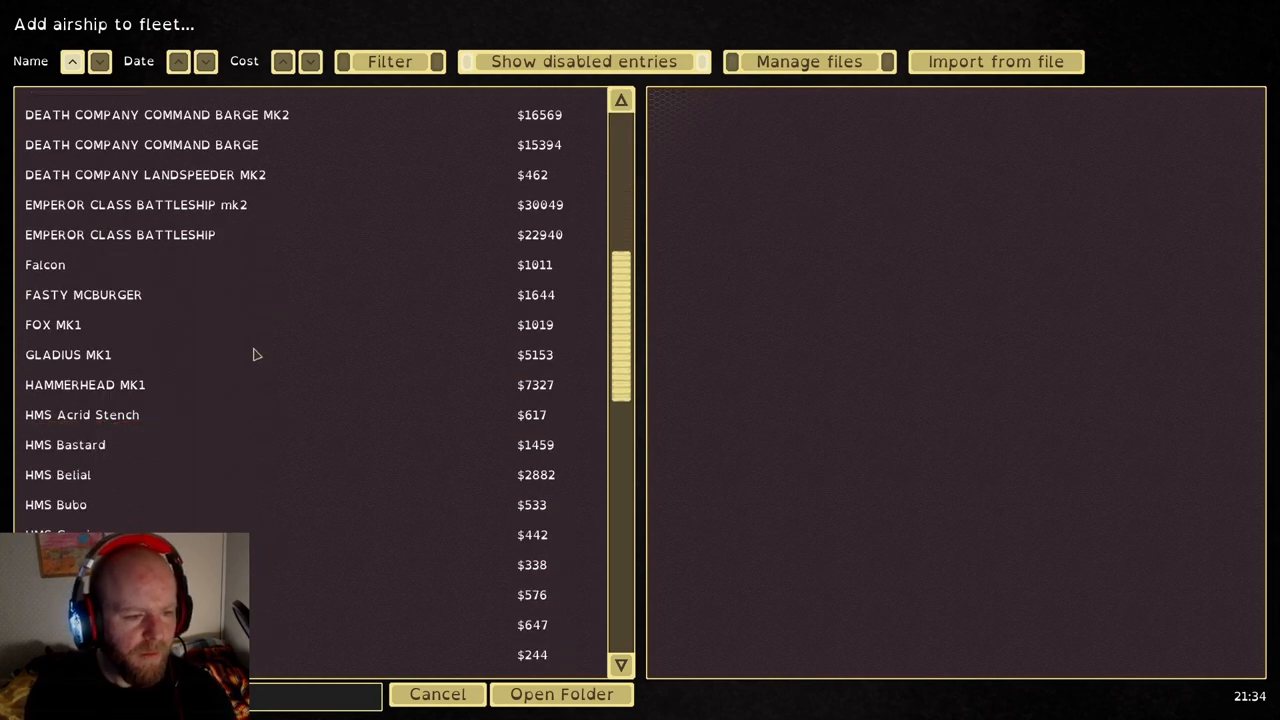
scroll(down, 3)
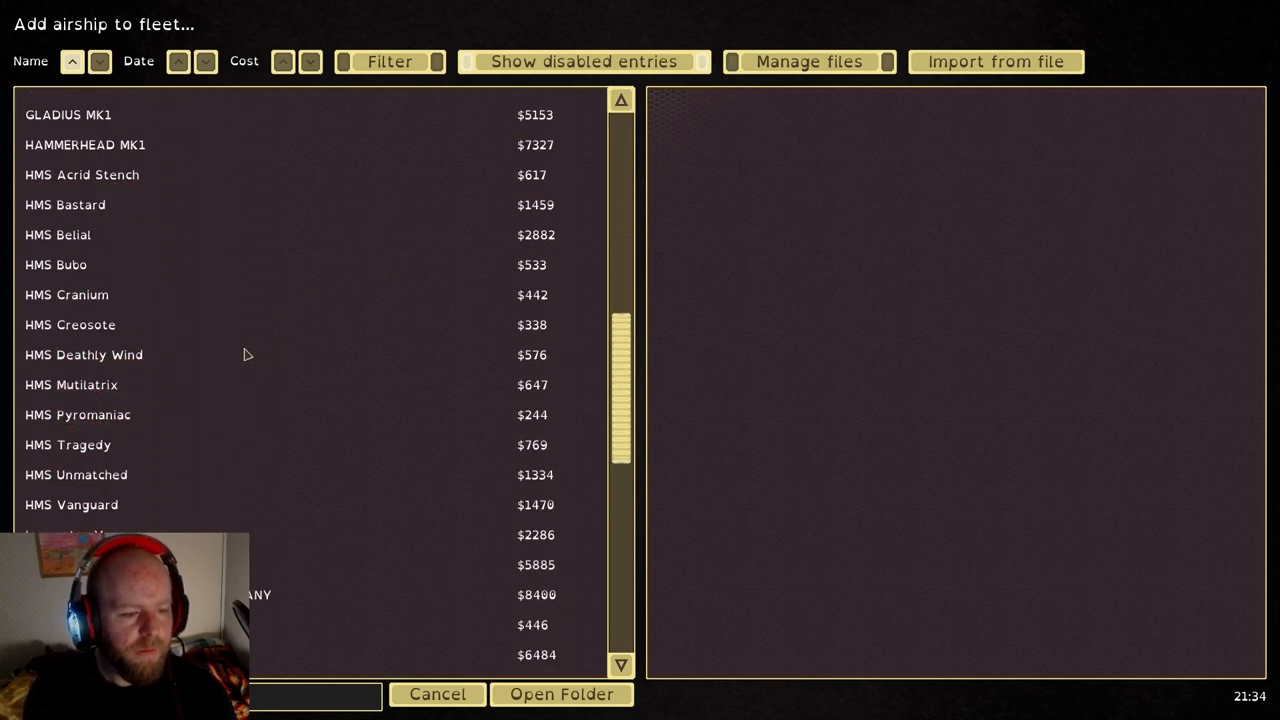
click(62, 487)
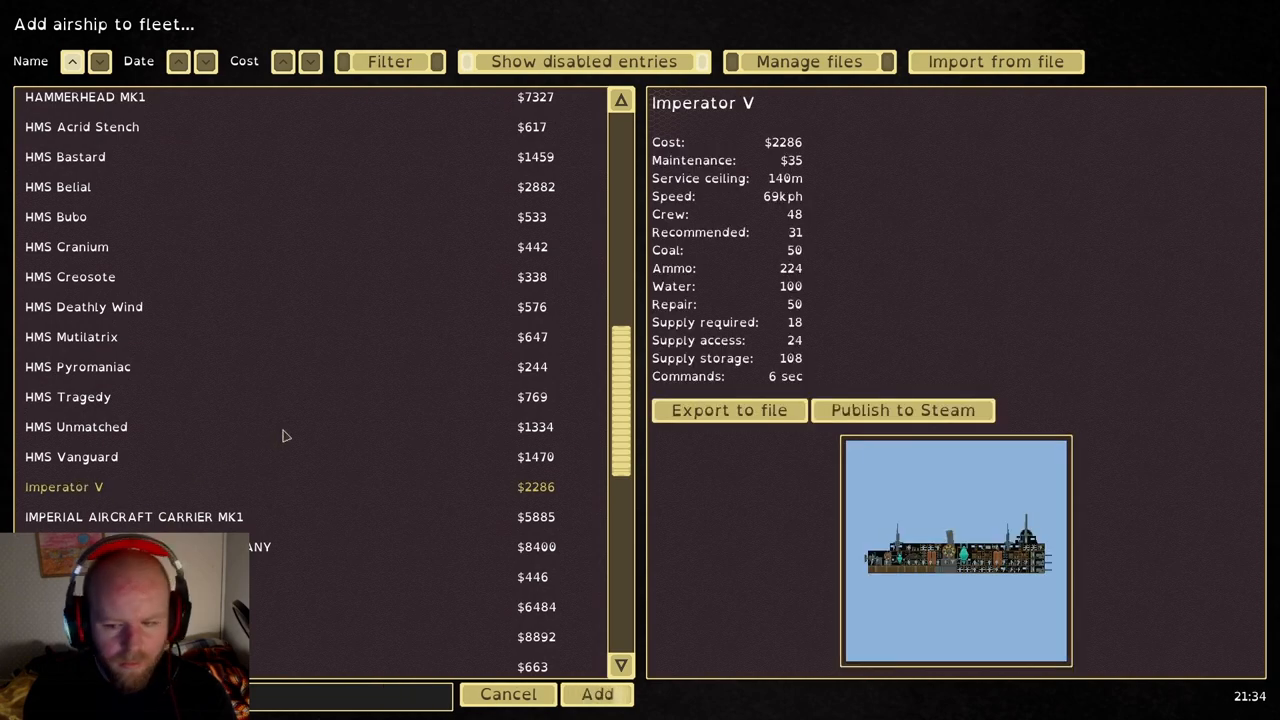
click(110, 476)
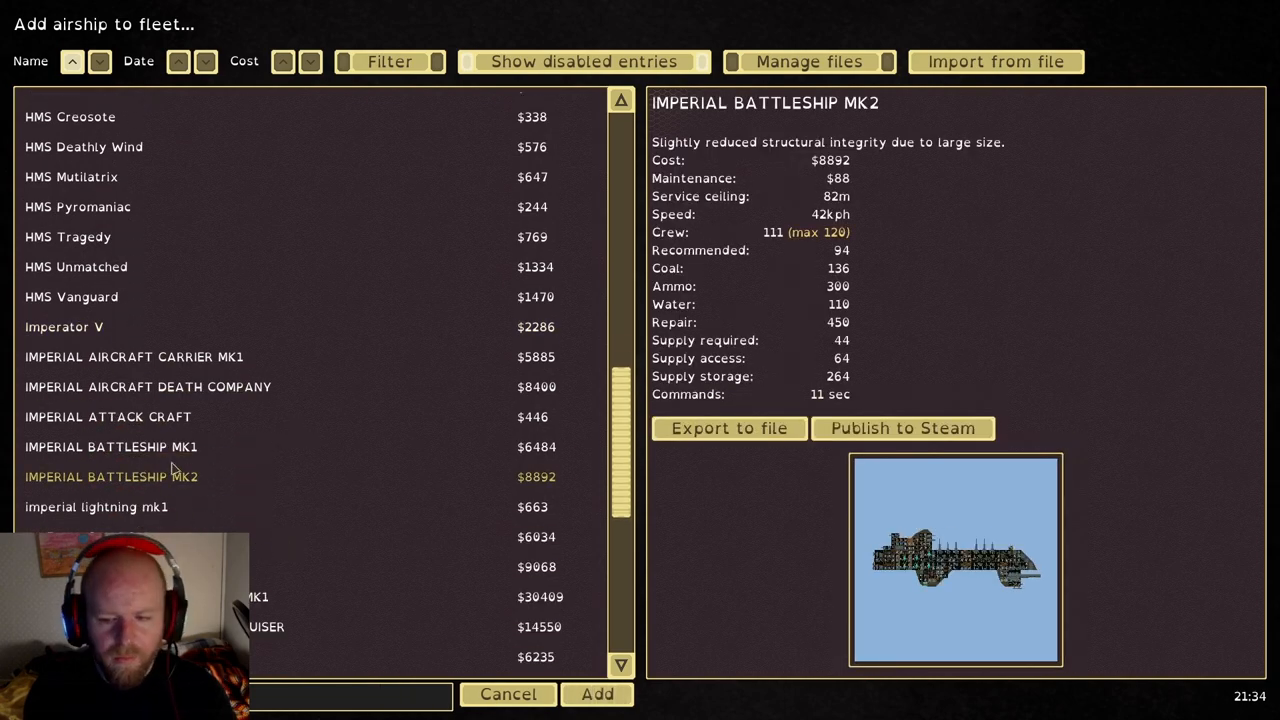
mouse_move(137, 483)
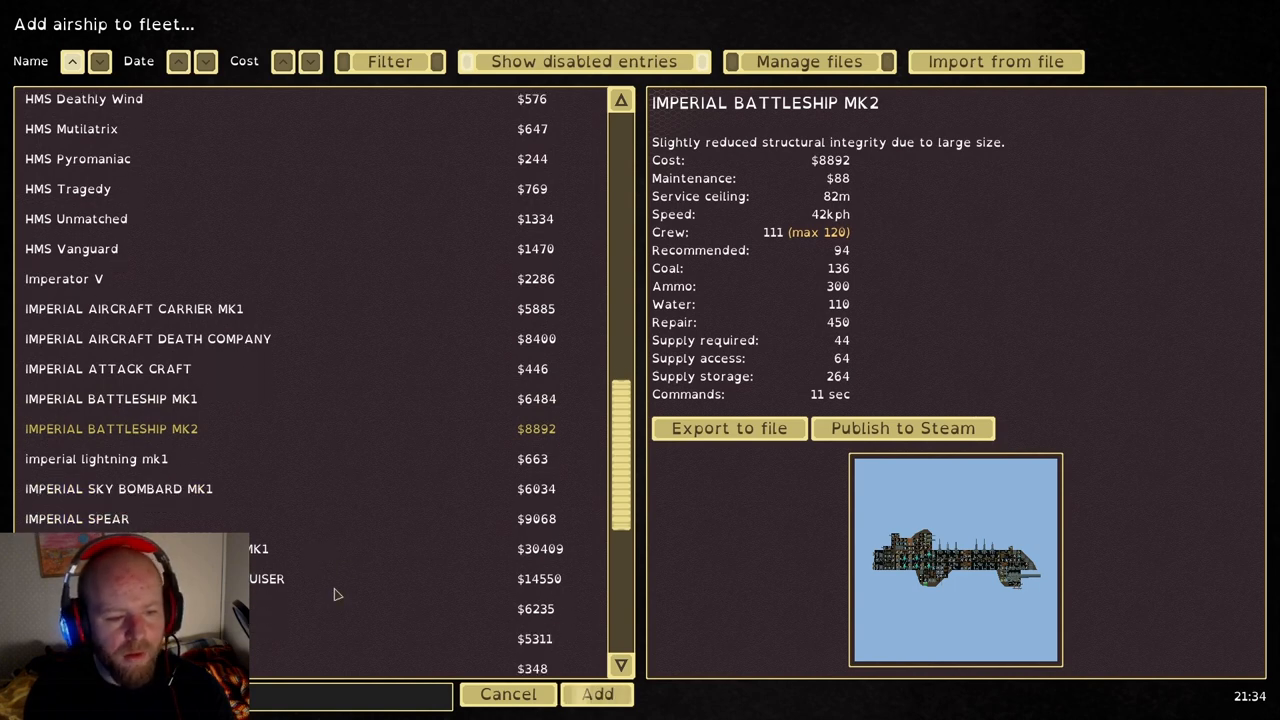
scroll(down, 3)
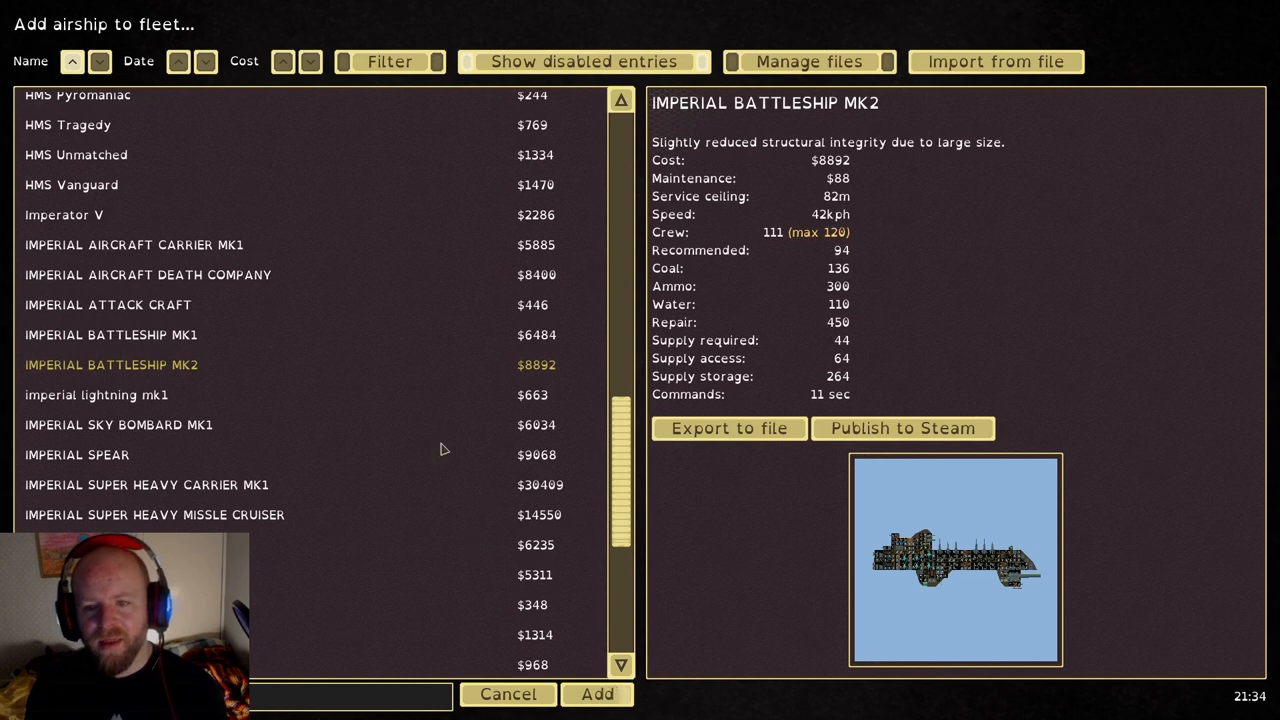
click(111, 334)
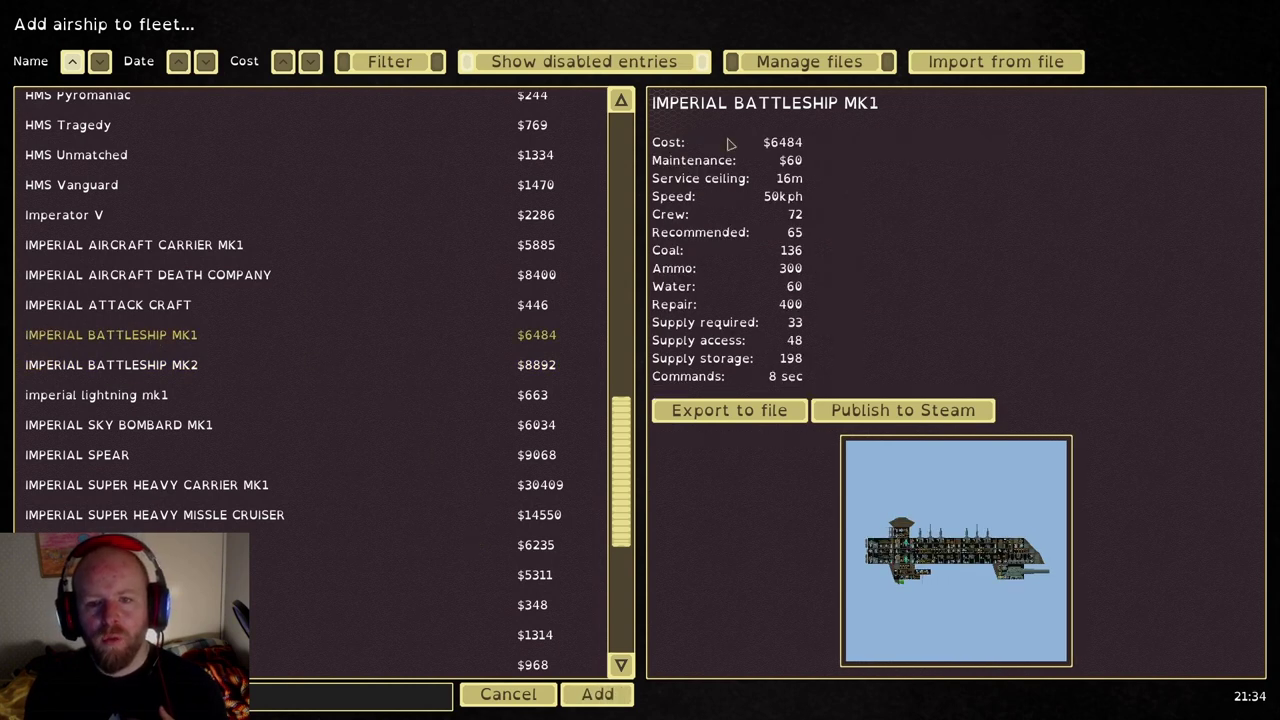
mouse_move(820, 190)
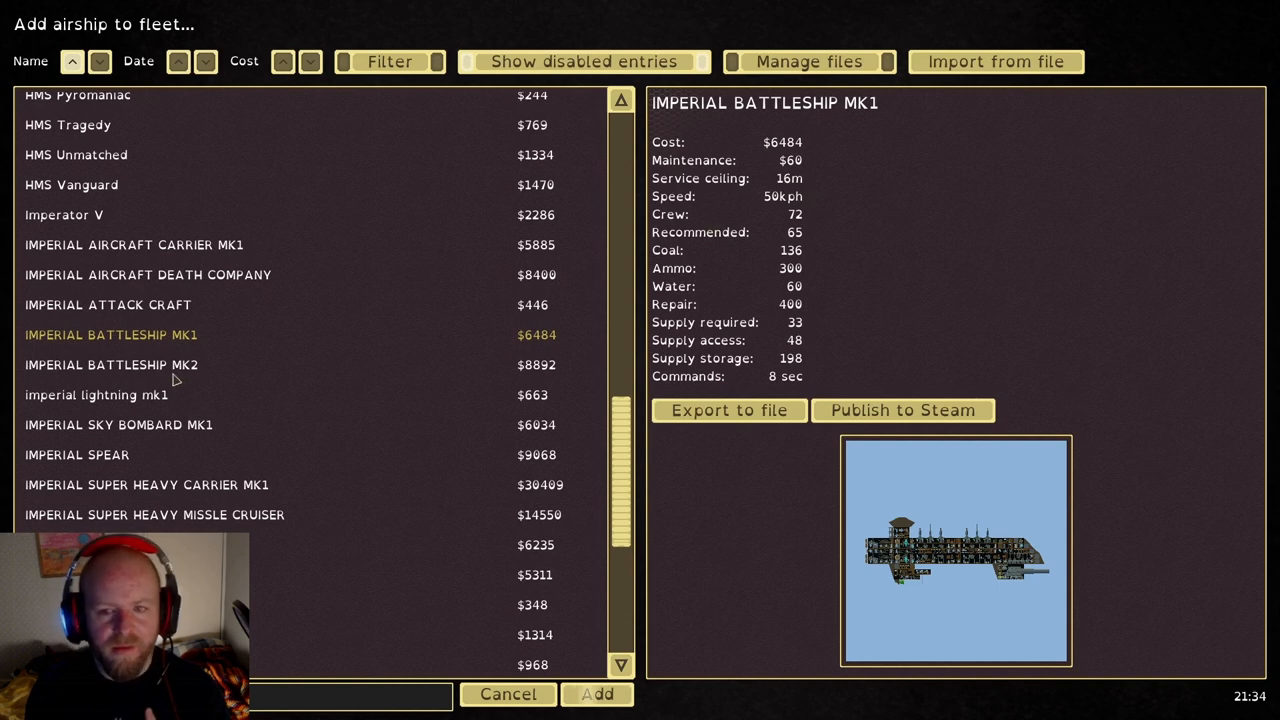
click(111, 364)
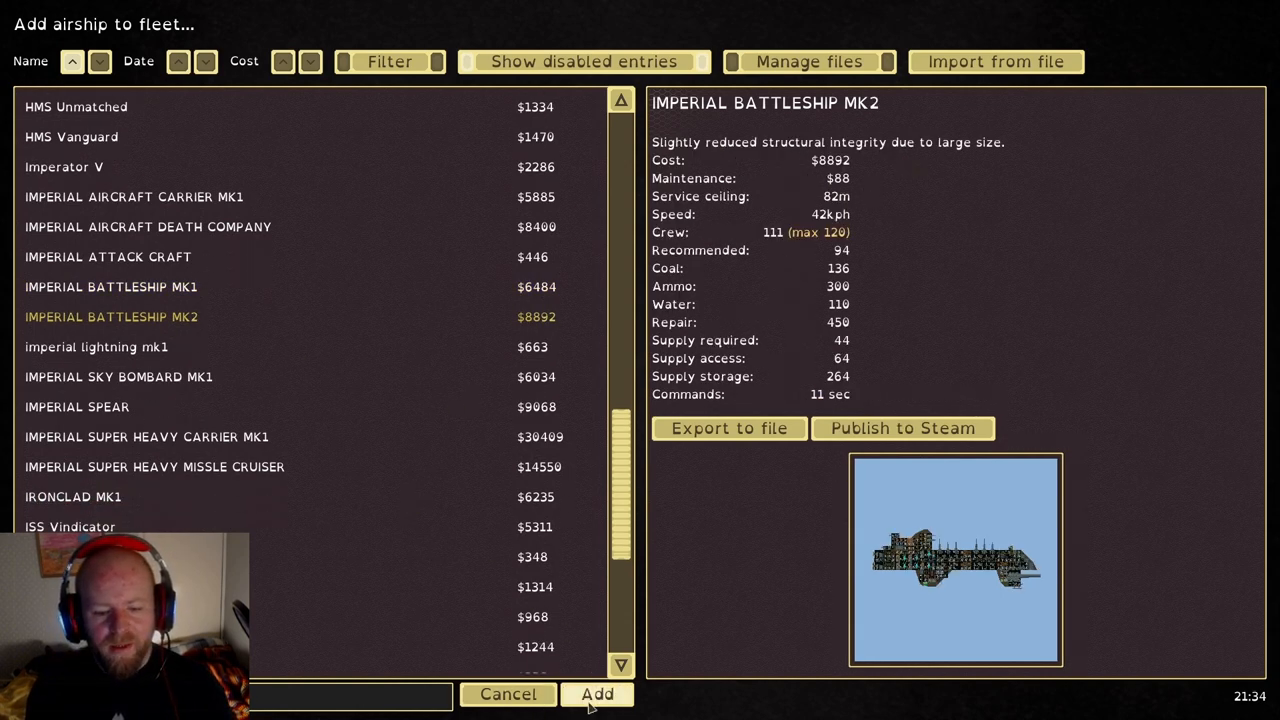
click(606, 695)
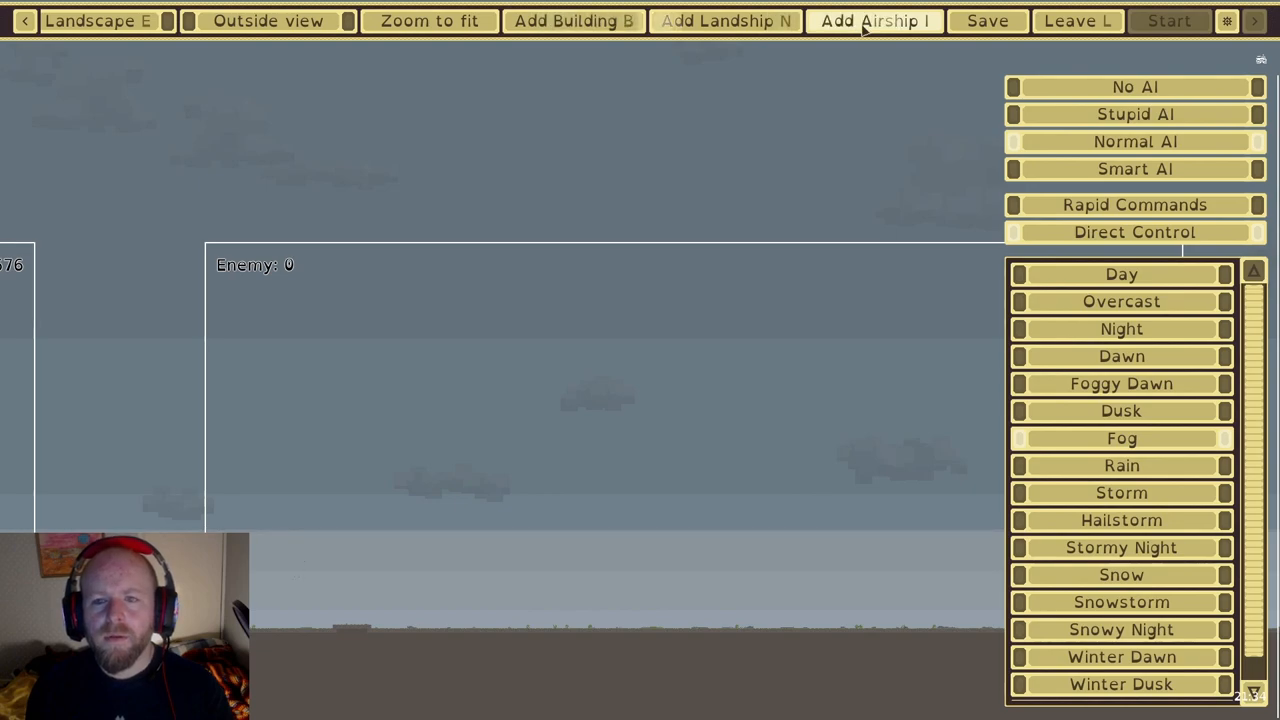
Preview the HMS Bastard, Belial, Unmatched and Vanguard airship designs
click(873, 21)
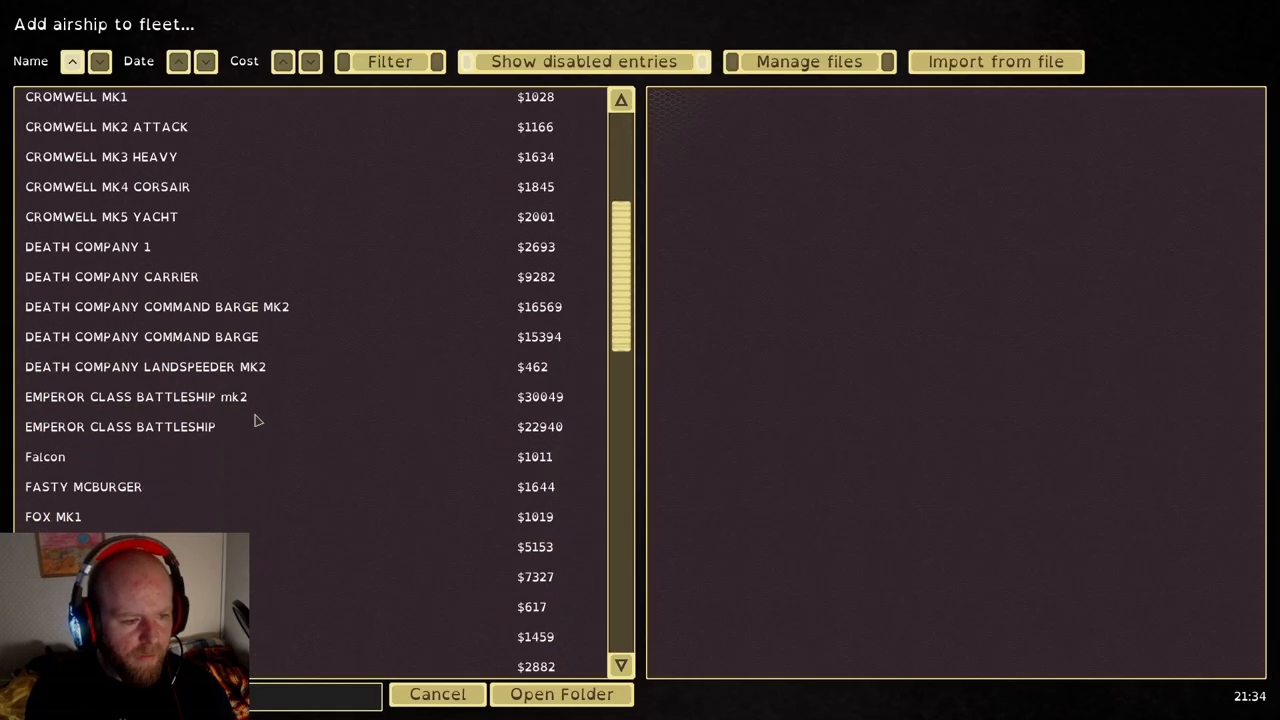
click(67, 375)
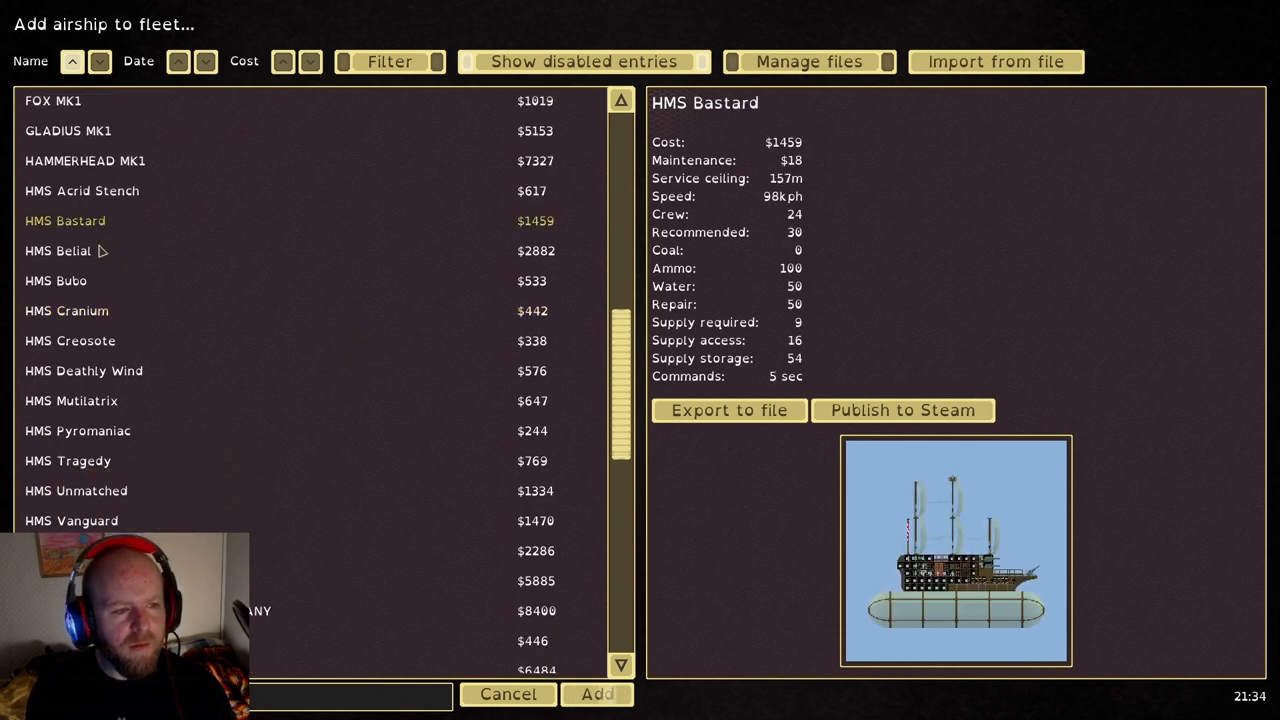
click(58, 250)
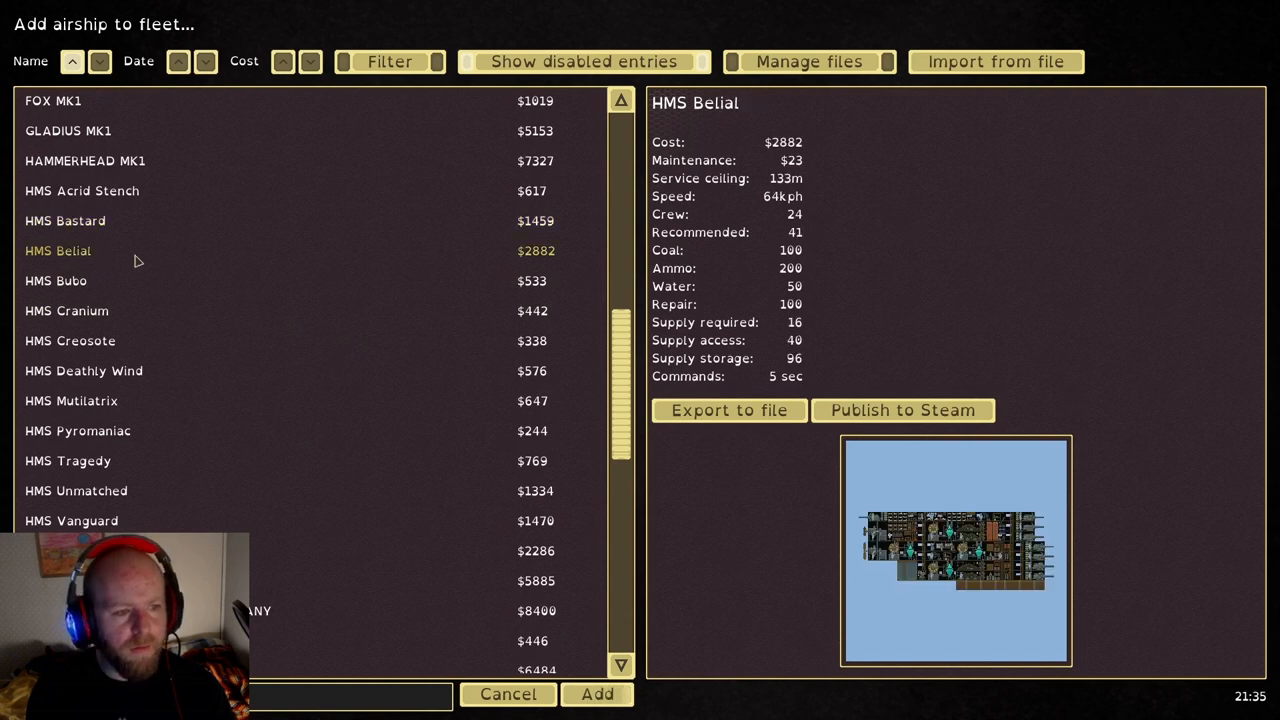
click(82, 190)
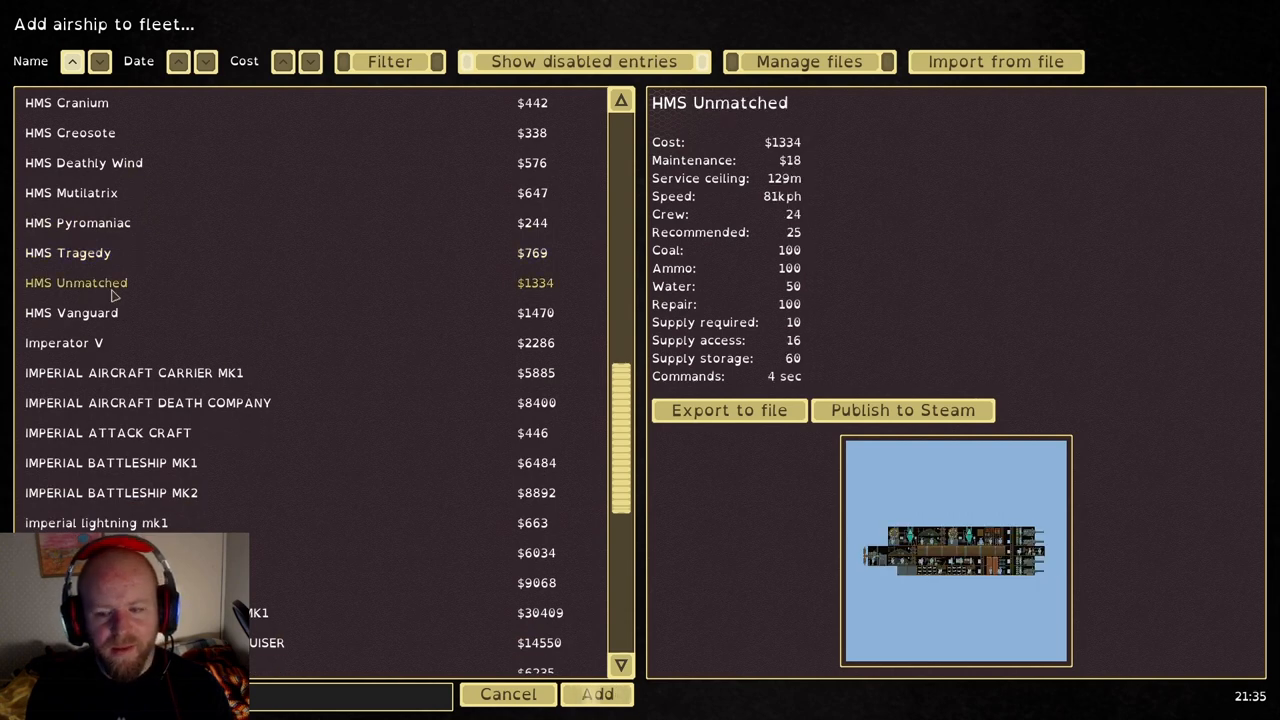
click(71, 312)
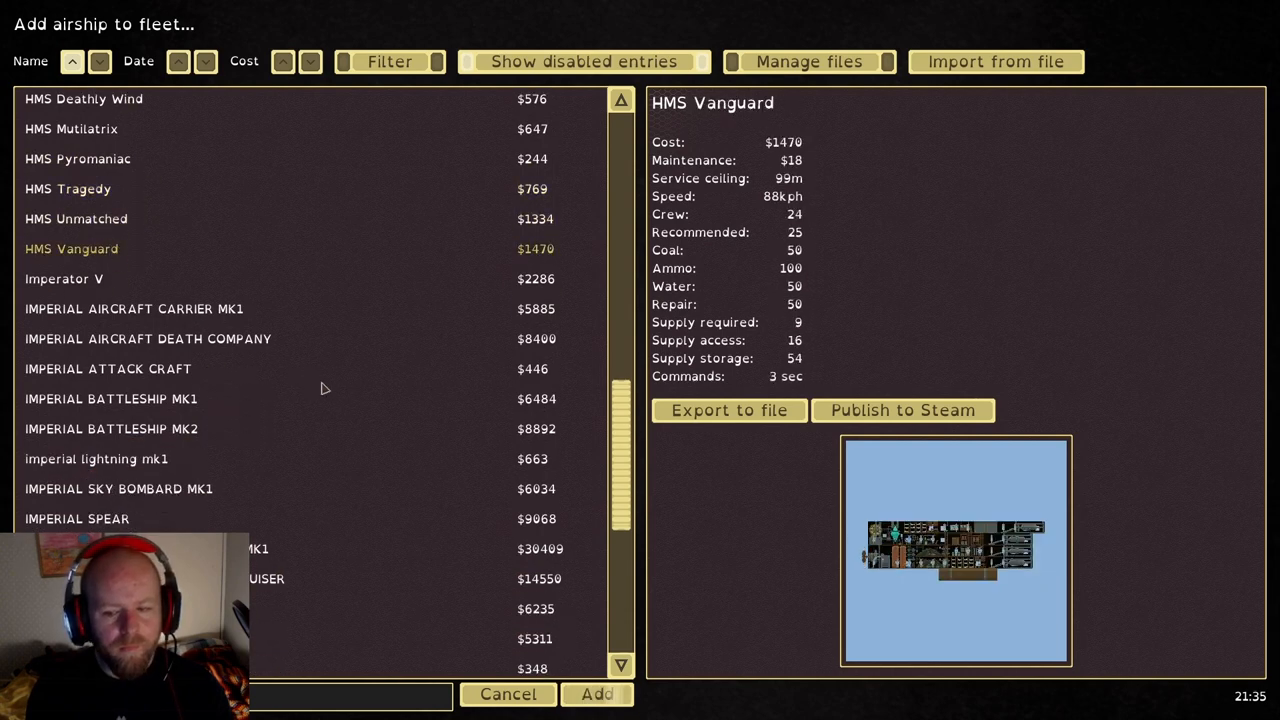
scroll(down, 3)
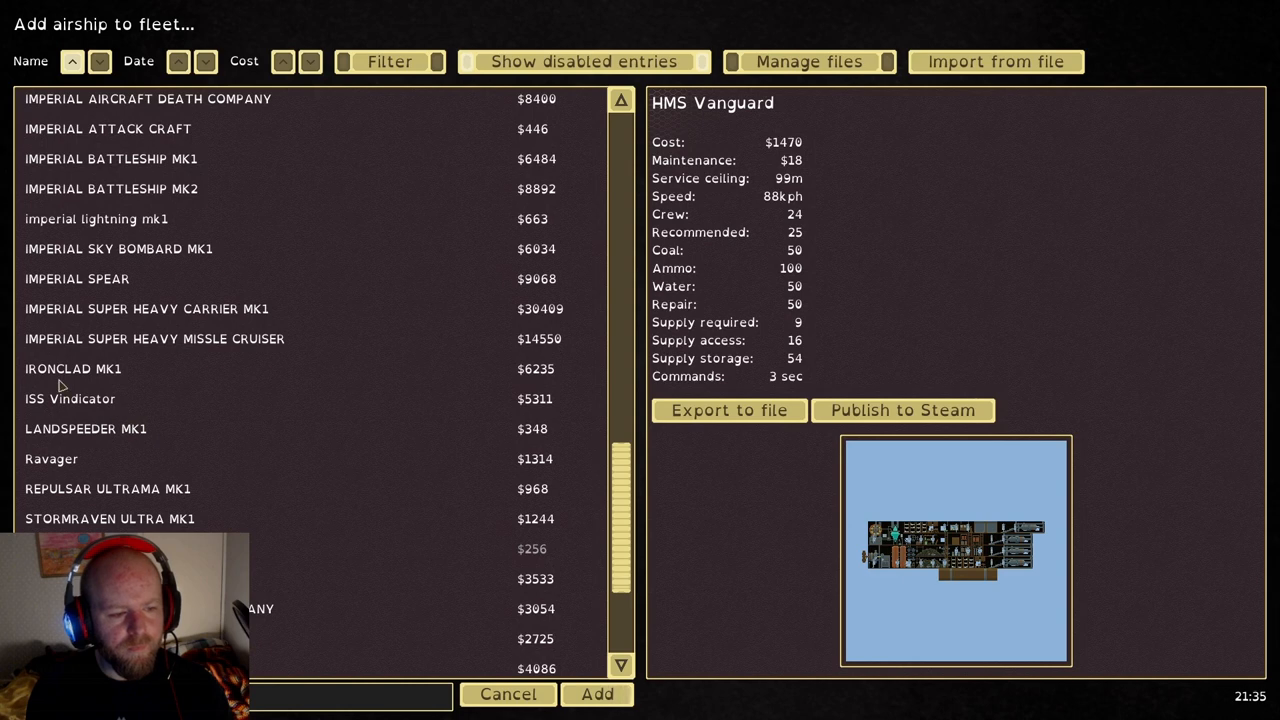
Preview Ravager, Stormraven, Thunderhawk and Valentine designs, then start the battle
click(70, 398)
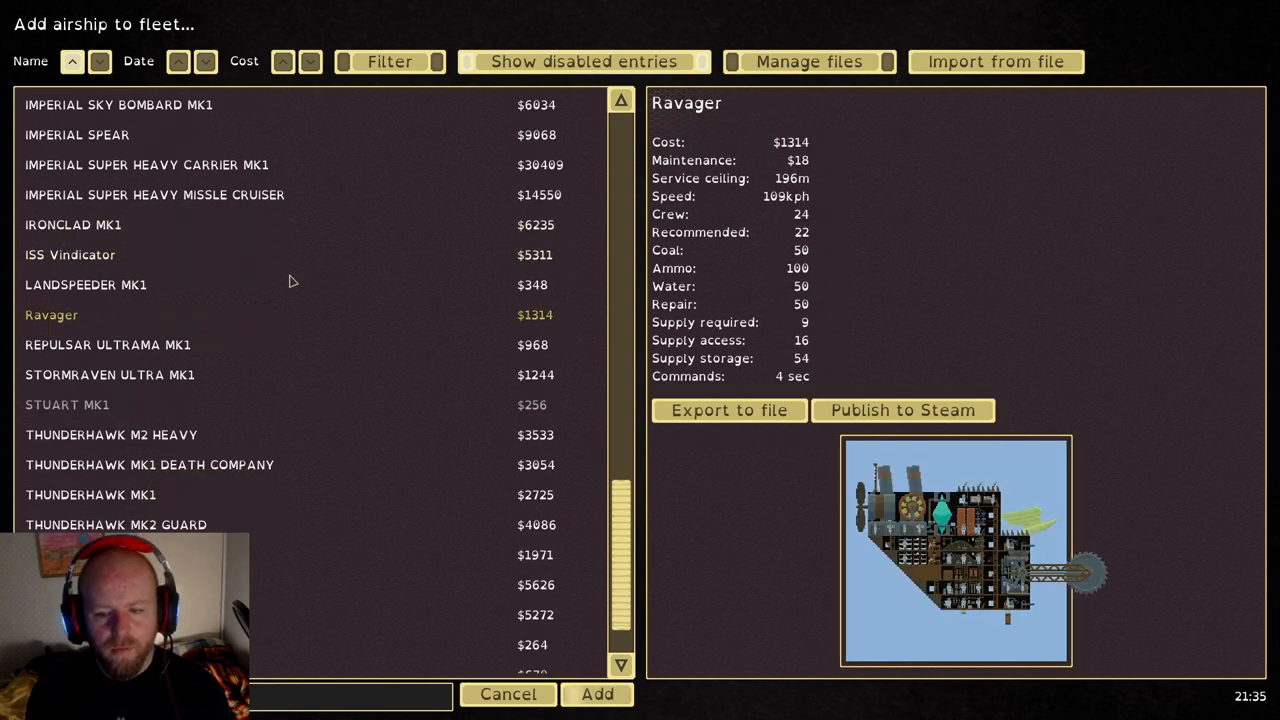
mouse_move(1112, 597)
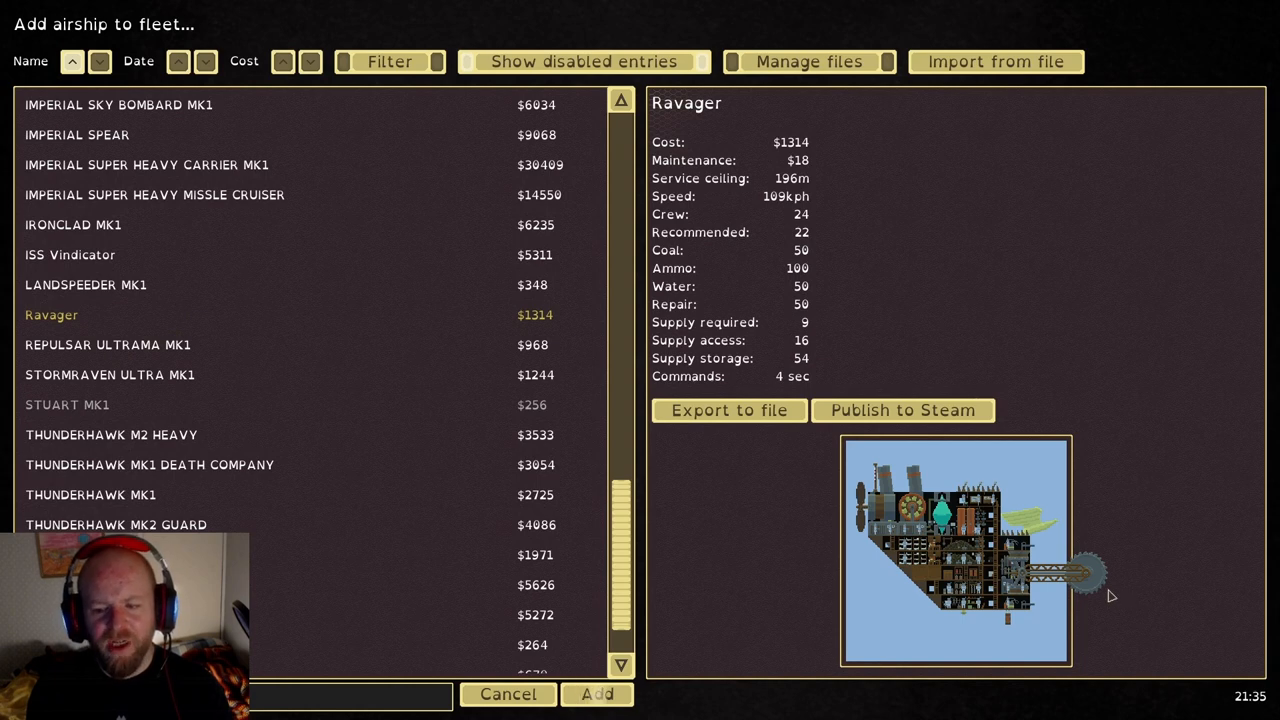
click(110, 374)
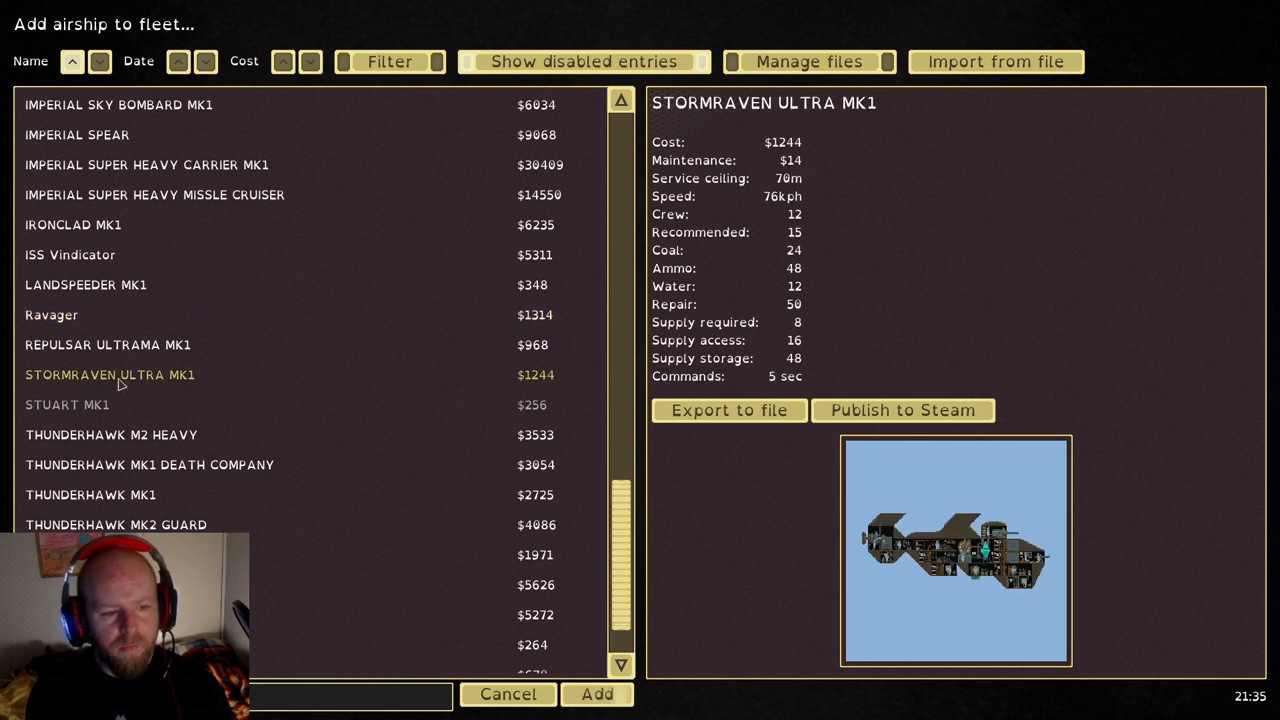
click(108, 344)
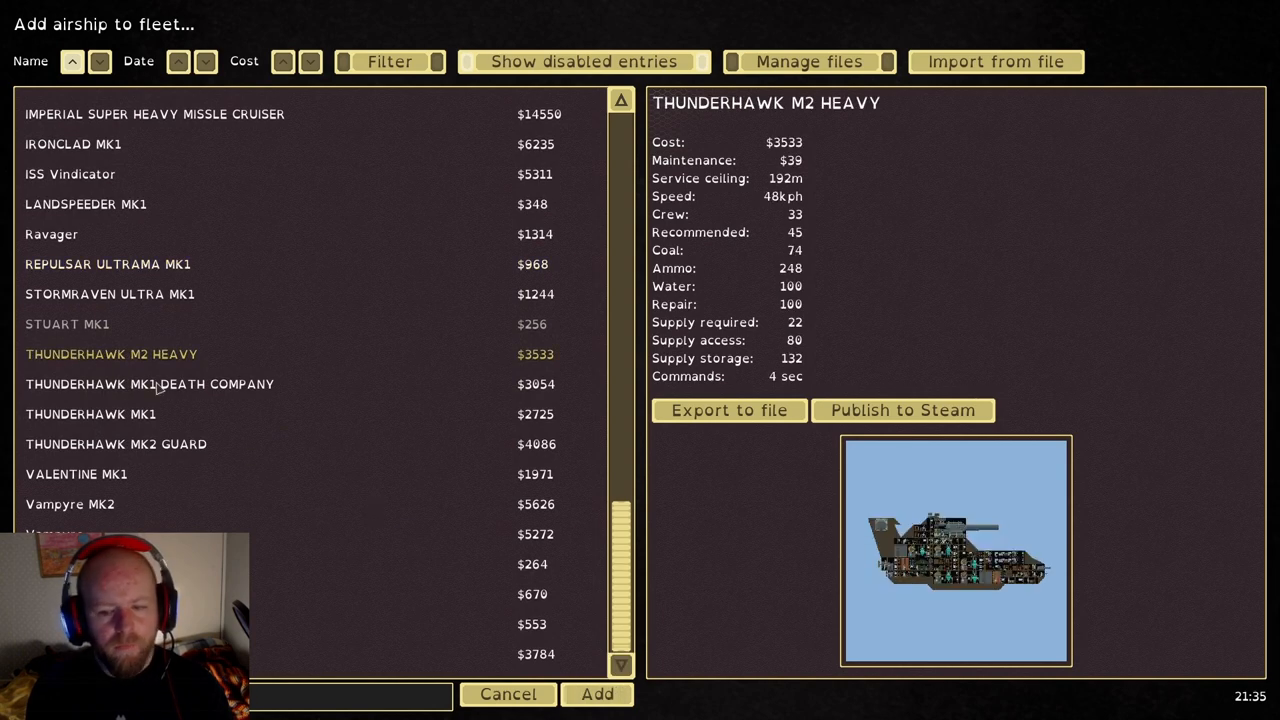
click(149, 384)
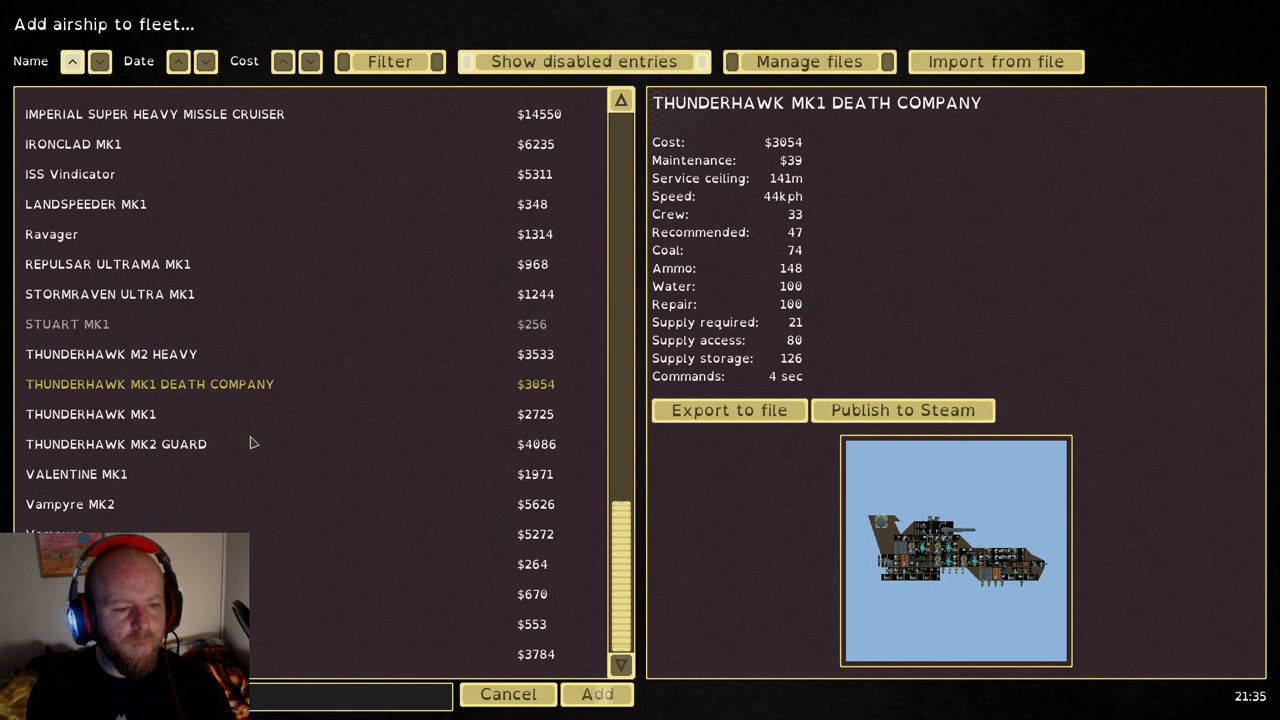
click(76, 474)
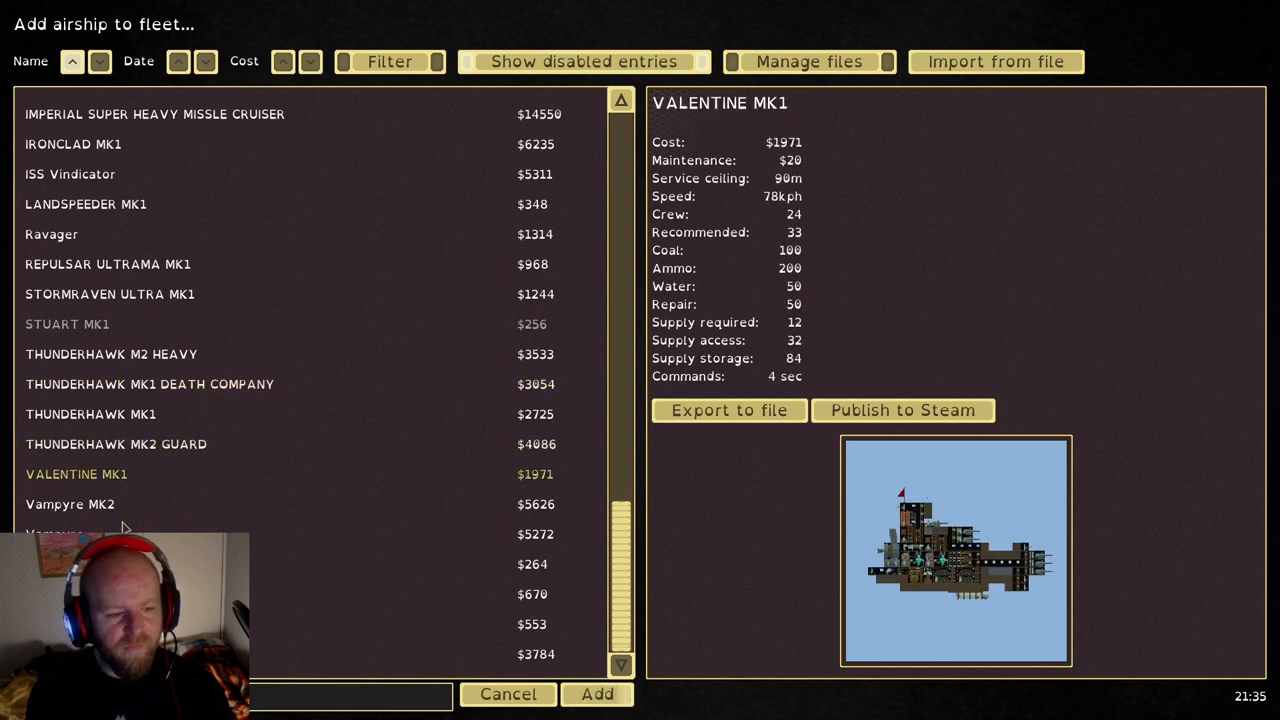
click(70, 504)
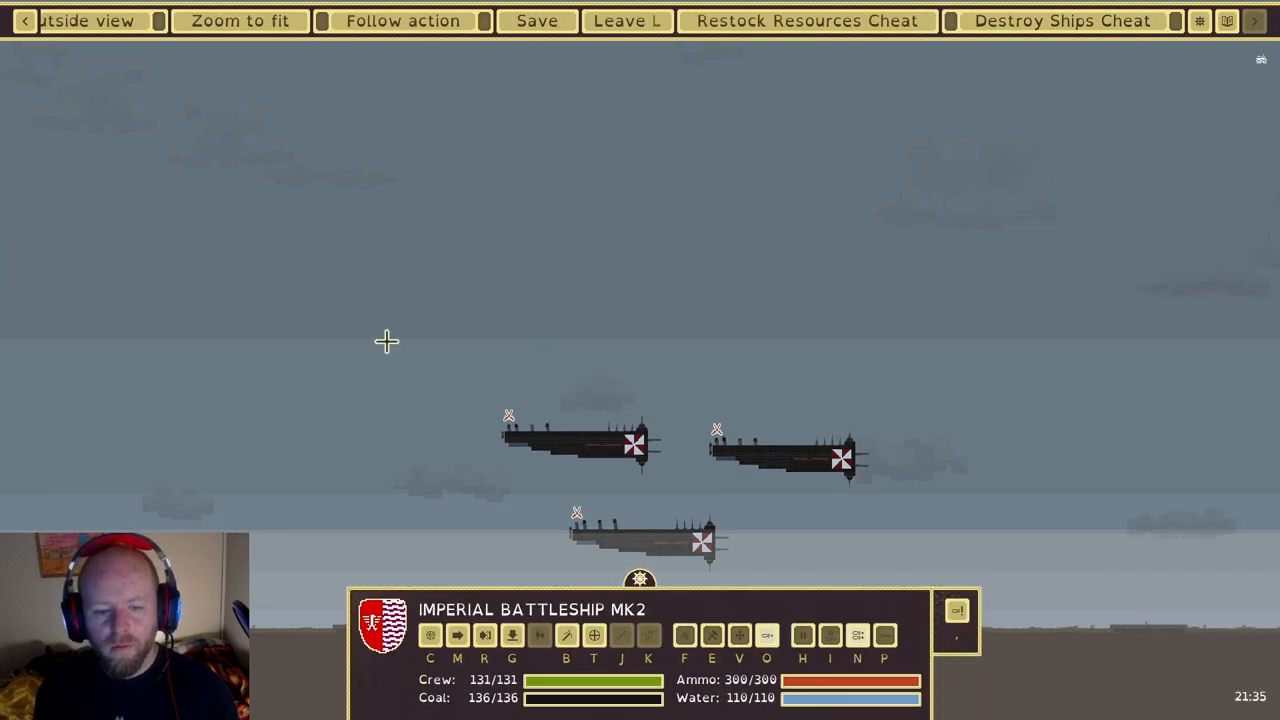
Order the battleship to move into firing range of the enemy ship
click(456, 635)
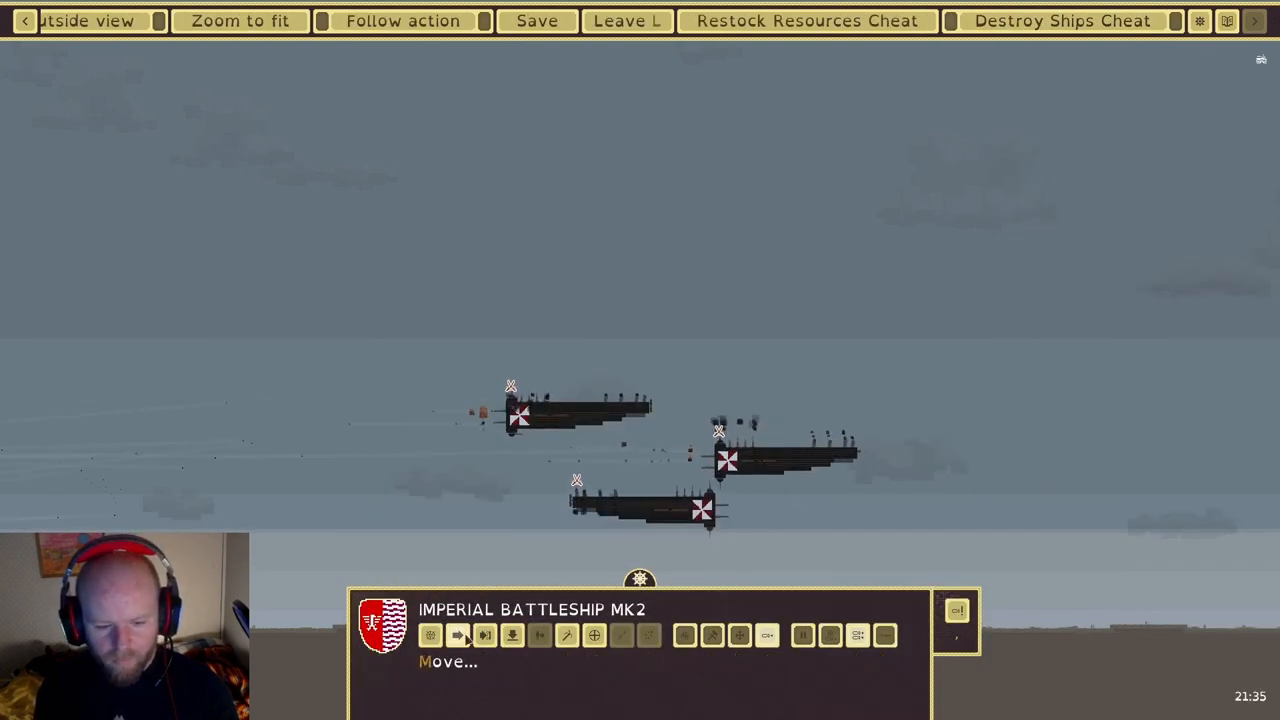
click(458, 638)
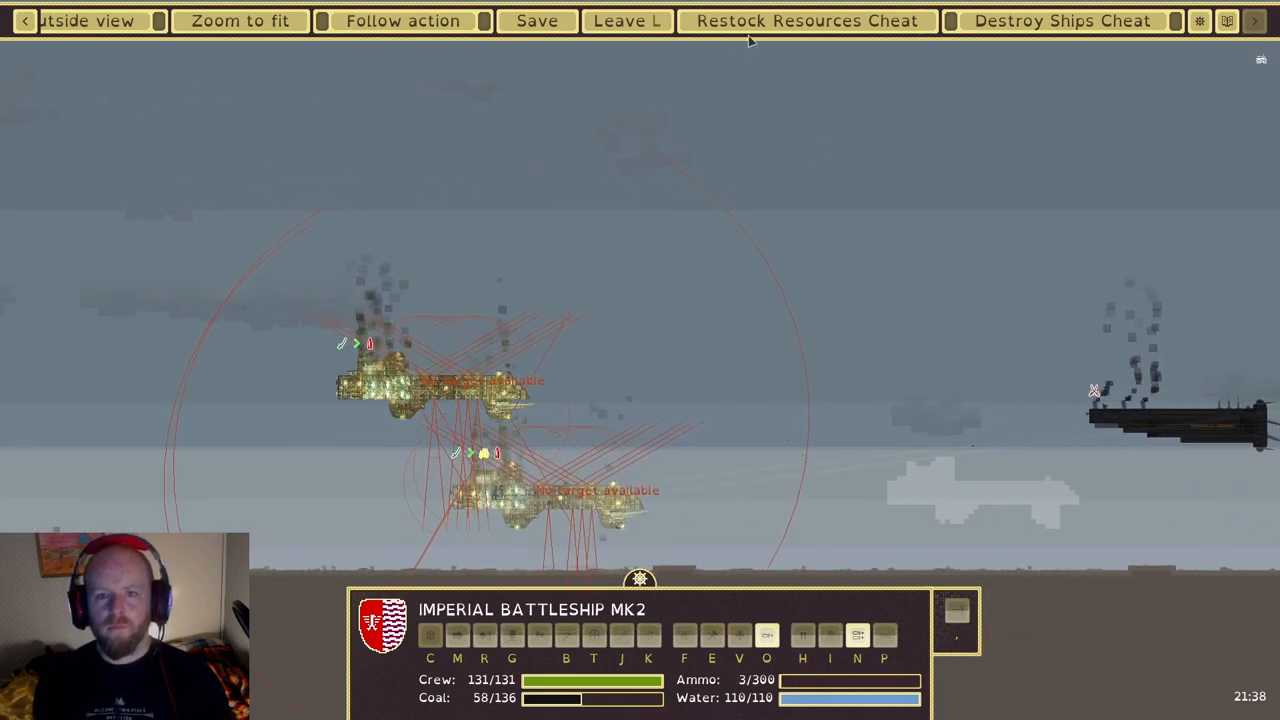
Restock ammunition and coal with the cheat, then give the battleship a new move target
click(812, 20)
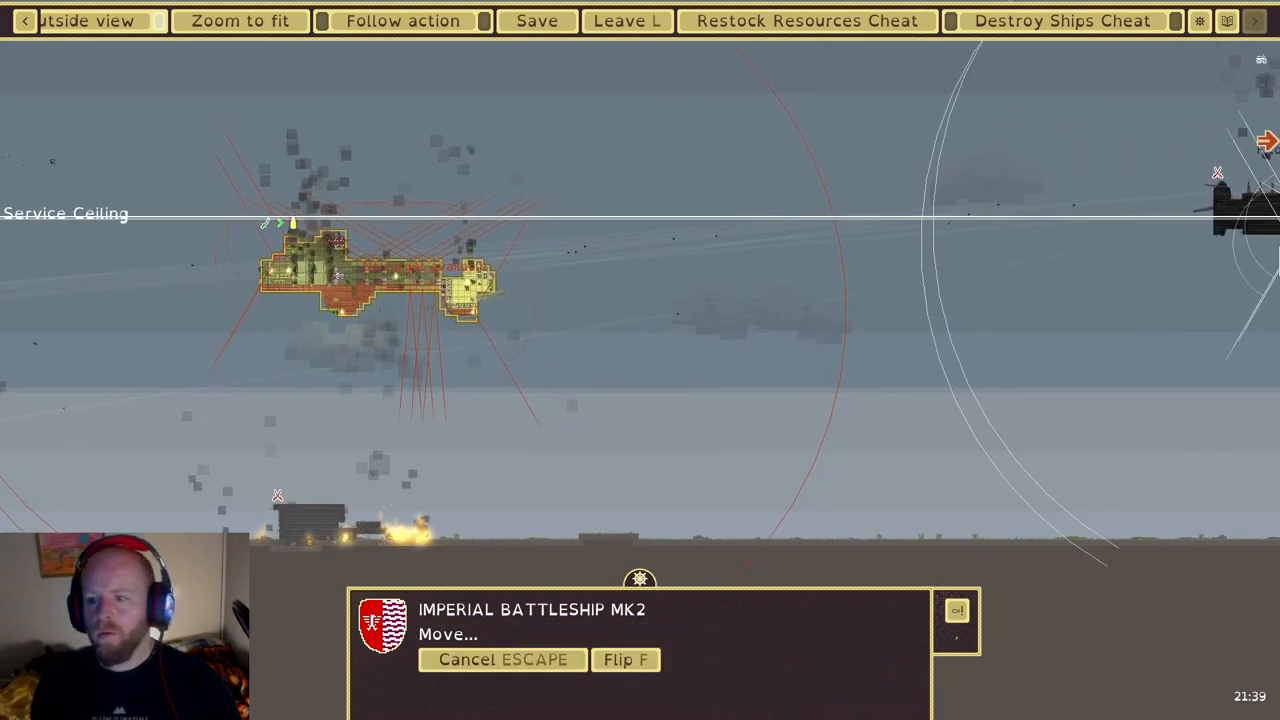
click(502, 660)
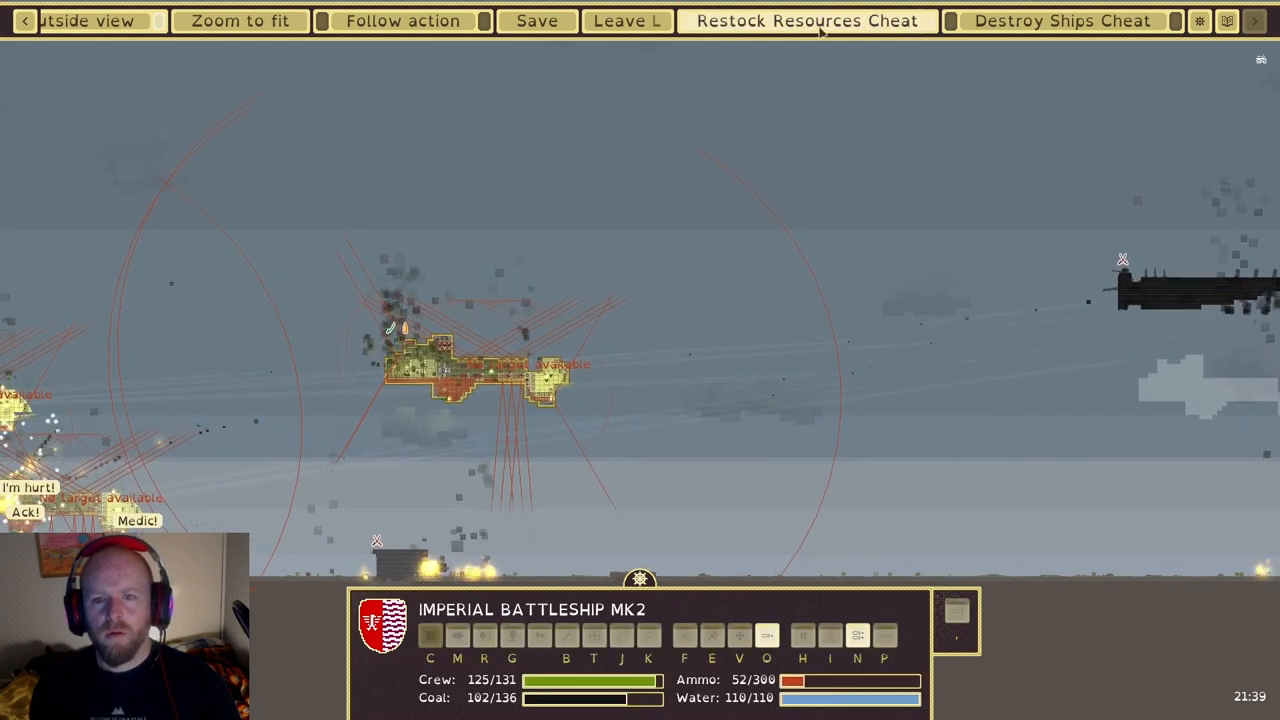
click(814, 20)
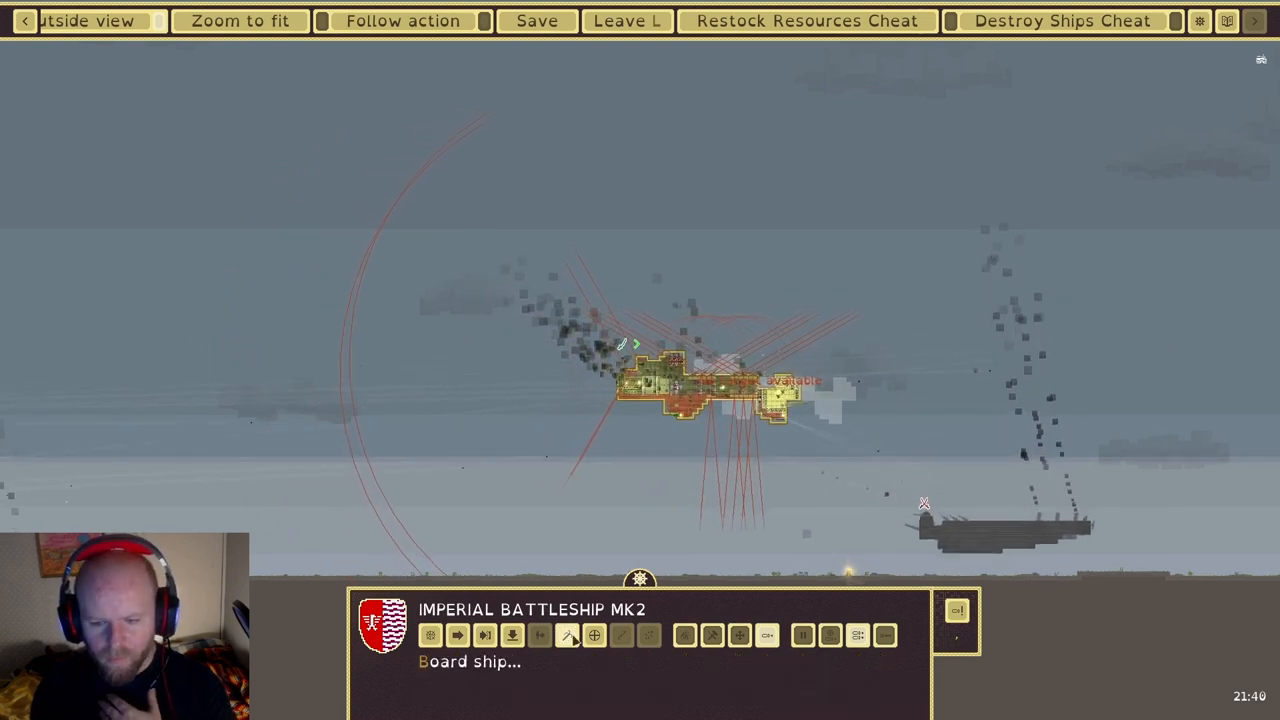
click(562, 638)
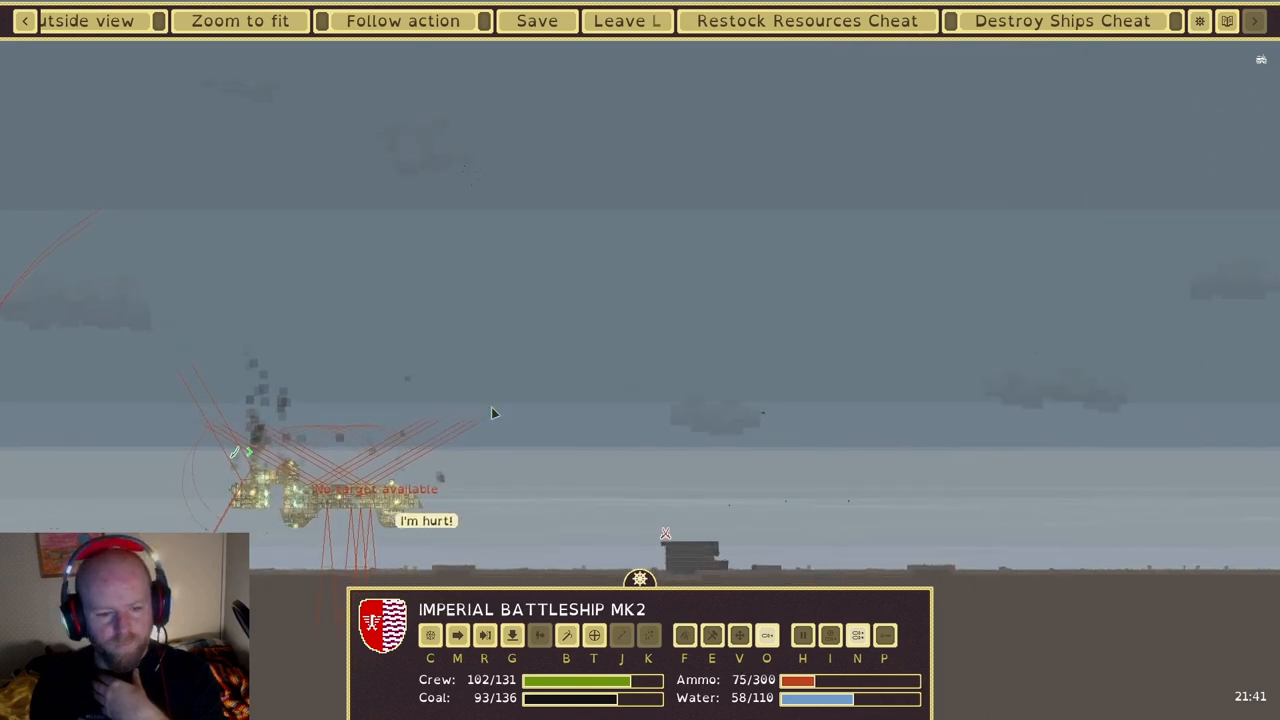
mouse_move(430, 637)
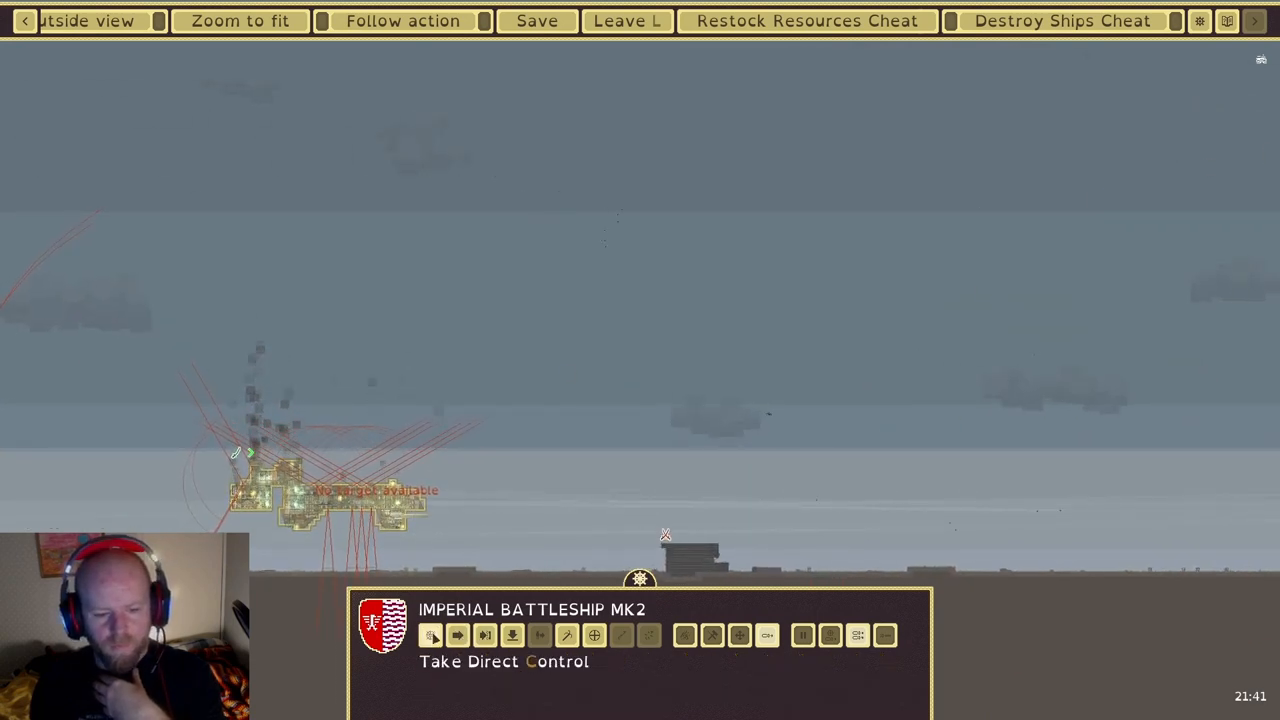
Take direct control of the Imperial Battleship MK2 and fire on the enemy building
click(423, 637)
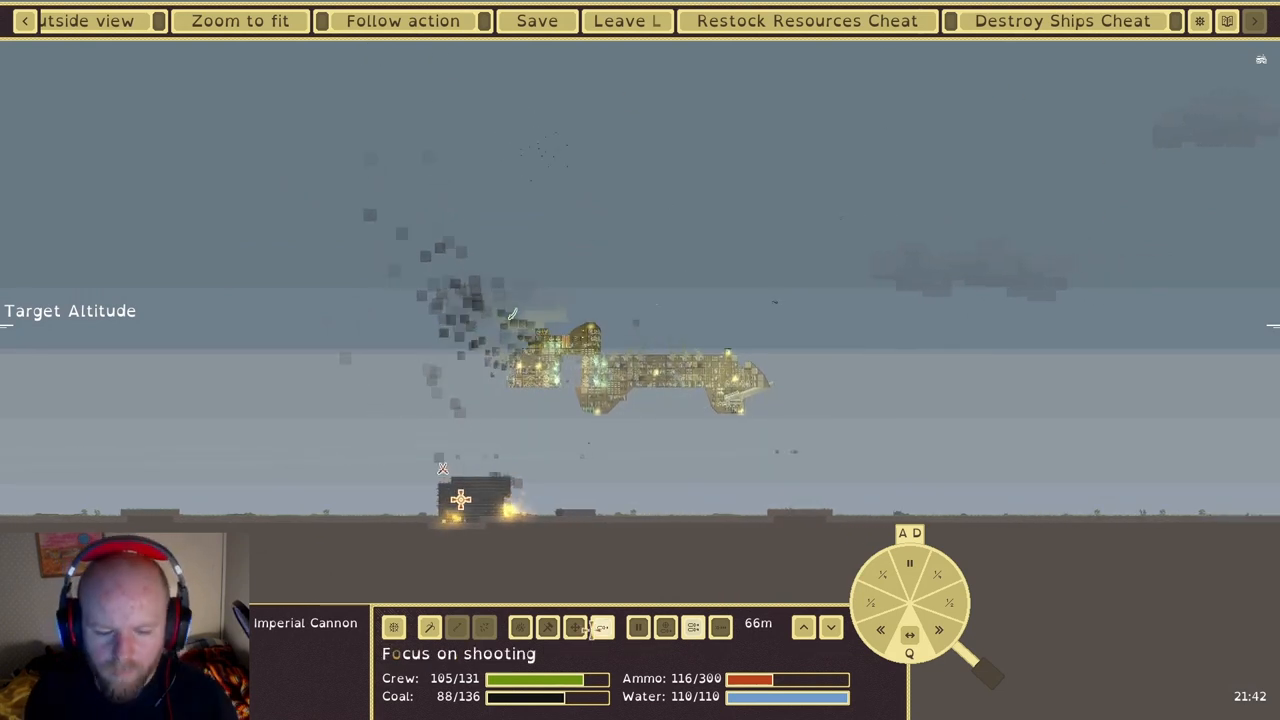
click(454, 628)
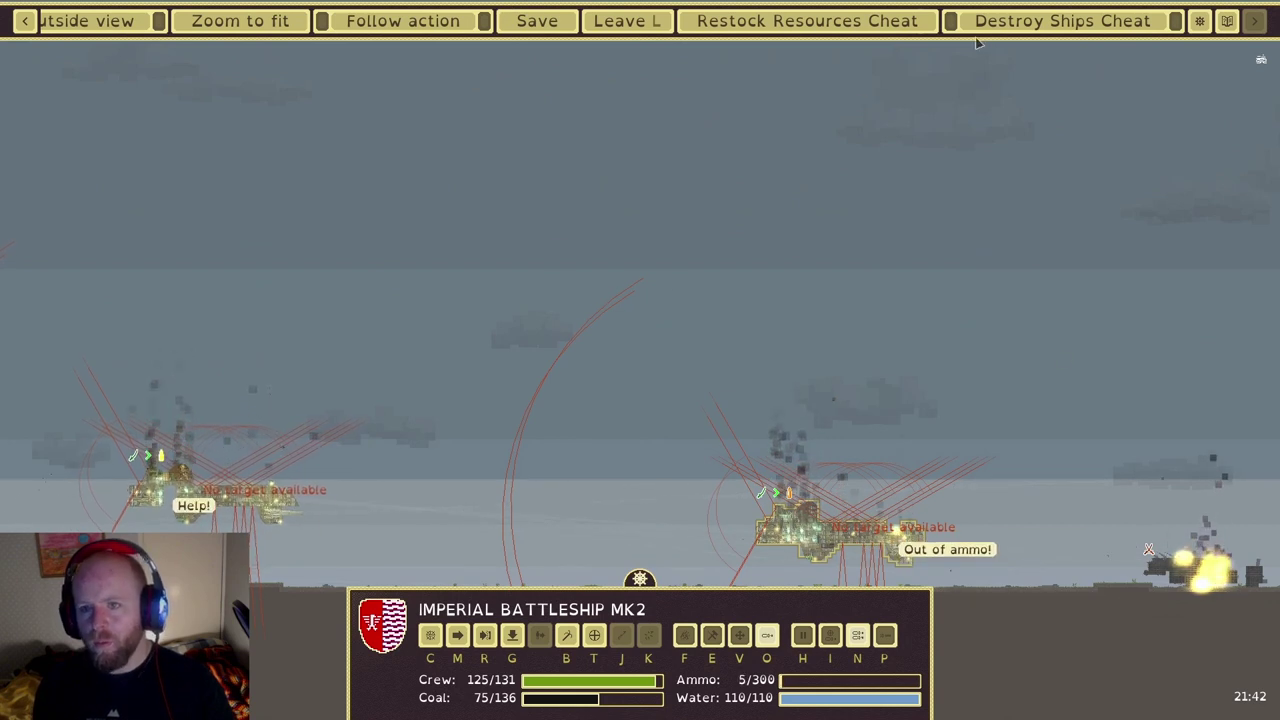
Use the Destroy Ships cheat to eliminate the enemy Vampyre fleet
click(1062, 20)
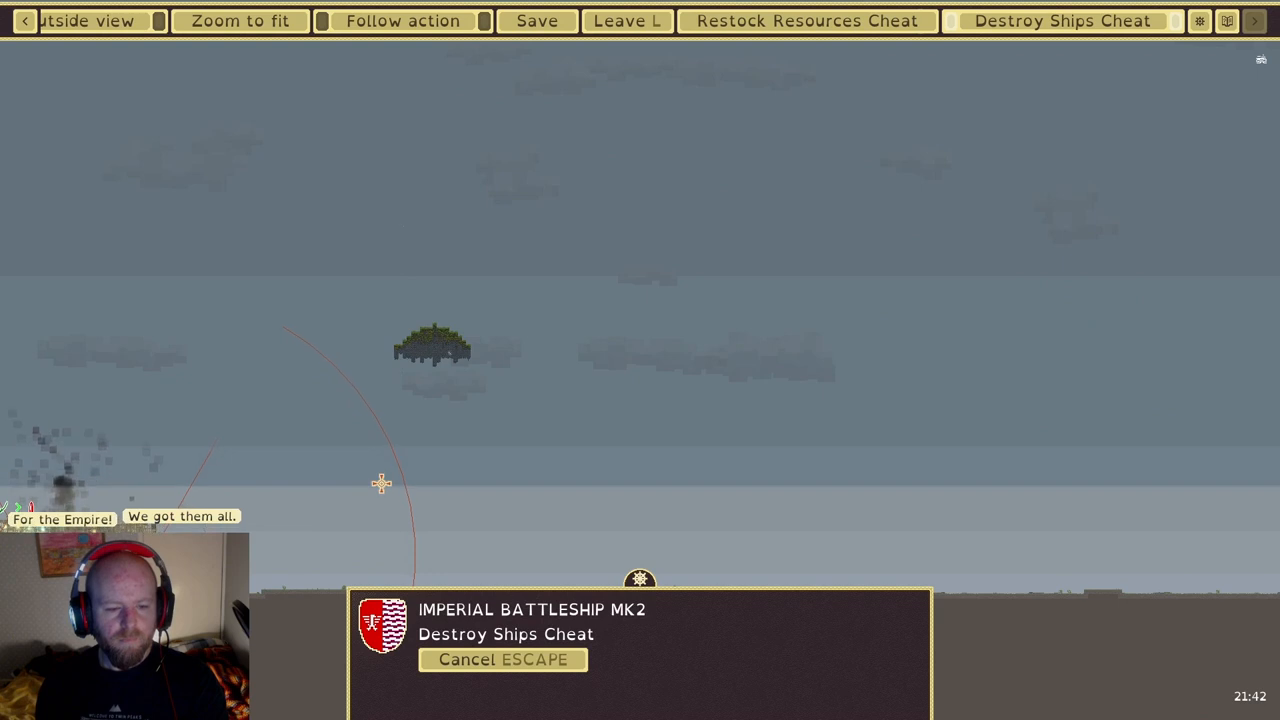
mouse_move(502, 471)
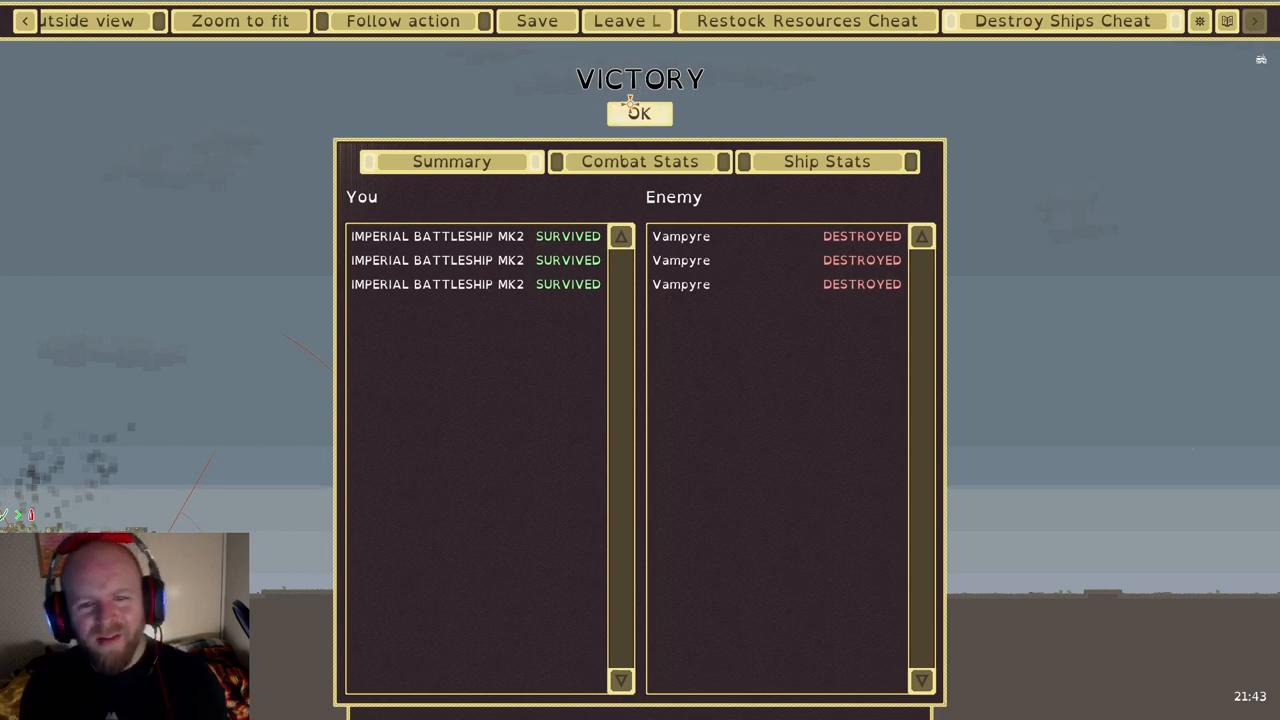
Dismiss Victory, start an open combat, and add msw Fort-01 after previewing other buildings
click(639, 113)
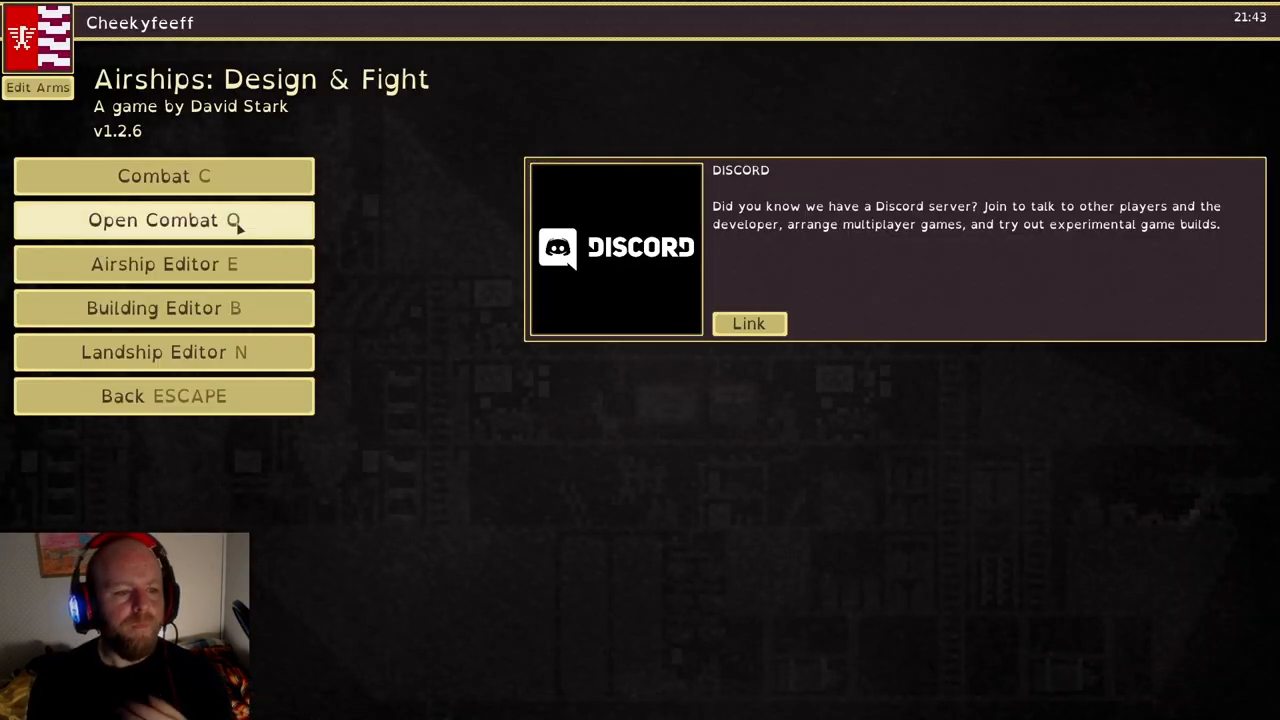
click(163, 220)
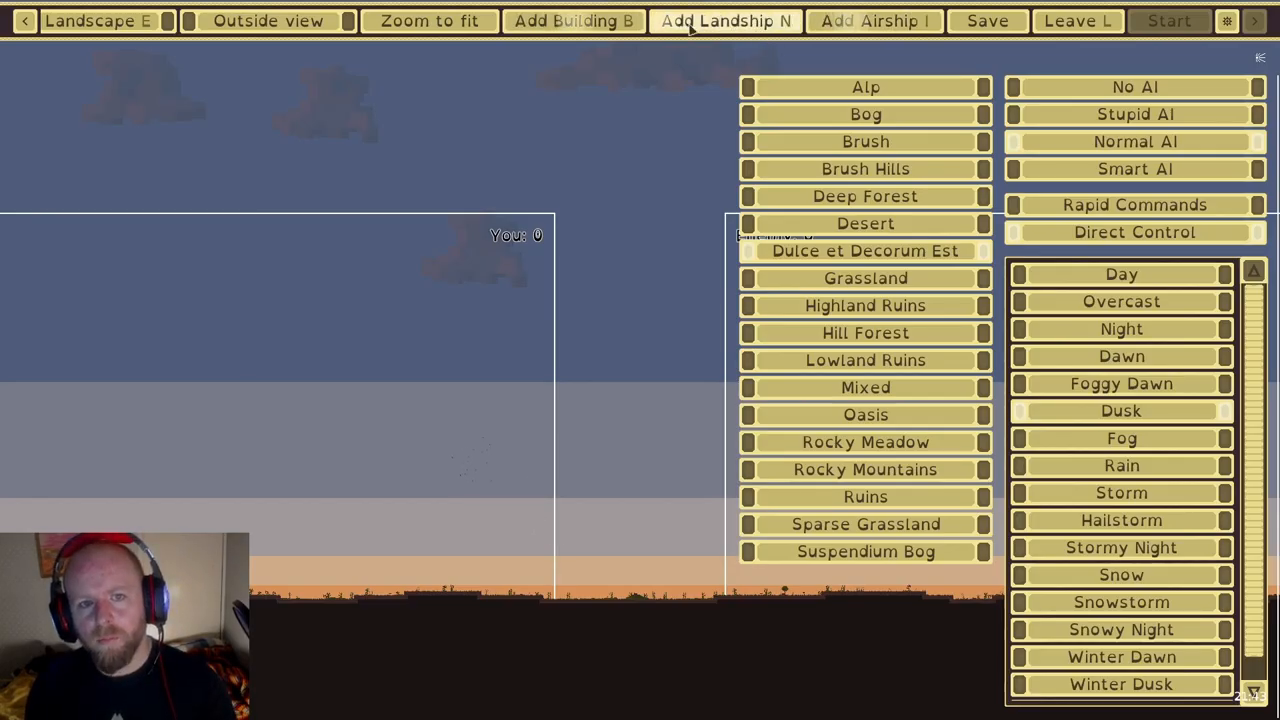
click(572, 20)
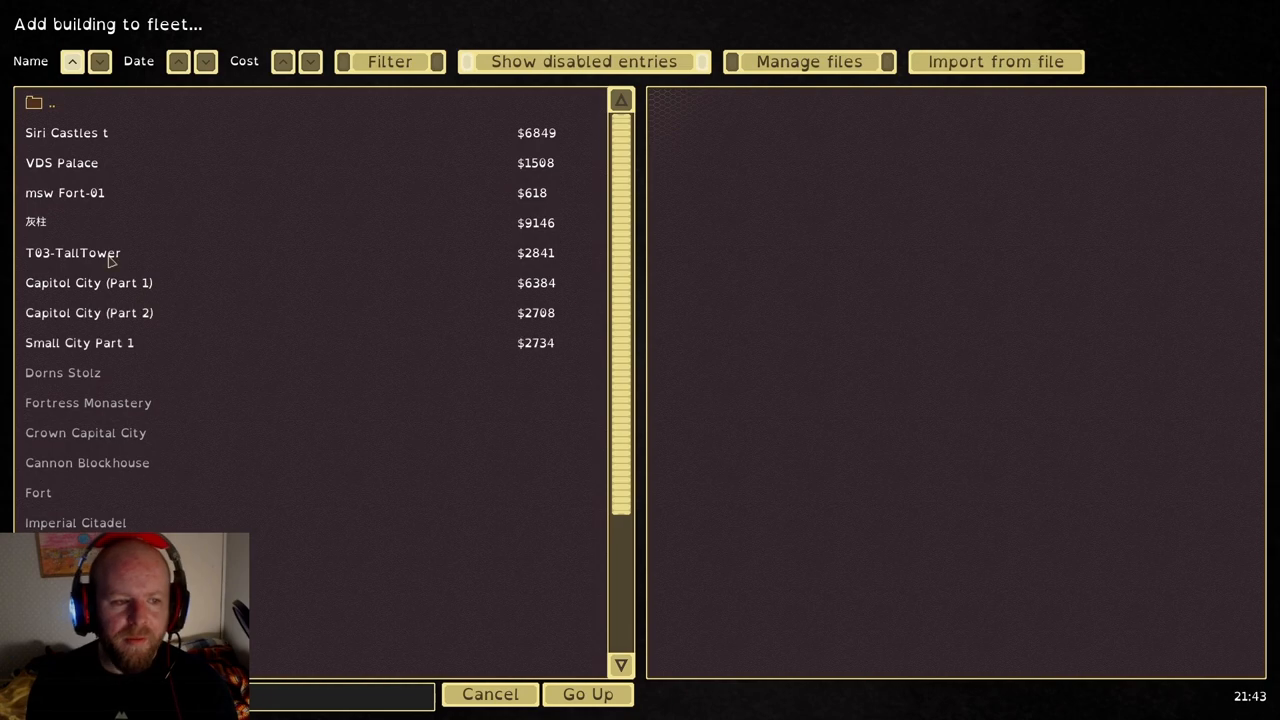
click(72, 252)
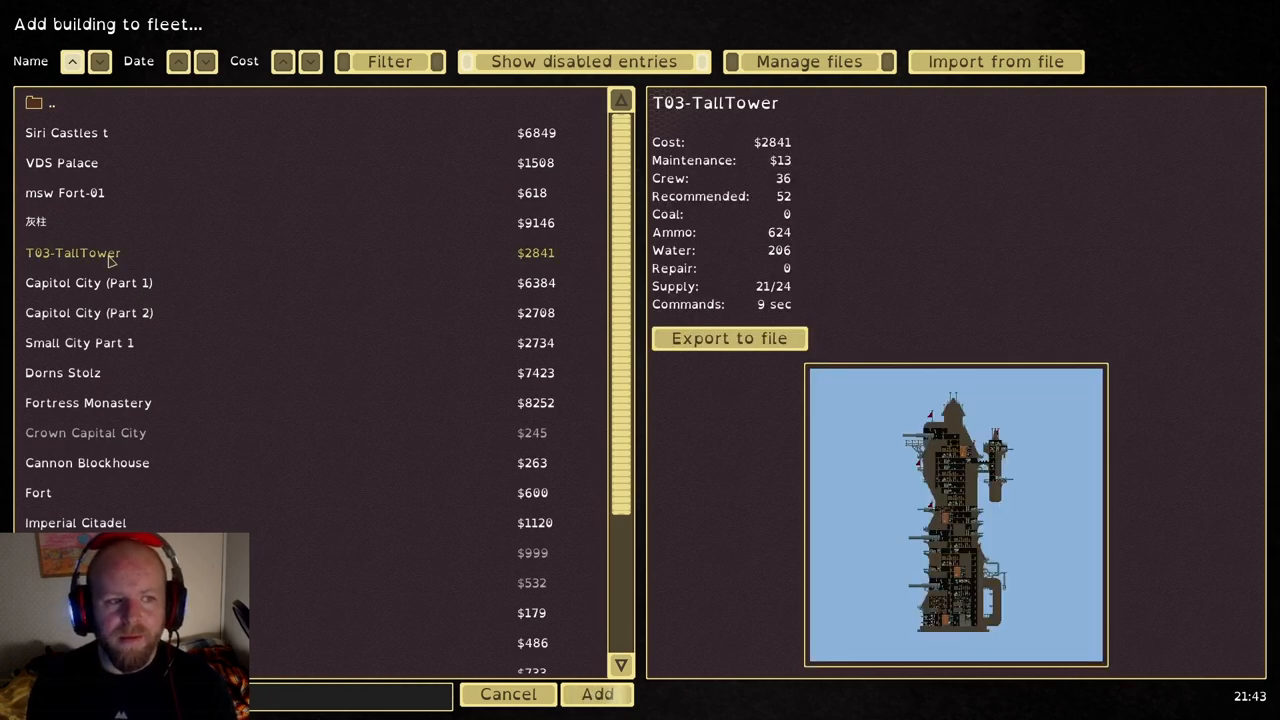
click(66, 132)
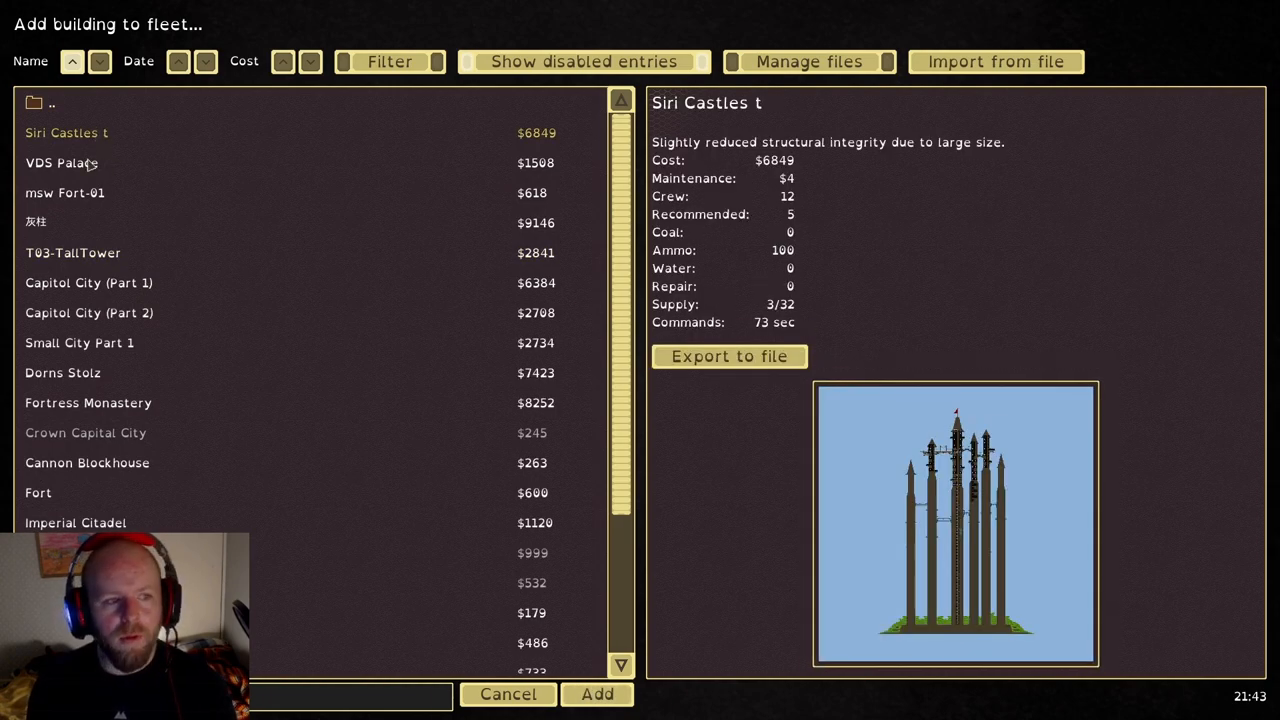
click(65, 192)
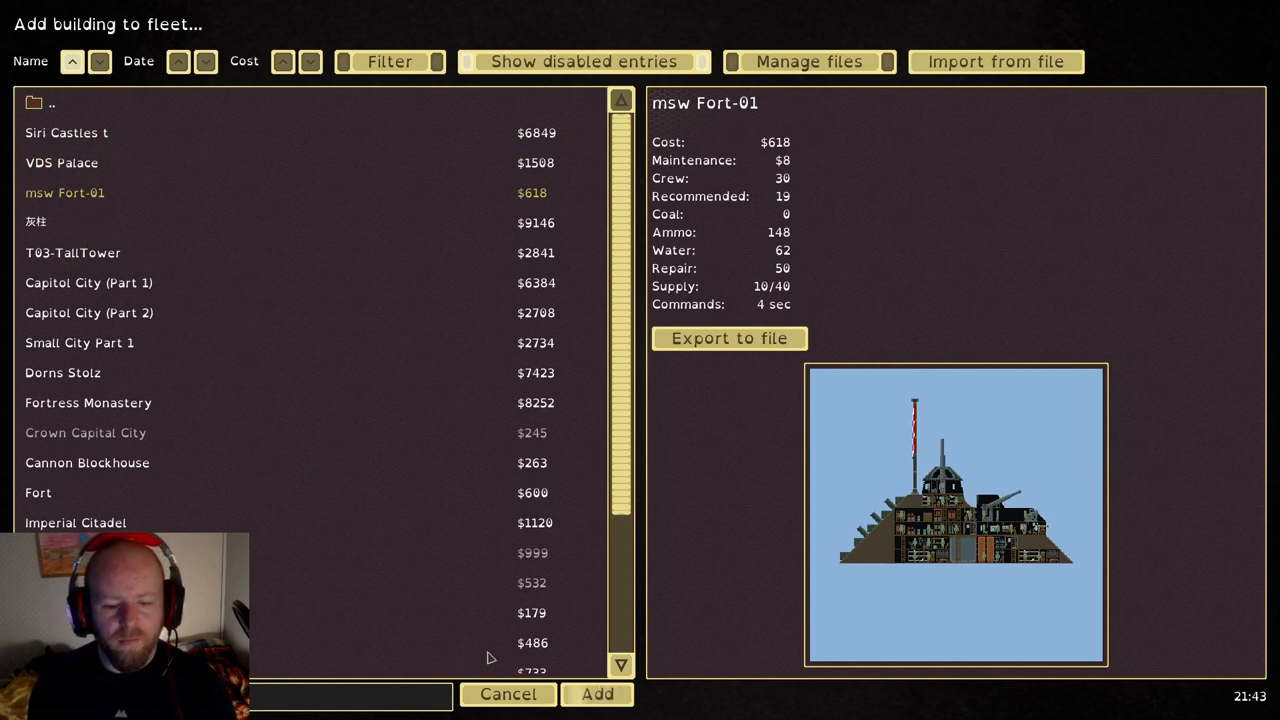
click(599, 694)
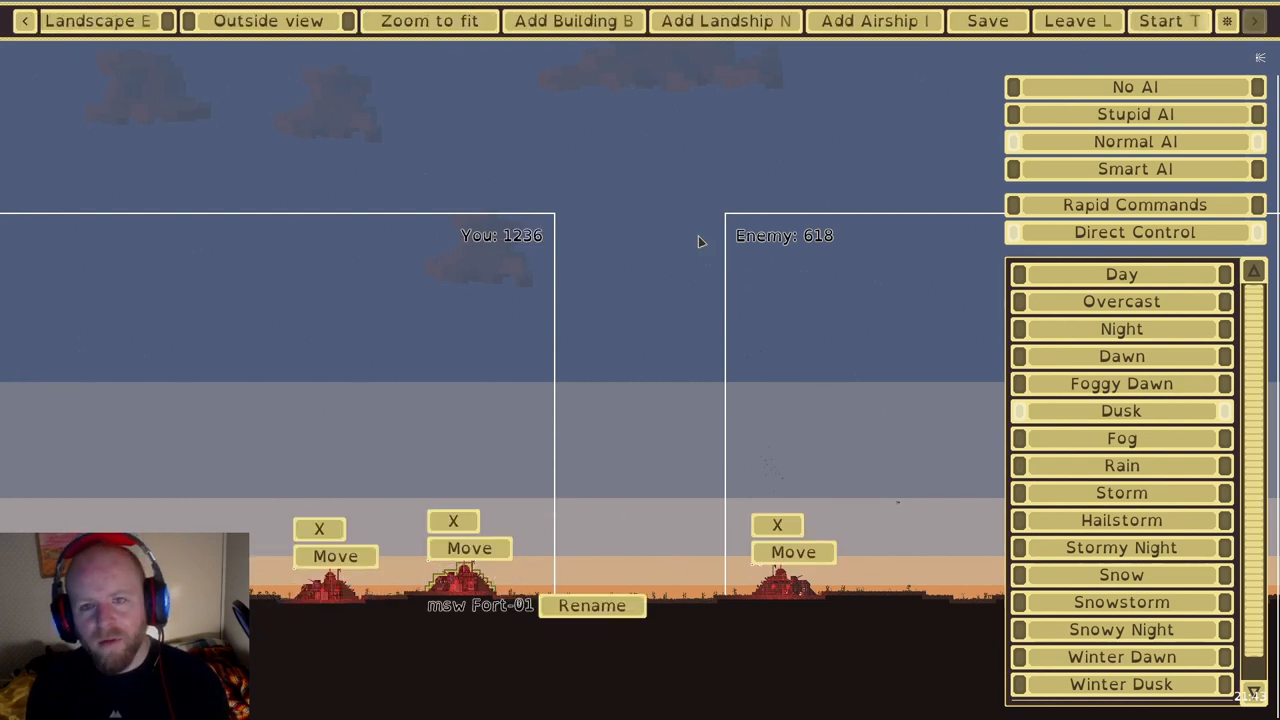
Browse the airship list, previewing CHURCHIL MK1 while searching for Emperor Class Battleship
click(874, 20)
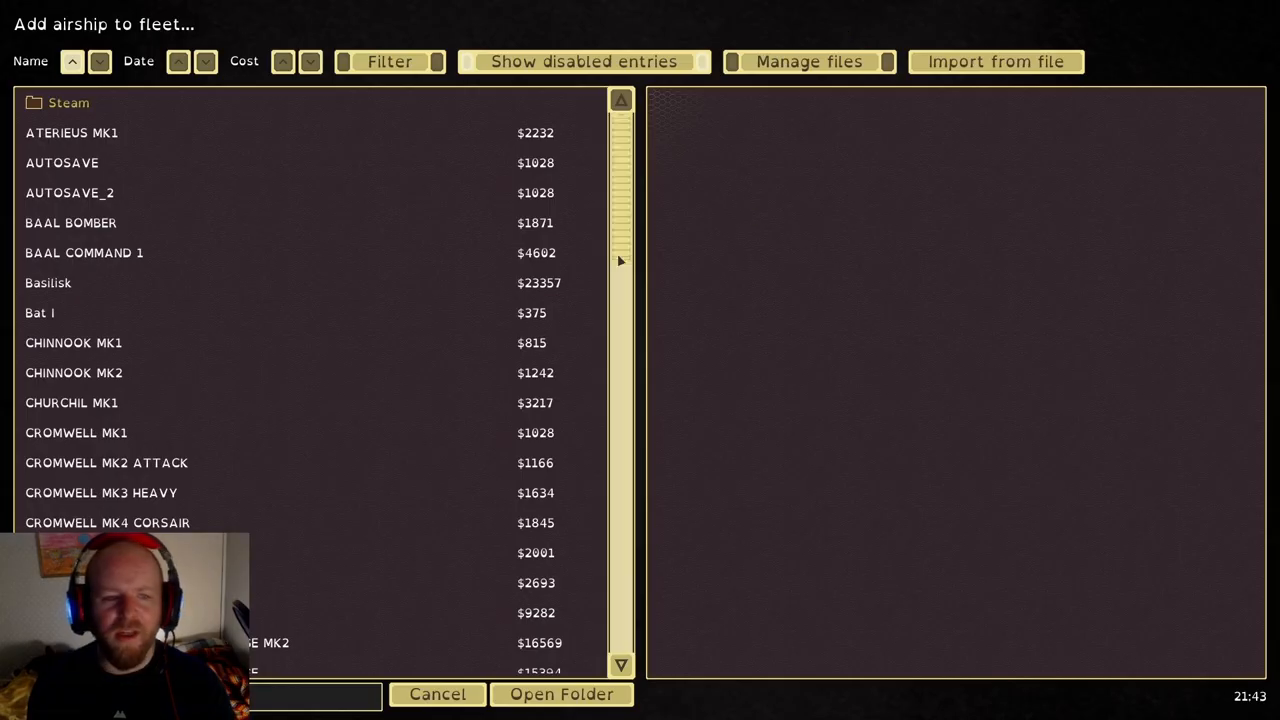
click(70, 402)
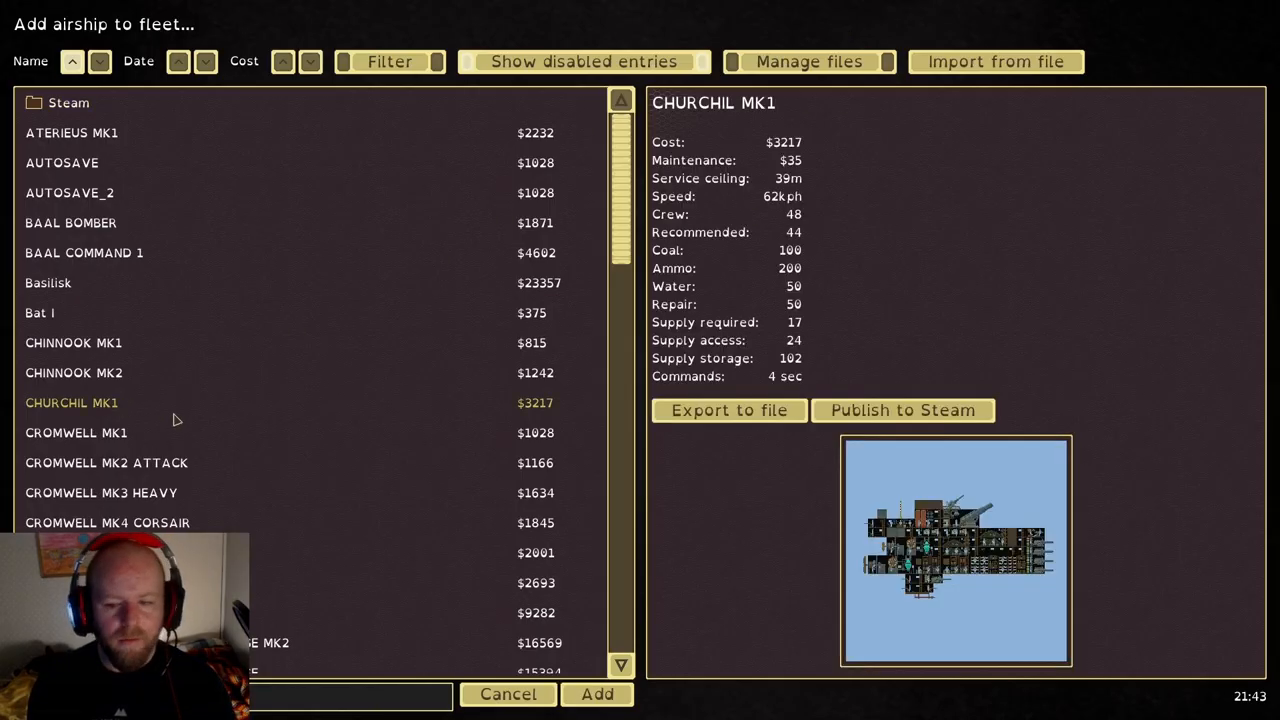
scroll(down, 3)
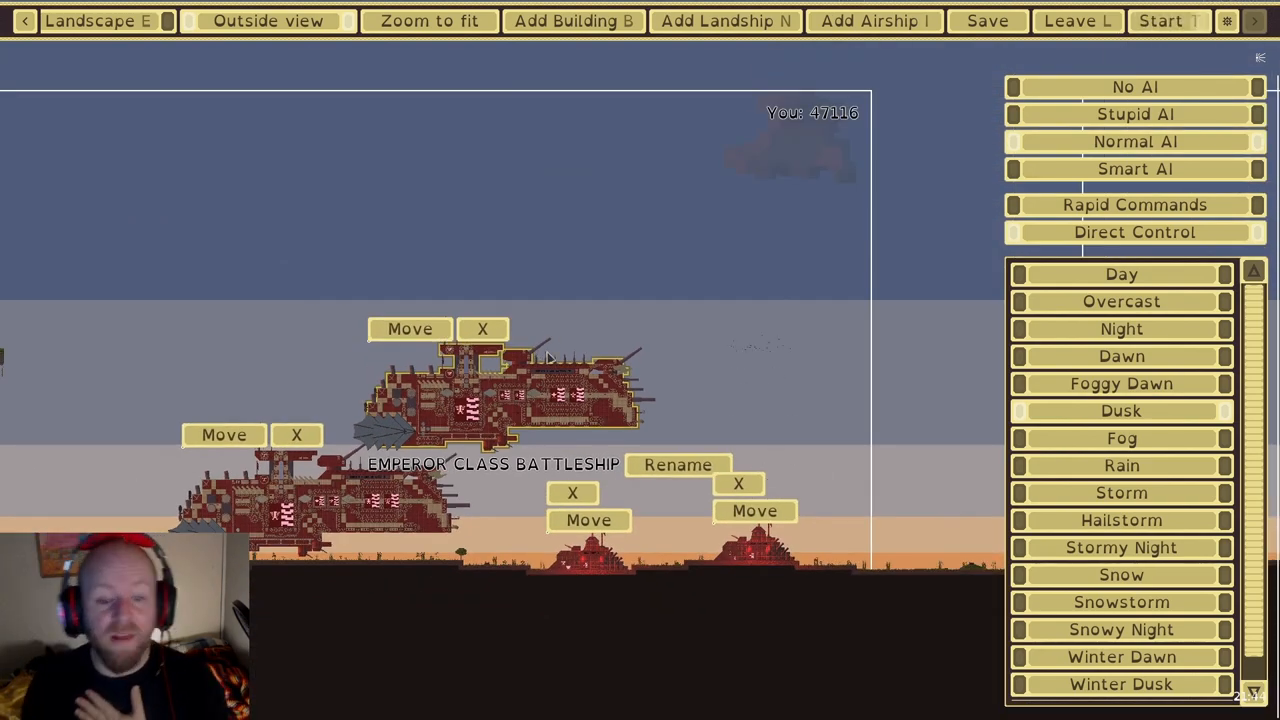
mouse_move(742, 105)
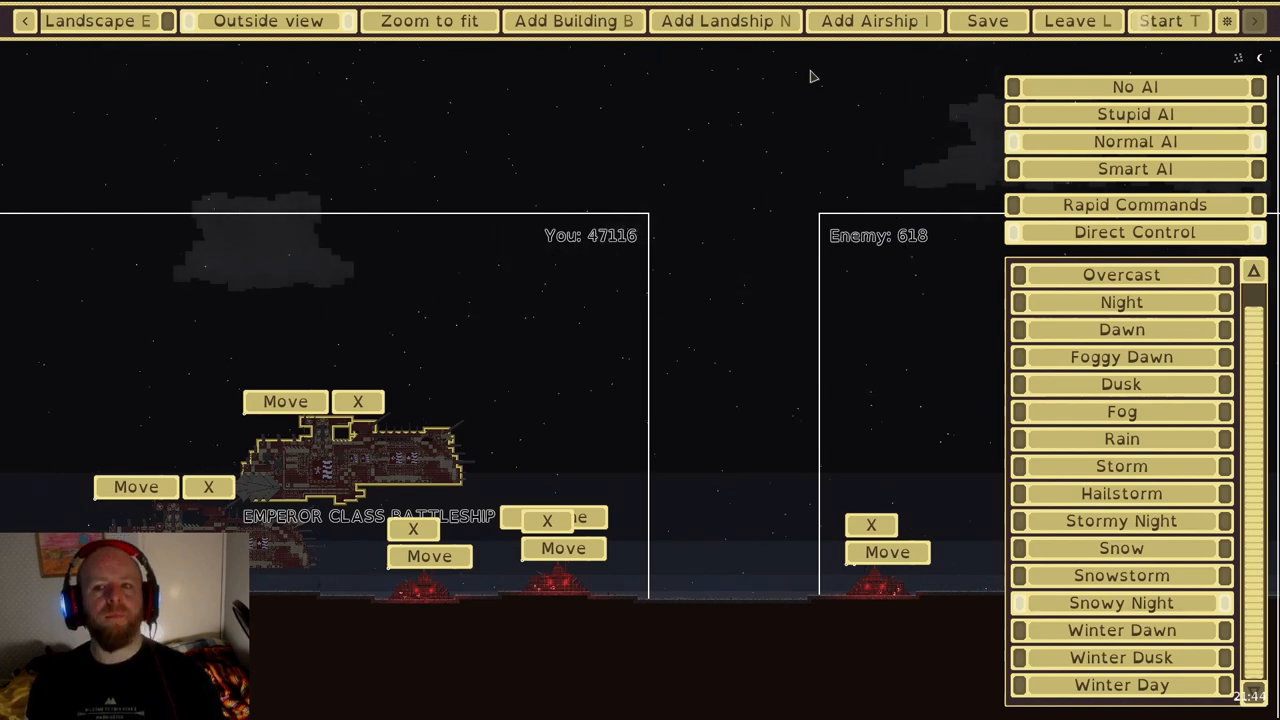
mouse_move(928, 232)
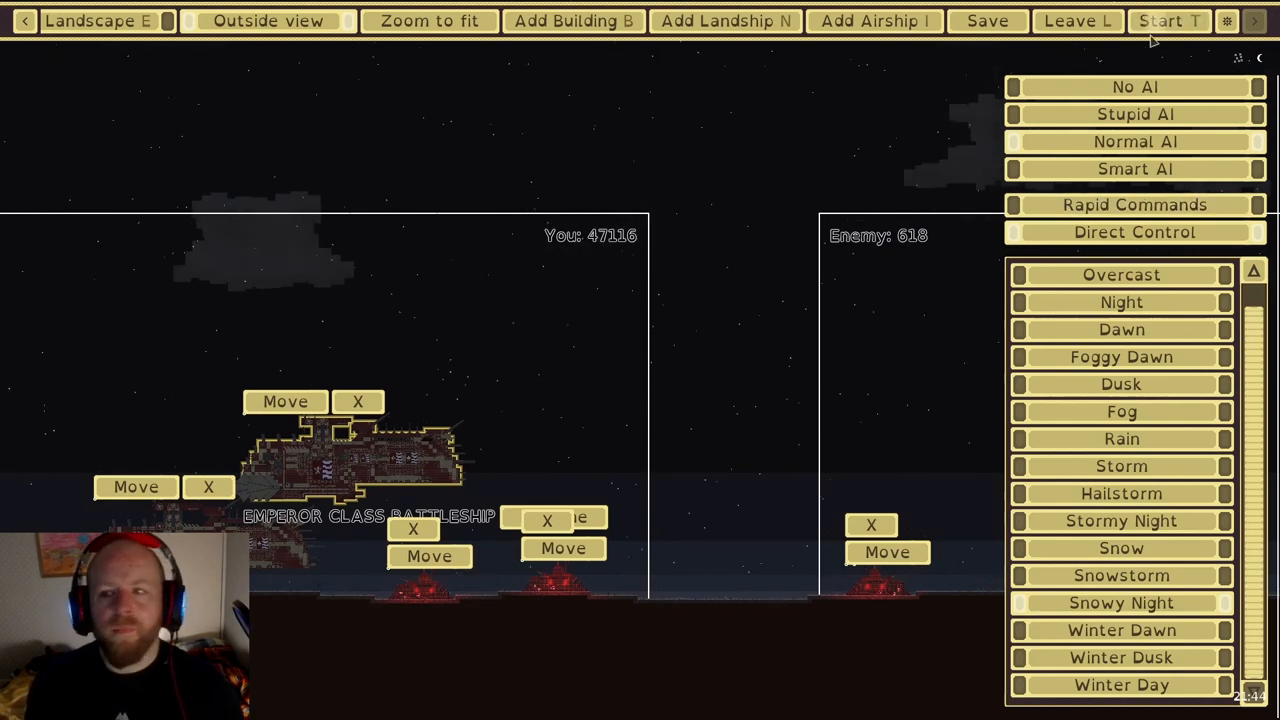
Leave the combat and confirm the Exit combat dialog to reach the main menu
click(1084, 22)
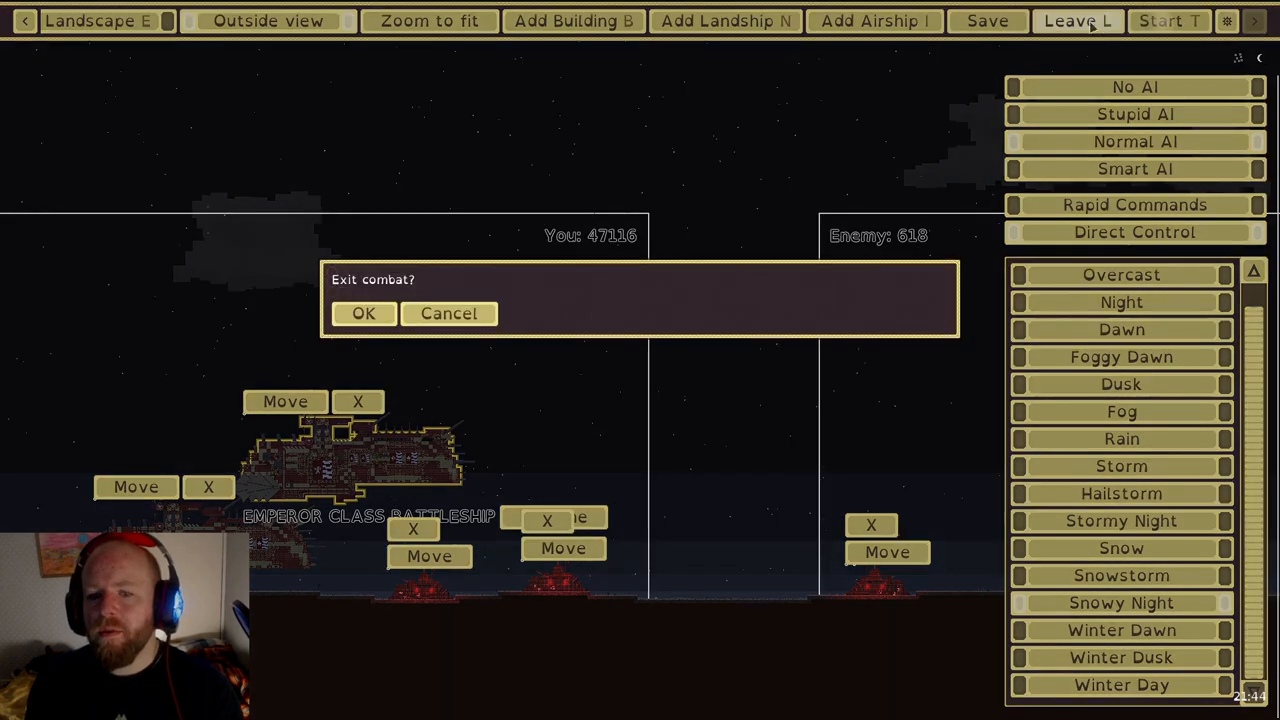
click(363, 313)
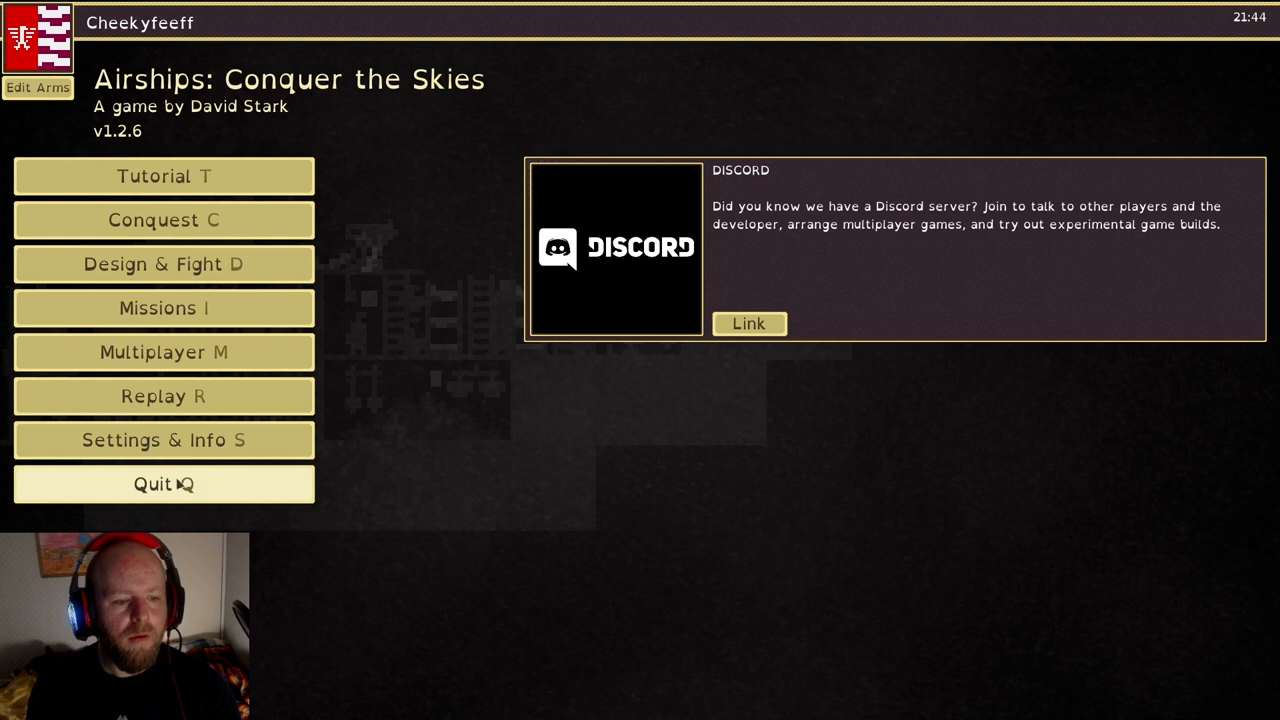
mouse_move(485, 367)
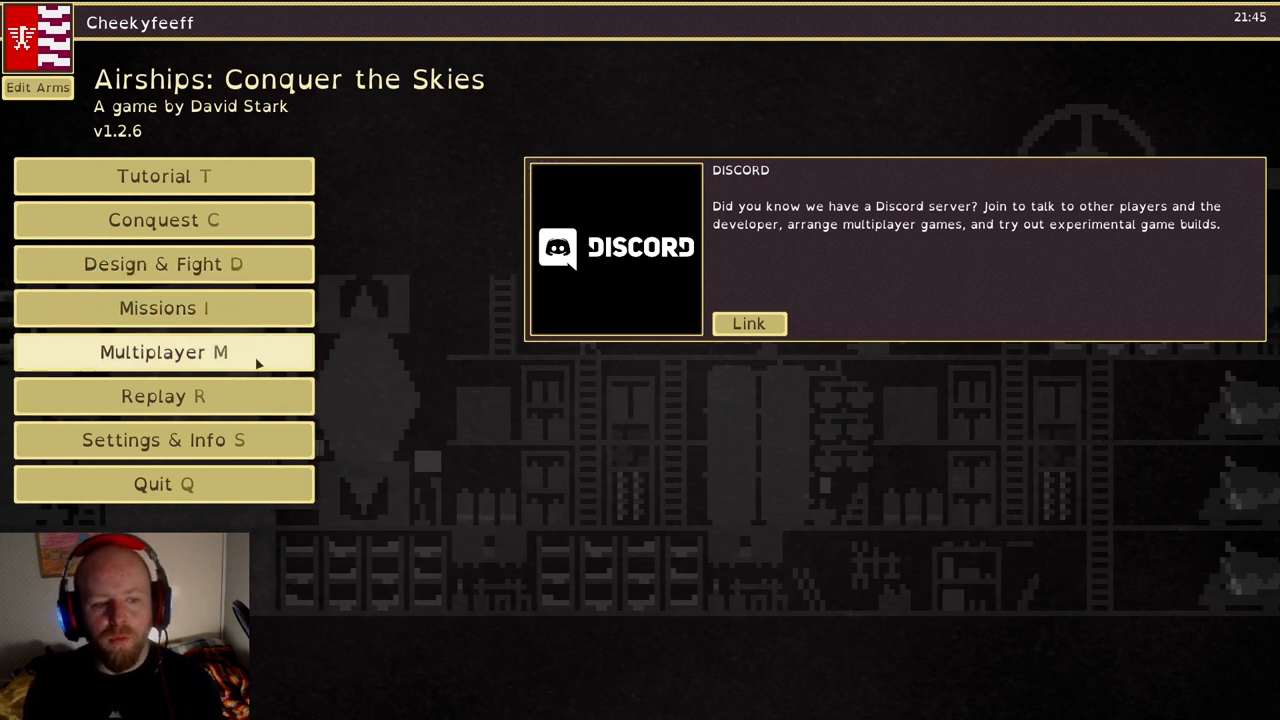
mouse_move(383, 388)
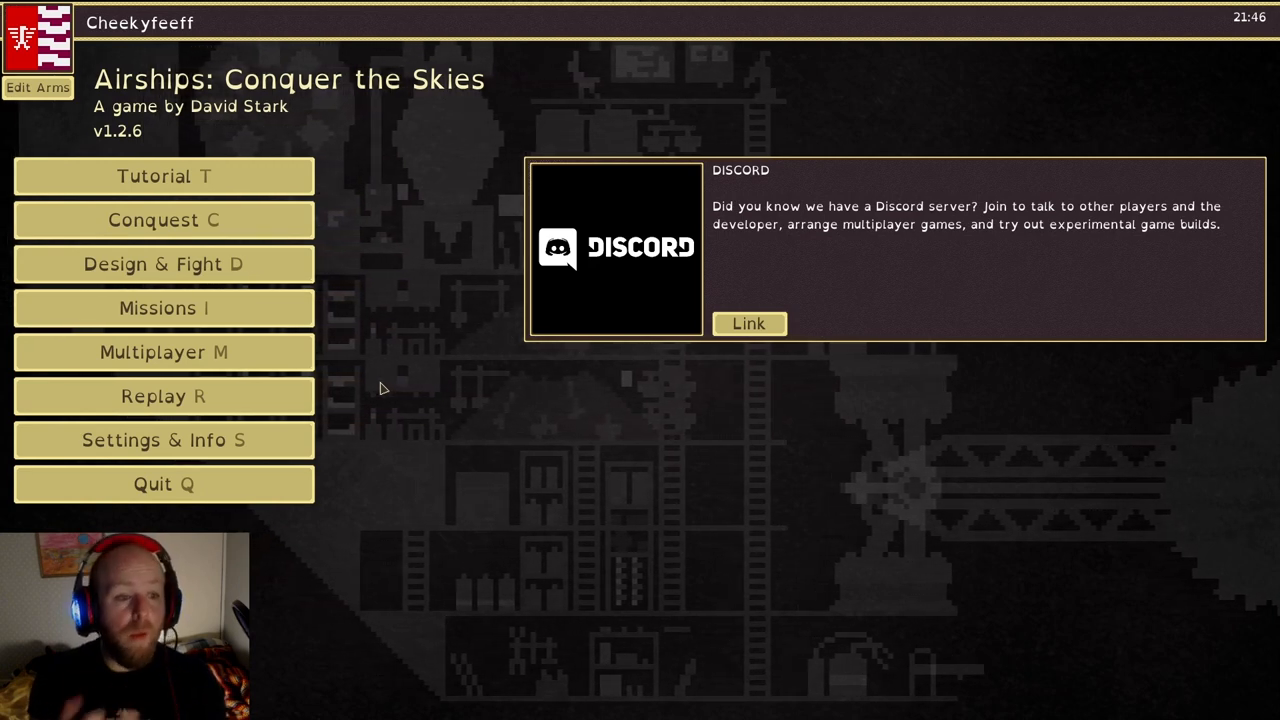
mouse_move(258, 264)
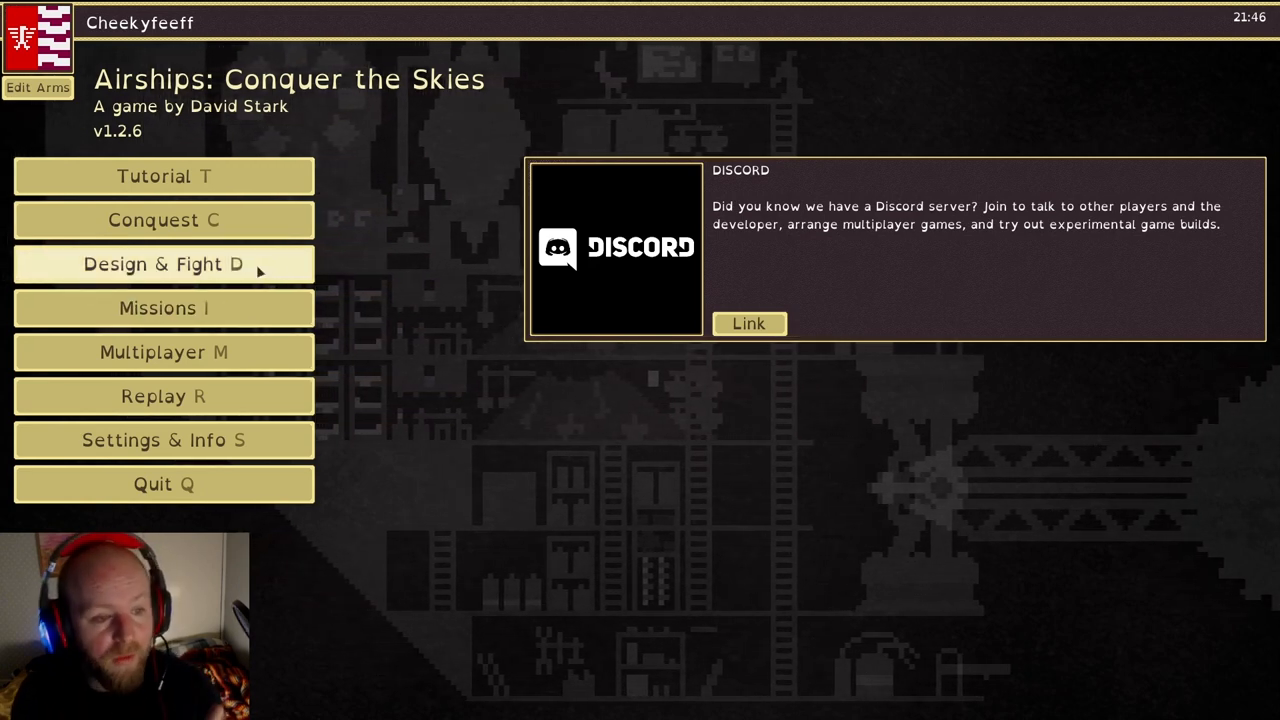
Go through Design & Fight into the Airship Editor, starting a blank Erebus design
click(163, 264)
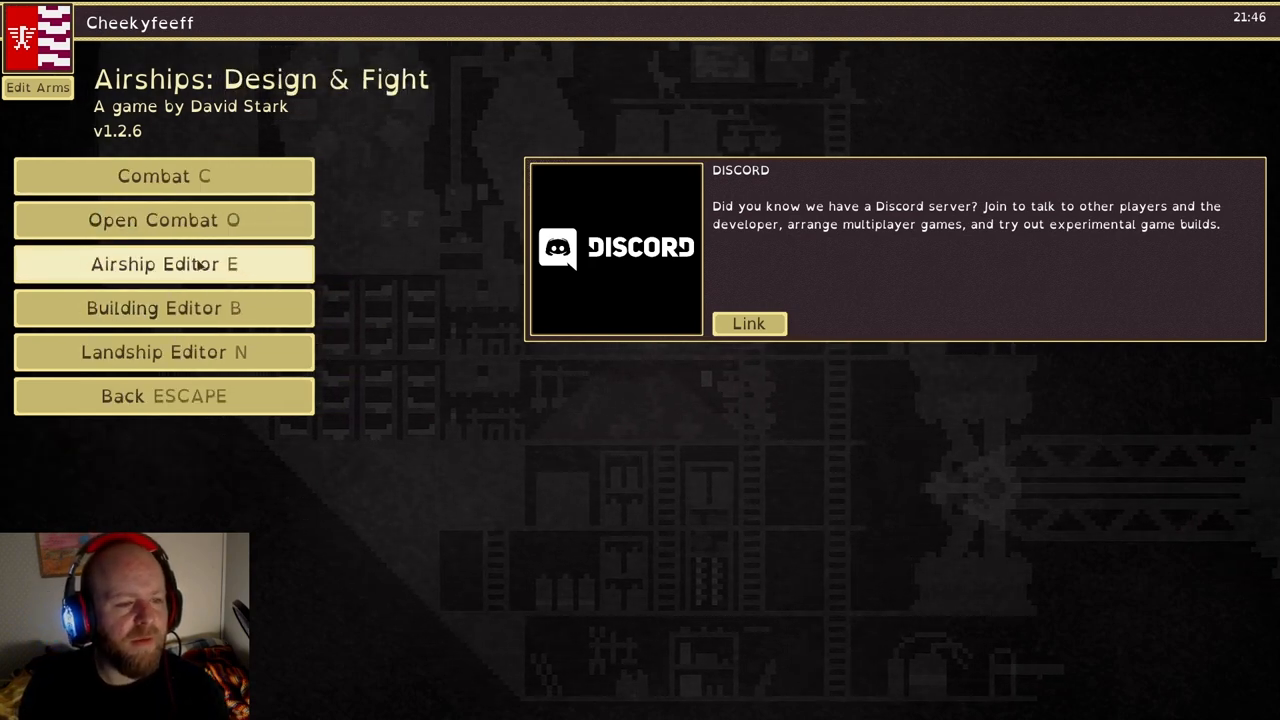
click(164, 264)
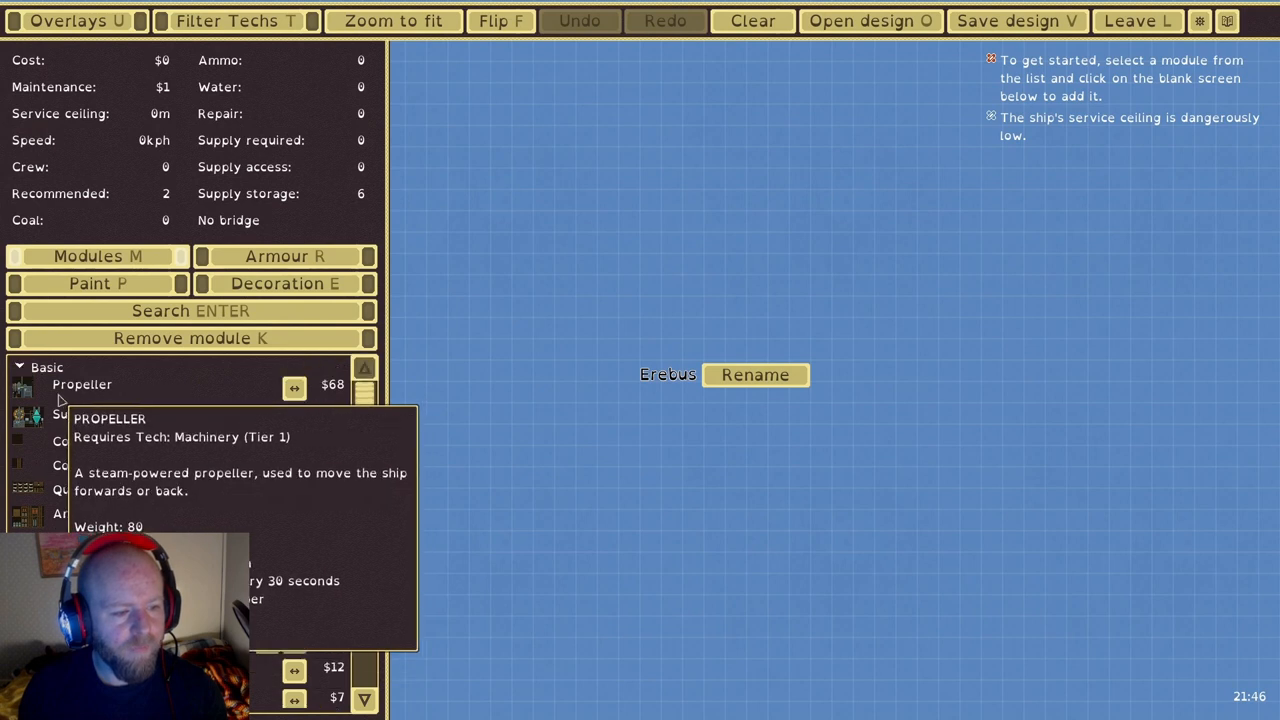
click(46, 366)
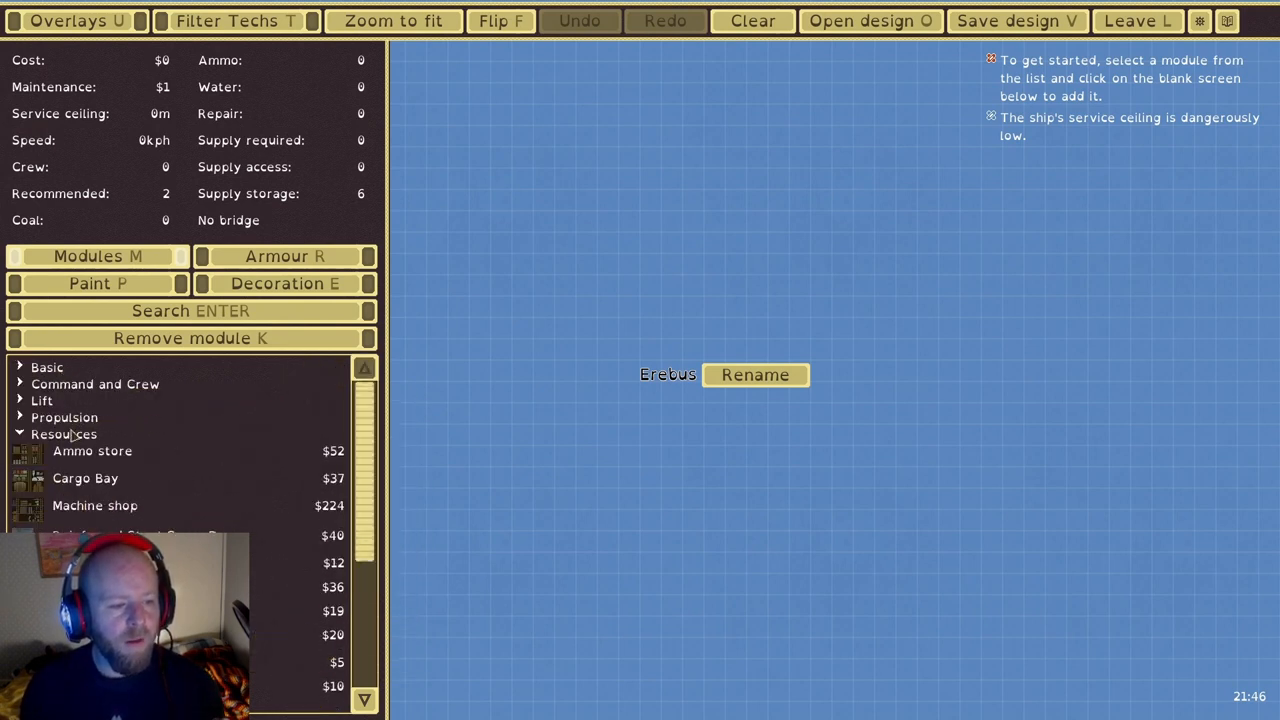
click(63, 434)
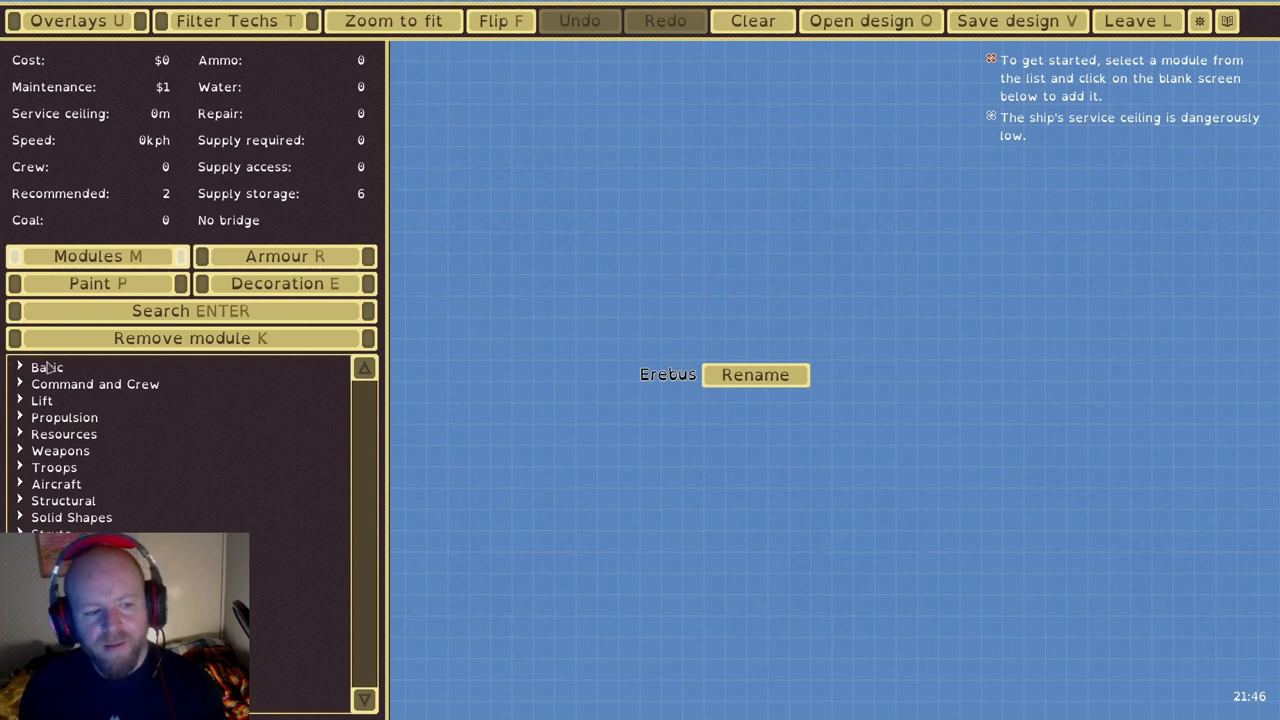
click(47, 366)
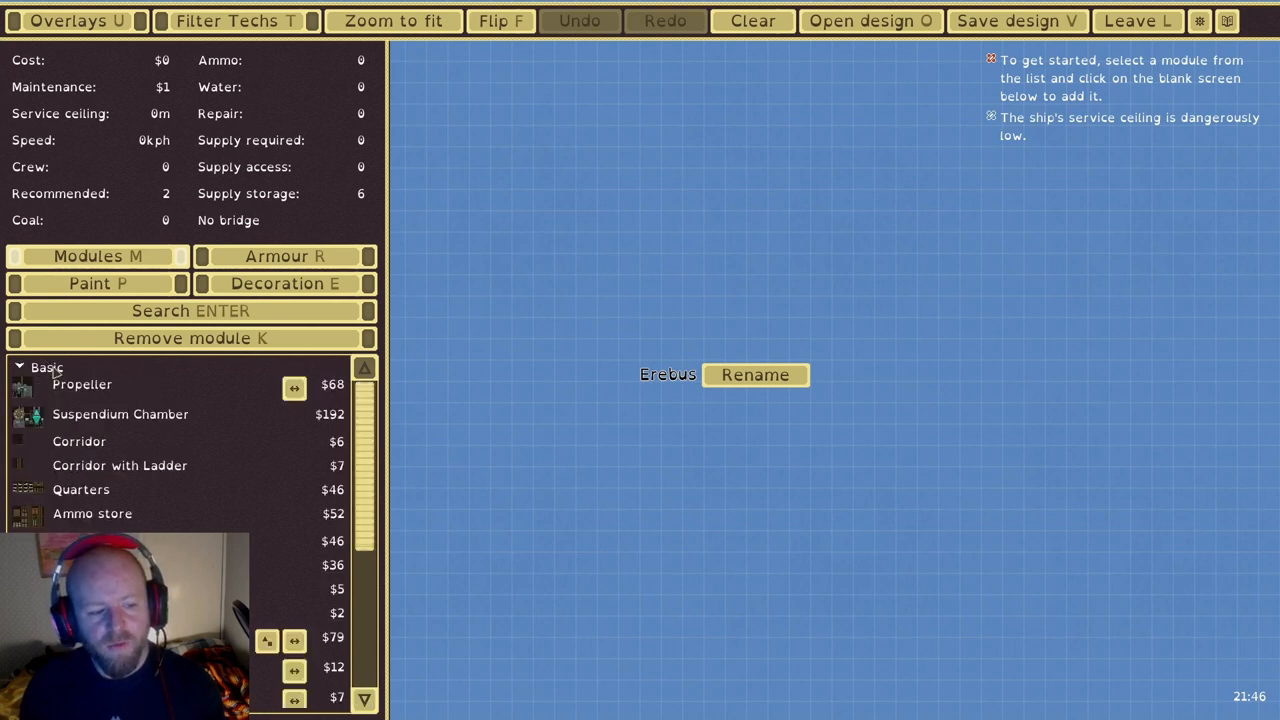
click(46, 366)
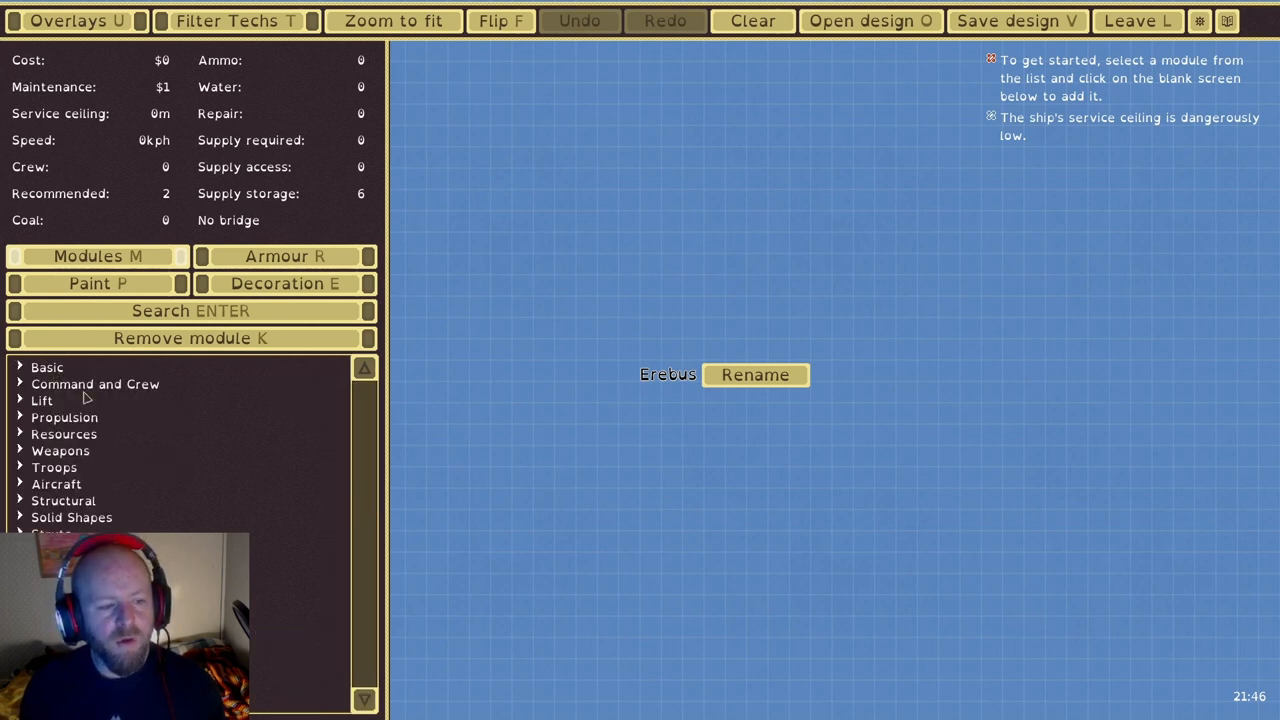
mouse_move(48, 406)
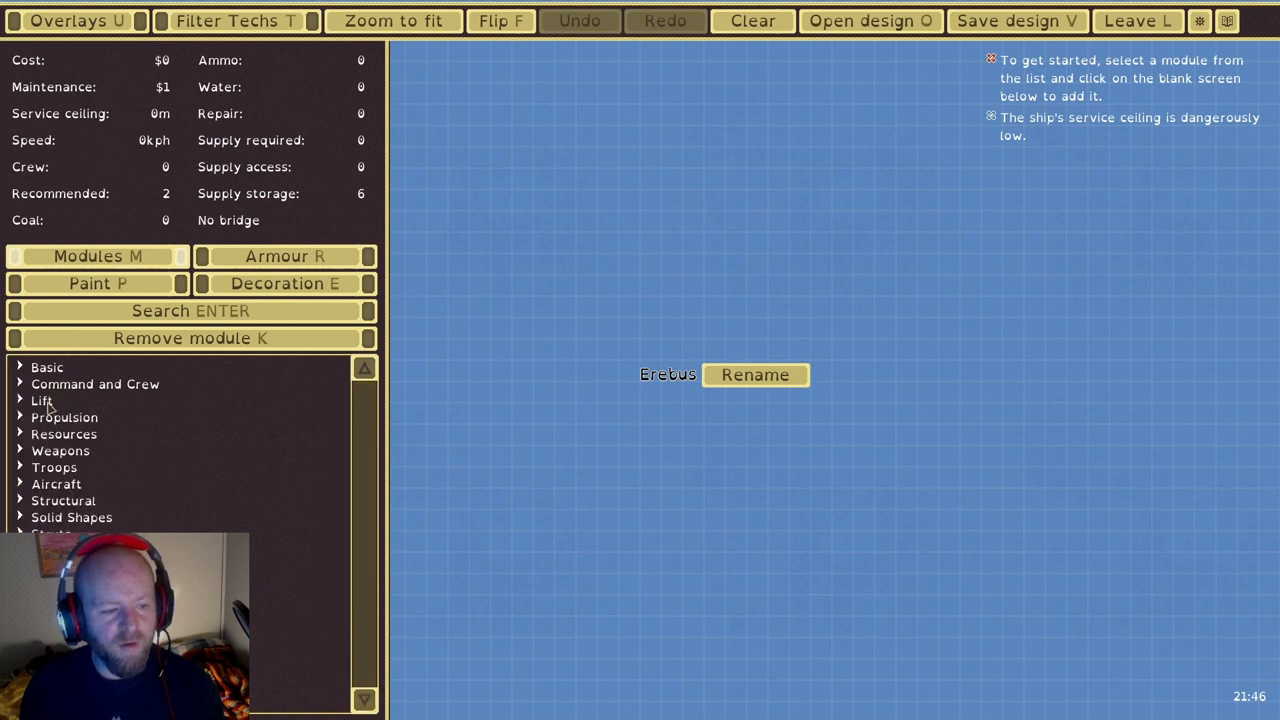
mouse_move(117, 417)
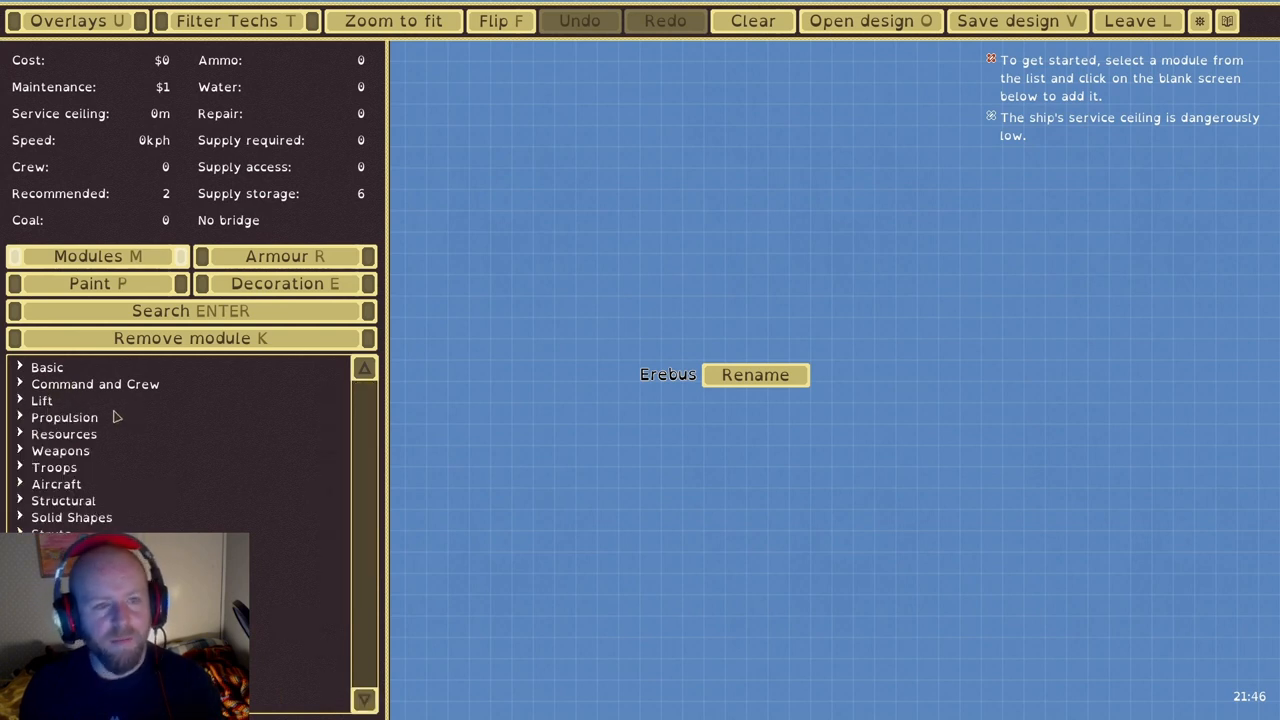
mouse_move(105, 434)
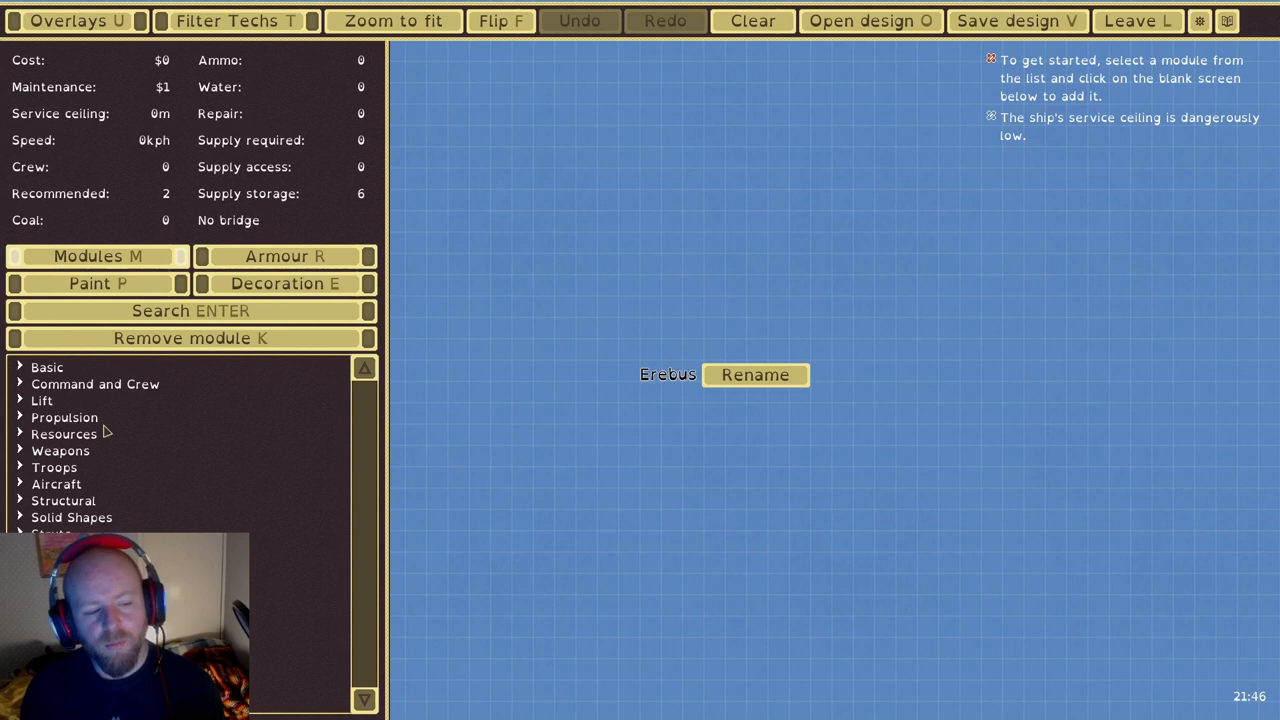
click(54, 451)
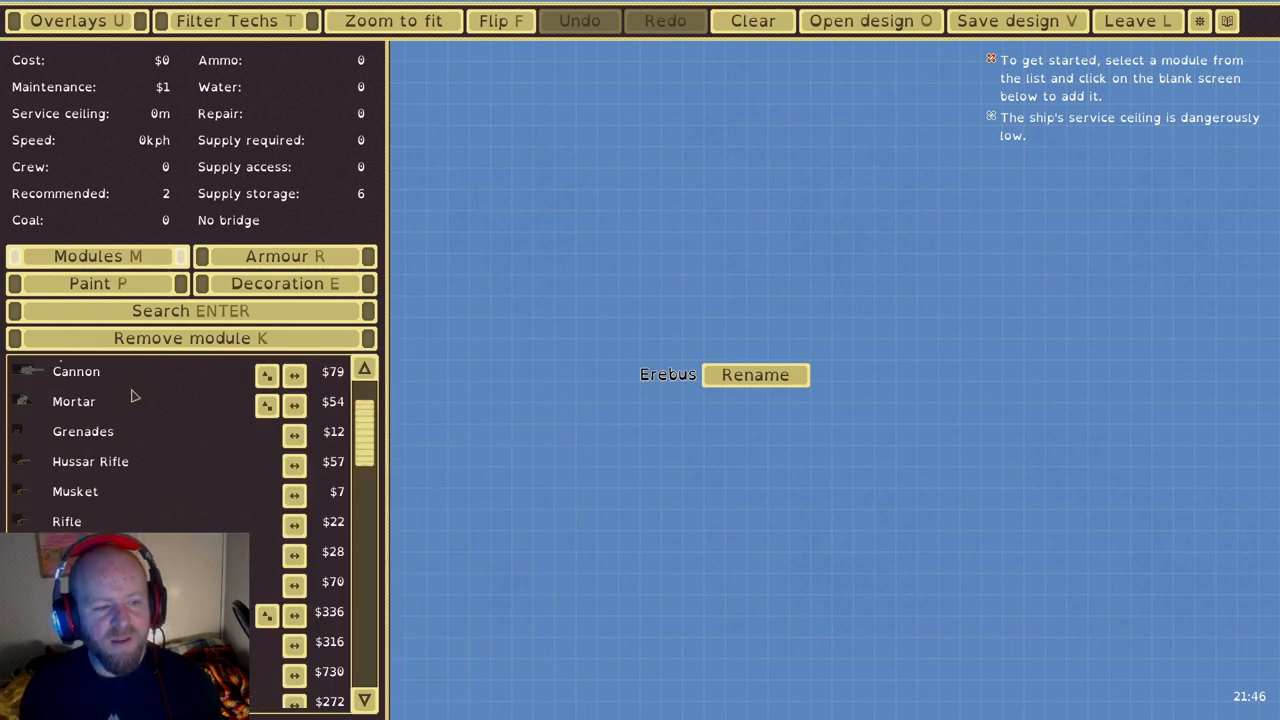
mouse_move(90, 462)
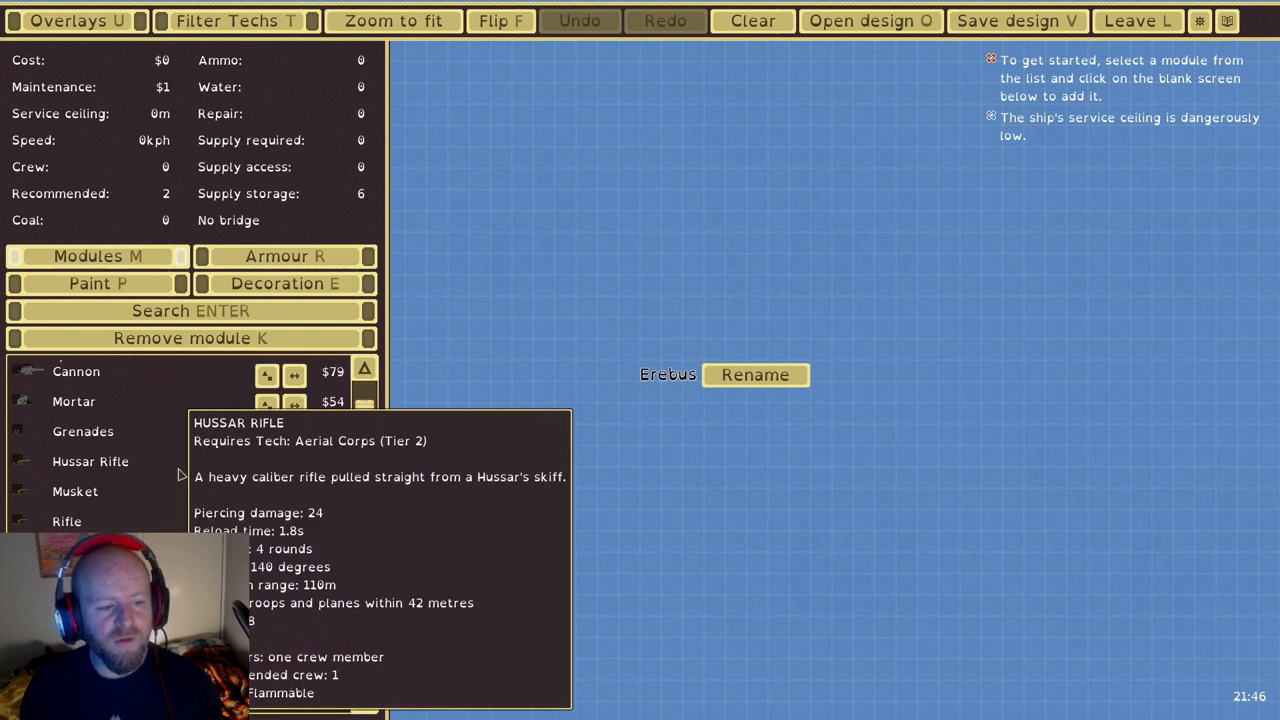
scroll(down, 3)
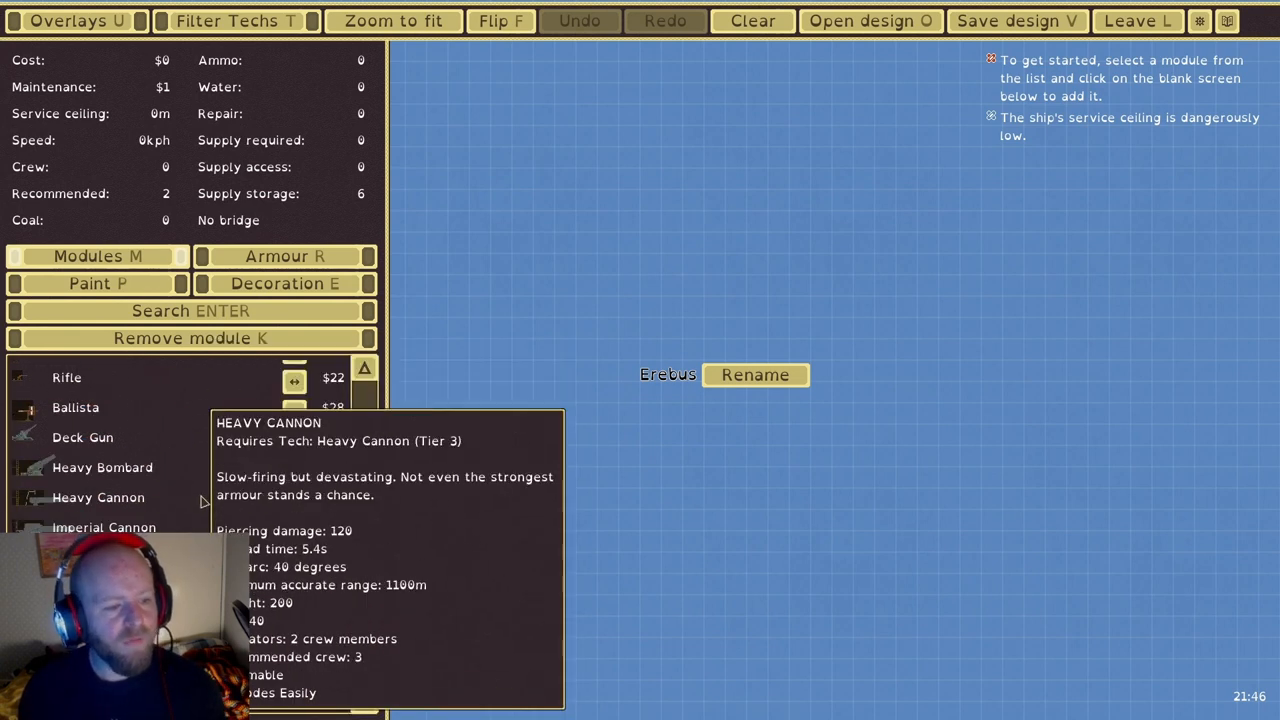
mouse_move(102, 467)
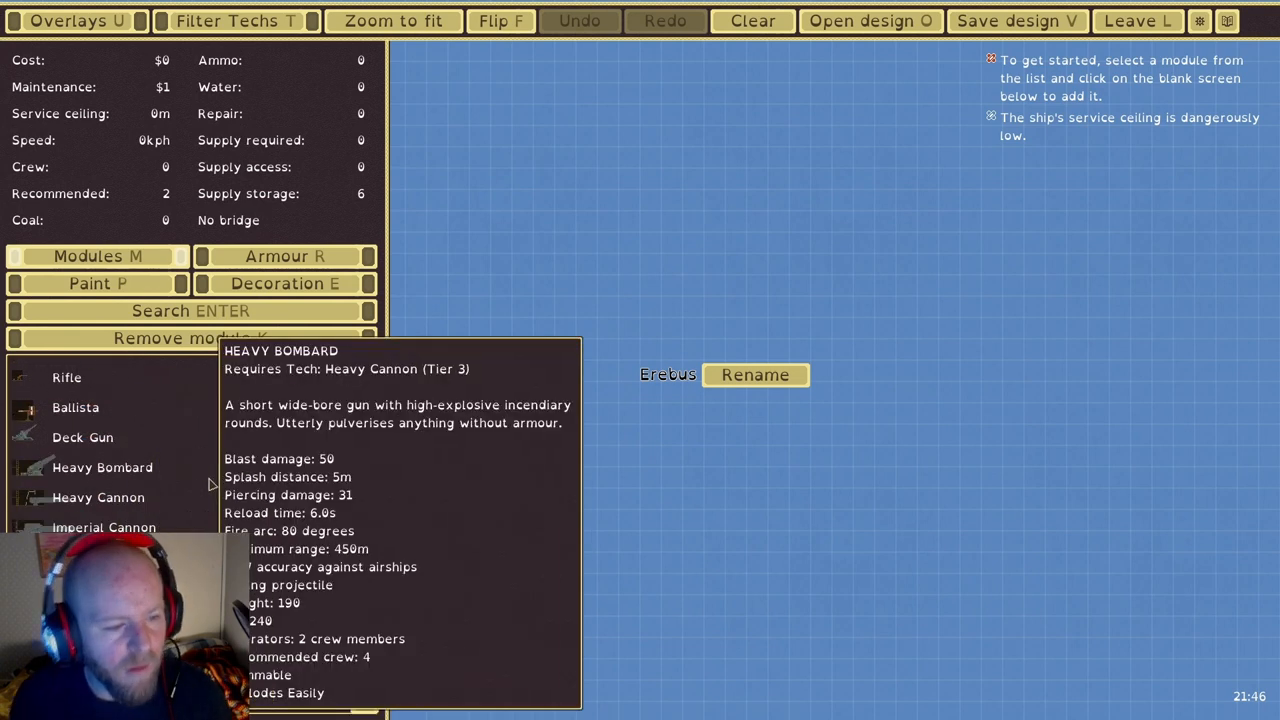
mouse_move(82, 422)
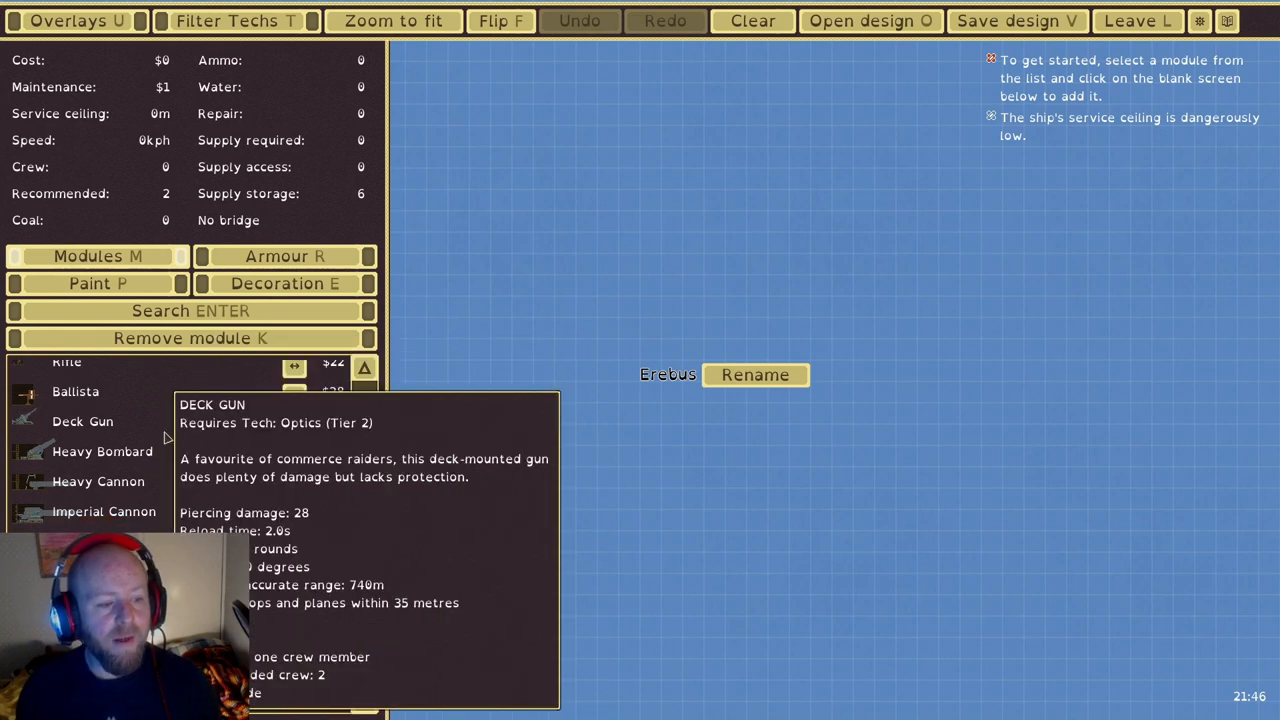
mouse_move(104, 511)
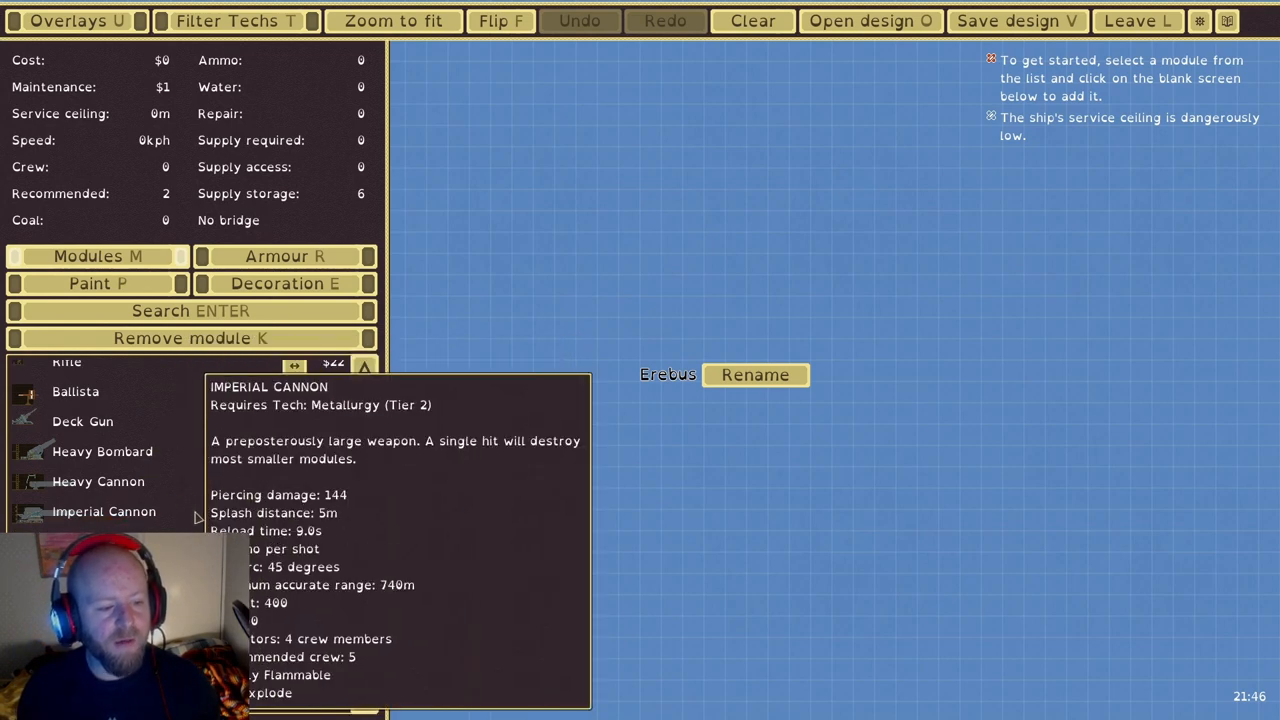
click(104, 511)
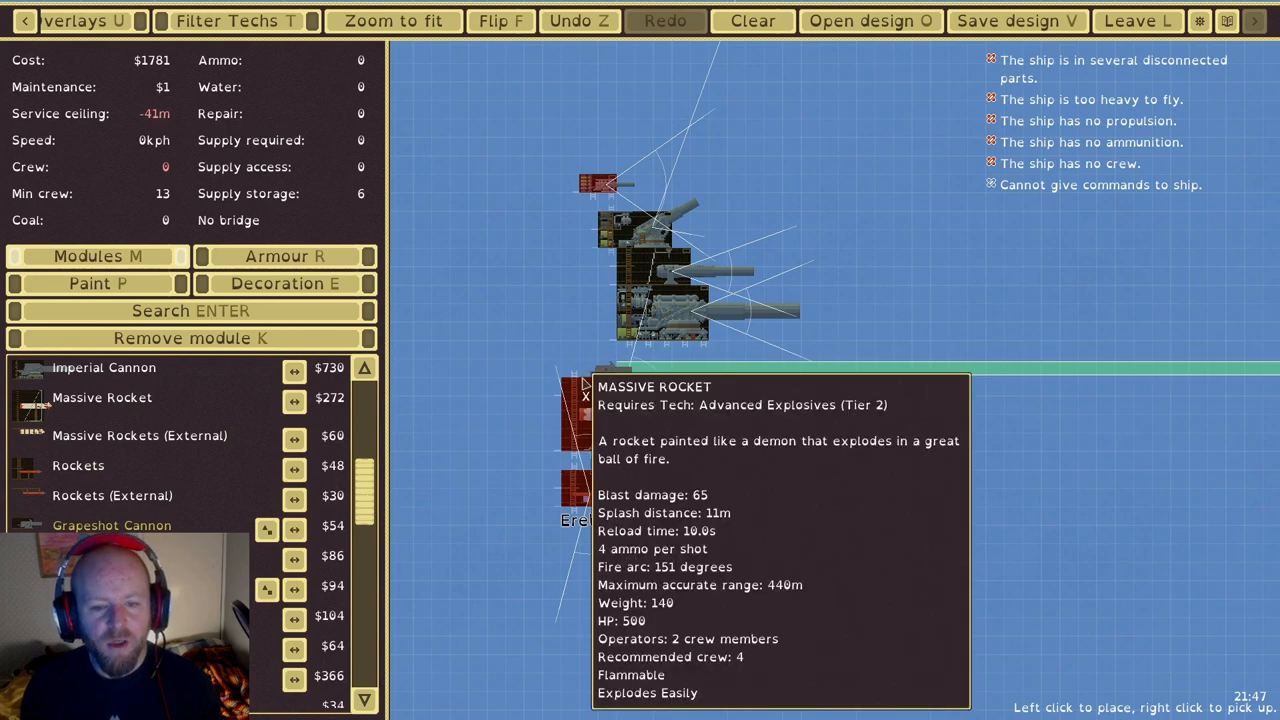
Place a Massive Rocket and small gun modules on Erebus, then bring up saved designs
click(600, 420)
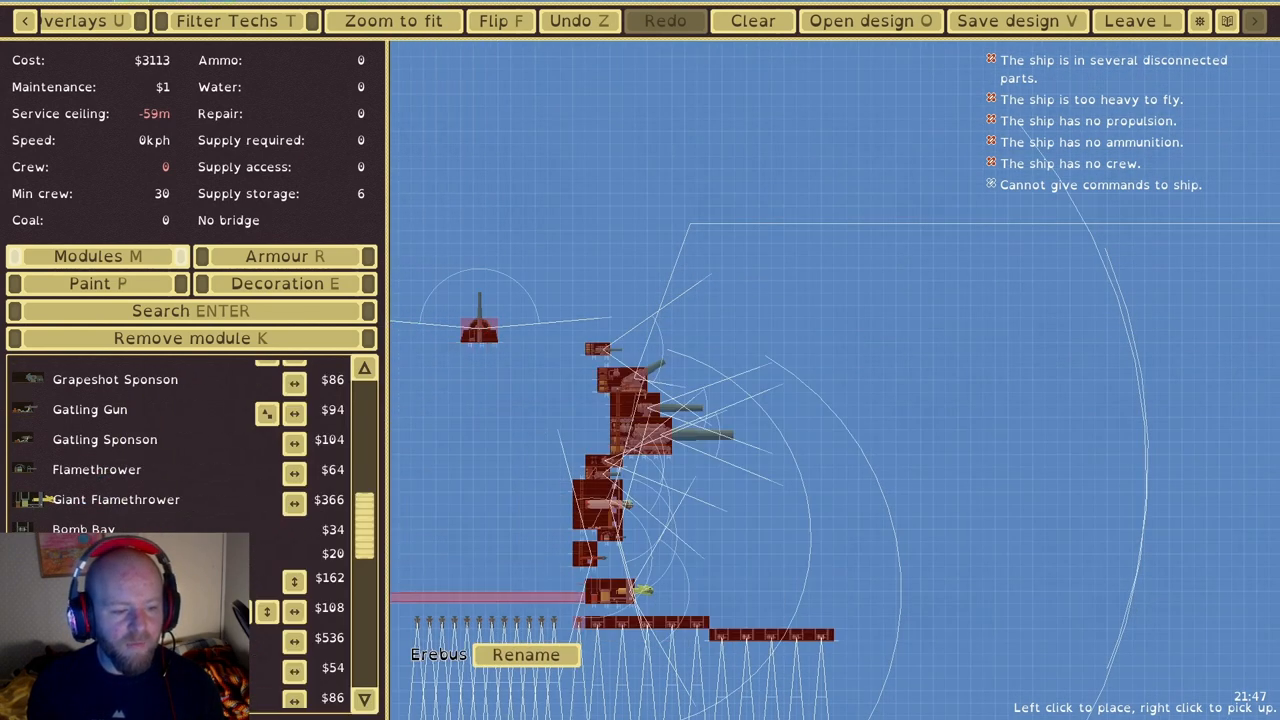
mouse_move(630, 285)
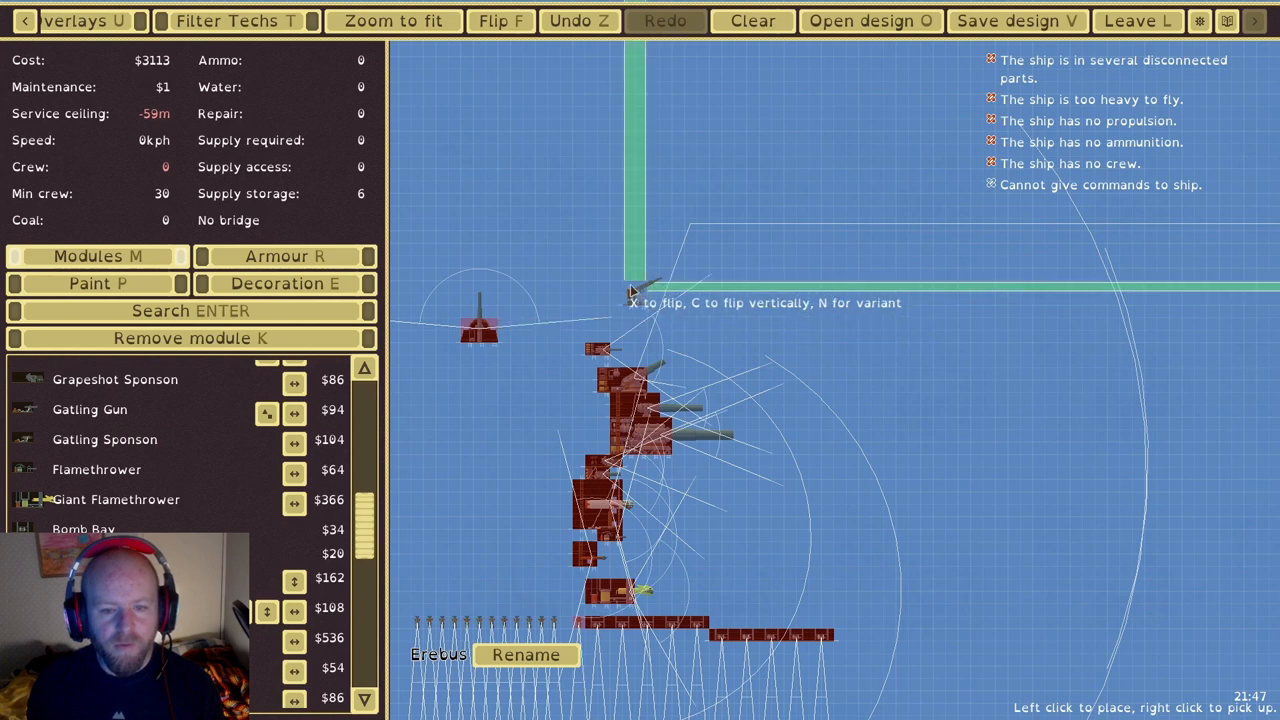
click(635, 297)
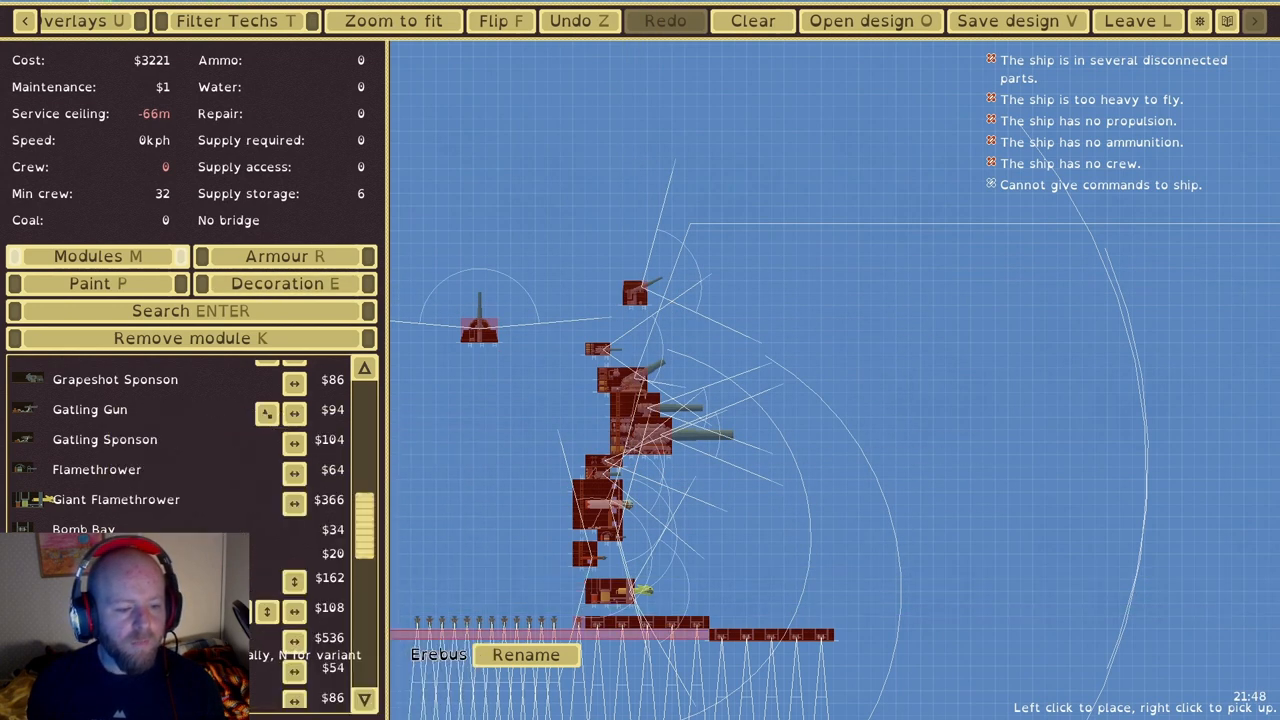
click(605, 263)
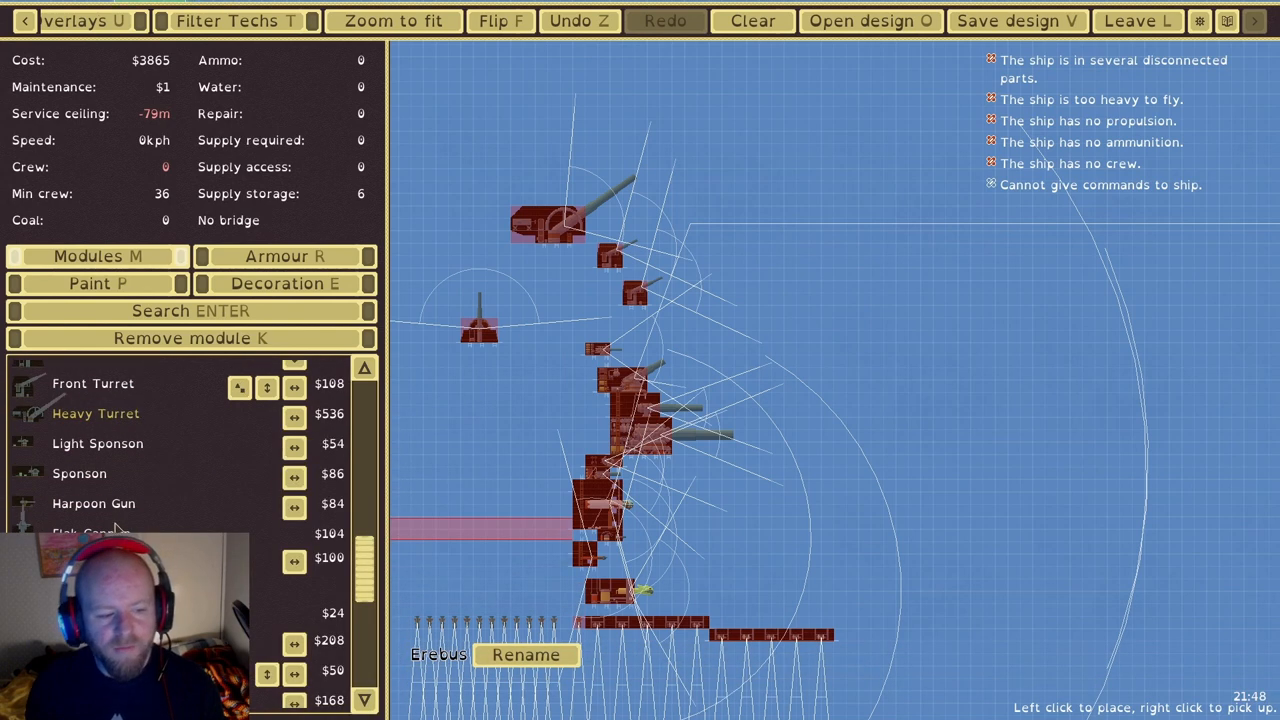
scroll(down, 3)
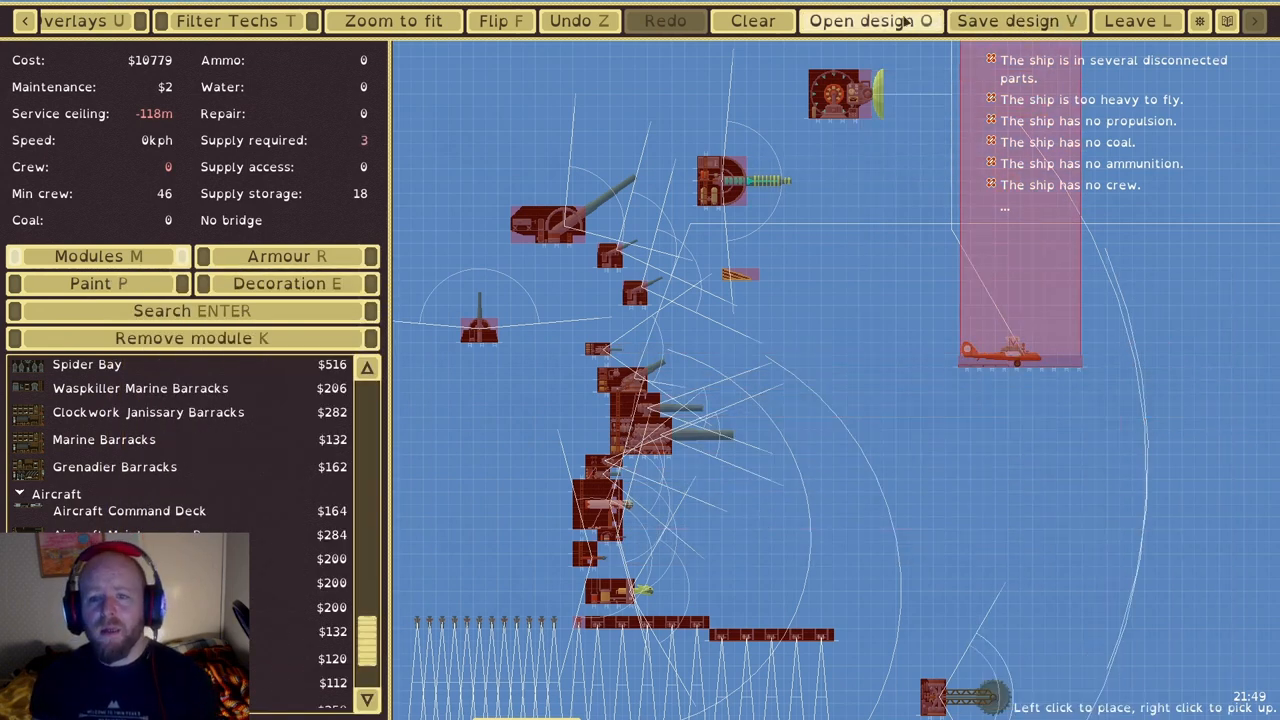
click(865, 20)
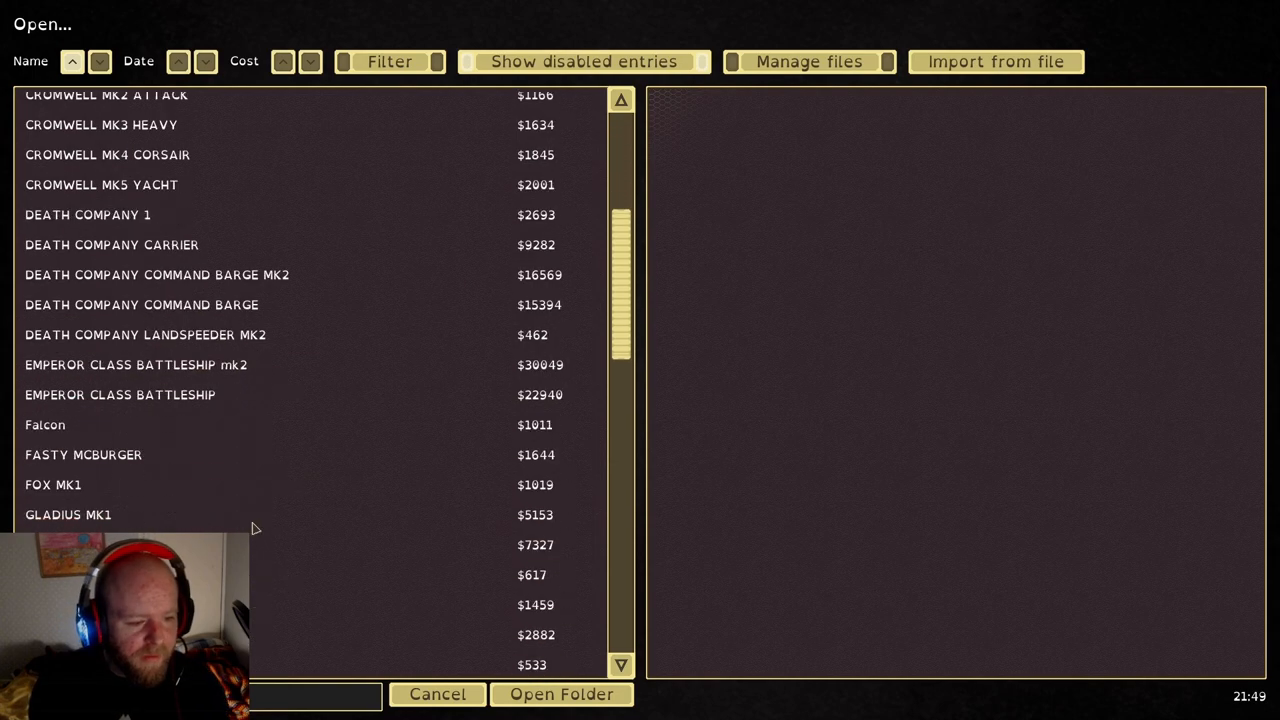
Load the DEATH COMPANY CARRIER design from the saved designs list
click(120, 395)
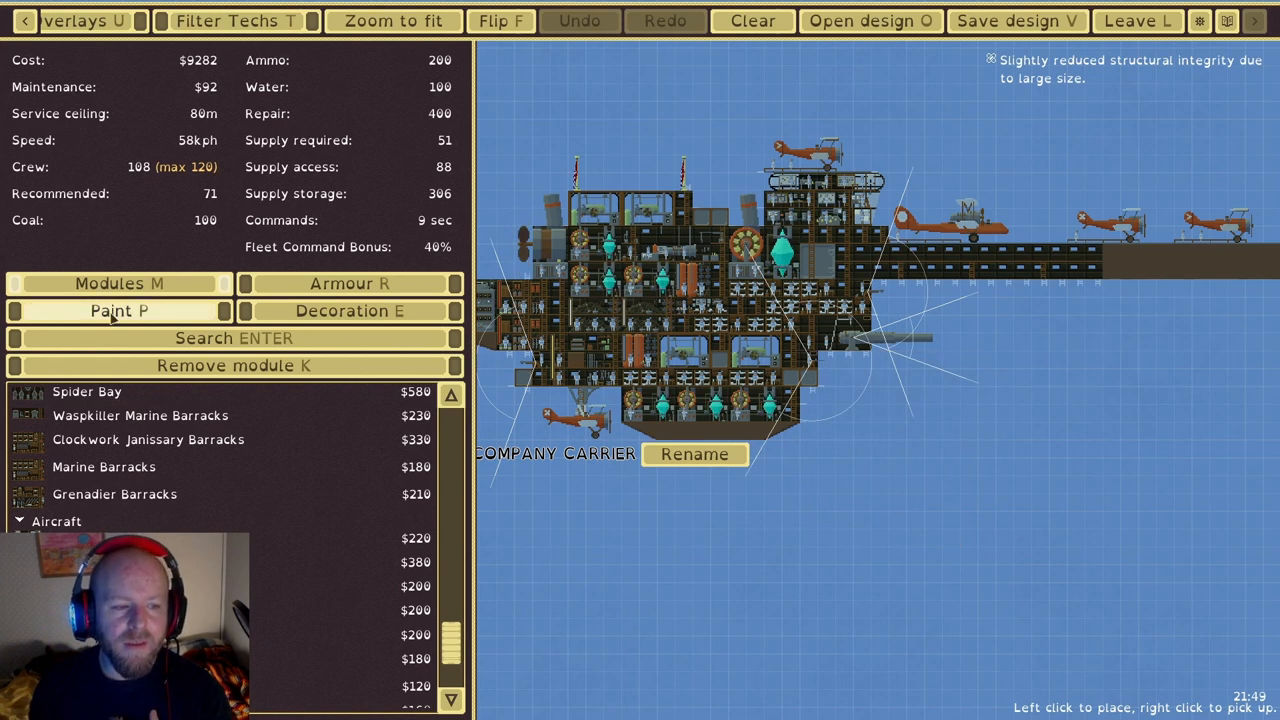
Pick Suspendium Teal paint, browse the hull materials, then exit the editor to the menu
click(118, 311)
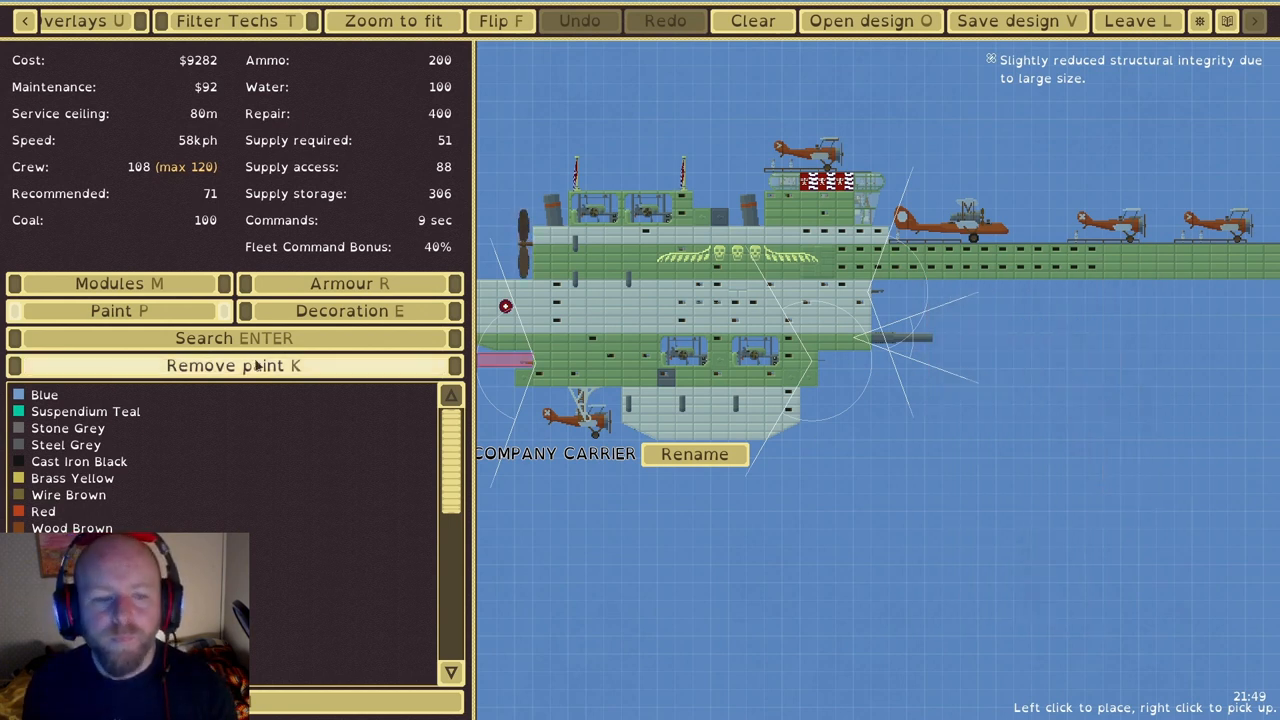
click(349, 311)
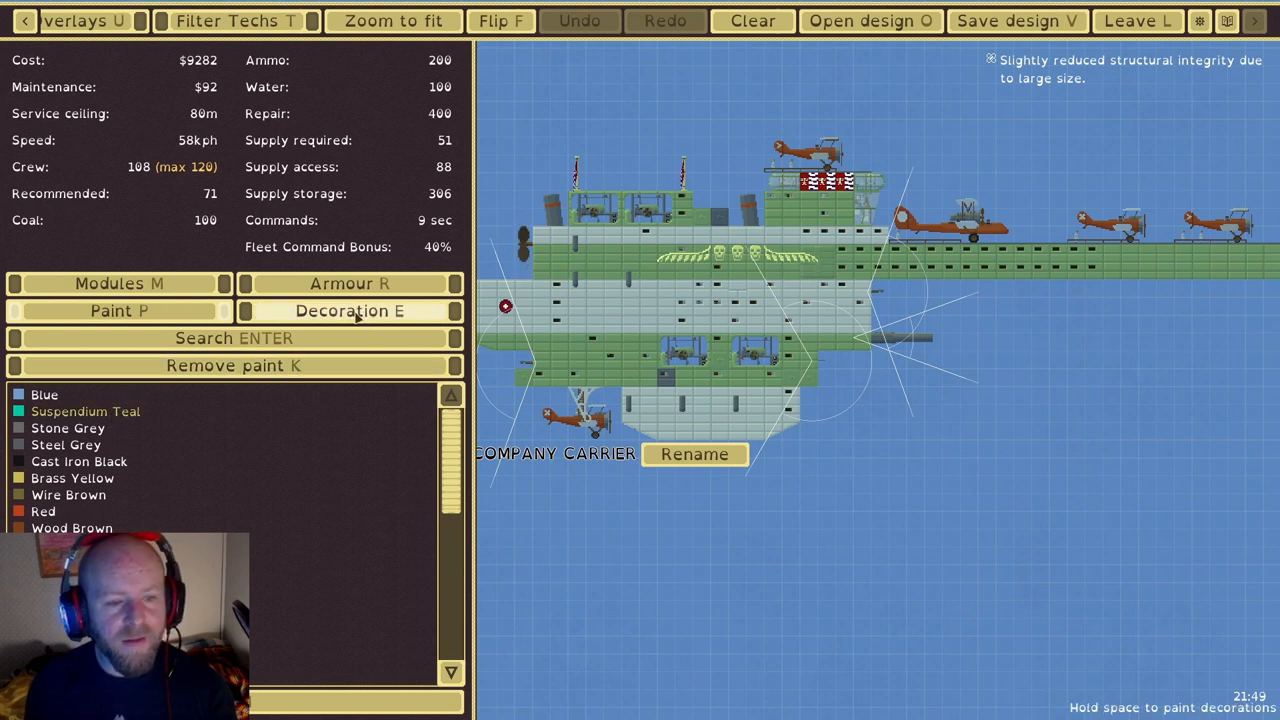
click(348, 311)
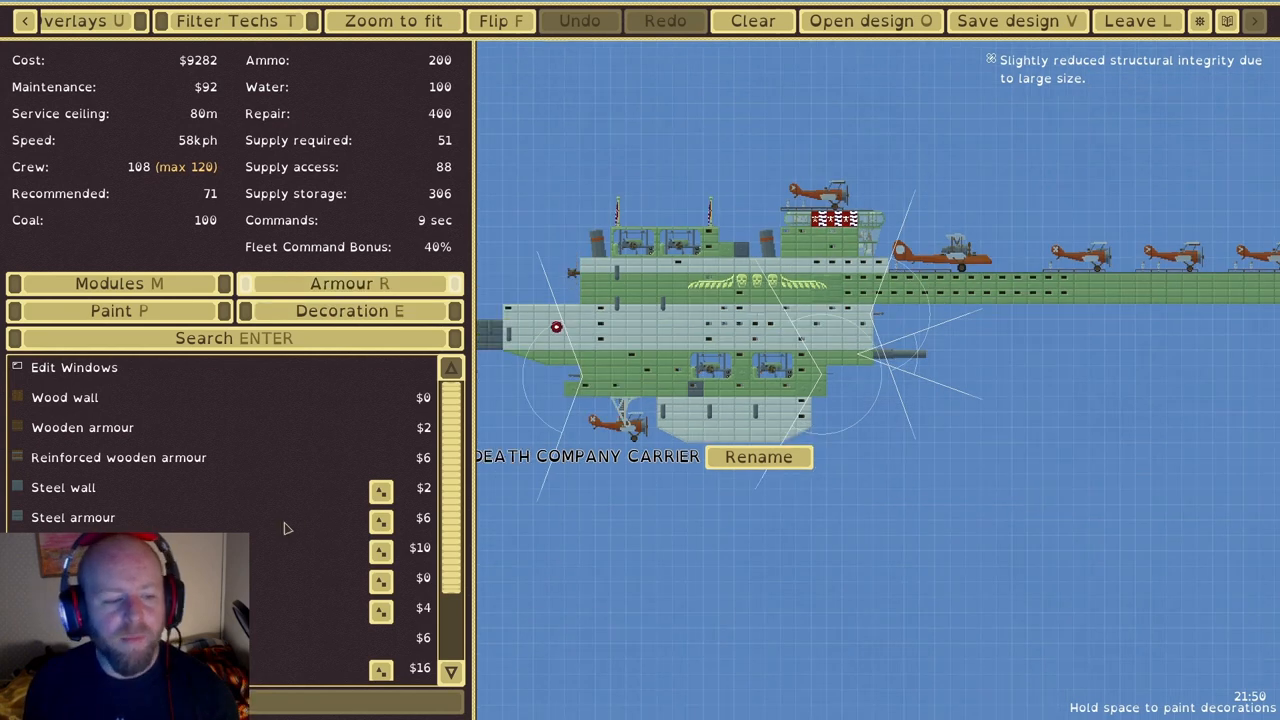
scroll(down, 3)
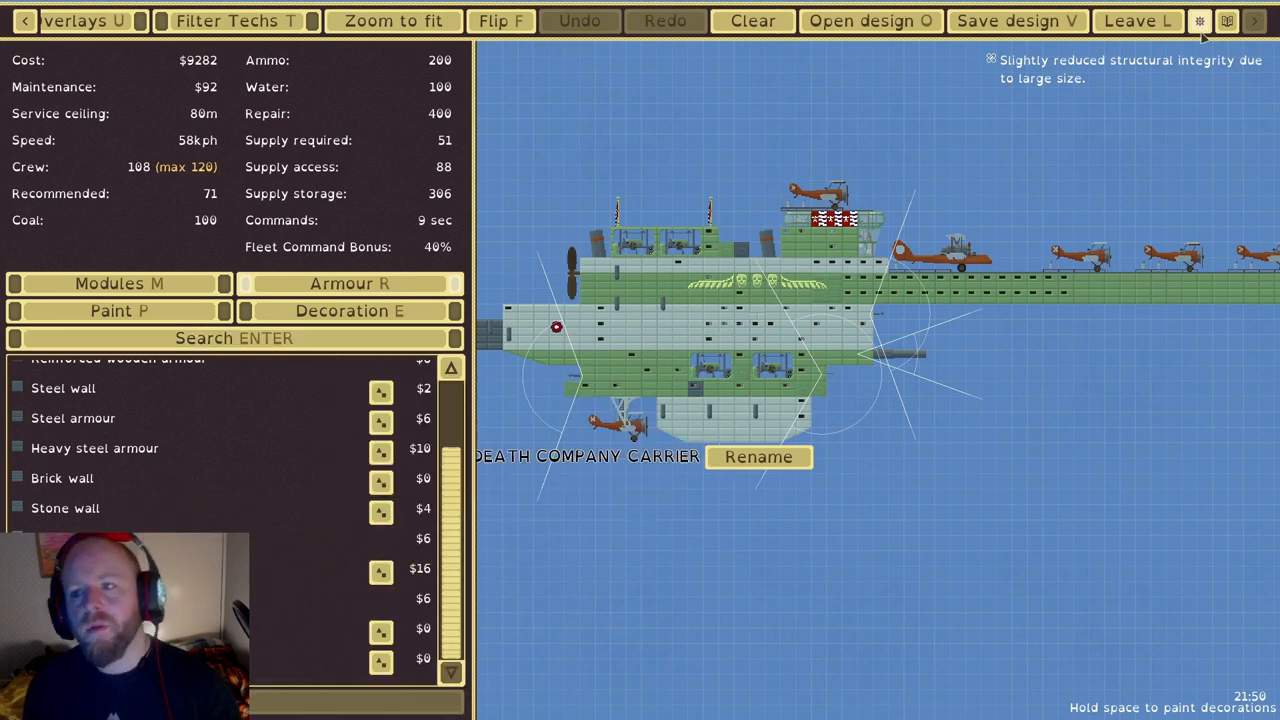
click(1135, 20)
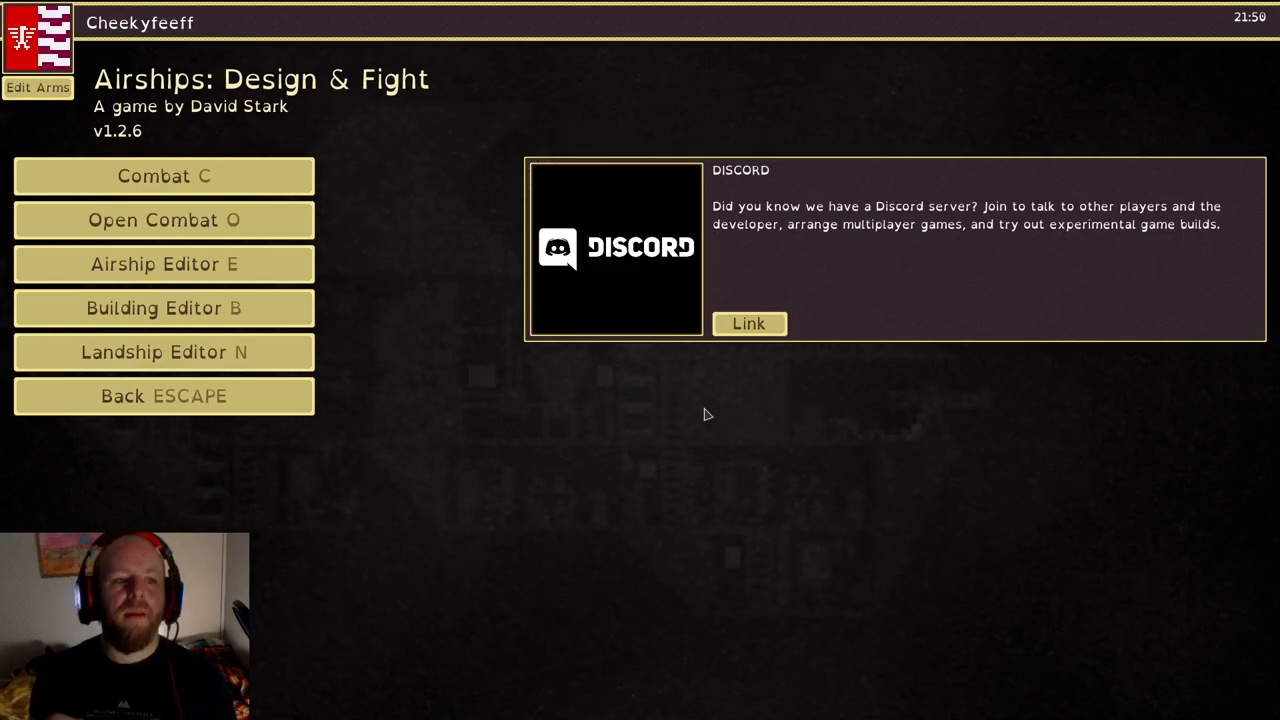